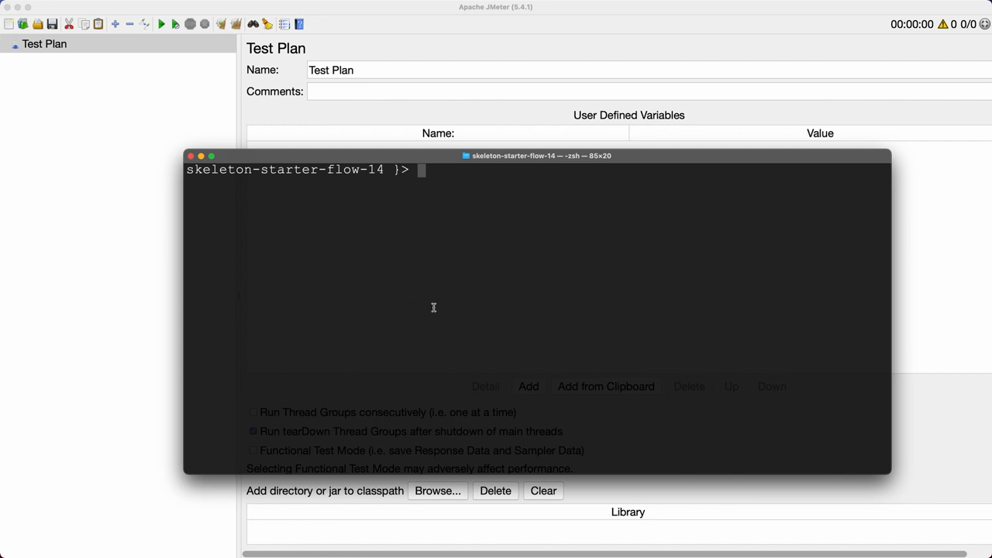
pyautogui.moveTo(475, 313)
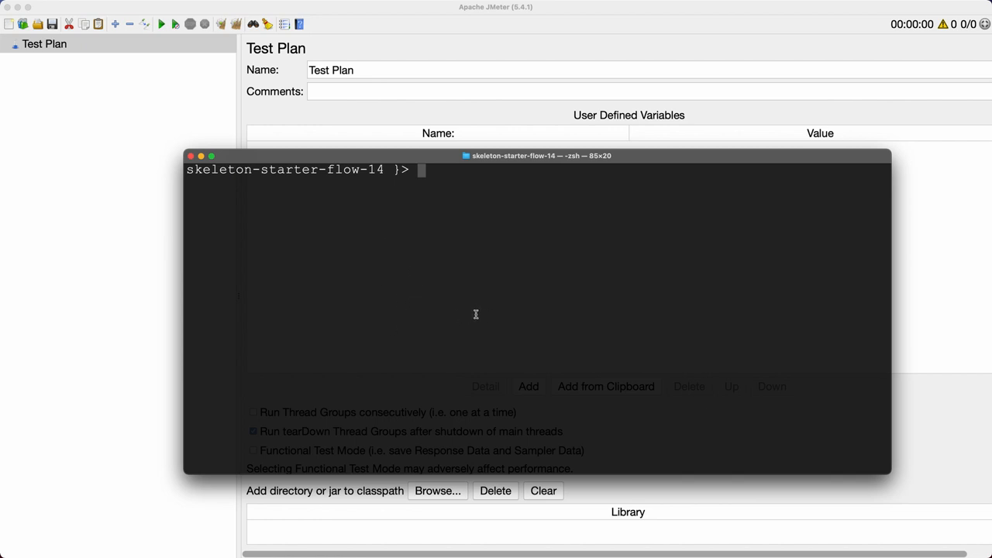
pyautogui.moveTo(291, 128)
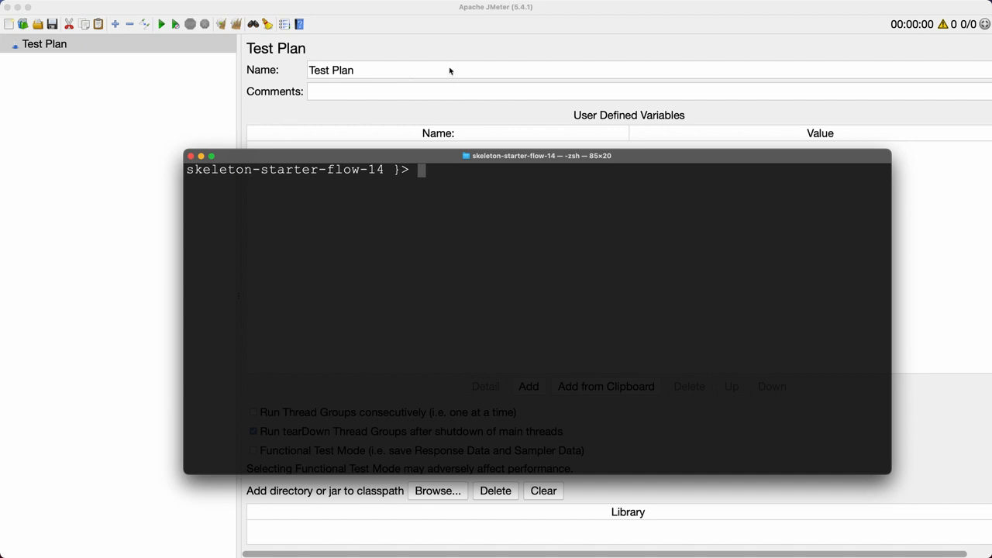
pyautogui.moveTo(406, 268)
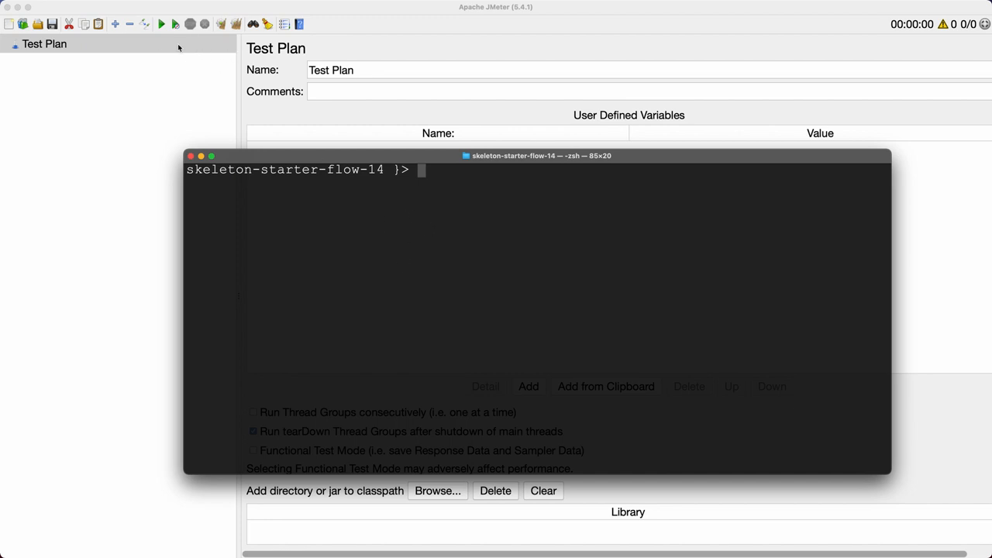
pyautogui.moveTo(78, 43)
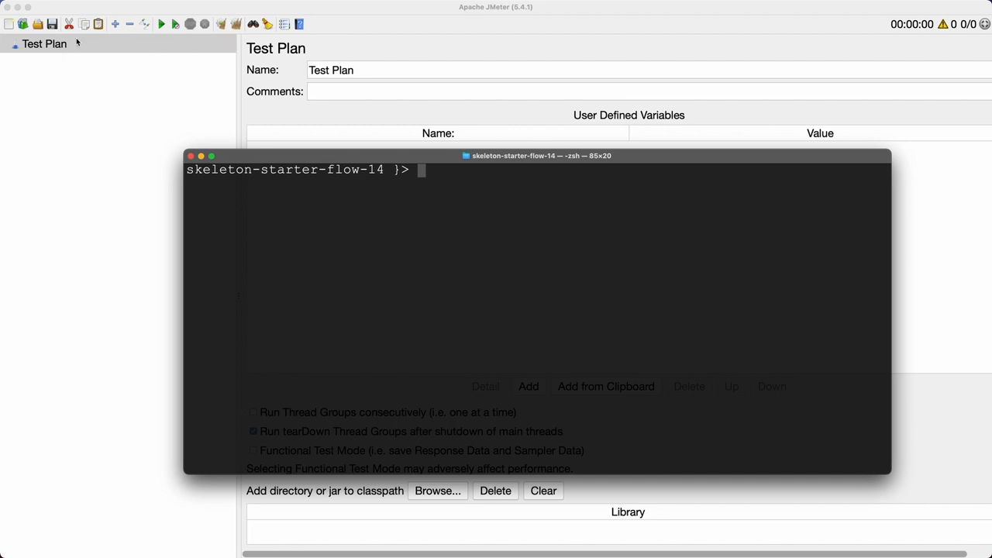
pyautogui.moveTo(468, 284)
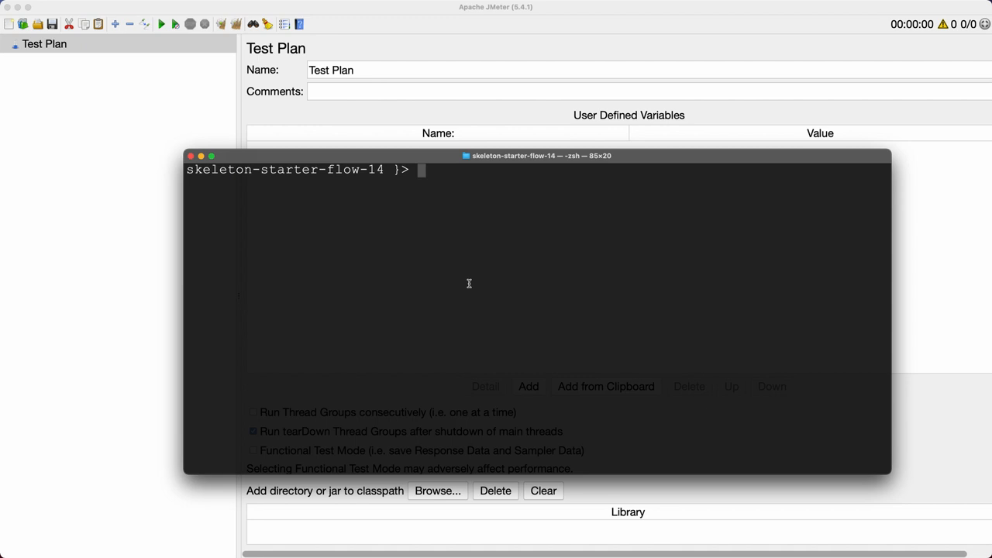
# - Draft the command mvn package -Pproduction at the Terminal prompt without running it
pyautogui.write('mvn pa')
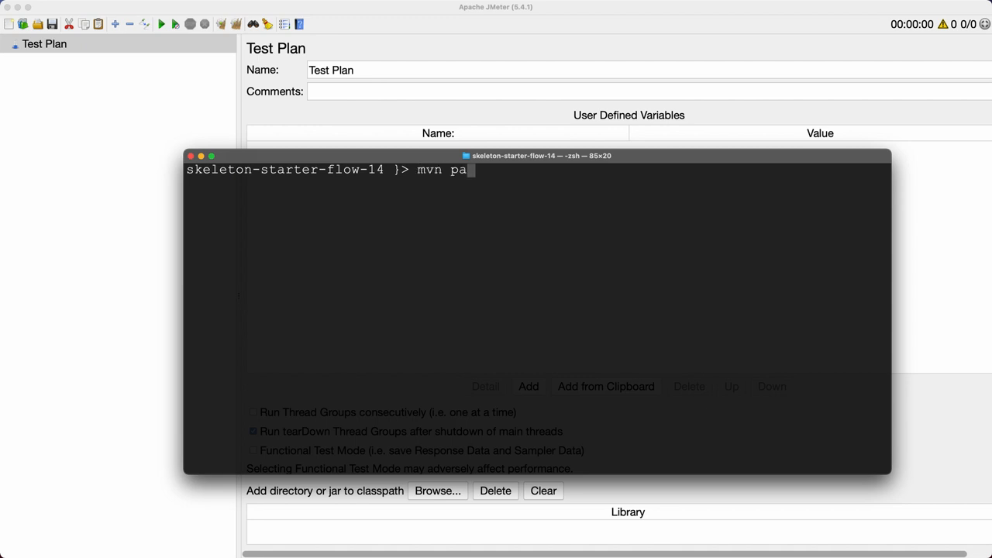
pyautogui.write('ckage -P')
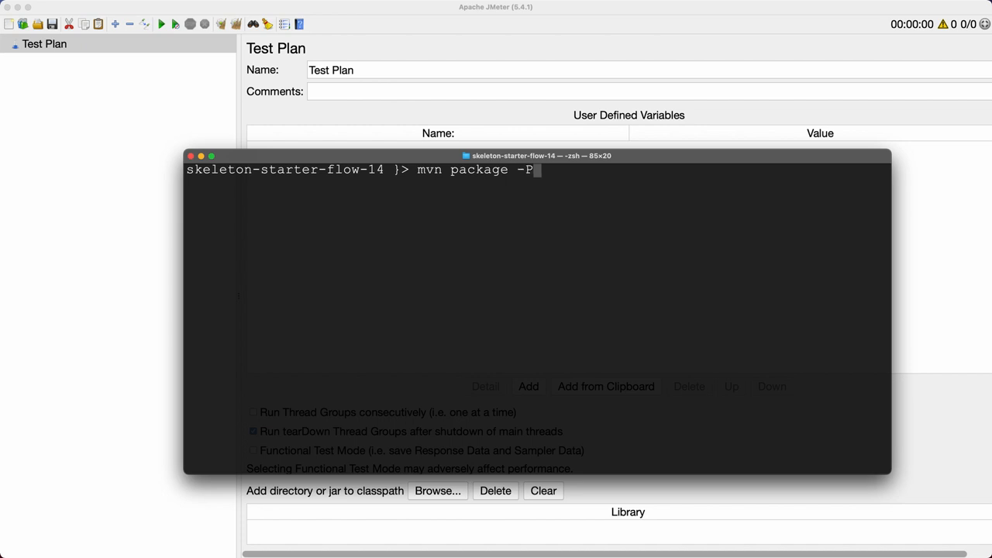
pyautogui.write('roduction')
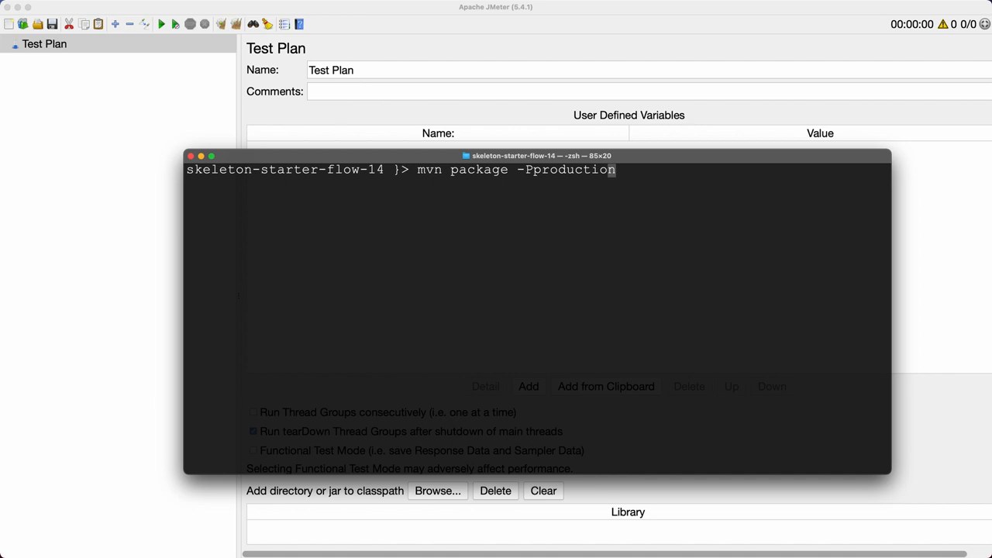
pyautogui.moveTo(535, 169)
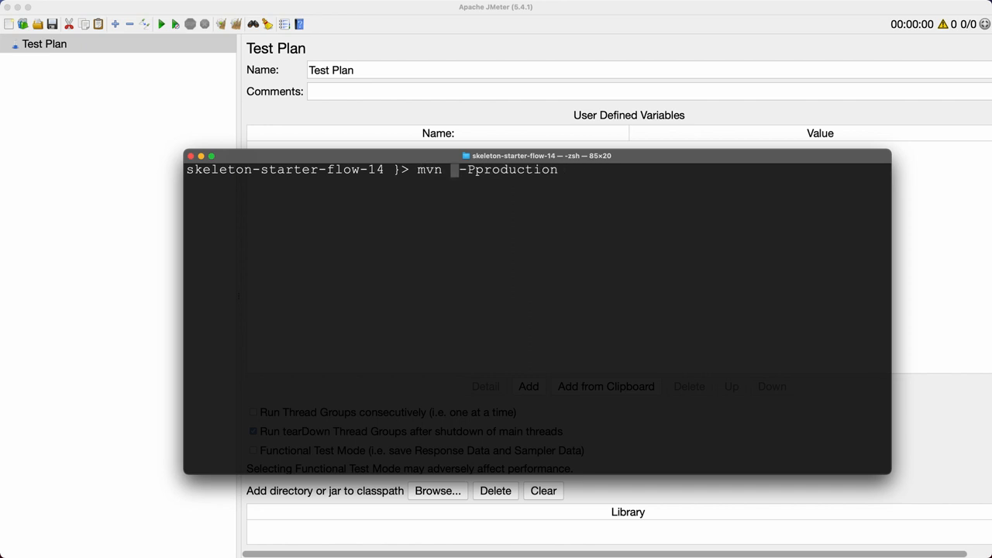
# - Enter jetty:run as the goal so the command reads mvn jetty:run -Pproduction and run it
pyautogui.write('jettu')
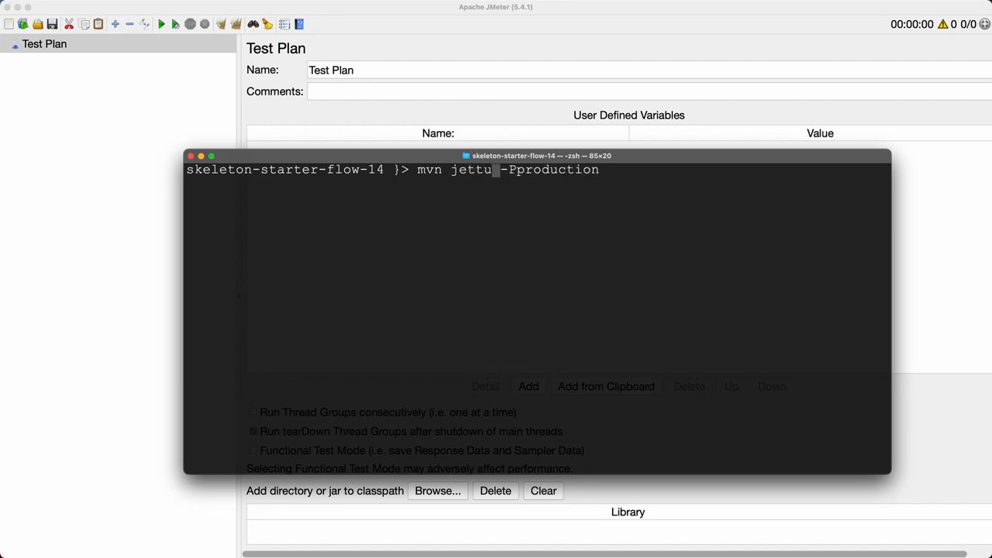
pyautogui.write('jetty:ru')
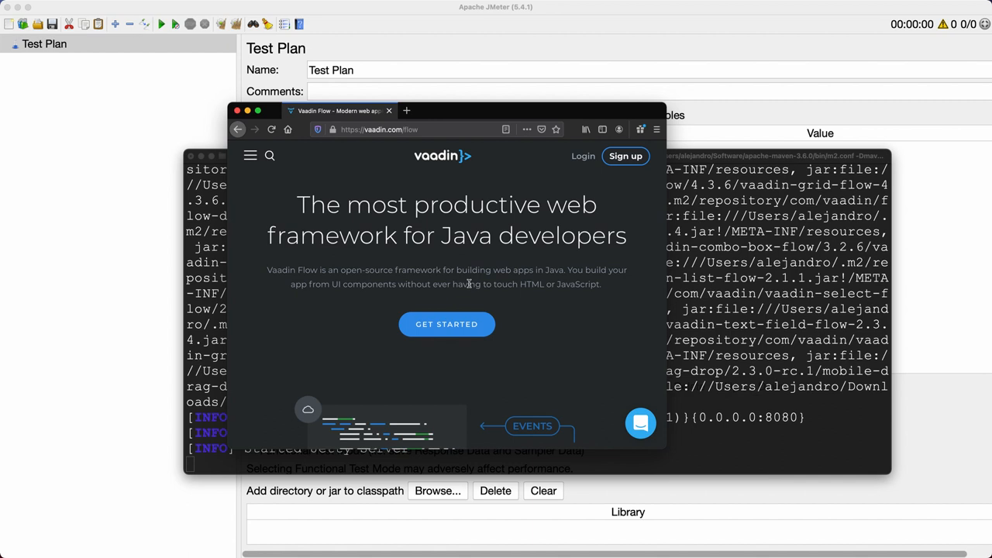
# - Load the app at localhost:8080, confirm the Say hello form, close the tab and refocus the server log
pyautogui.click(379, 130)
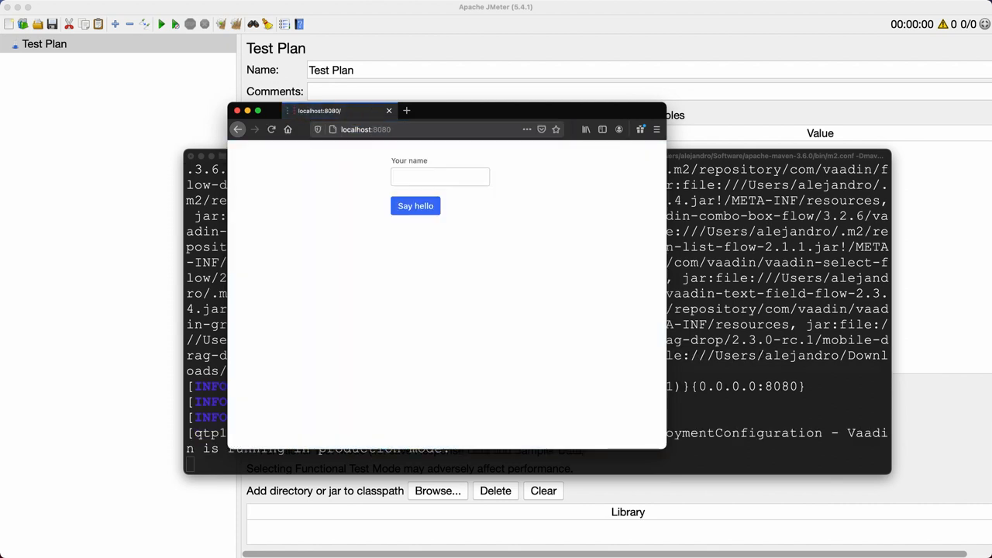
pyautogui.click(406, 111)
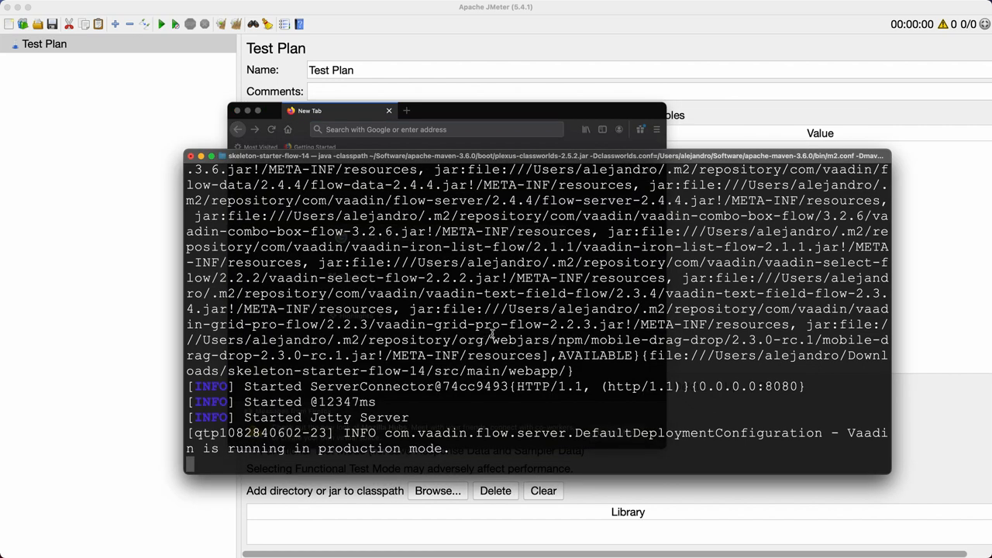
pyautogui.doubleClick(256, 450)
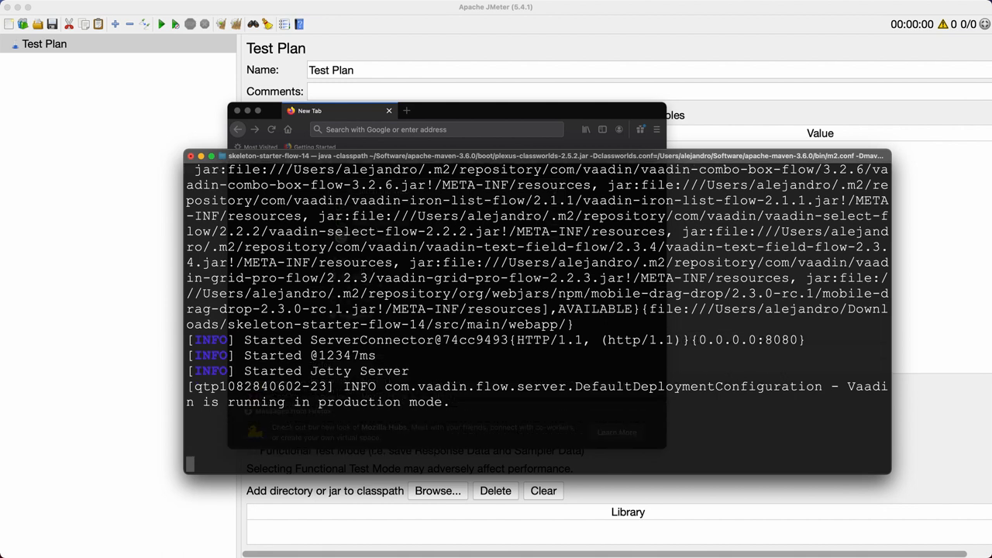
pyautogui.moveTo(541, 354)
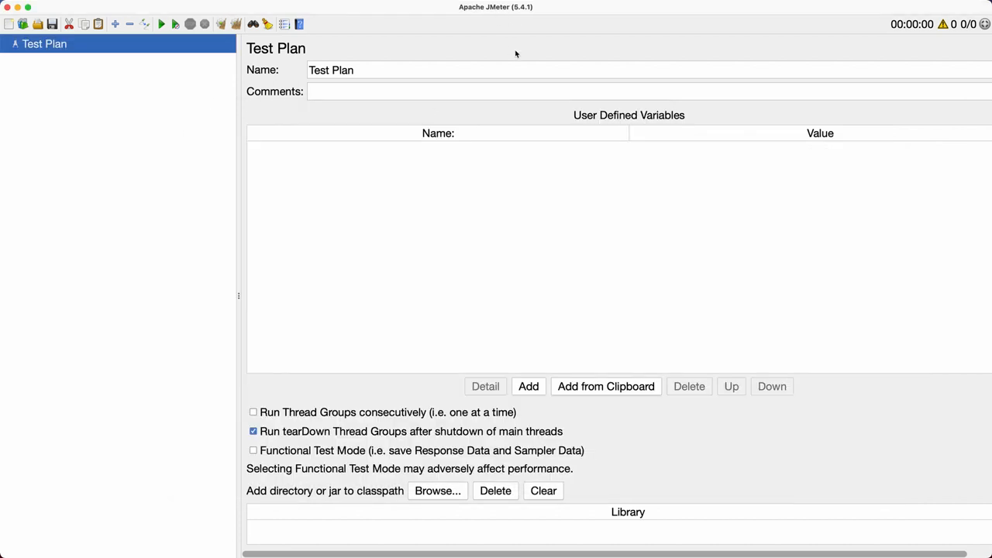
pyautogui.moveTo(336, 220)
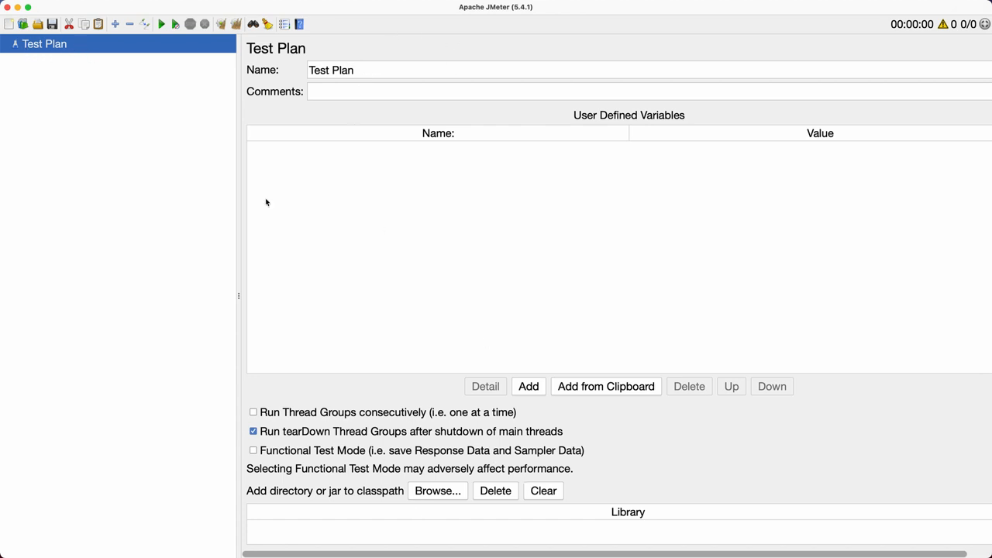
pyautogui.rightClick(43, 43)
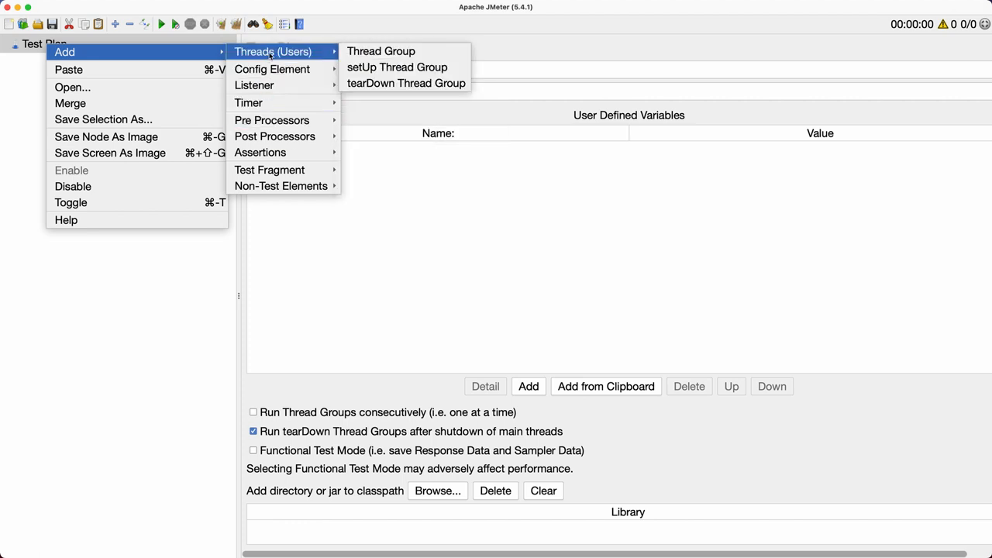
pyautogui.moveTo(381, 50)
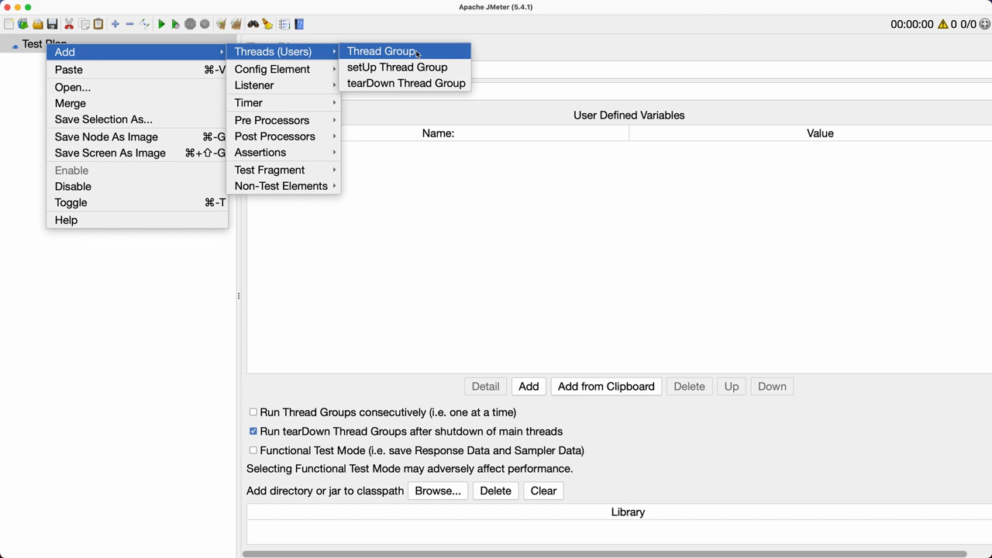
pyautogui.moveTo(339, 56)
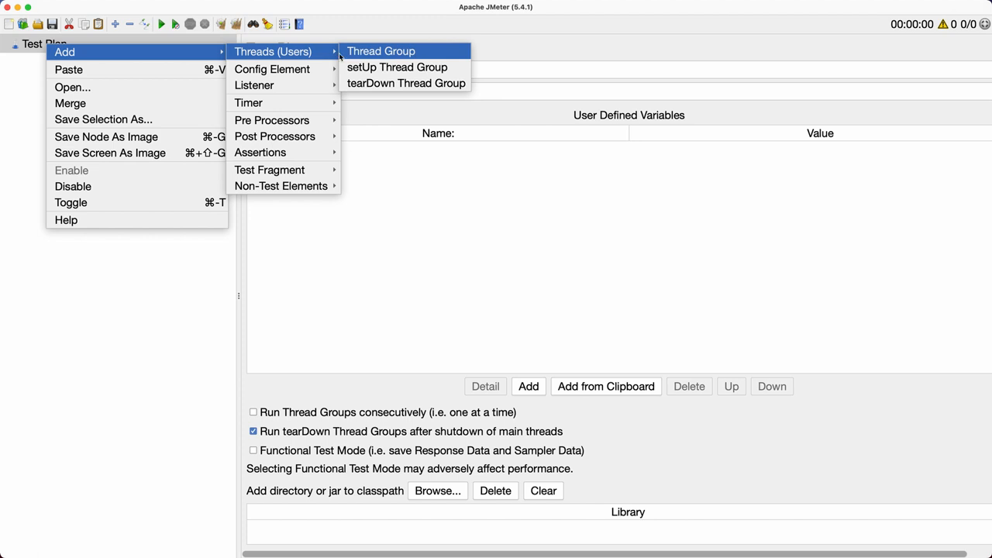
pyautogui.moveTo(254, 85)
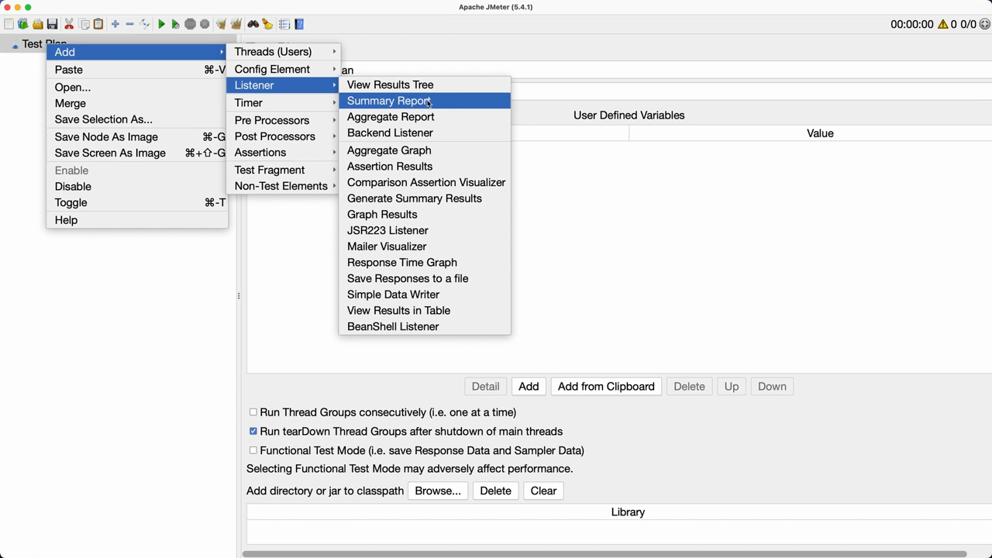
pyautogui.moveTo(391, 166)
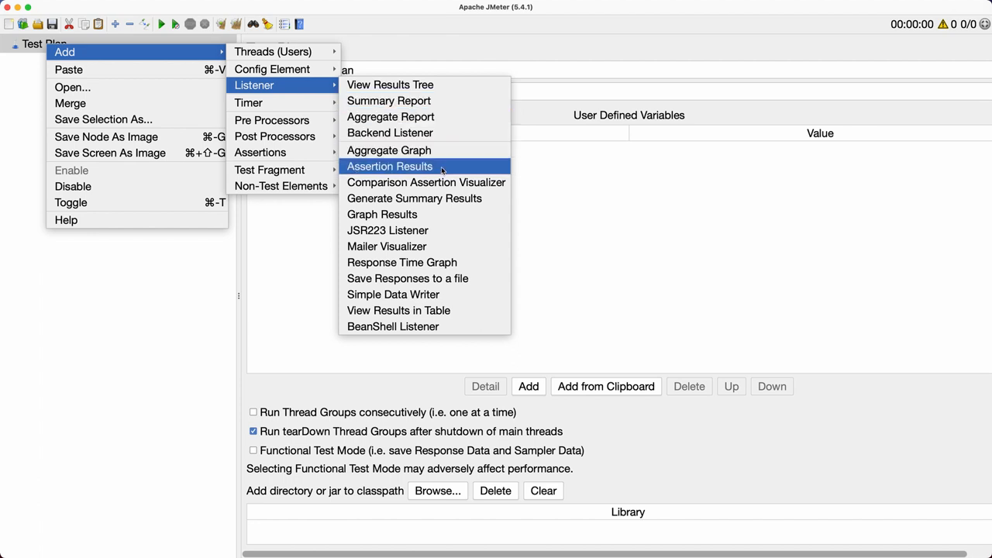
pyautogui.moveTo(425, 183)
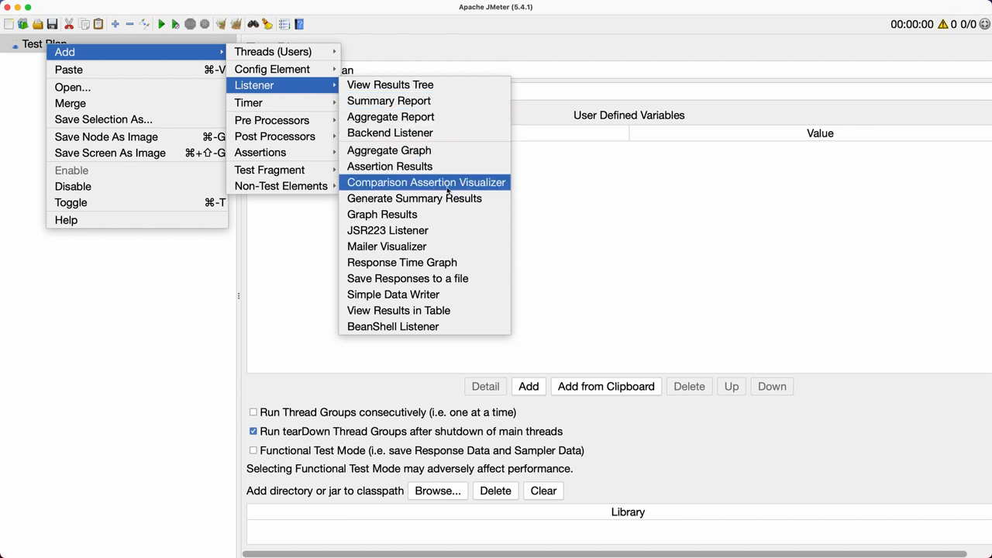
pyautogui.moveTo(271, 121)
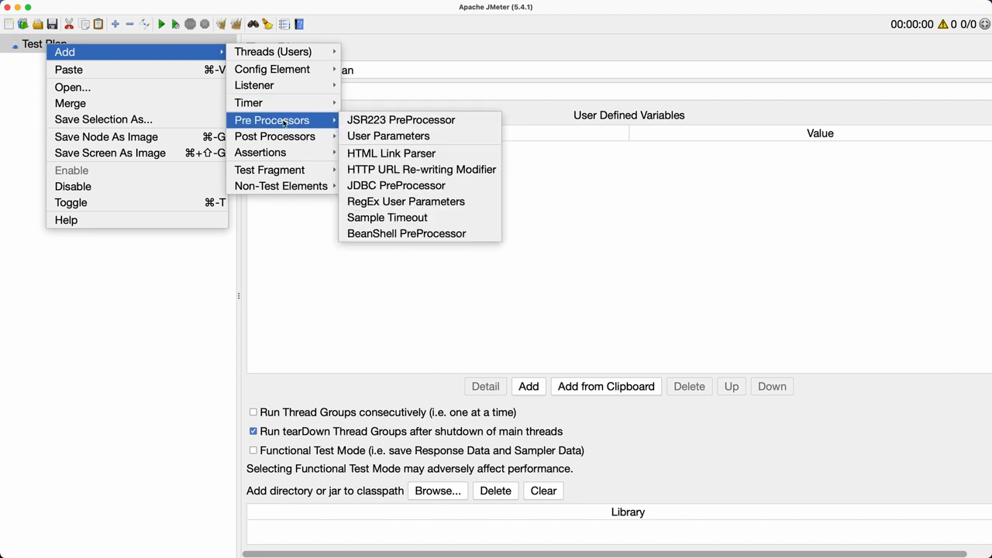
pyautogui.moveTo(275, 137)
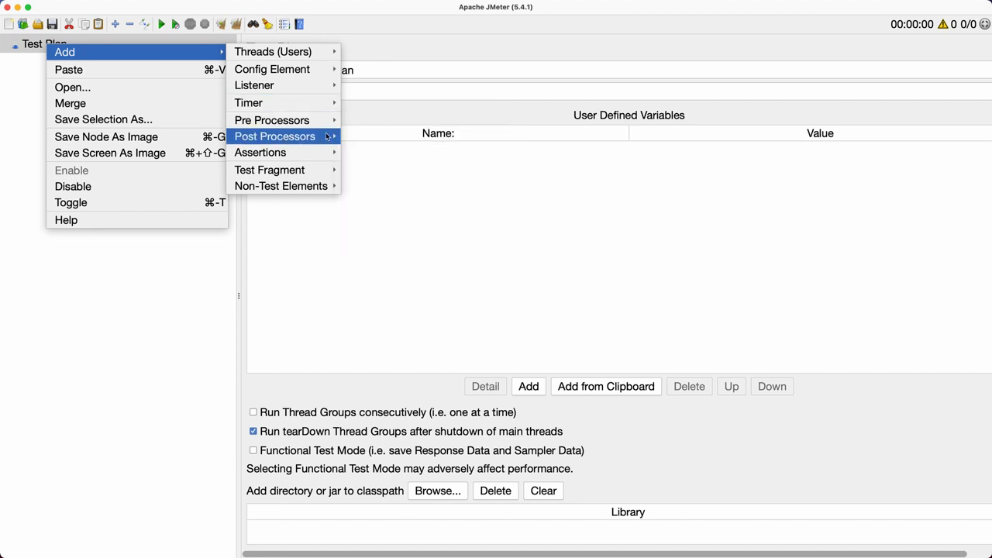
pyautogui.moveTo(275, 136)
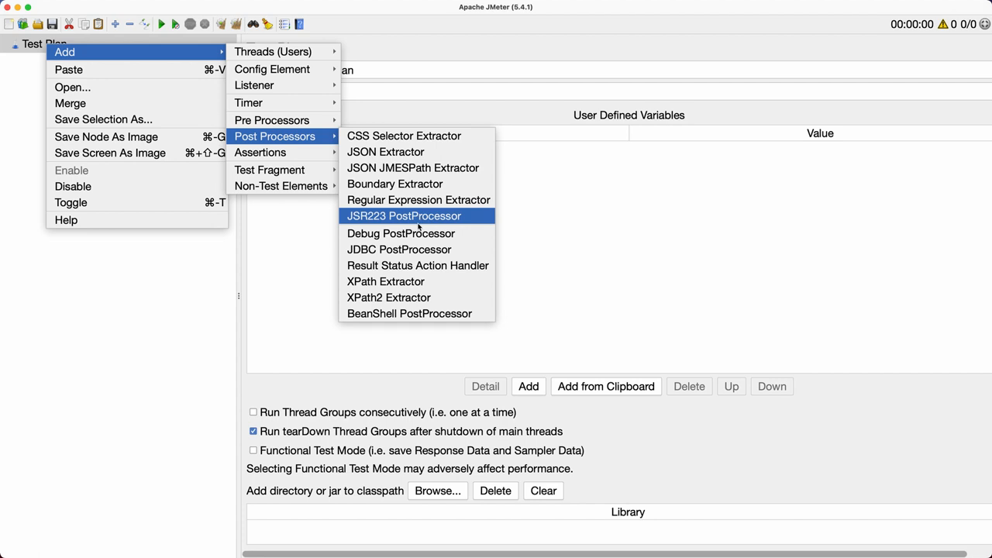
pyautogui.moveTo(394, 183)
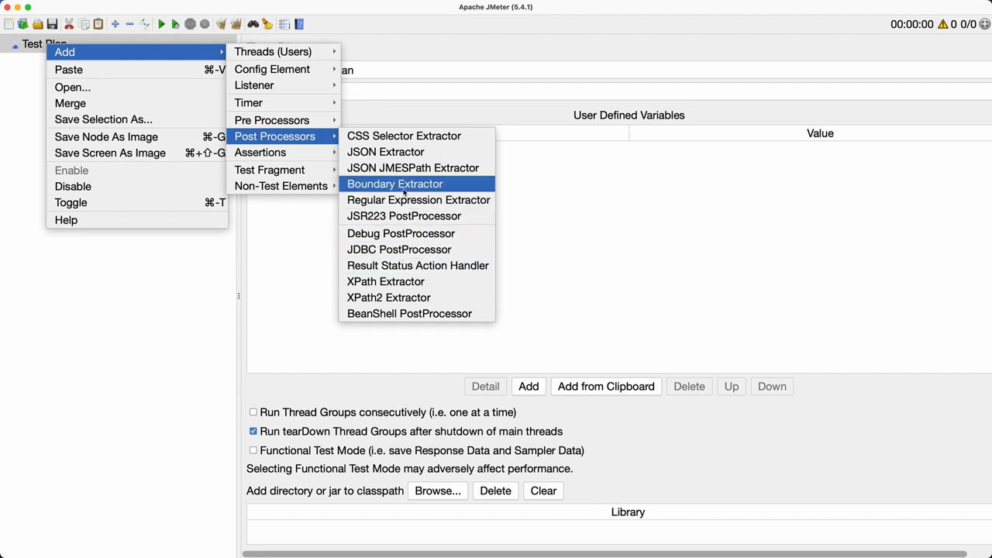
pyautogui.moveTo(261, 151)
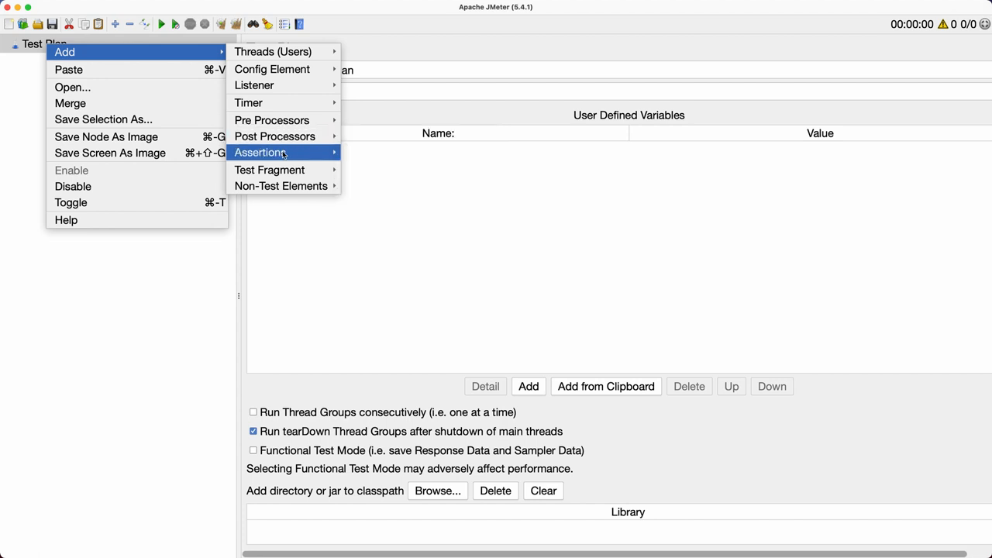
pyautogui.moveTo(122, 313)
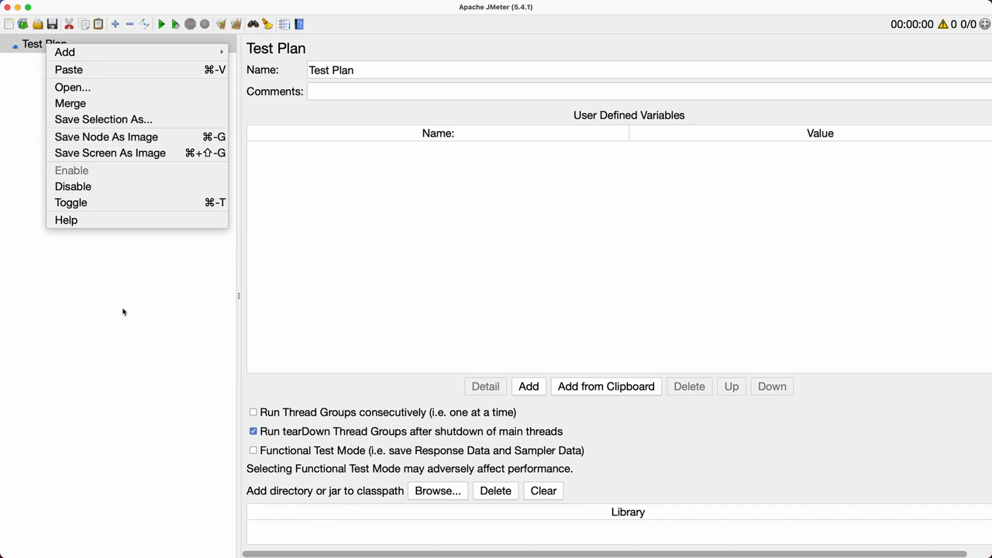
pyautogui.moveTo(65, 53)
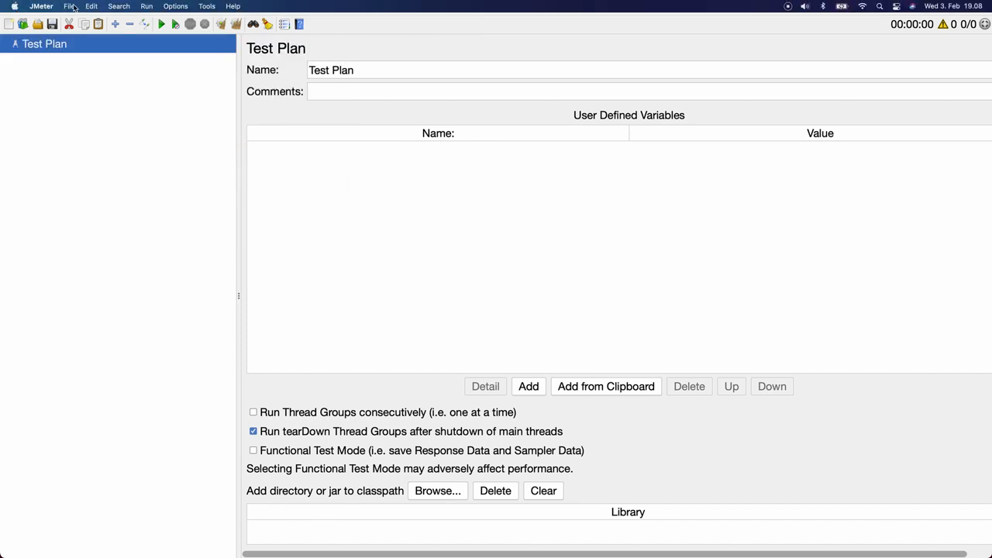
pyautogui.click(69, 6)
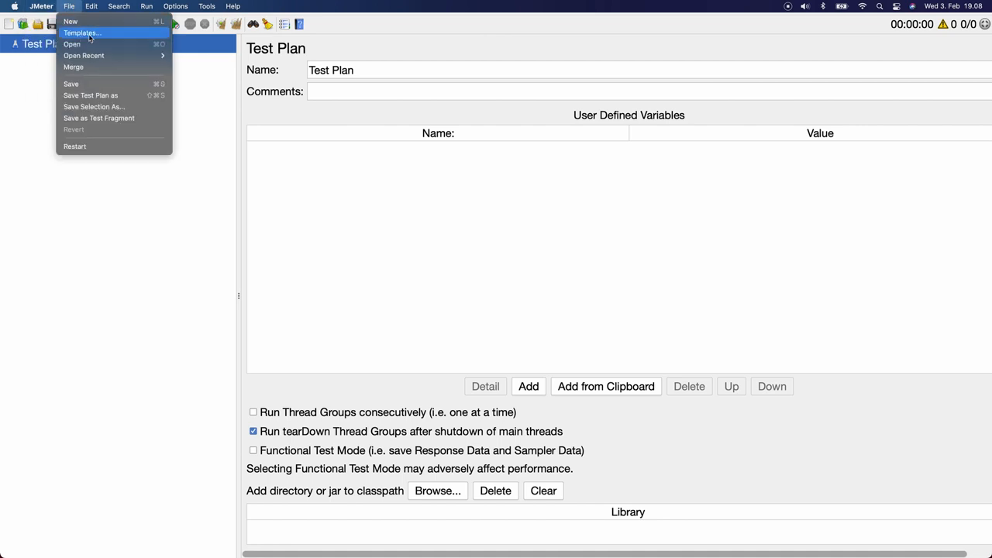
pyautogui.click(80, 32)
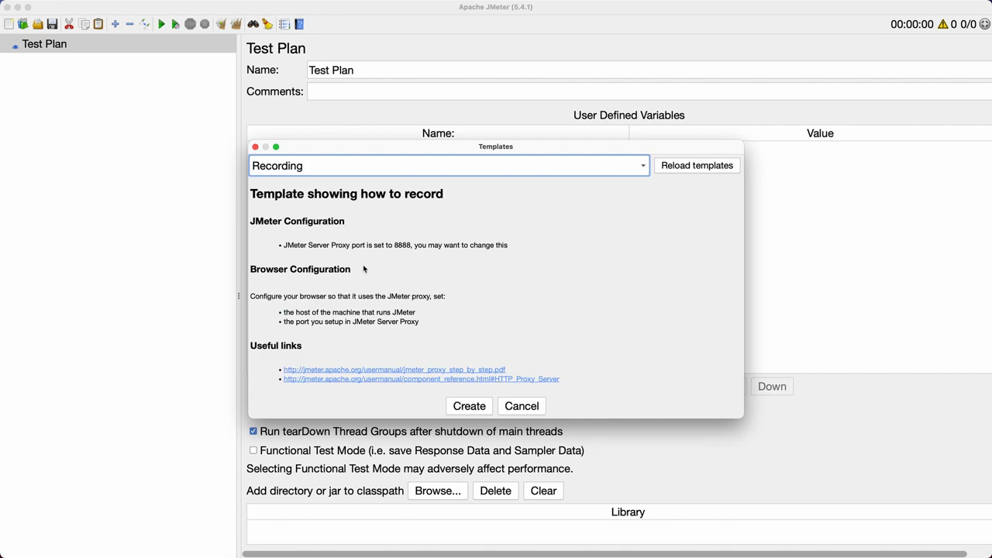
pyautogui.moveTo(369, 257)
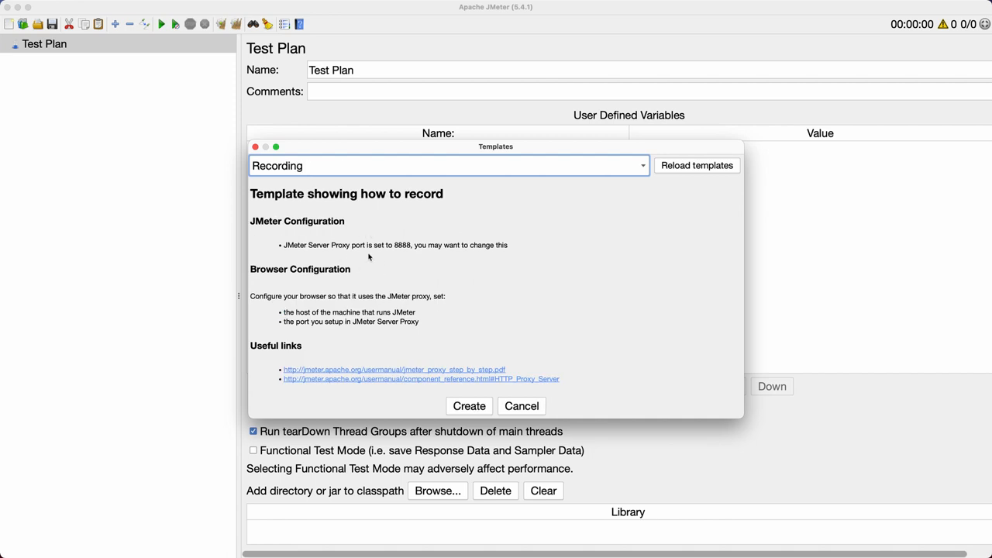
pyautogui.doubleClick(402, 245)
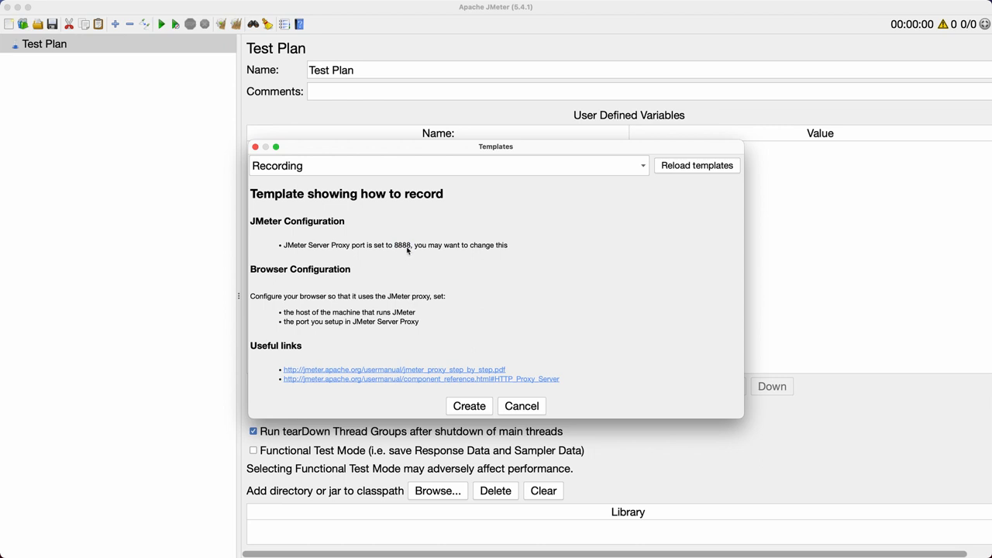
pyautogui.moveTo(270, 273)
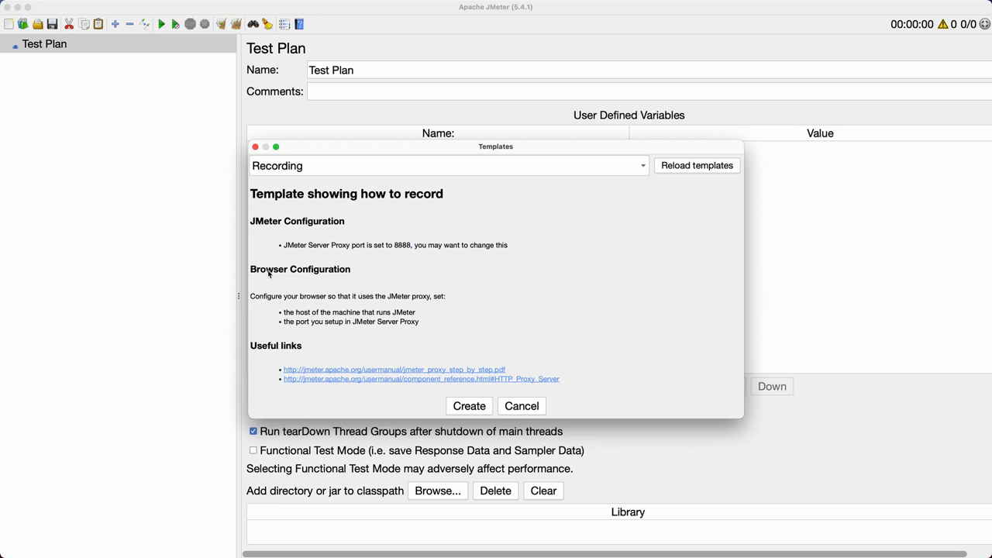
pyautogui.doubleClick(268, 270)
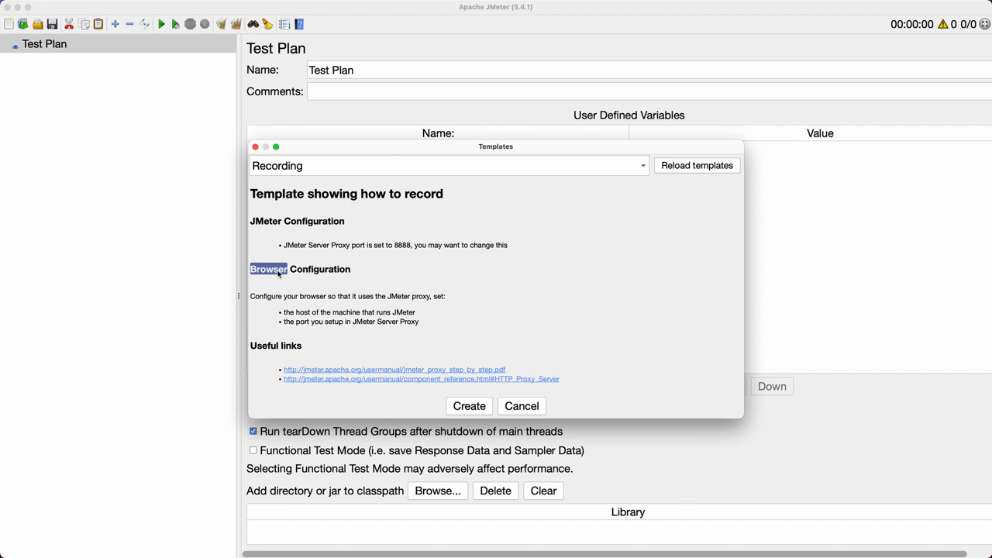
pyautogui.moveTo(468, 406)
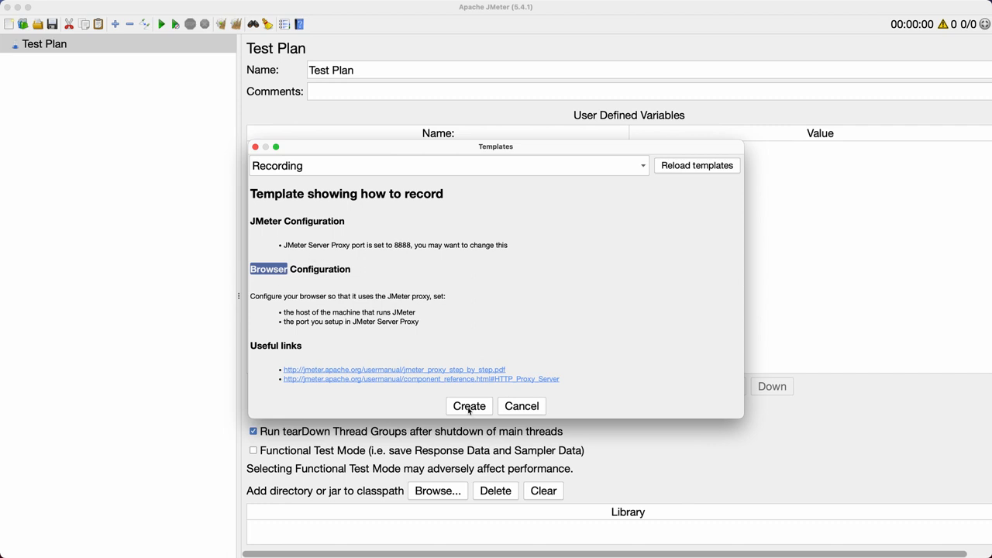
# - Create the Recording template plan with host localhost and scheme changed from https to http
pyautogui.click(468, 407)
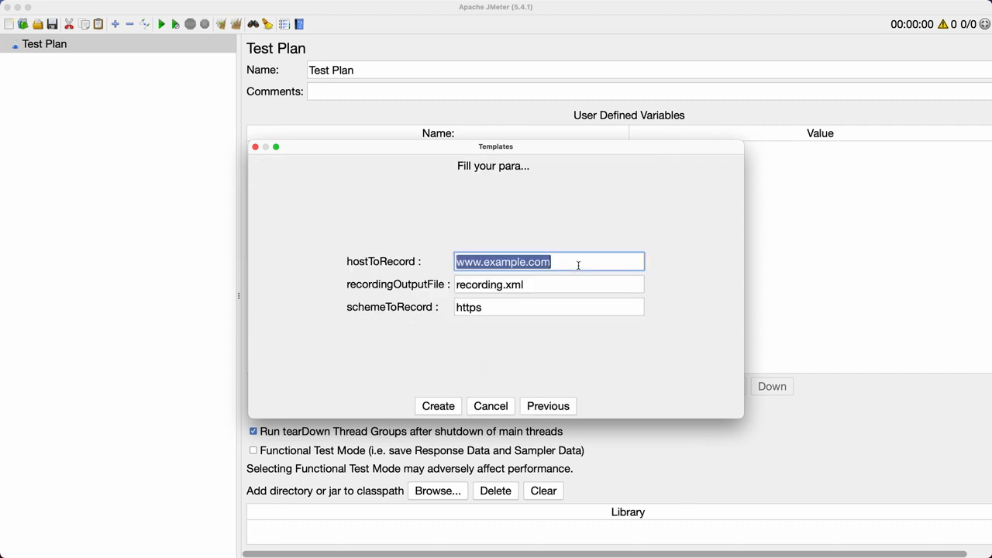
pyautogui.moveTo(468, 277)
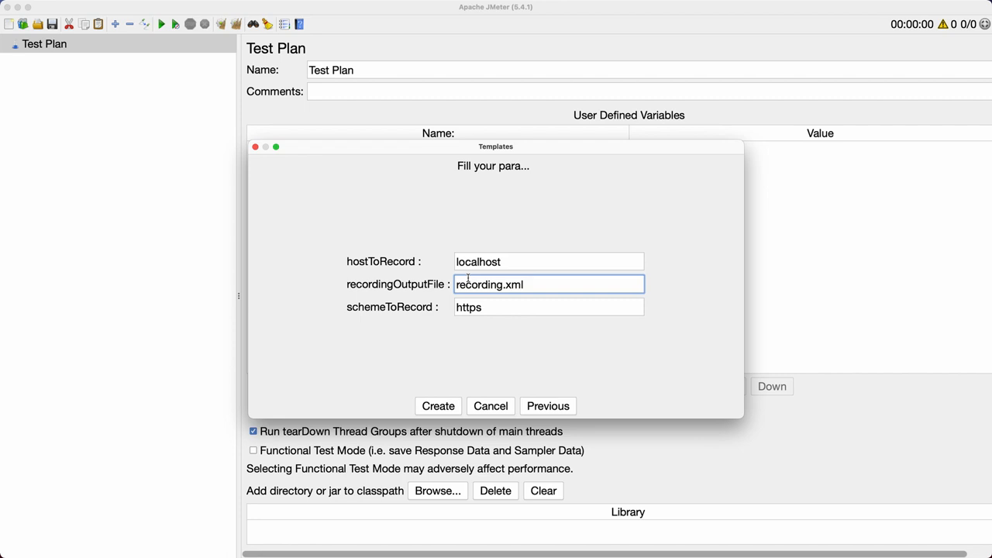
pyautogui.click(549, 306)
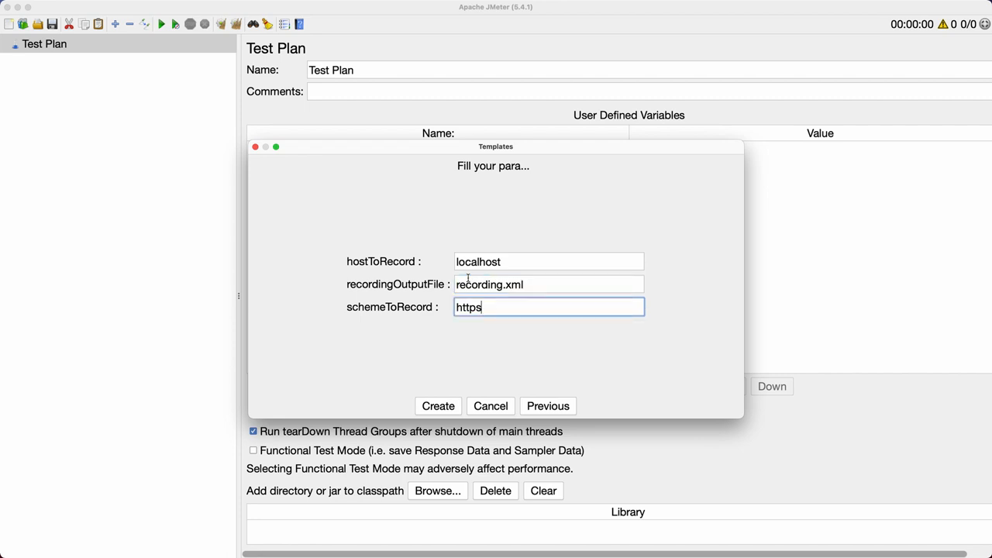
pyautogui.press('Backspace')
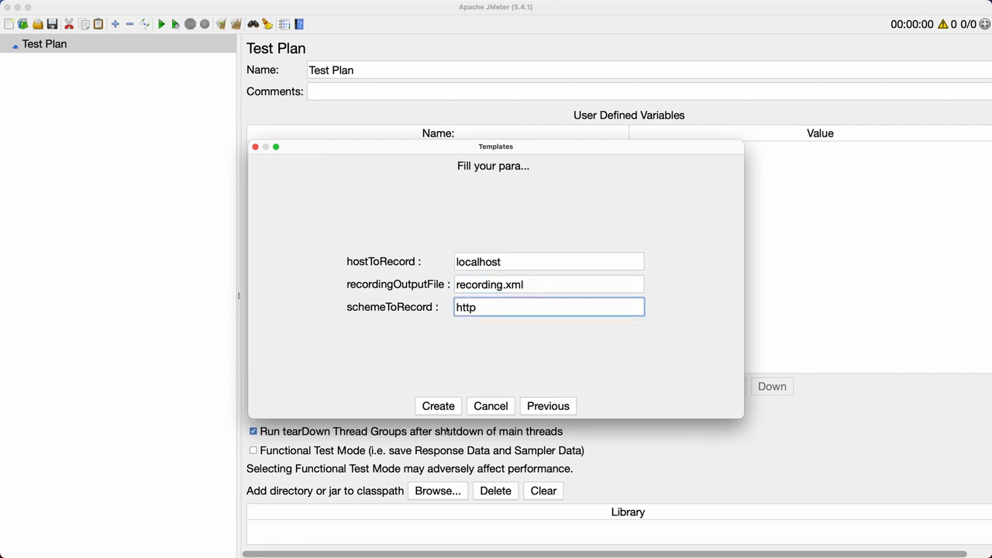
pyautogui.click(437, 406)
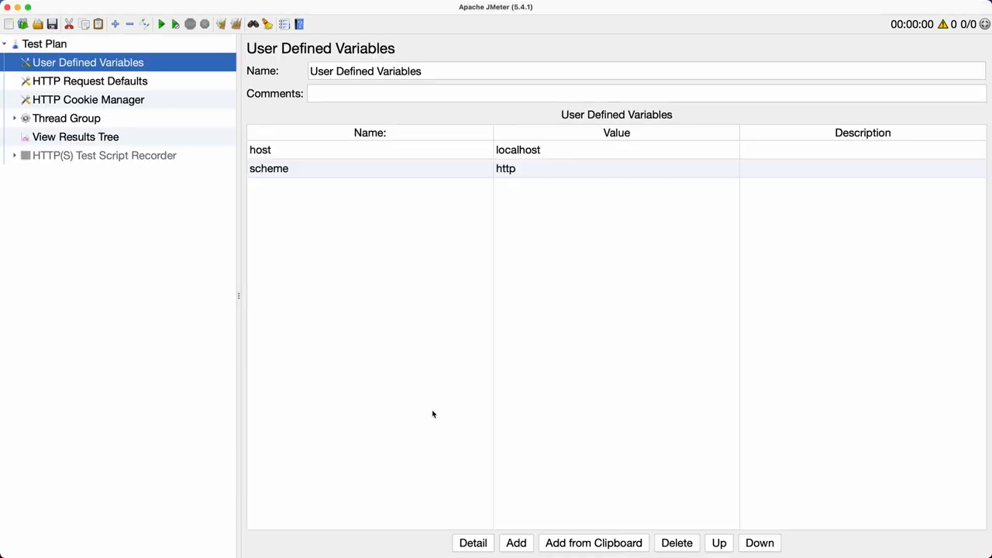
pyautogui.moveTo(76, 91)
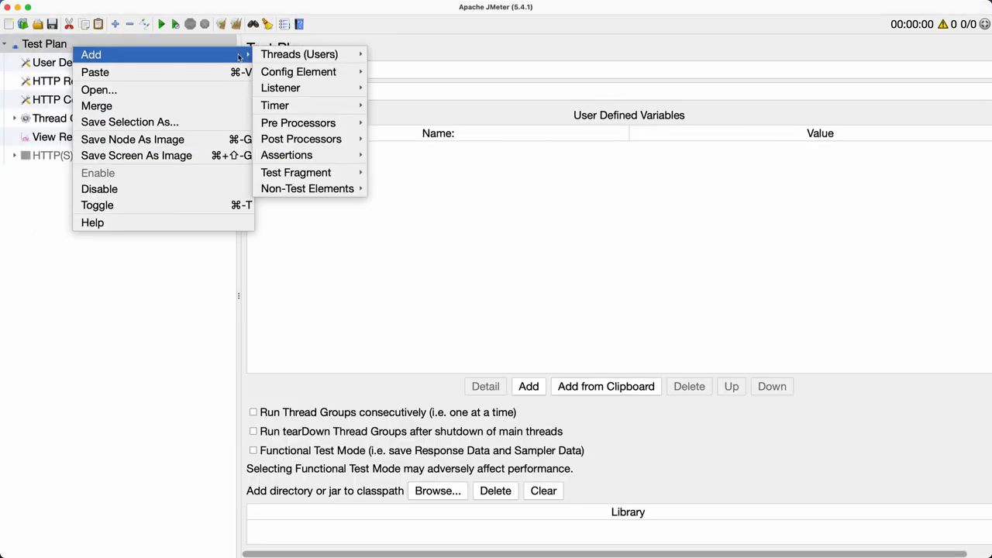
# - Inspect User Defined Variables, HTTP Cookie Manager, Thread Group and View Results Tree, ending on the Test Script Recorder
pyautogui.click(87, 62)
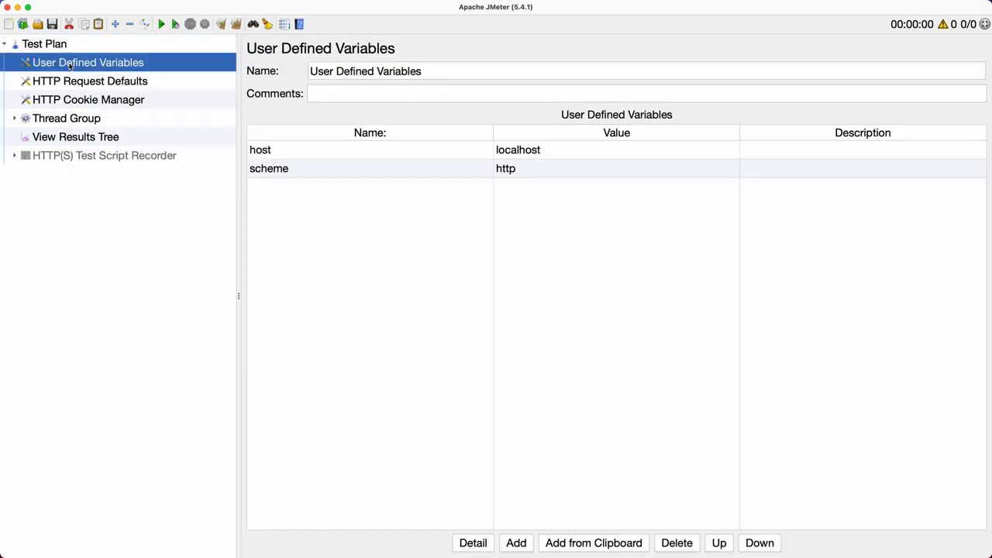
pyautogui.click(89, 99)
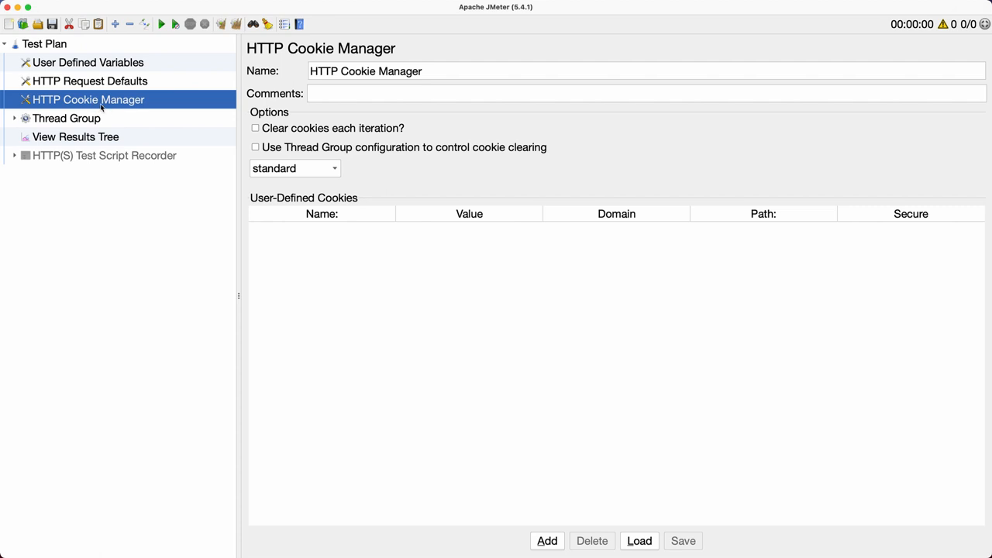
pyautogui.moveTo(152, 111)
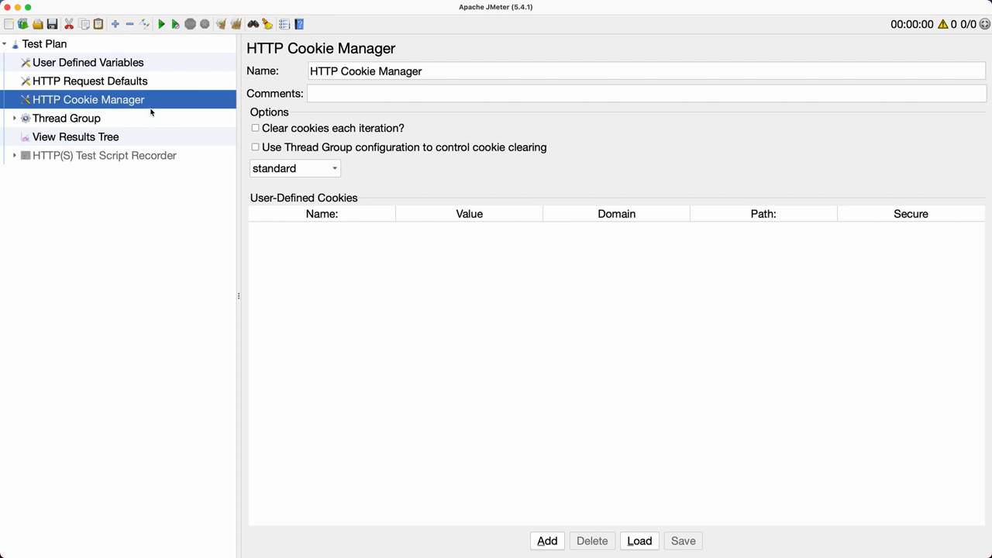
pyautogui.moveTo(96, 120)
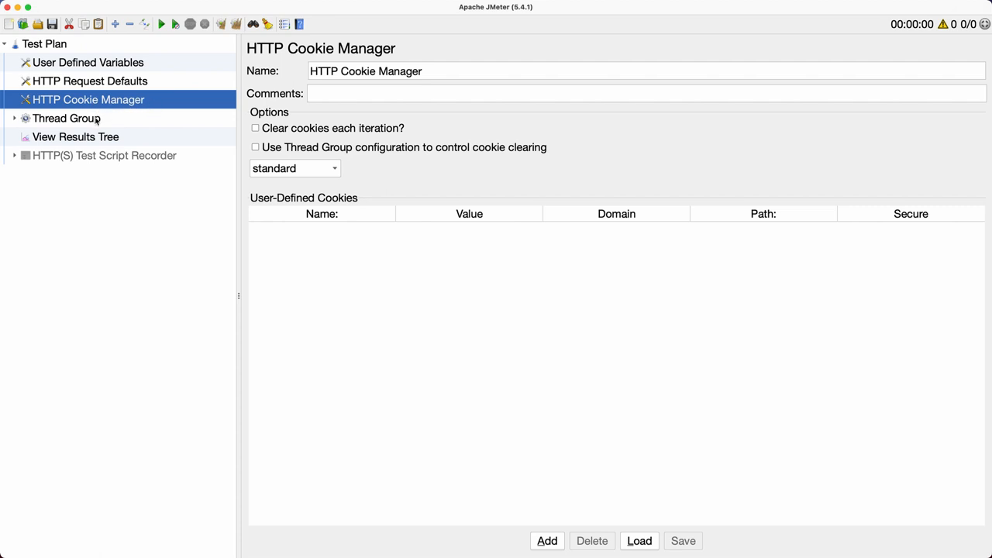
pyautogui.click(65, 118)
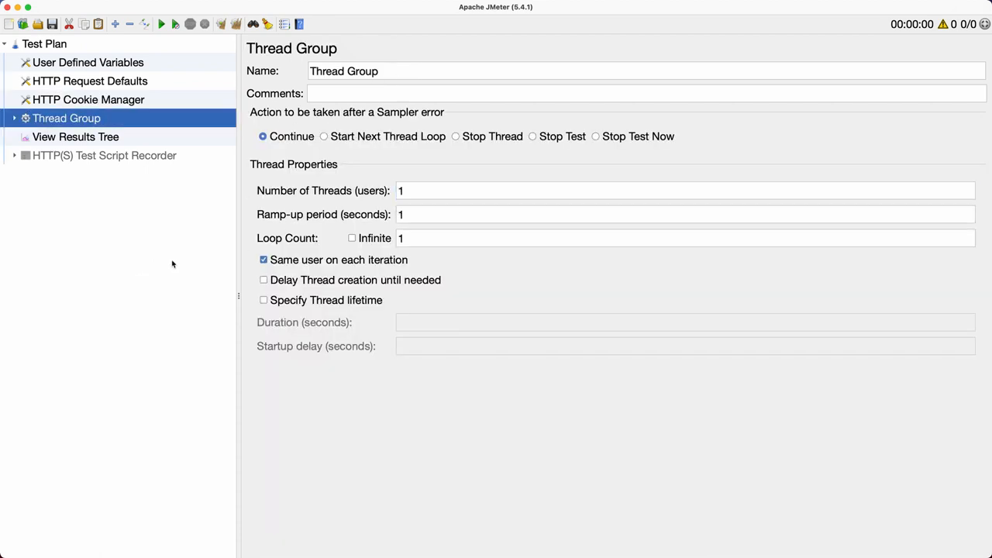
pyautogui.moveTo(437, 226)
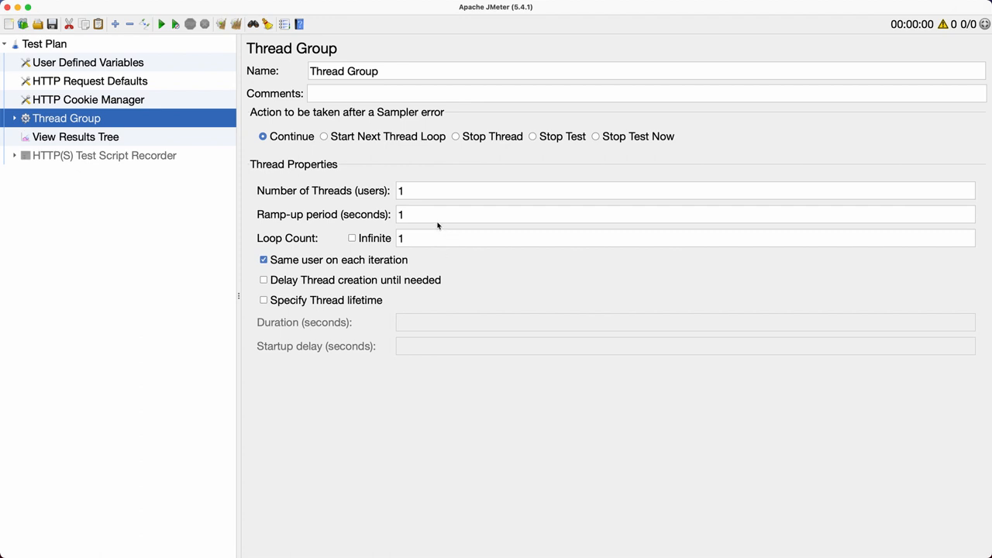
pyautogui.moveTo(363, 226)
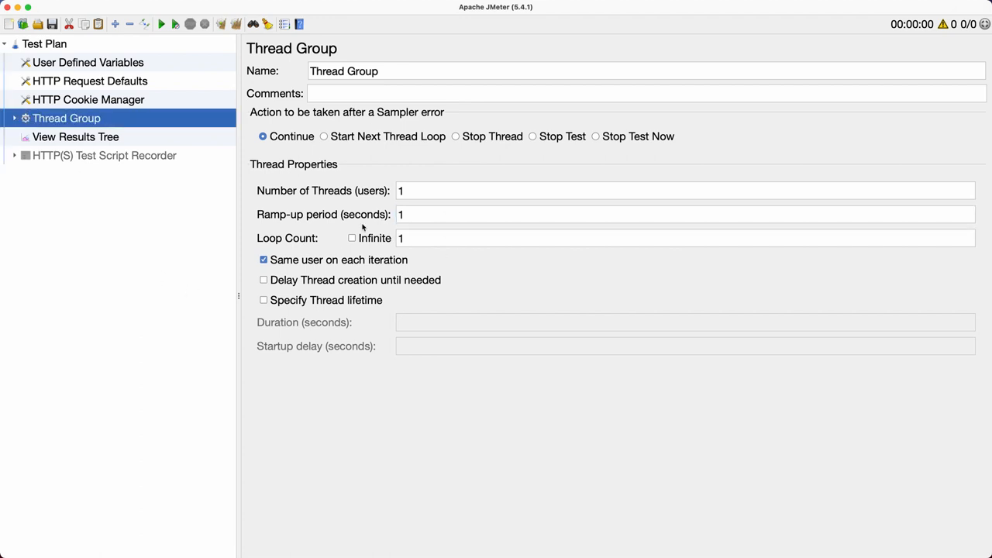
pyautogui.moveTo(391, 211)
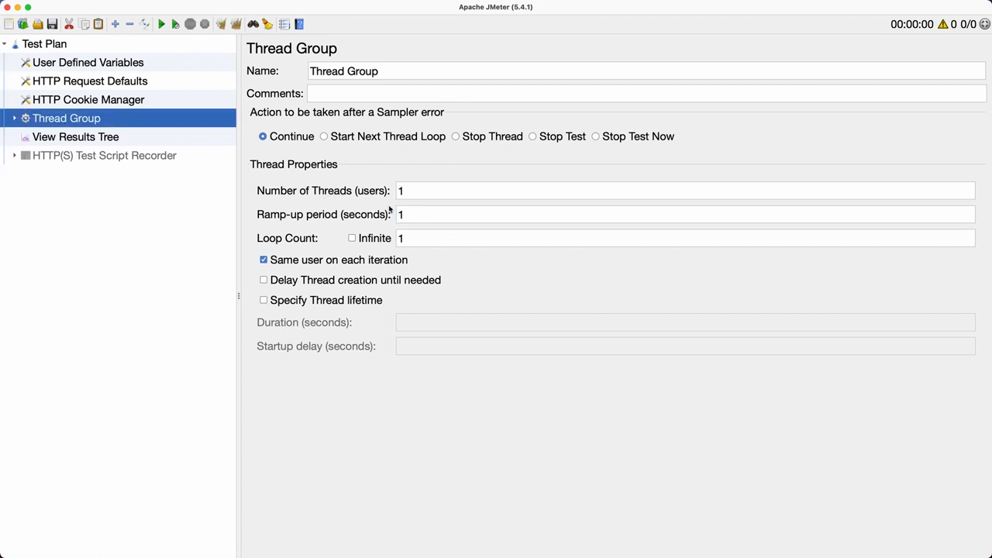
pyautogui.click(75, 136)
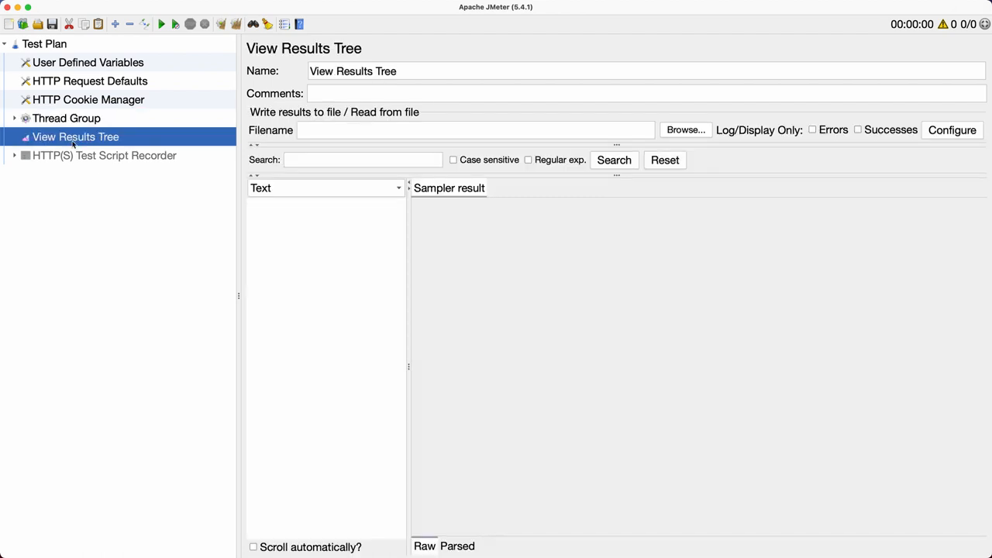
pyautogui.moveTo(90, 165)
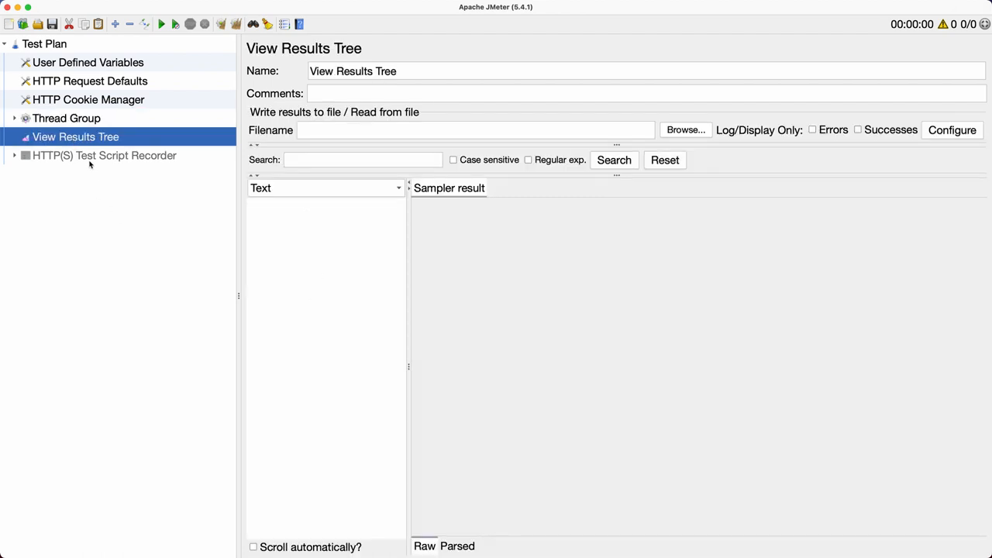
pyautogui.click(104, 155)
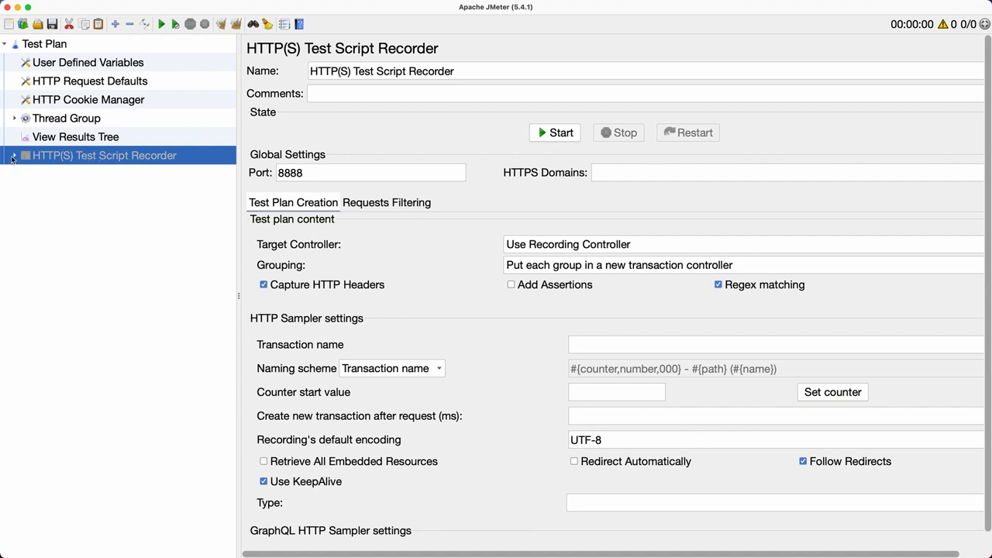
# - Expand the recorder to view its nested View Results Tree writing recording.xml, then return to the recorder
pyautogui.click(14, 155)
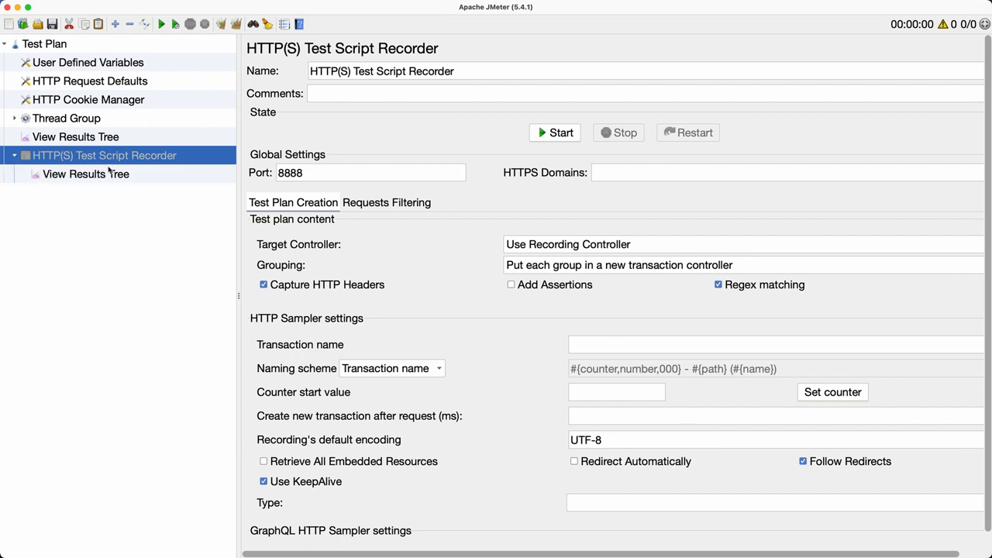
pyautogui.click(87, 174)
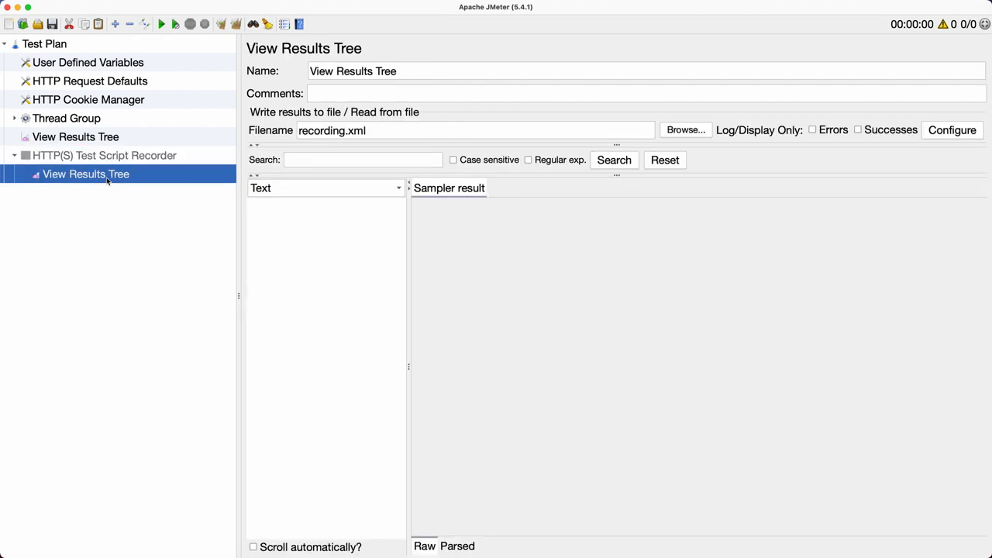
pyautogui.click(102, 155)
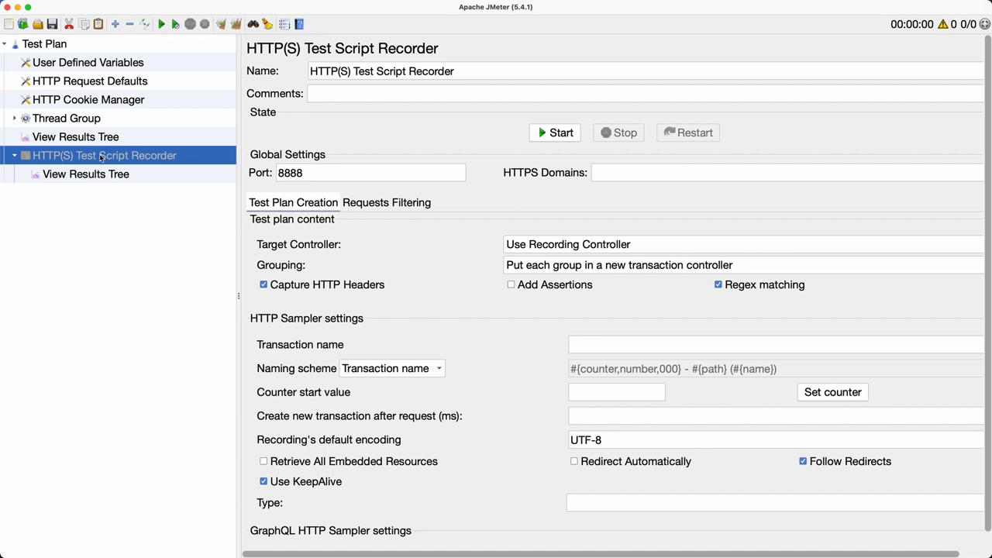
pyautogui.moveTo(150, 229)
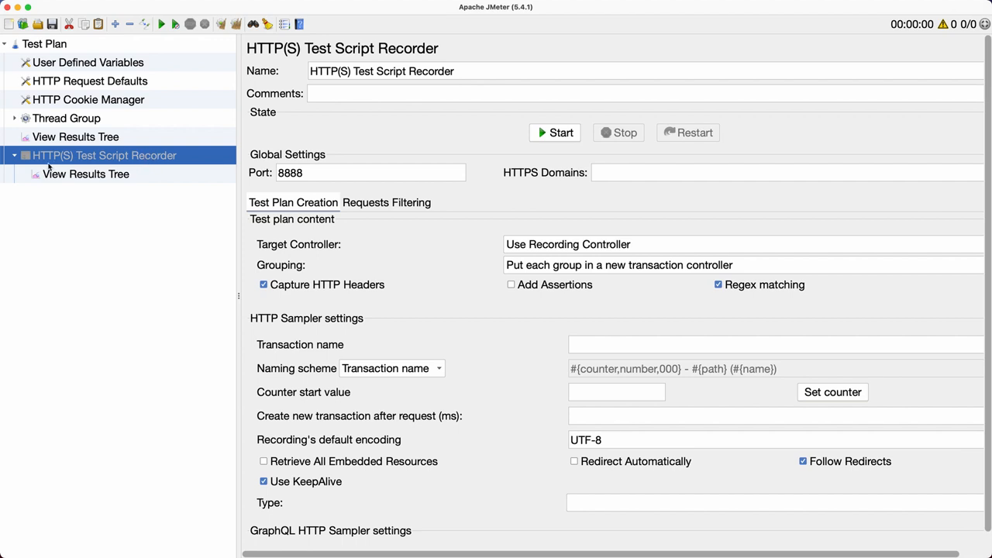
pyautogui.moveTo(374, 166)
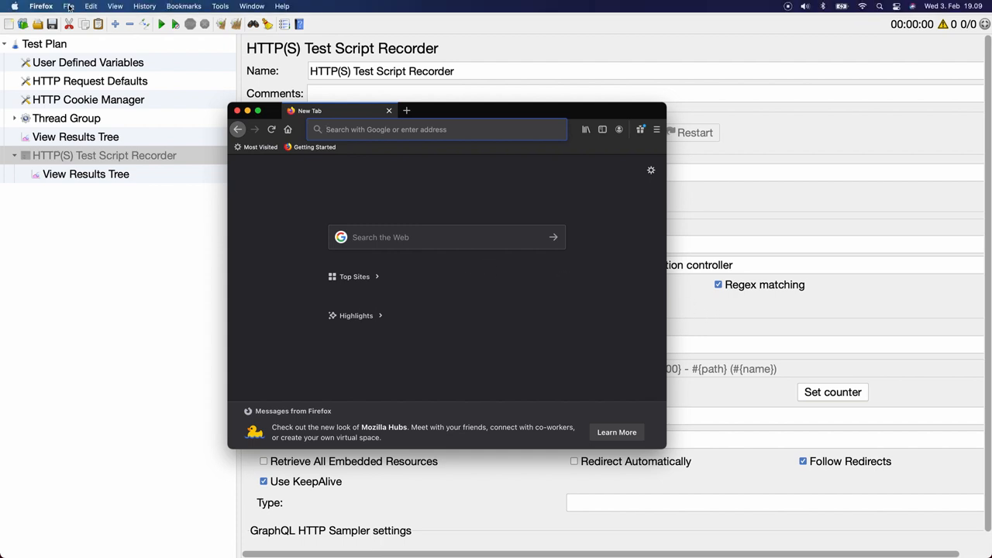
# - Reach Firefox's Connection Settings from the preferences by searching for proxy
pyautogui.click(40, 6)
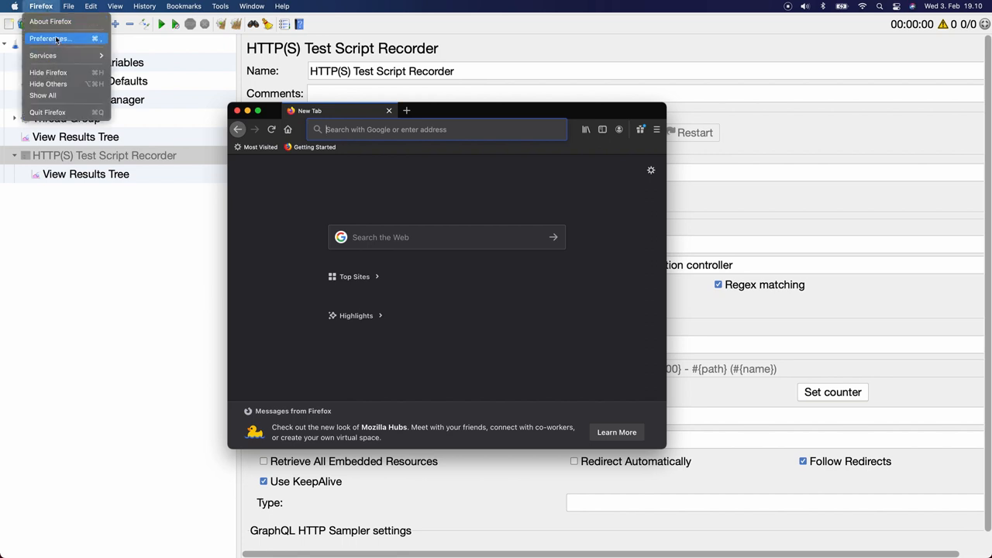
pyautogui.click(48, 39)
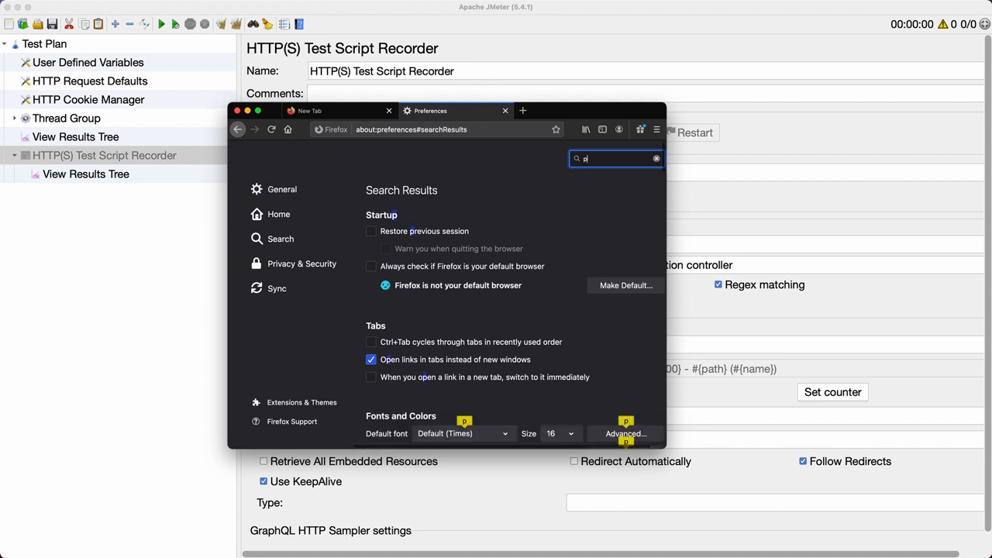
pyautogui.write('roxy')
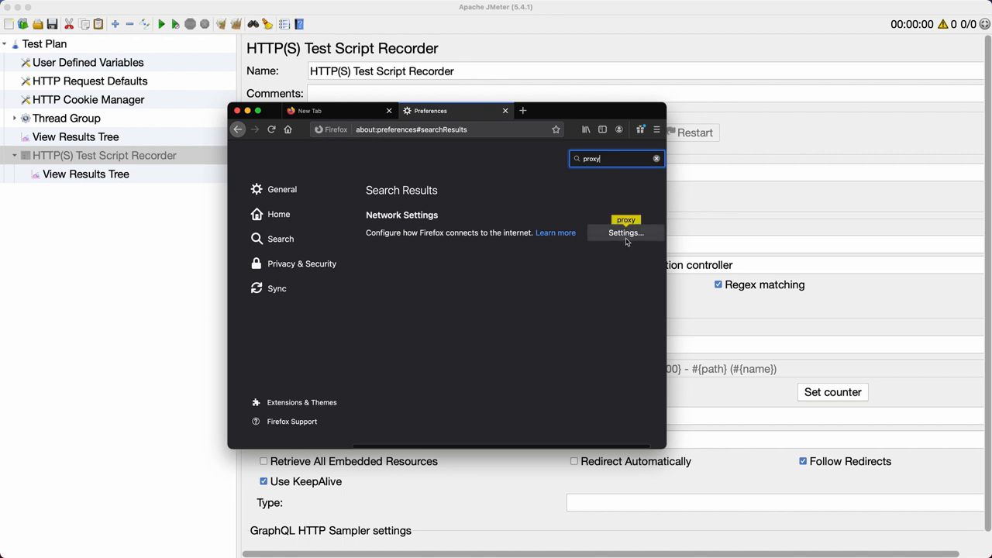
pyautogui.click(627, 232)
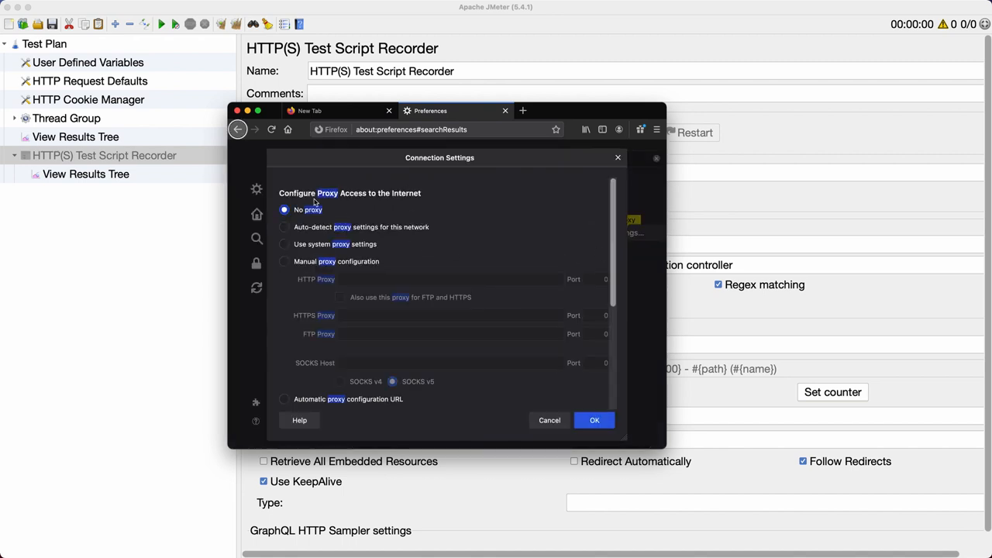
# - Set a manual HTTP proxy at localhost on port 8888 and apply it
pyautogui.click(285, 260)
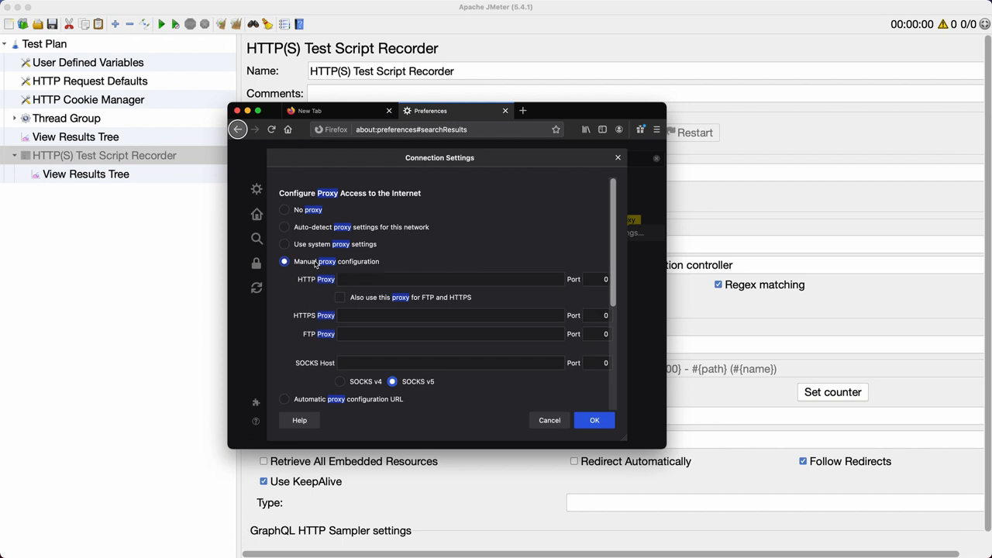
pyautogui.click(450, 279)
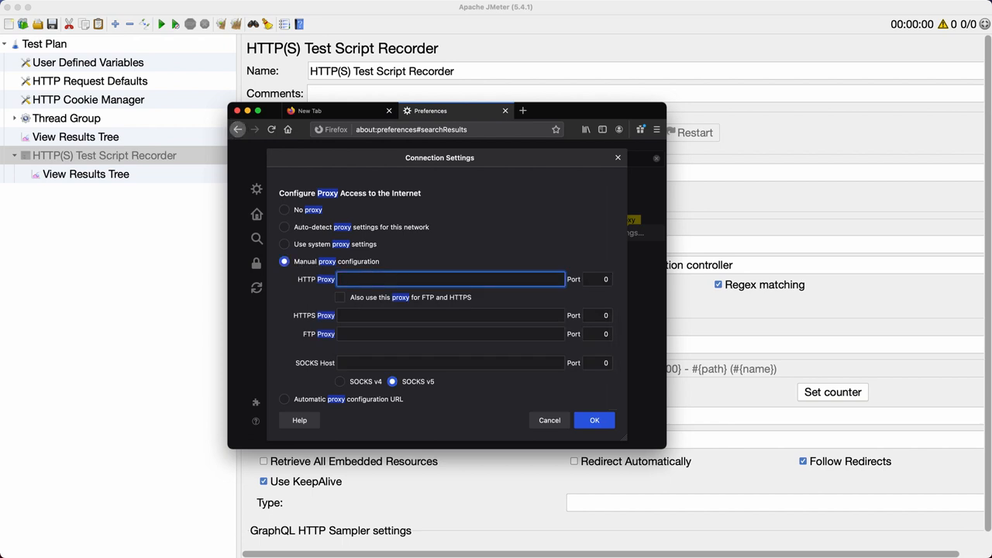
pyautogui.write('localhost')
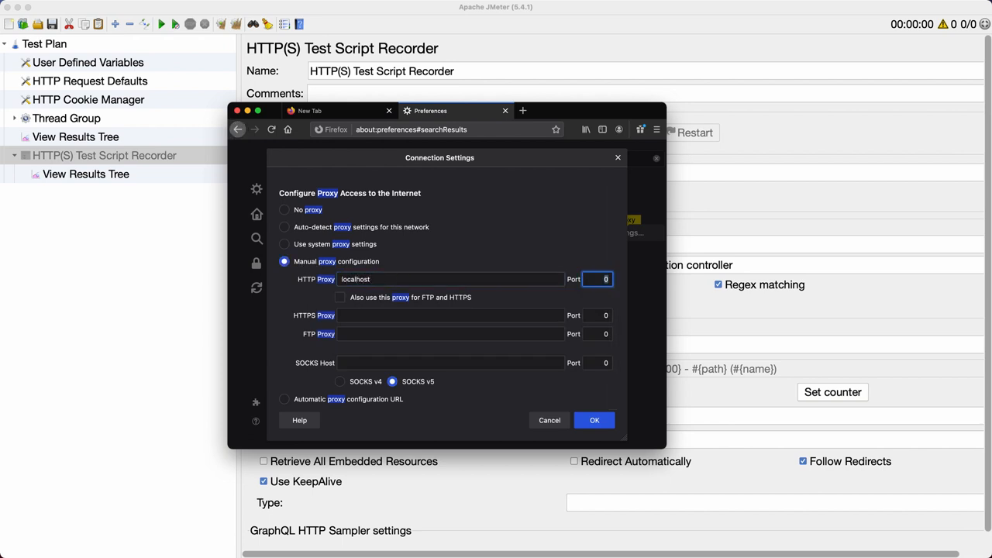
pyautogui.write('888')
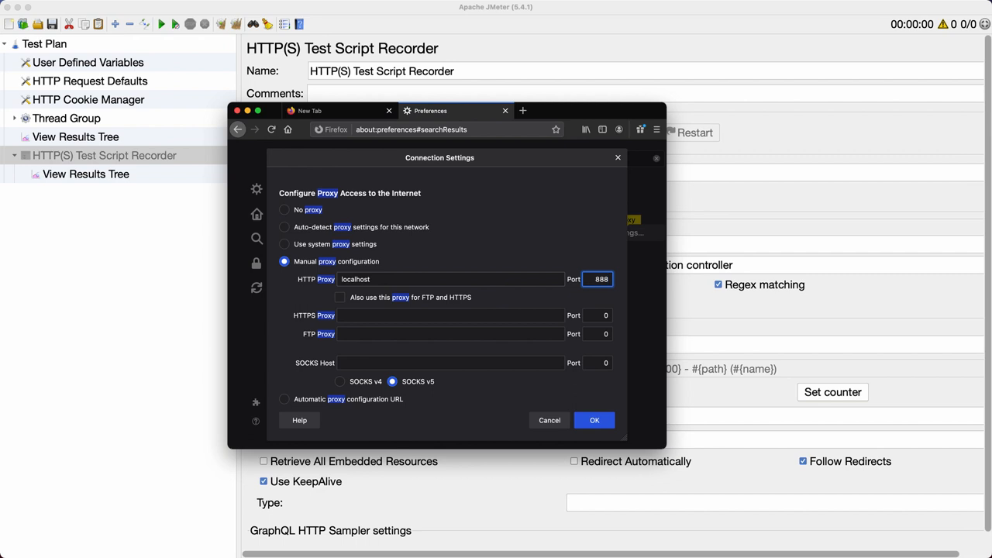
pyautogui.write('8')
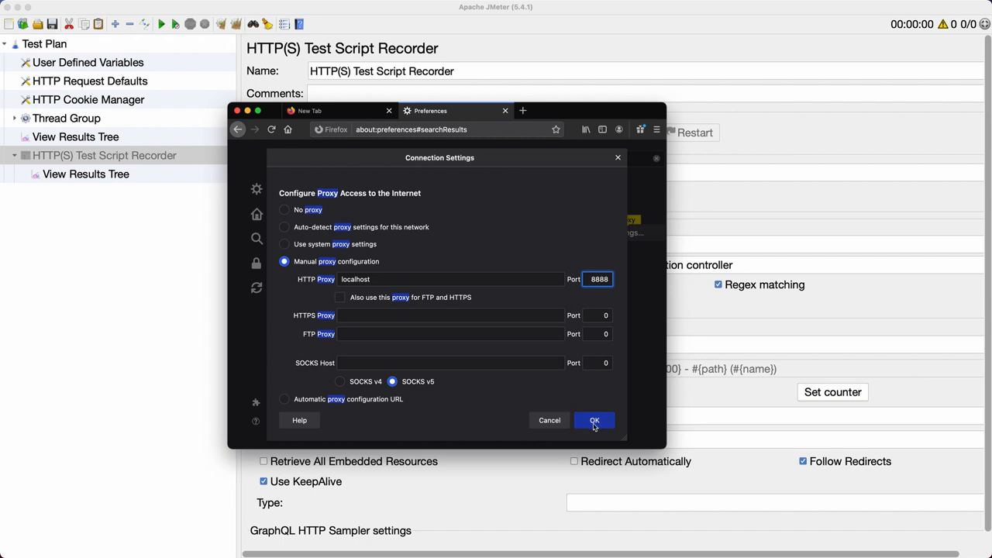
pyautogui.click(595, 420)
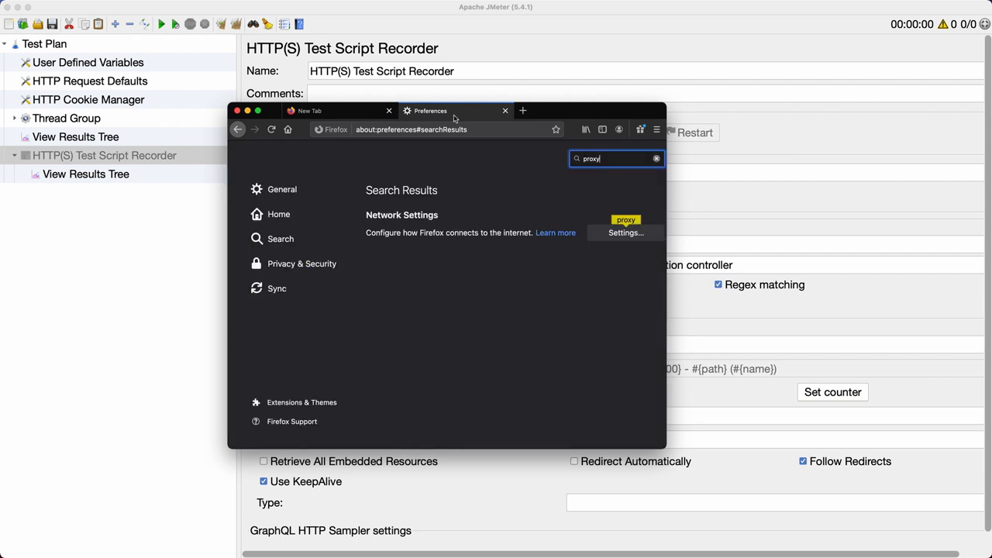
pyautogui.moveTo(501, 315)
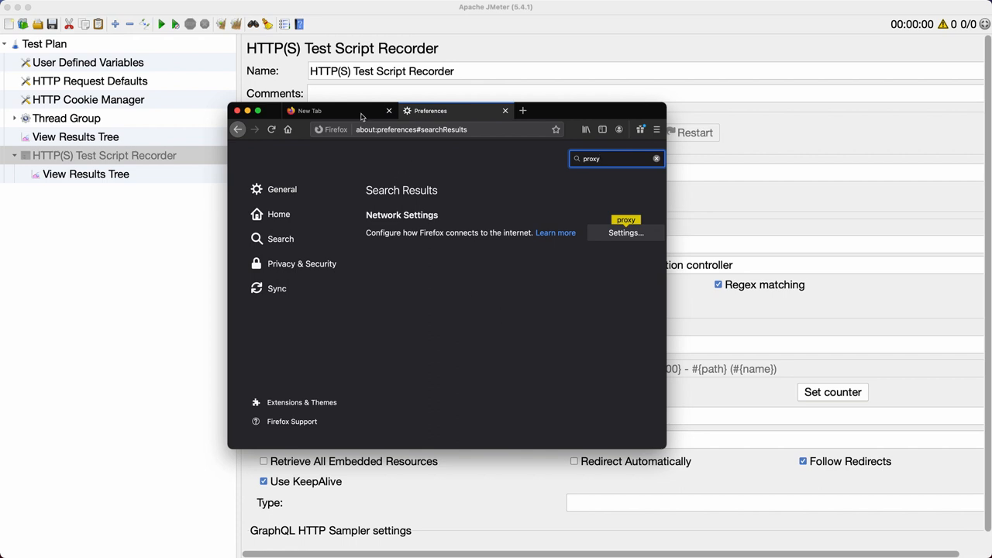
# - Run ifconfig | grep inet in a new terminal window and pick out the local IP 192.168.1.35
pyautogui.click(411, 130)
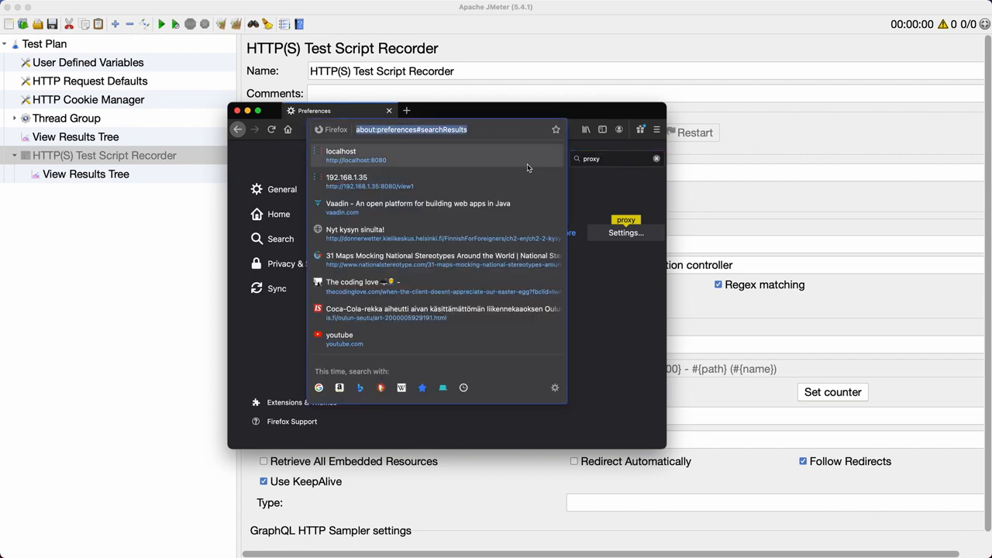
pyautogui.write('l')
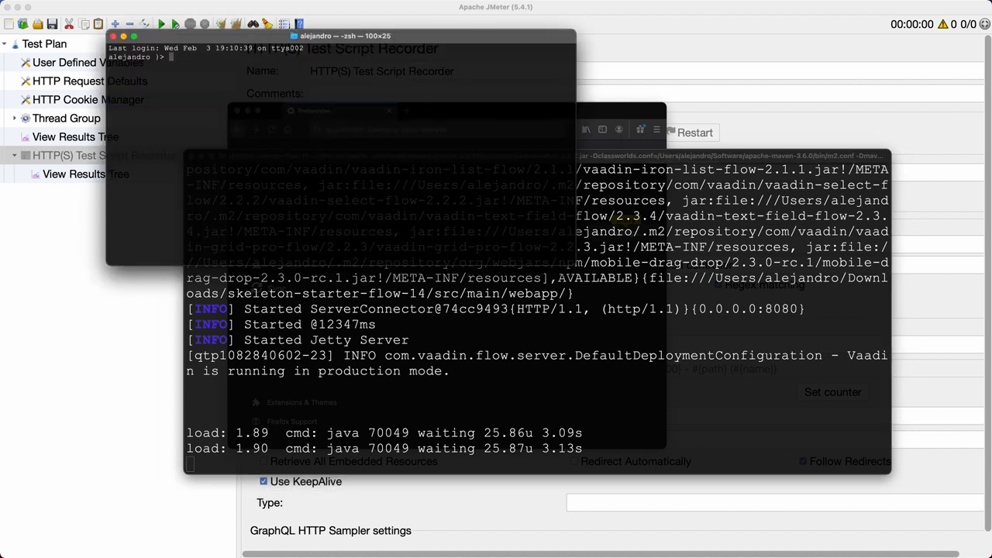
pyautogui.write('if')
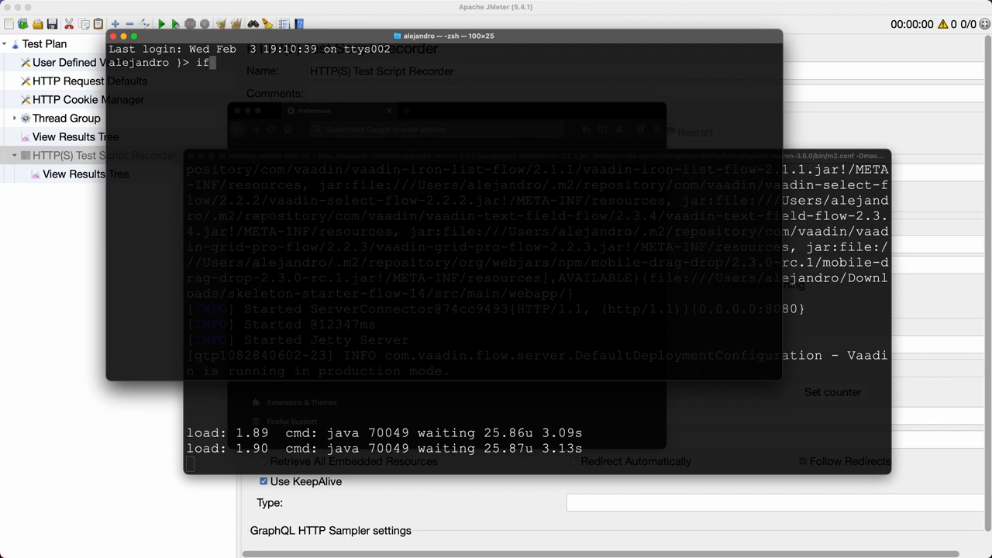
pyautogui.write('config')
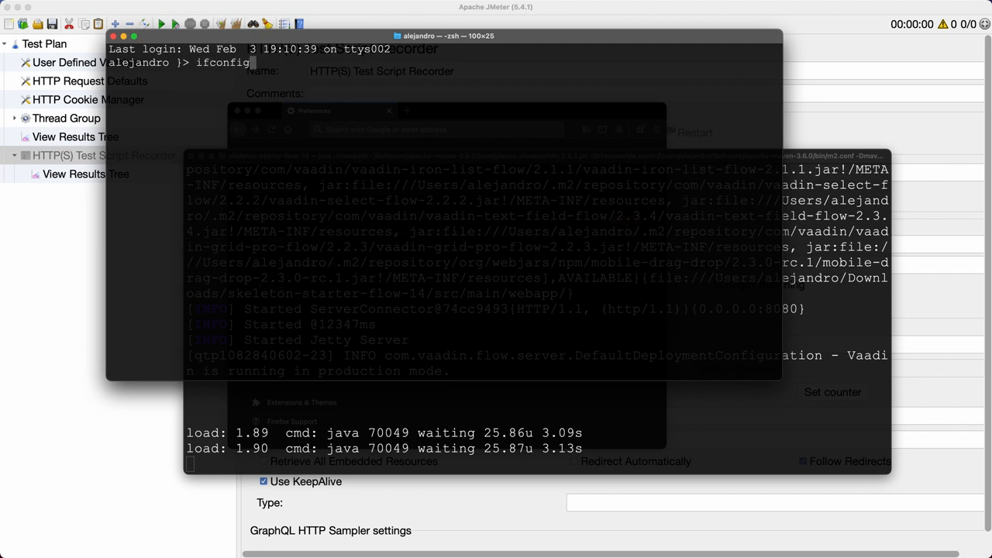
pyautogui.write('|')
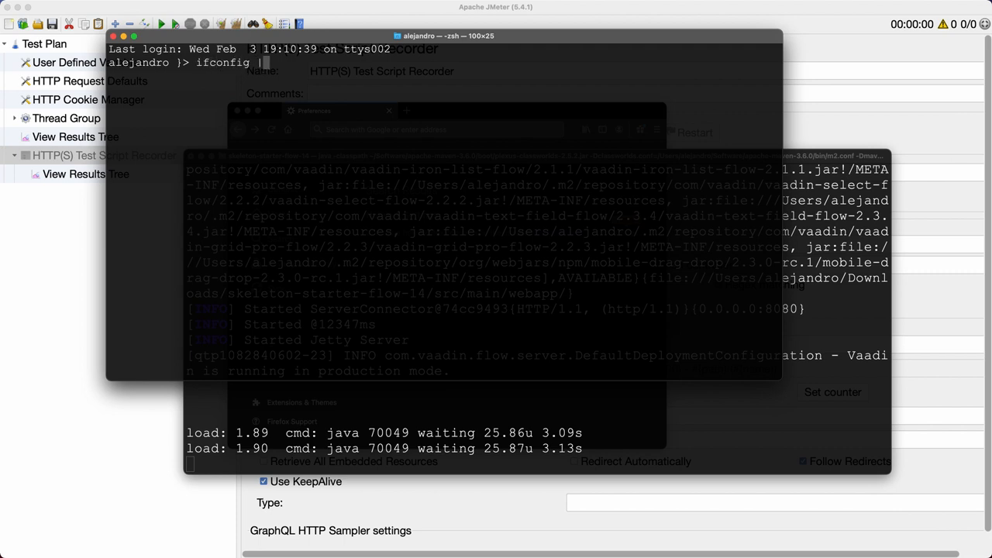
pyautogui.write('grep inet')
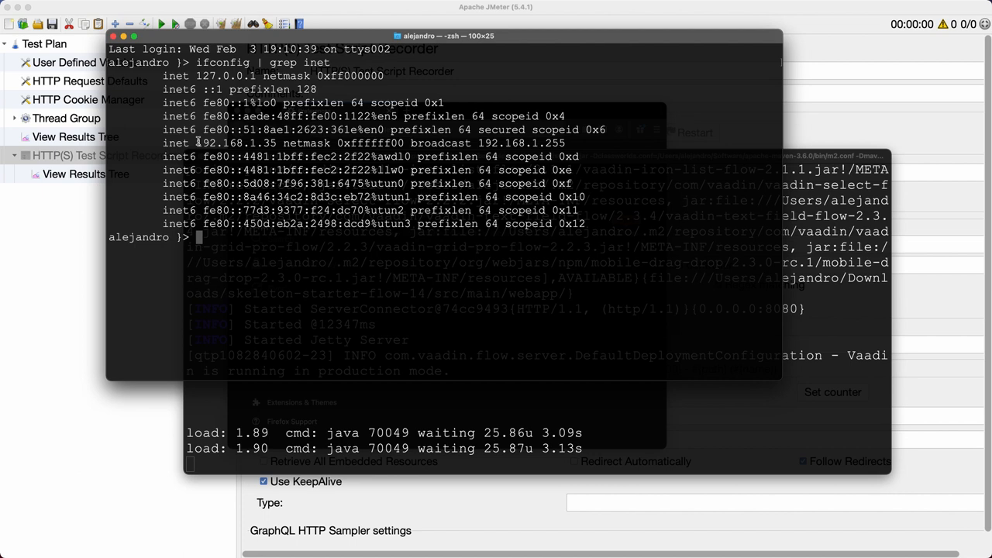
pyautogui.doubleClick(236, 143)
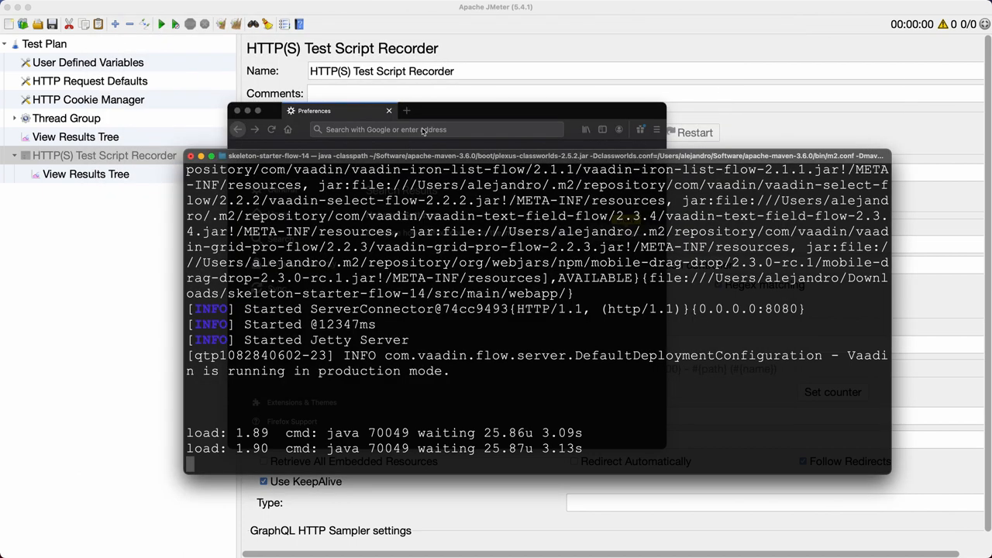
# - Load 192.168.1.35:8080 in Firefox, hitting the proxy-refused error, and switch back to JMeter
pyautogui.click(434, 130)
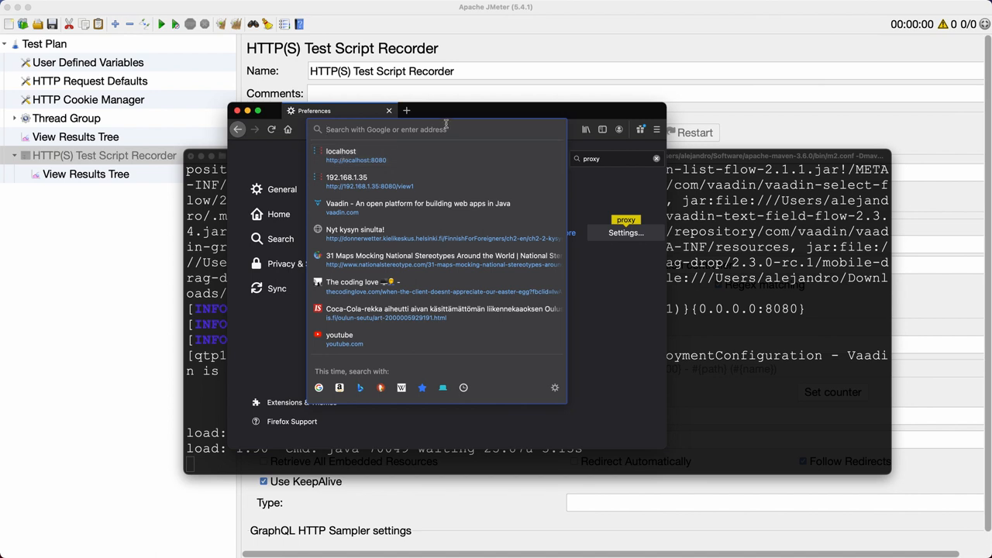
pyautogui.write('192.168.1.35')
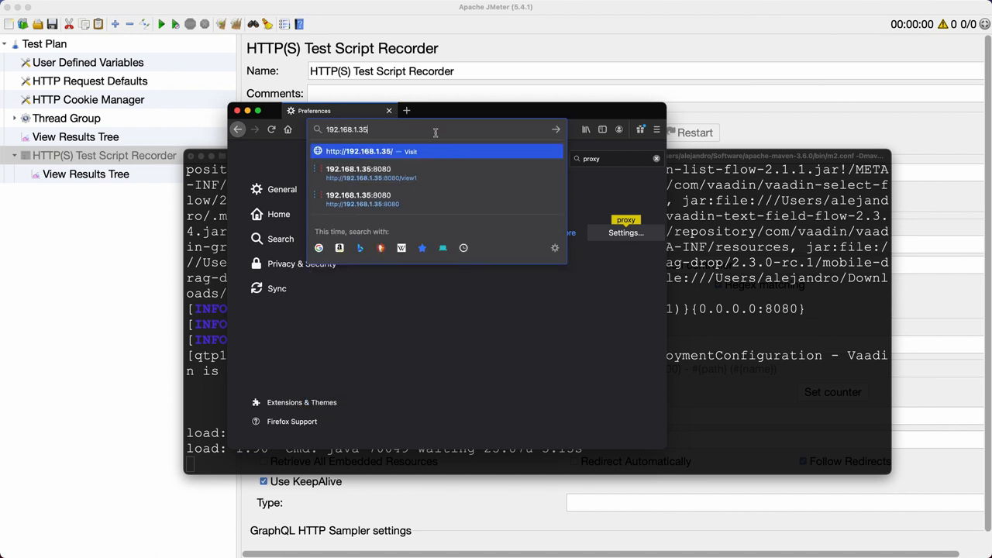
pyautogui.write(':8080')
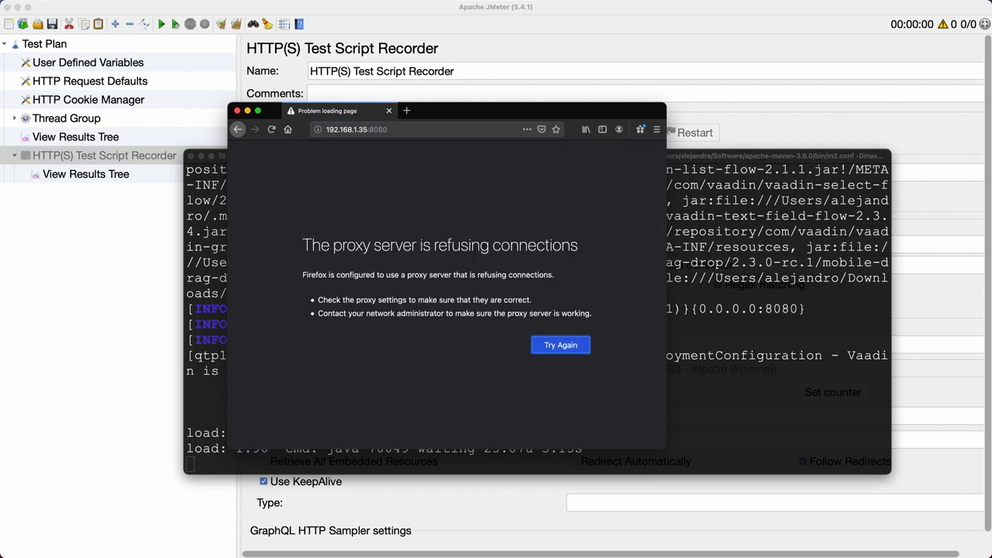
pyautogui.moveTo(378, 130)
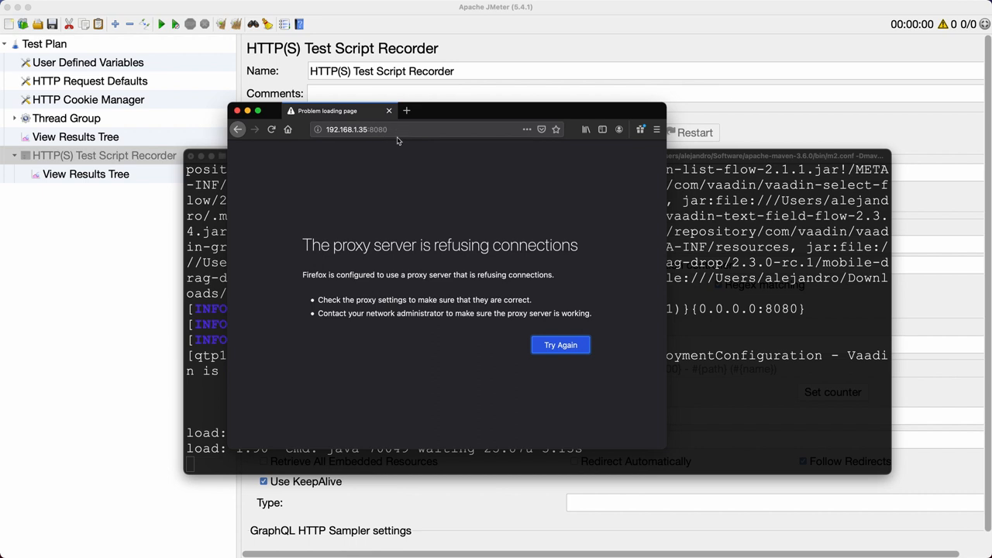
pyautogui.press('cmd+tab')
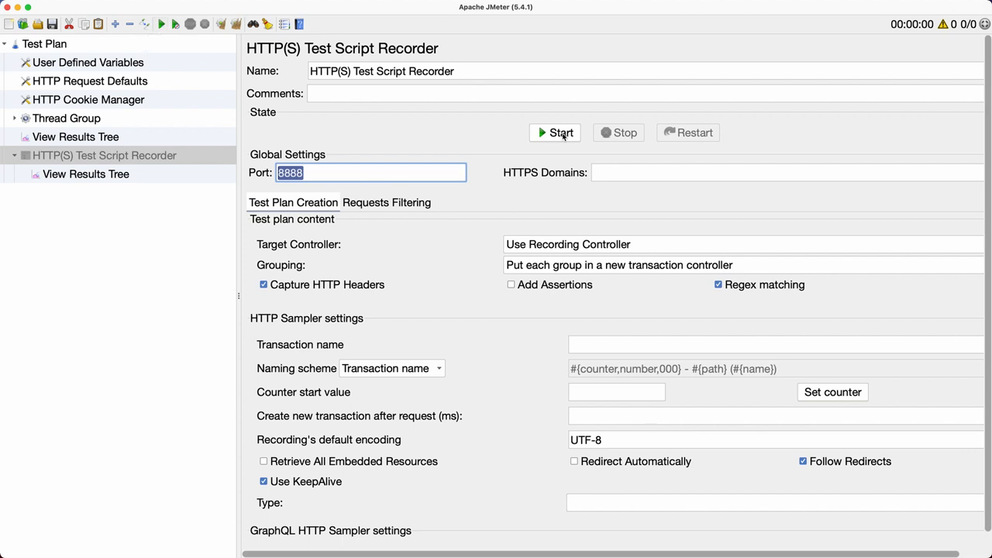
pyautogui.moveTo(551, 144)
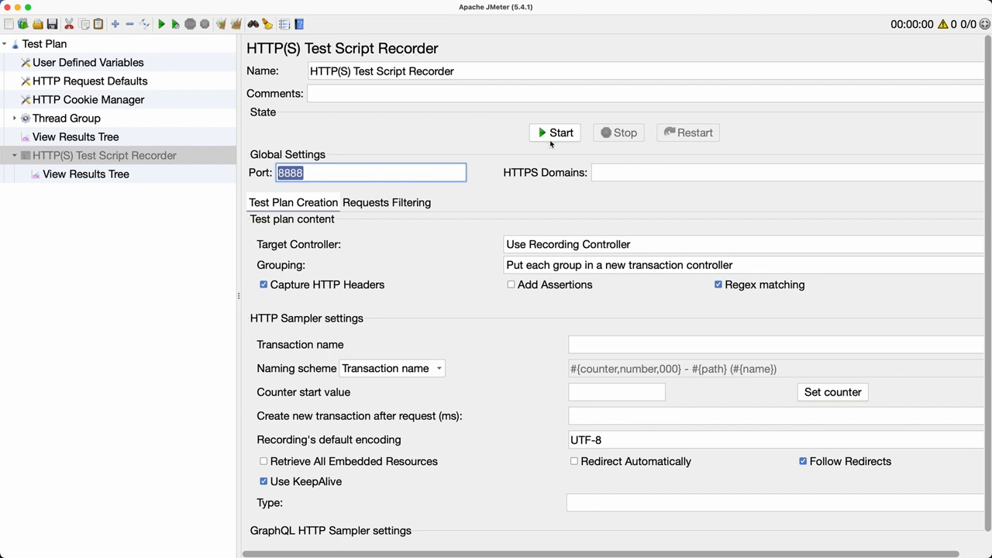
# - Start the recorder, accept the certificate notice, name the transaction home and move the controls aside
pyautogui.click(555, 132)
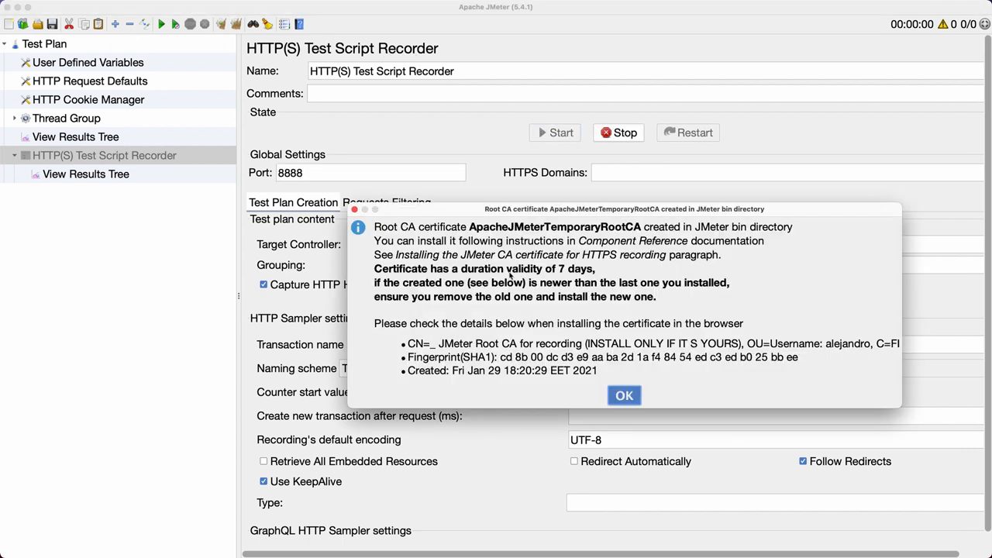
pyautogui.click(624, 395)
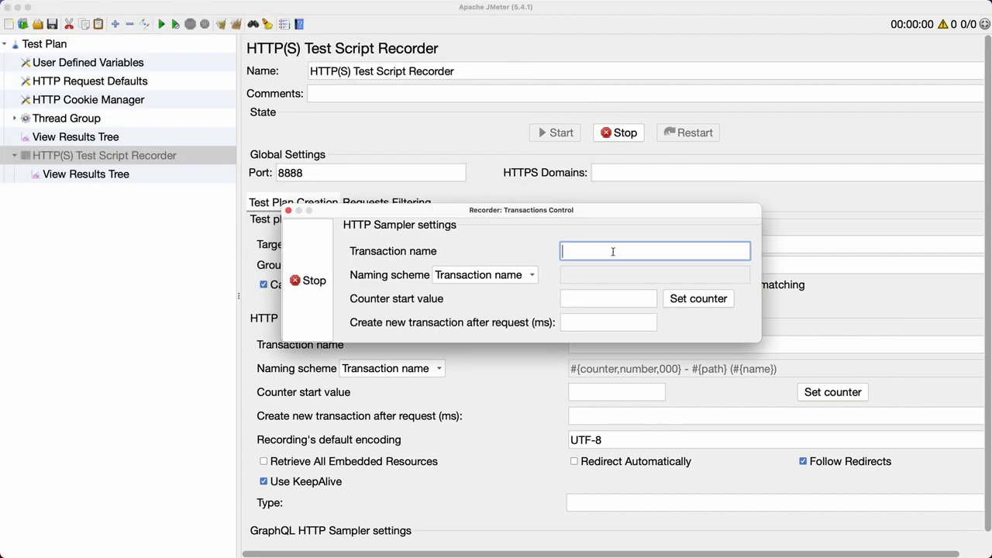
pyautogui.write('home')
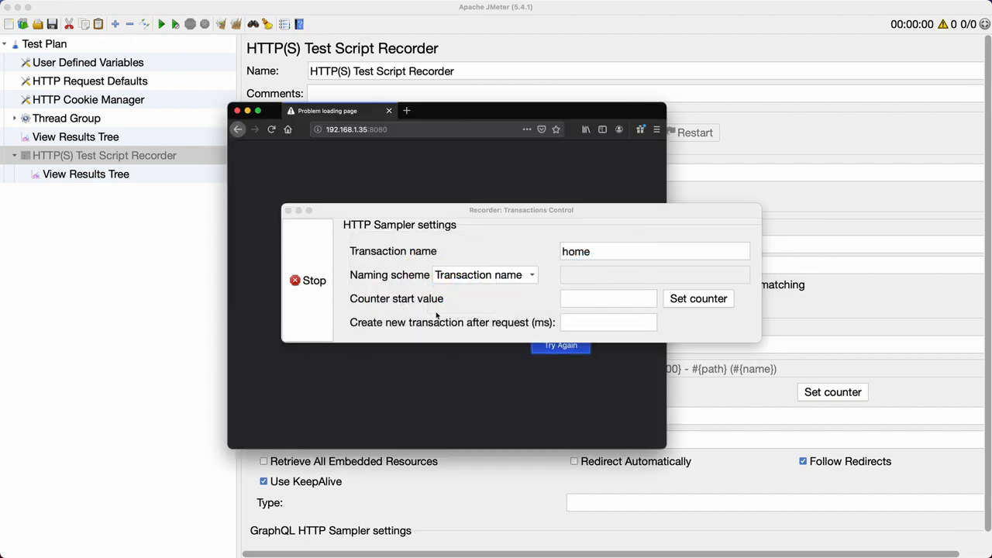
pyautogui.moveTo(521, 209); pyautogui.dragTo(717, 409)
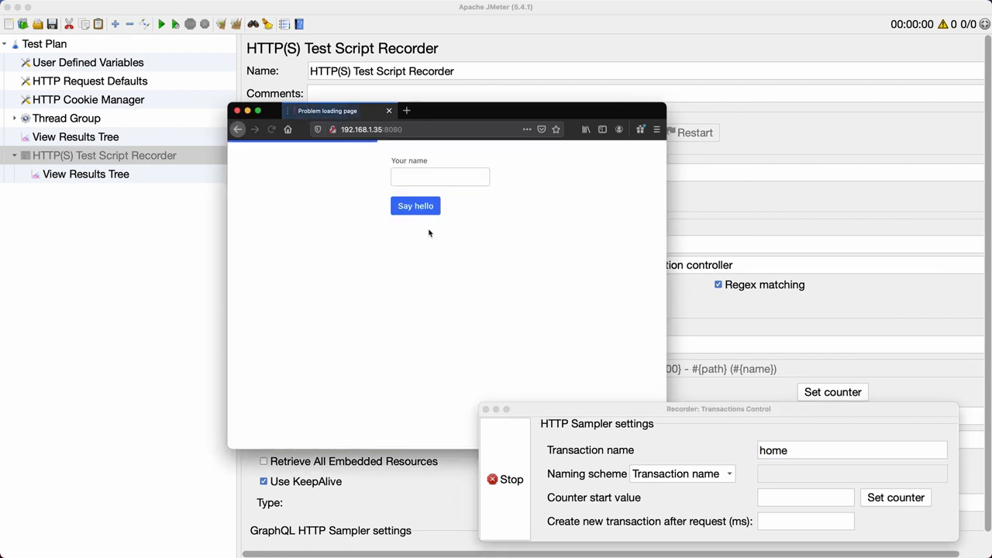
# - Enter the name 'Alejan' in the Your name field and submit it with Say hello
pyautogui.write('Alejan')
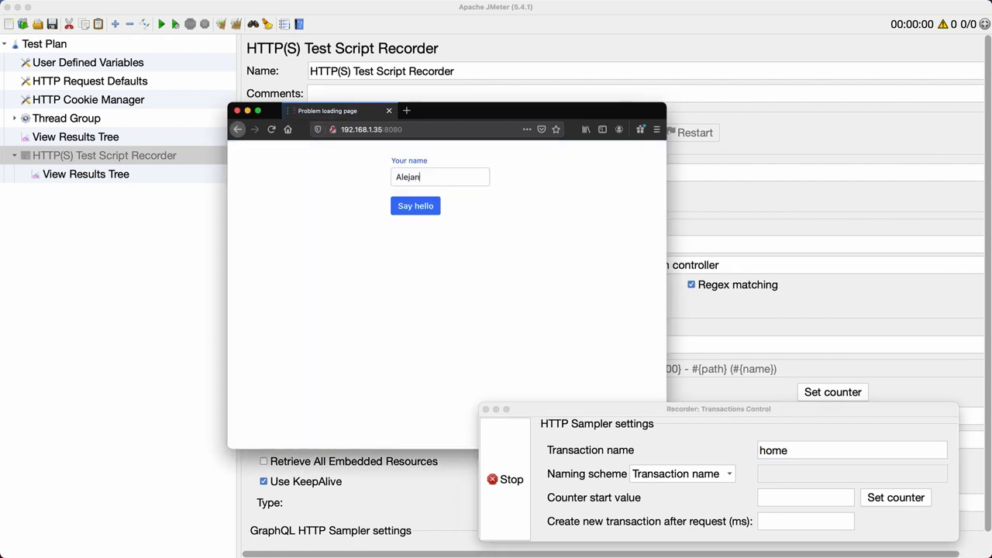
pyautogui.click(415, 205)
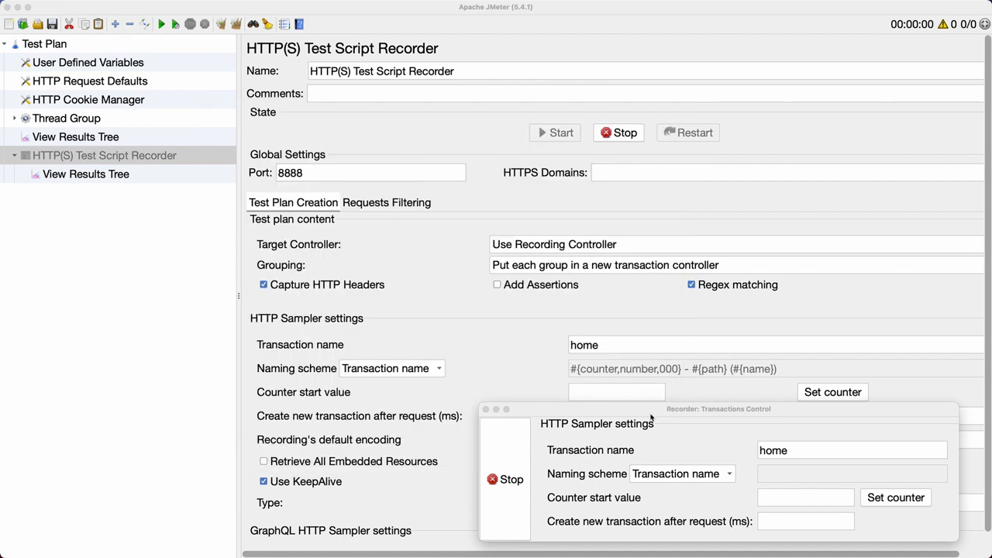
# - Stop the recorder and show the captured home-1, home-6, home-7, home-8 requests in View Results Tree
pyautogui.click(617, 133)
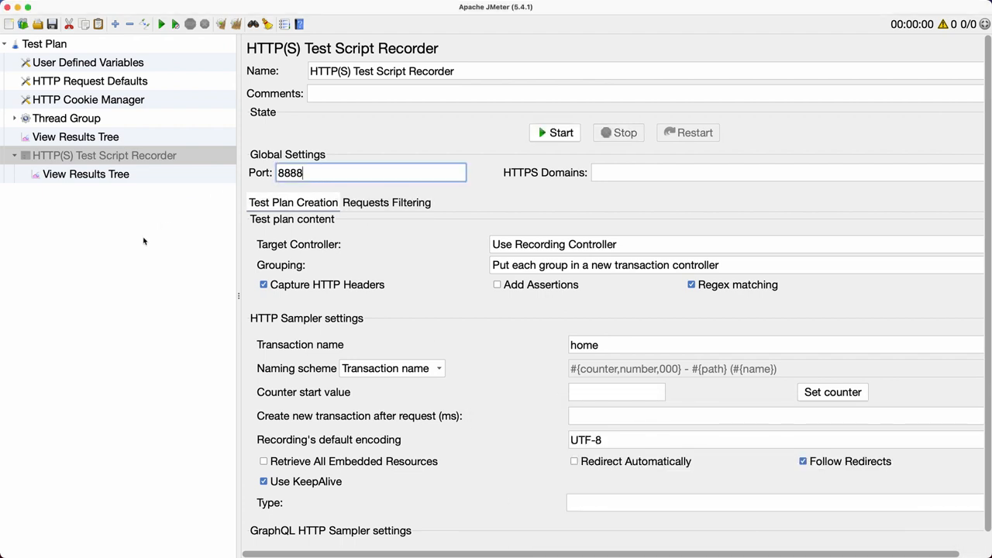
pyautogui.moveTo(105, 198)
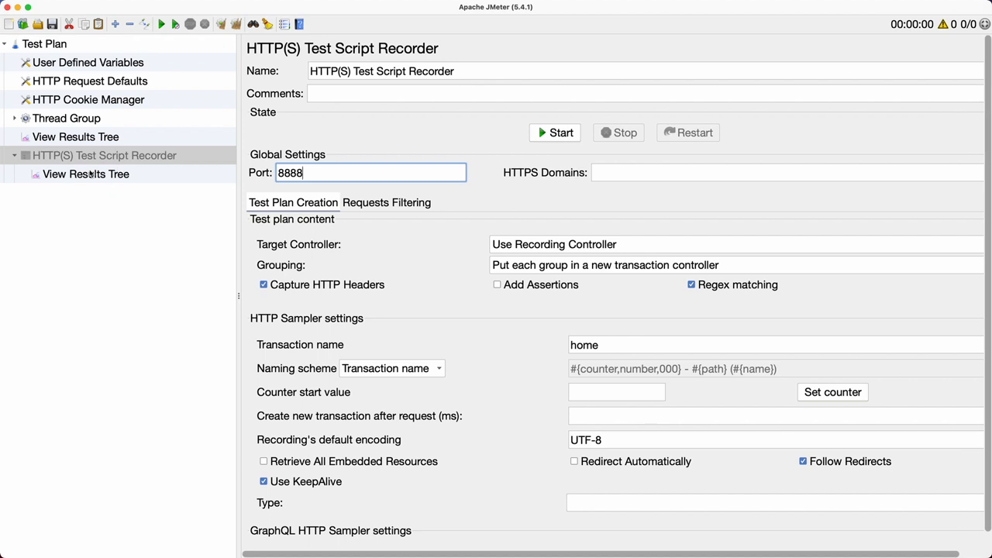
pyautogui.click(87, 173)
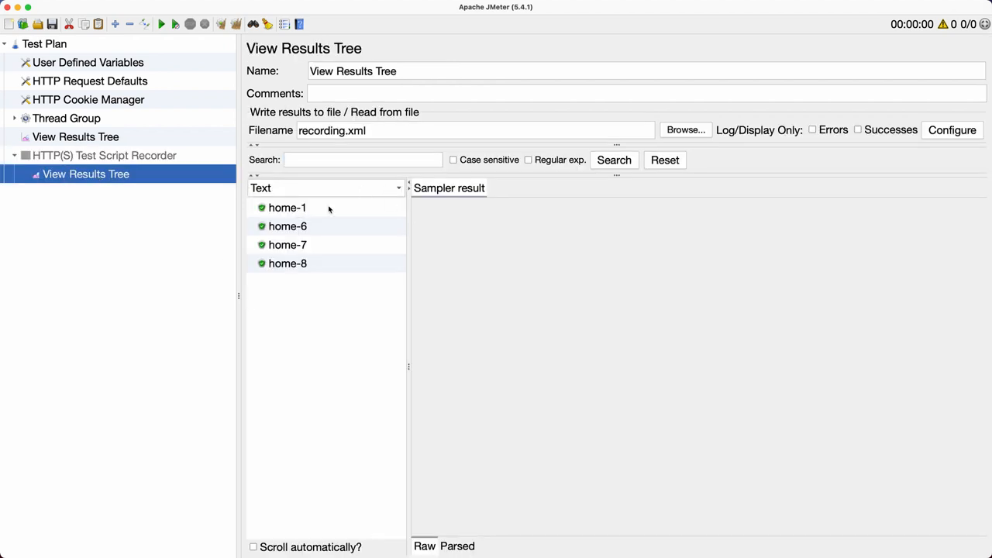
# - Inspect the request data and server responses of home-1, home-6 and home-7
pyautogui.click(288, 208)
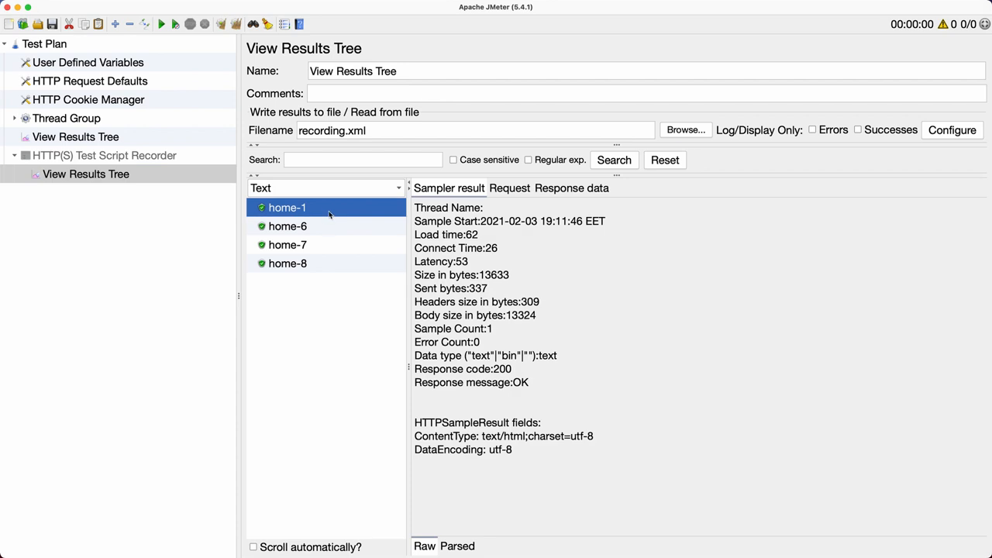
pyautogui.click(508, 187)
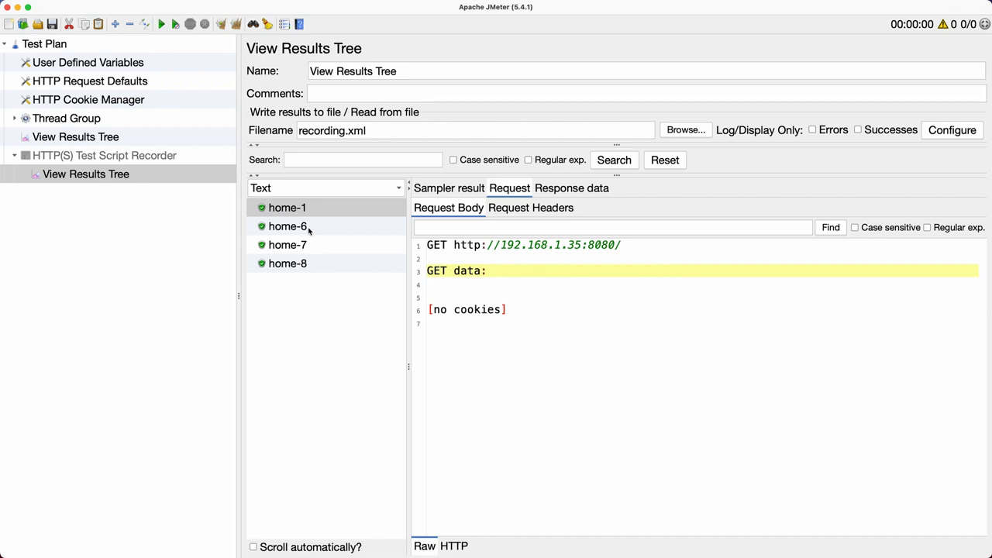
pyautogui.click(289, 226)
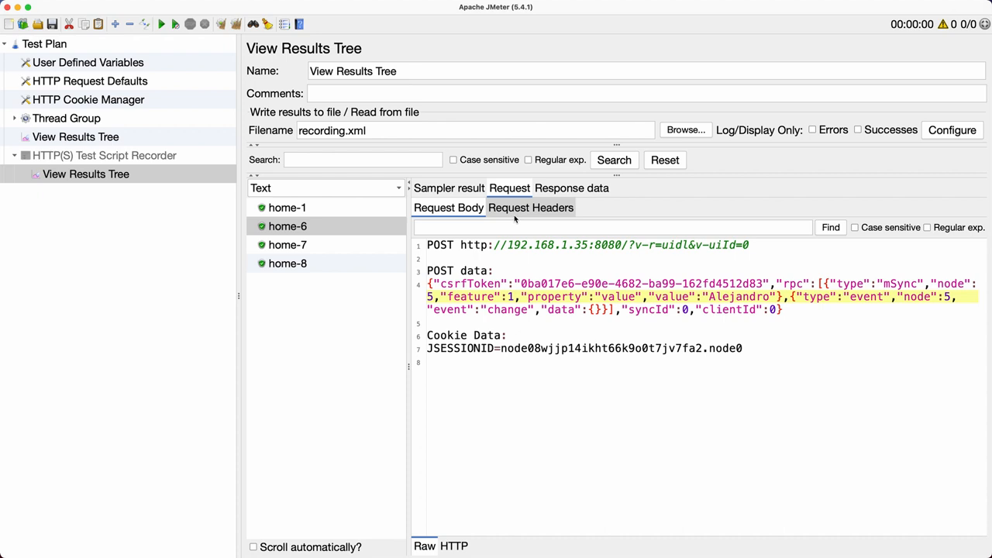
pyautogui.click(572, 188)
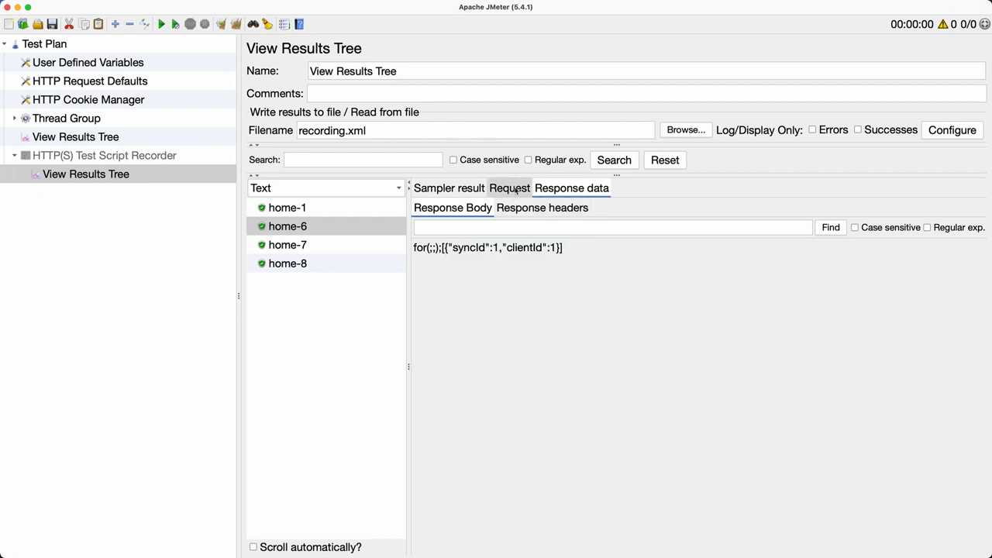
pyautogui.click(289, 244)
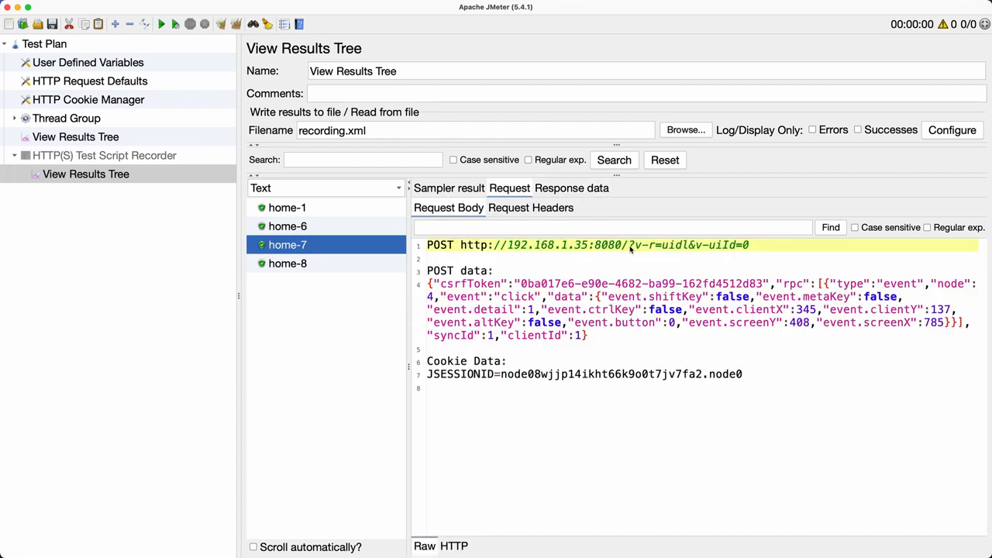
pyautogui.moveTo(630, 321)
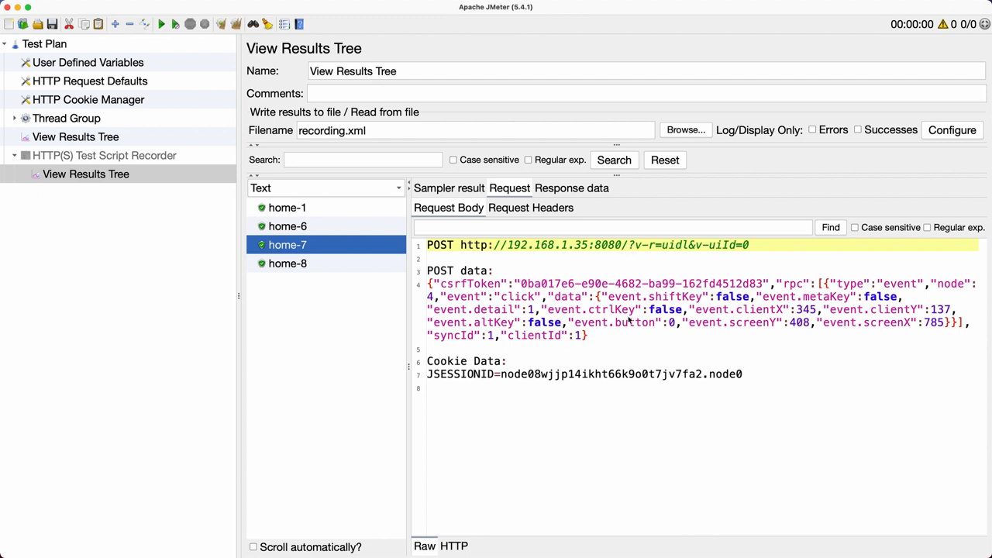
pyautogui.moveTo(629, 322)
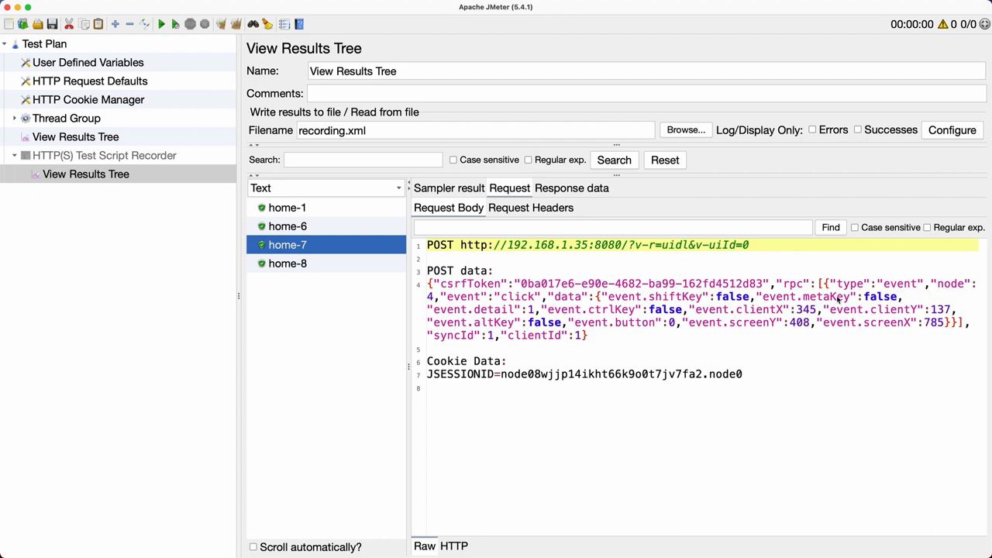
pyautogui.moveTo(522, 313)
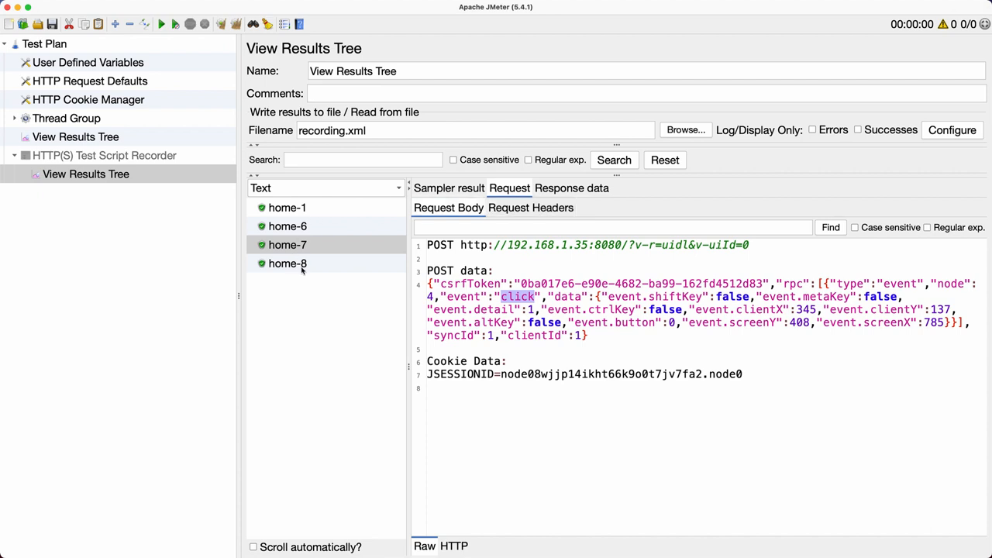
pyautogui.click(288, 245)
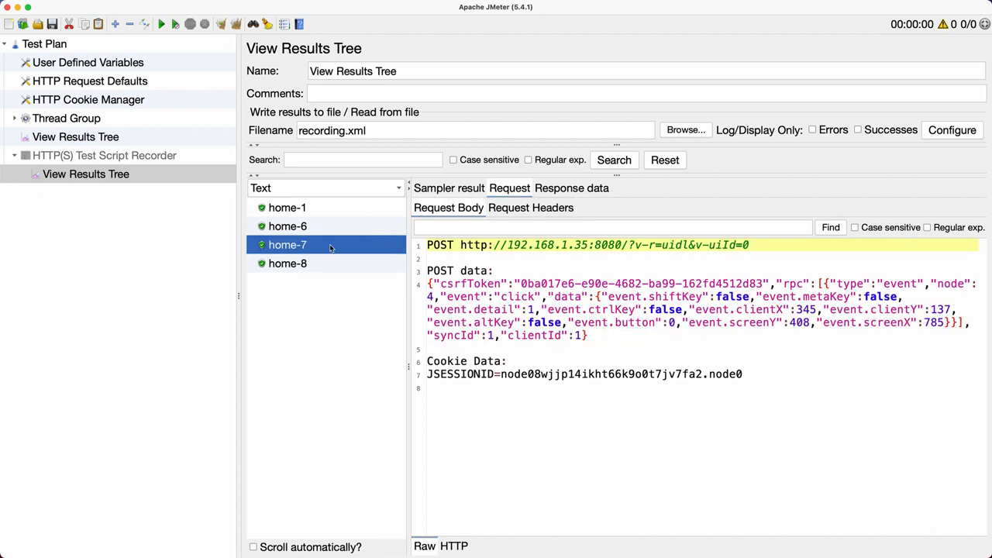
pyautogui.click(570, 188)
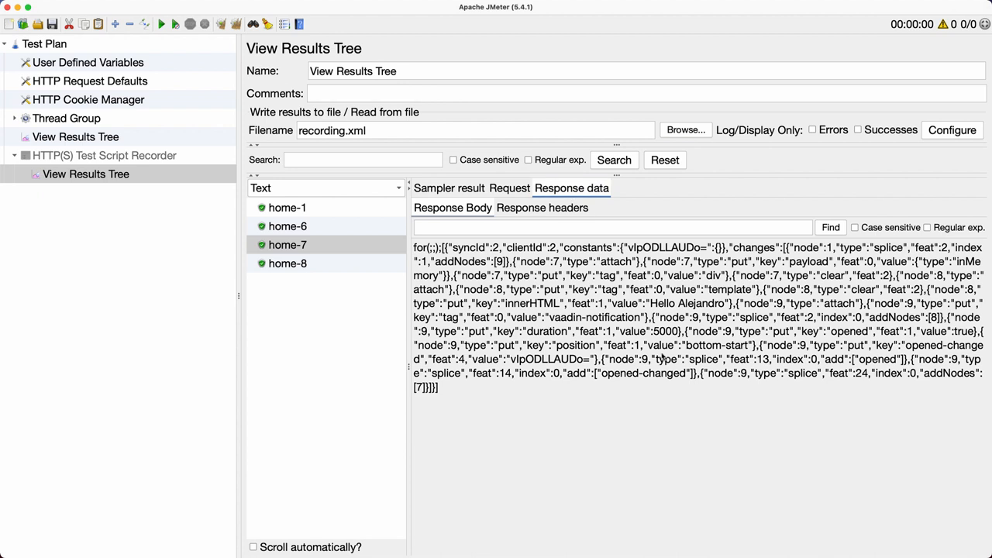
pyautogui.moveTo(651, 306)
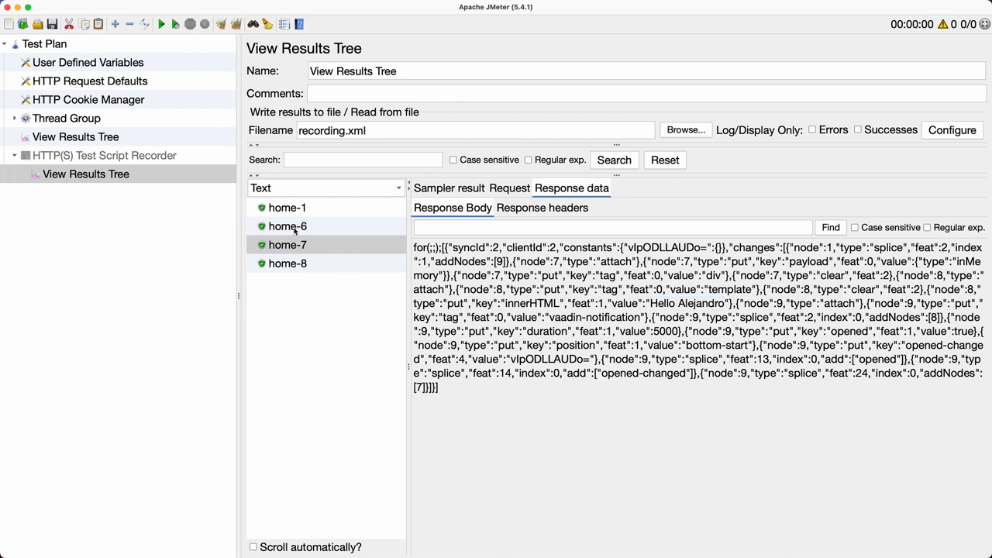
# - Check home-8's sync JSON reply and home-1's HTML page, then return to the HTTP(S) Test Script Recorder settings
pyautogui.click(288, 263)
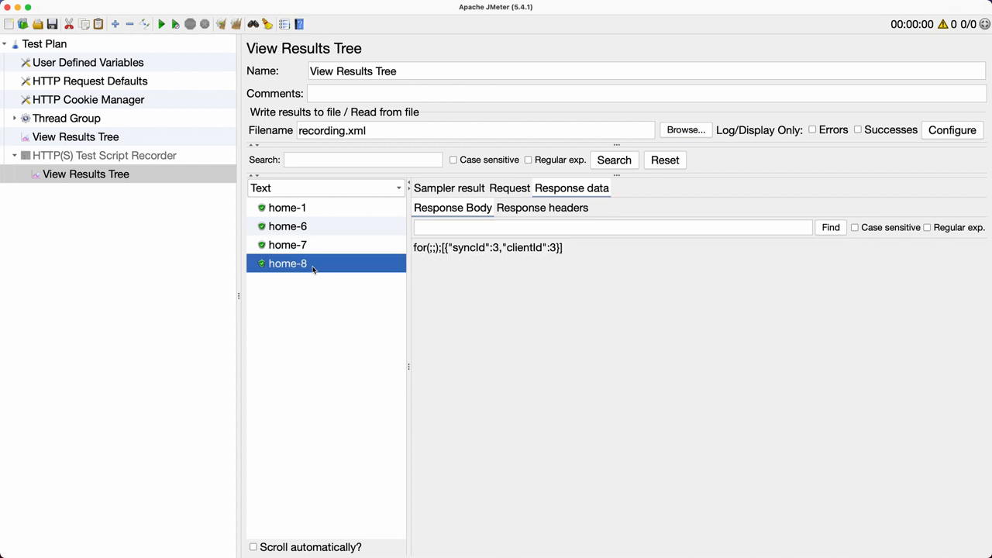
pyautogui.moveTo(445, 276)
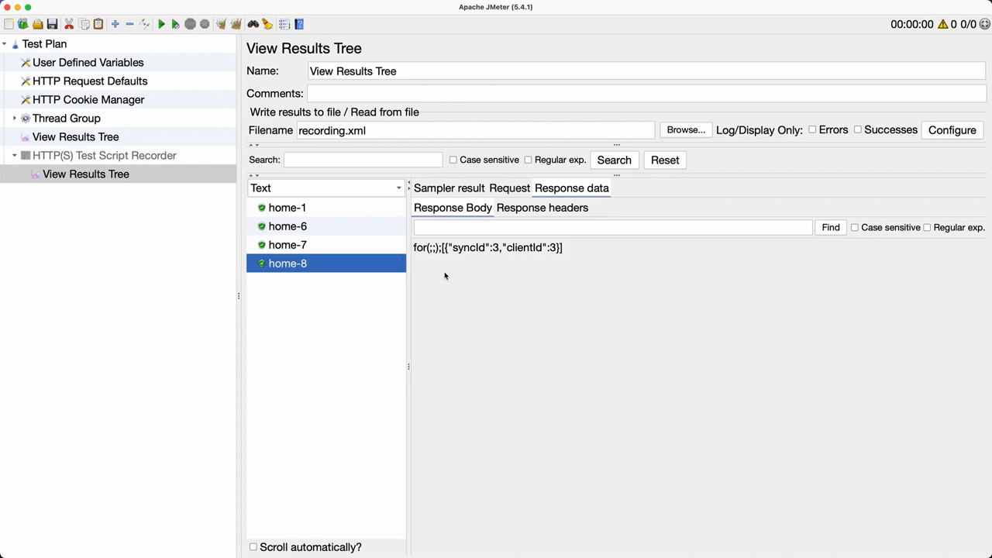
pyautogui.moveTo(313, 220)
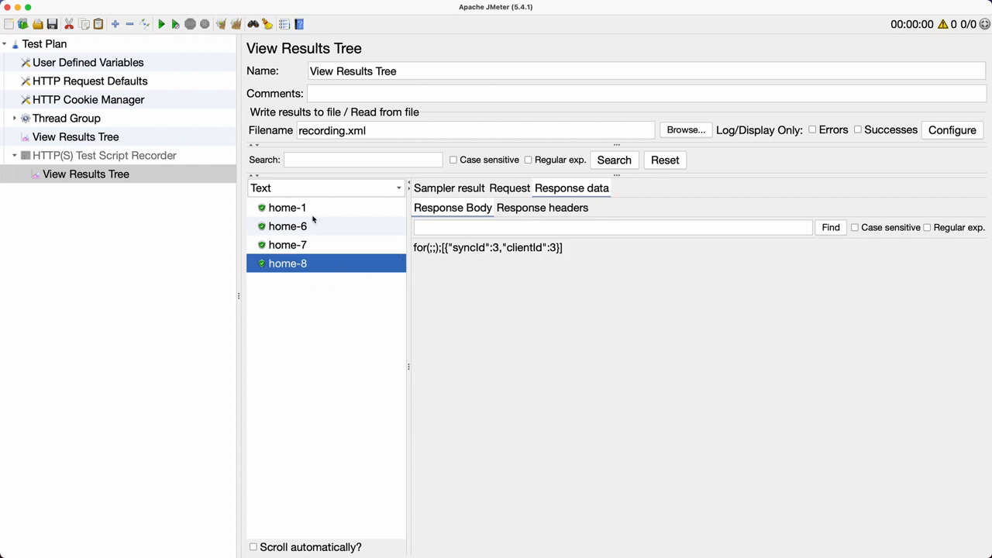
pyautogui.click(289, 207)
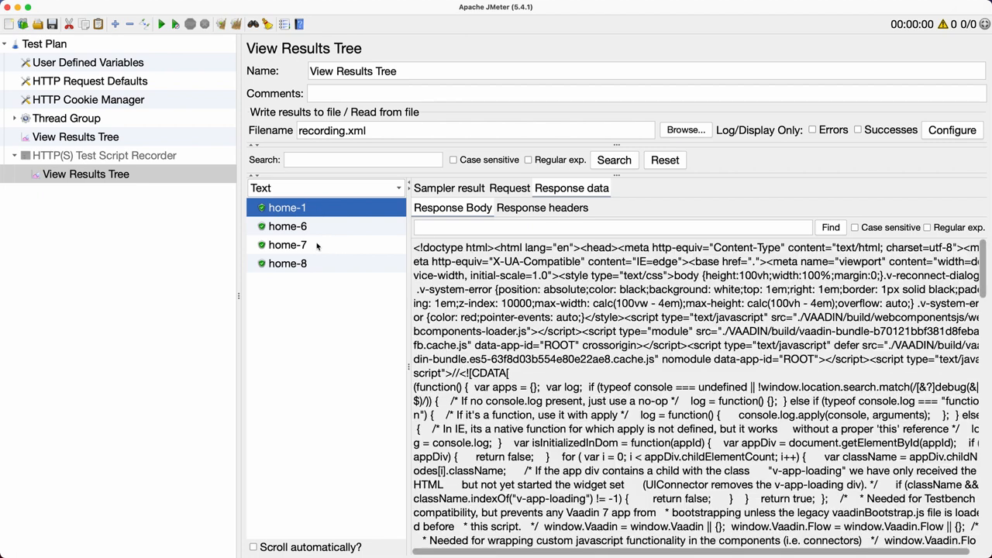
pyautogui.moveTo(349, 217)
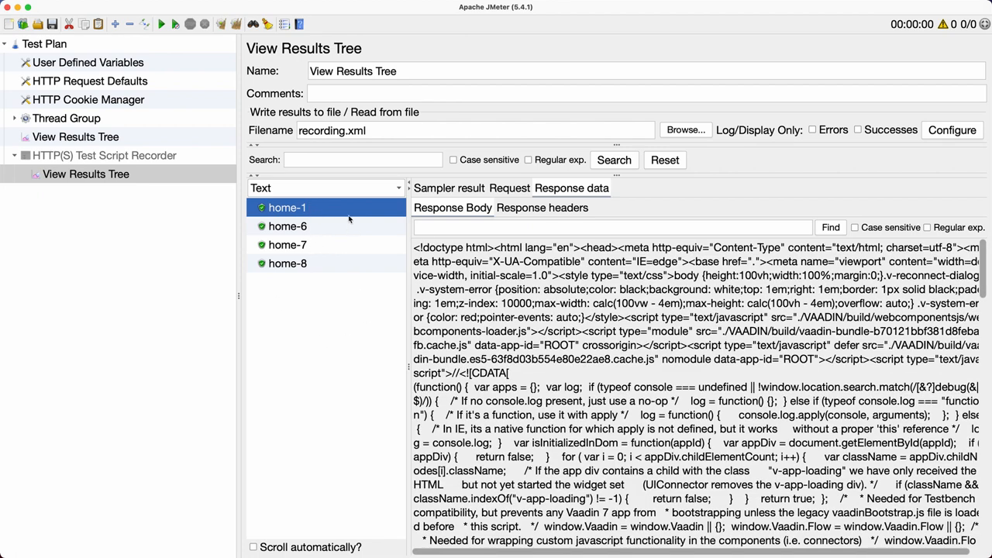
pyautogui.moveTo(133, 180)
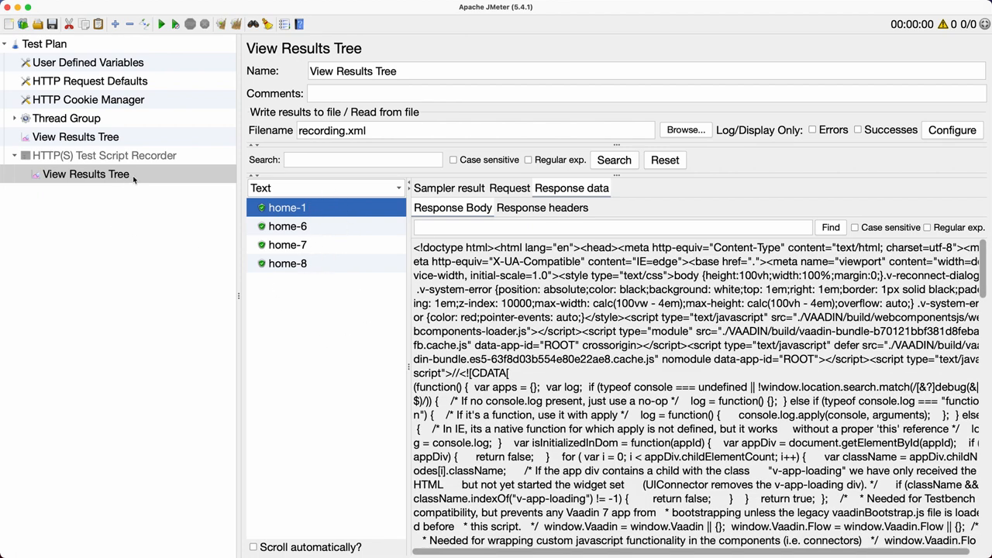
pyautogui.click(85, 173)
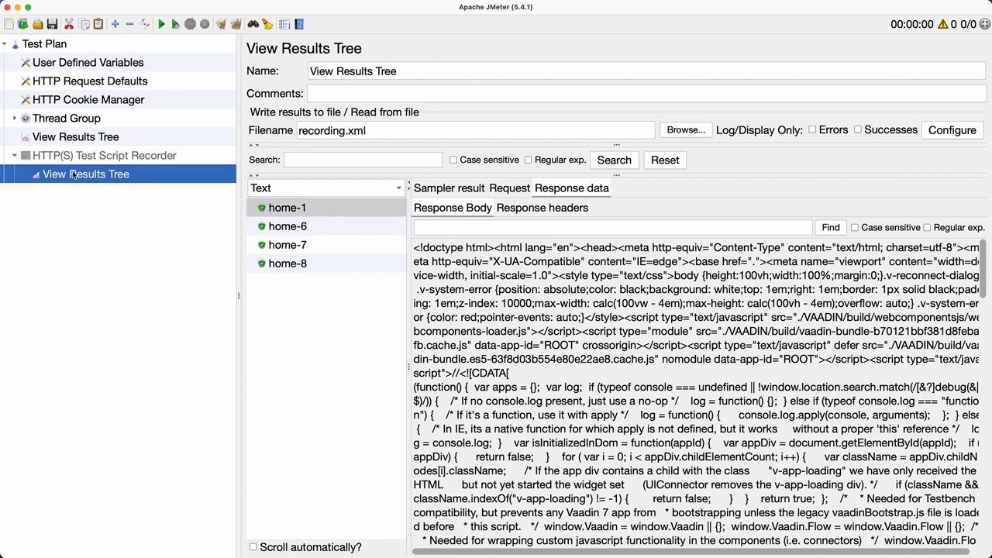
pyautogui.click(102, 155)
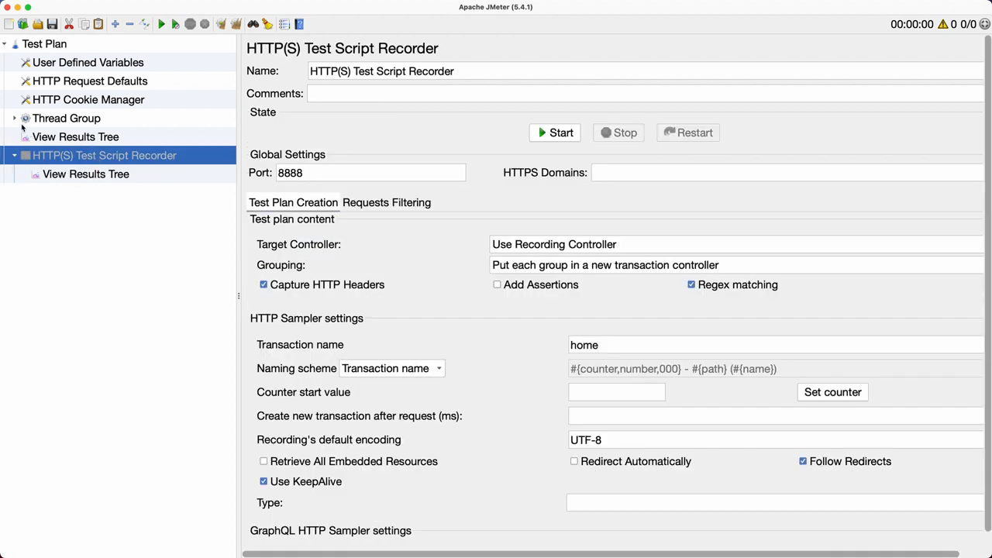
# - Expand the Recording Controller to reveal transaction home and the home-1 request targeting 192.168.1.35:8080/
pyautogui.click(93, 136)
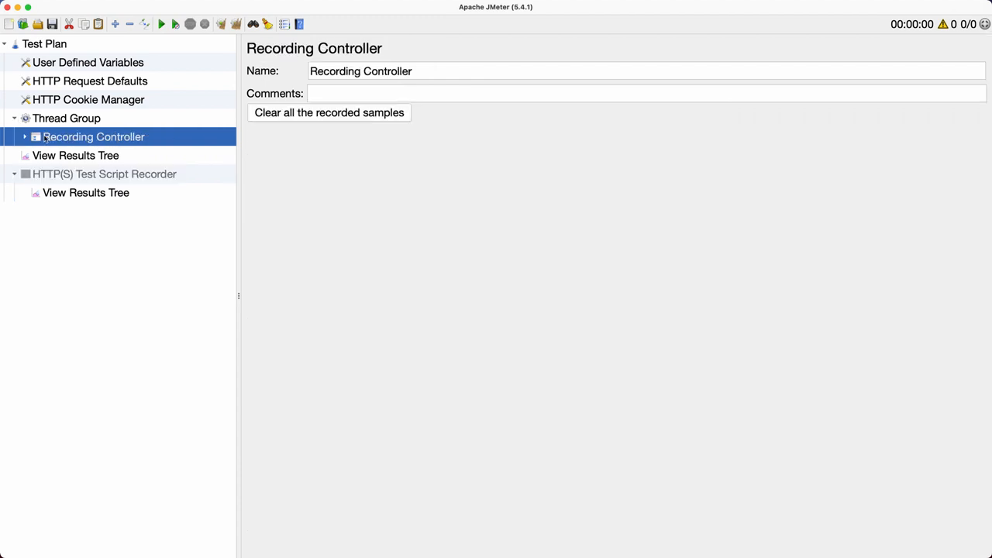
pyautogui.click(25, 136)
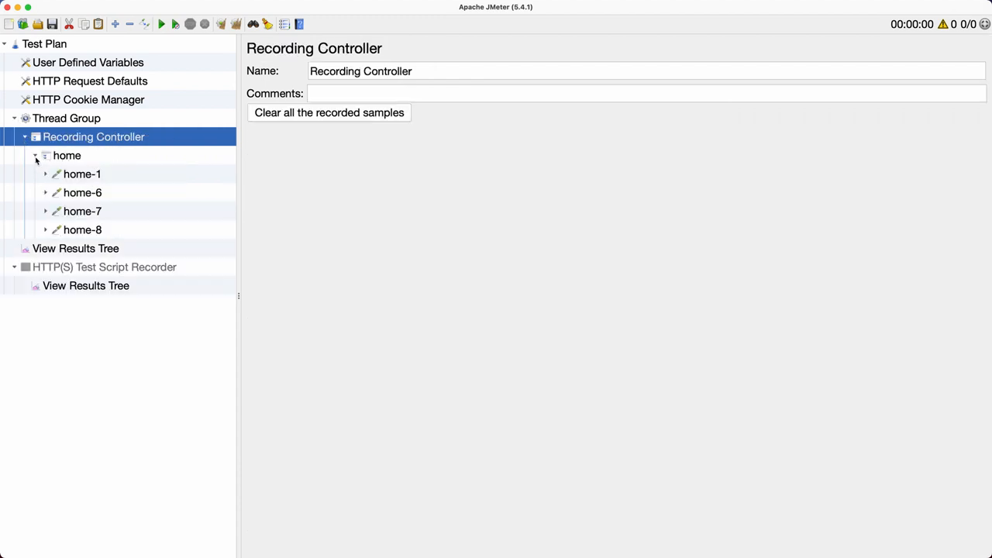
pyautogui.click(82, 173)
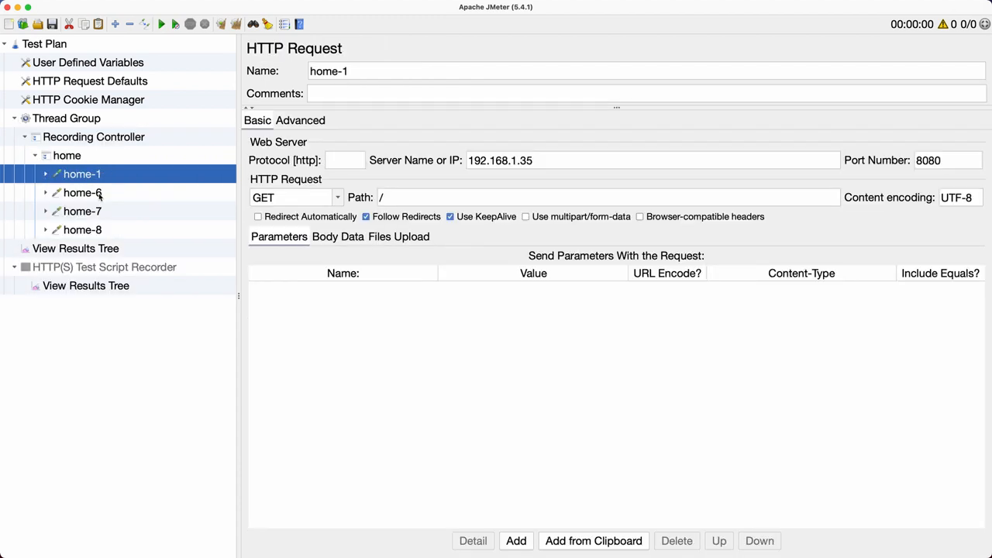
pyautogui.click(67, 155)
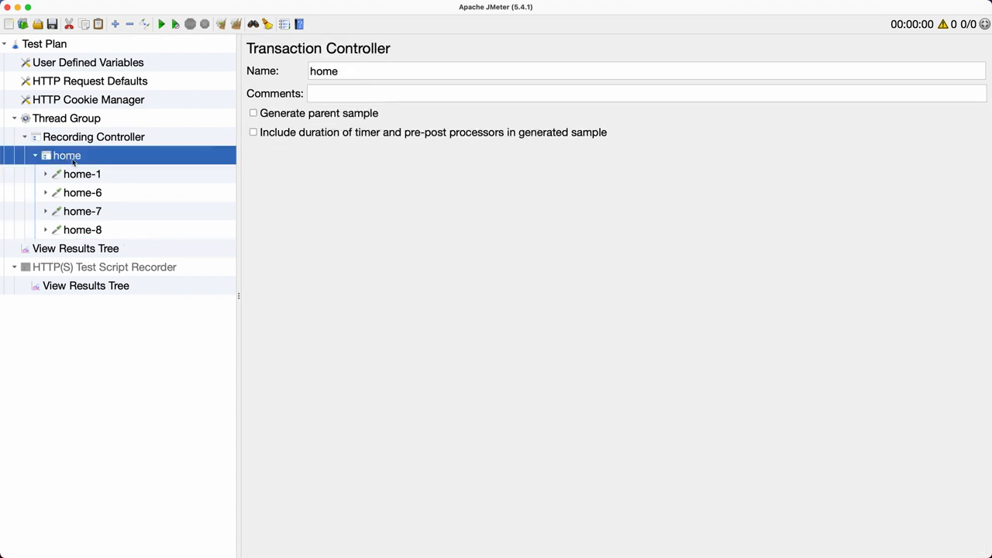
pyautogui.click(81, 174)
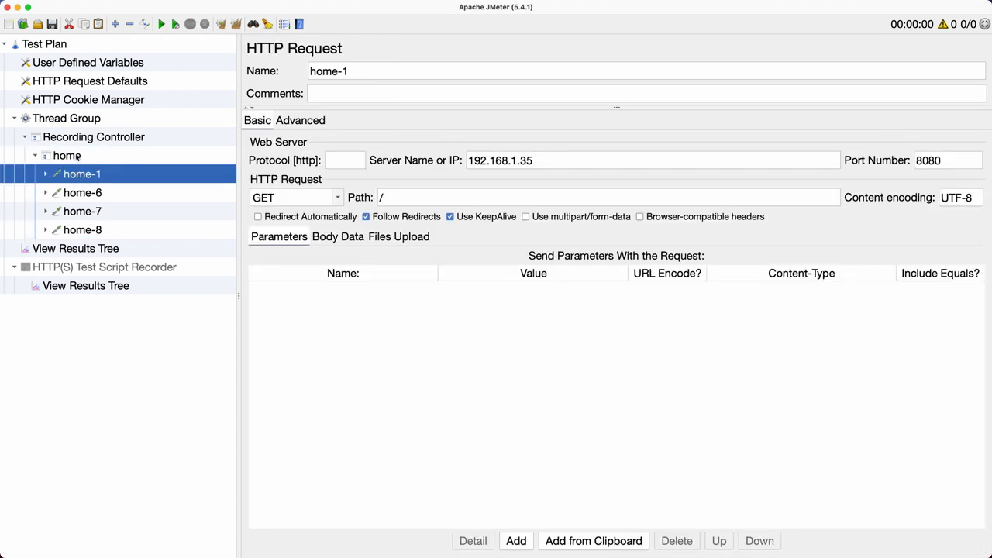
# - Review the context actions available for the home transaction, then reselect home-1
pyautogui.rightClick(67, 155)
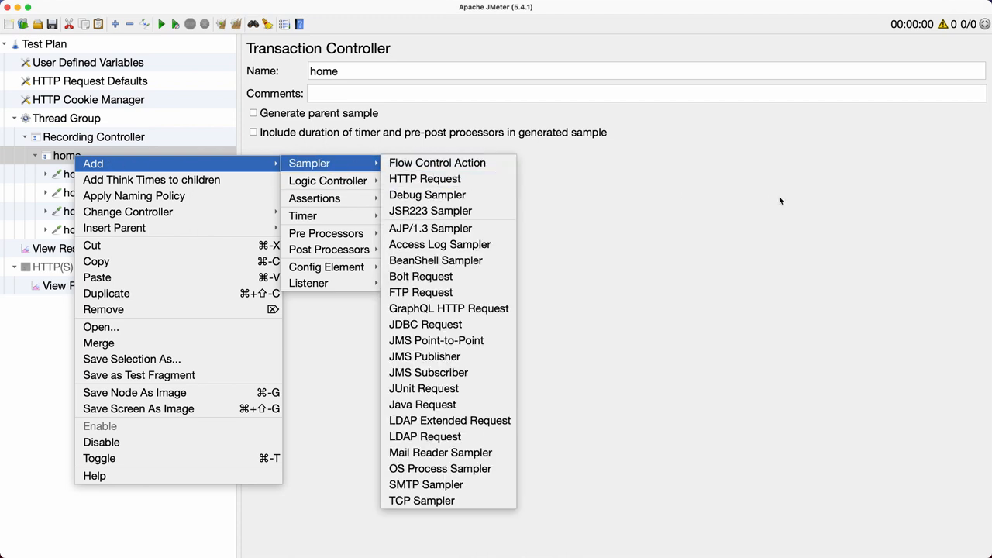
pyautogui.click(425, 178)
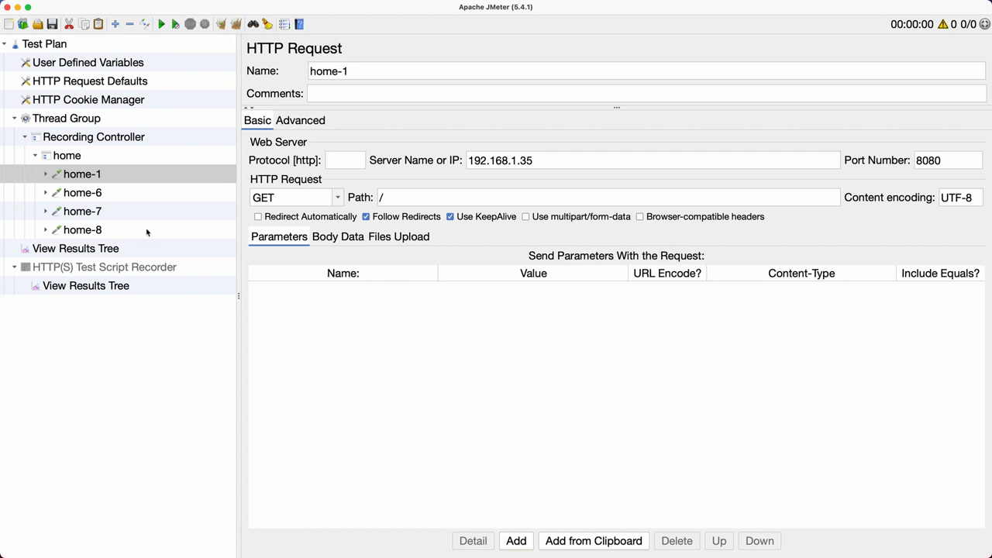
pyautogui.moveTo(892, 177)
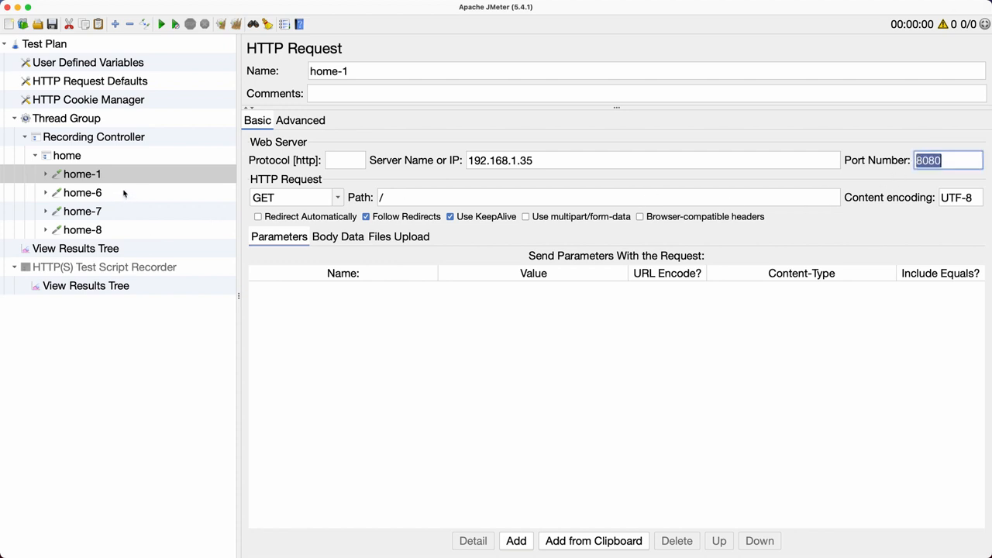
pyautogui.click(81, 174)
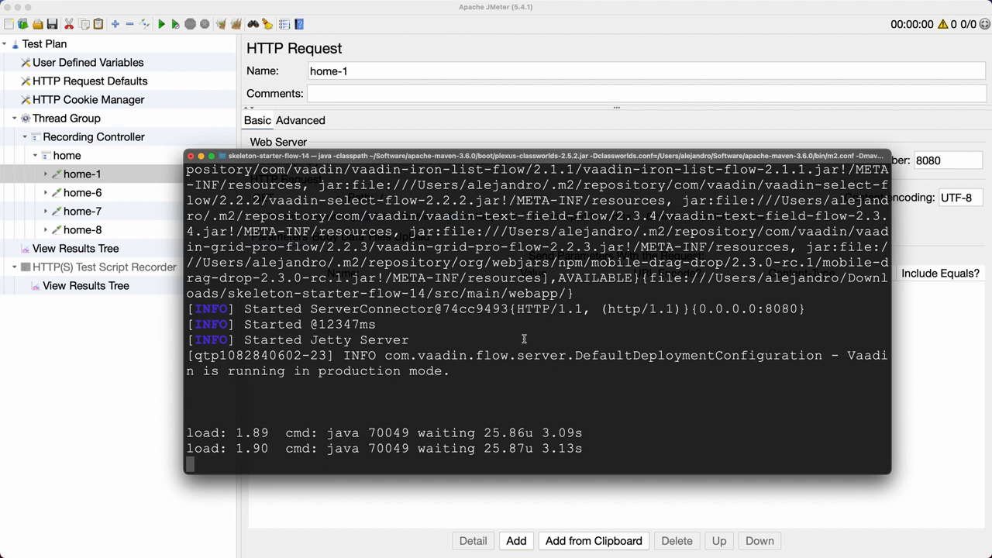
pyautogui.click(82, 173)
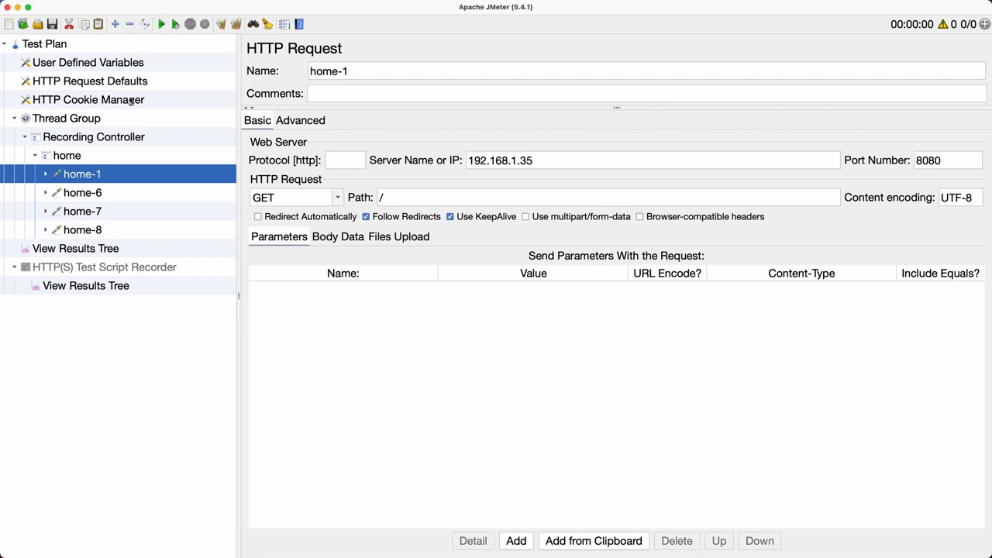
pyautogui.click(83, 211)
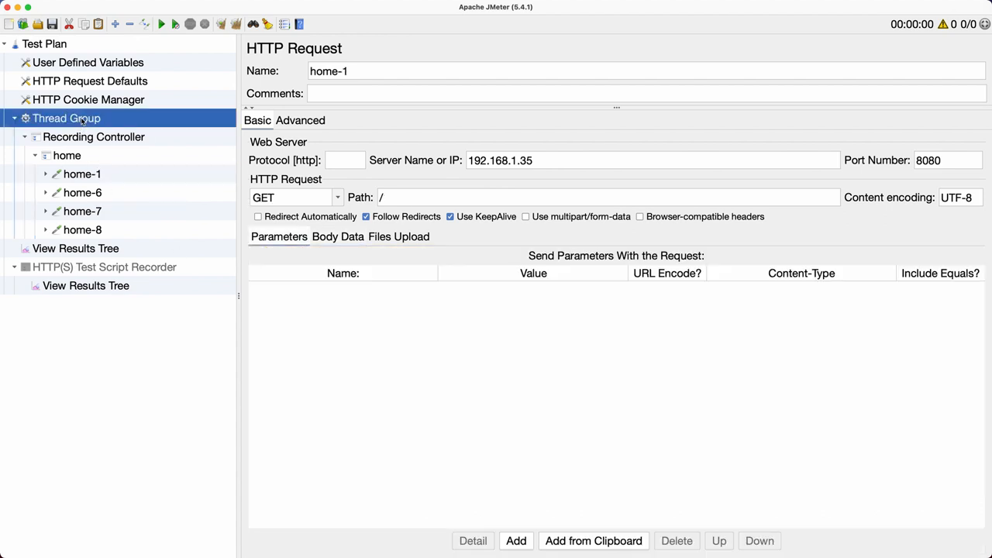
# - Check the Thread Group at 1 user, 1 s ramp-up, 1 loop, then select the home transaction controller
pyautogui.click(65, 118)
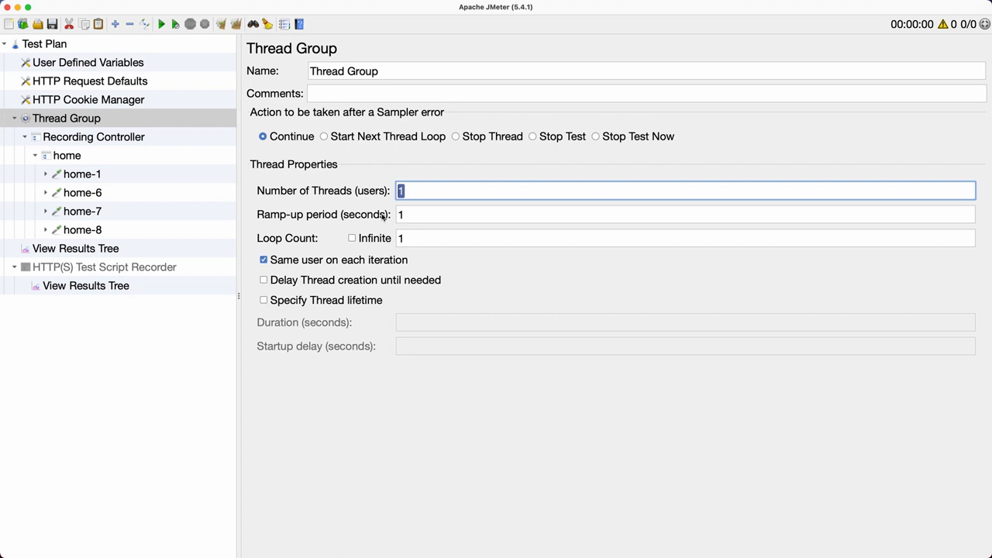
pyautogui.click(685, 214)
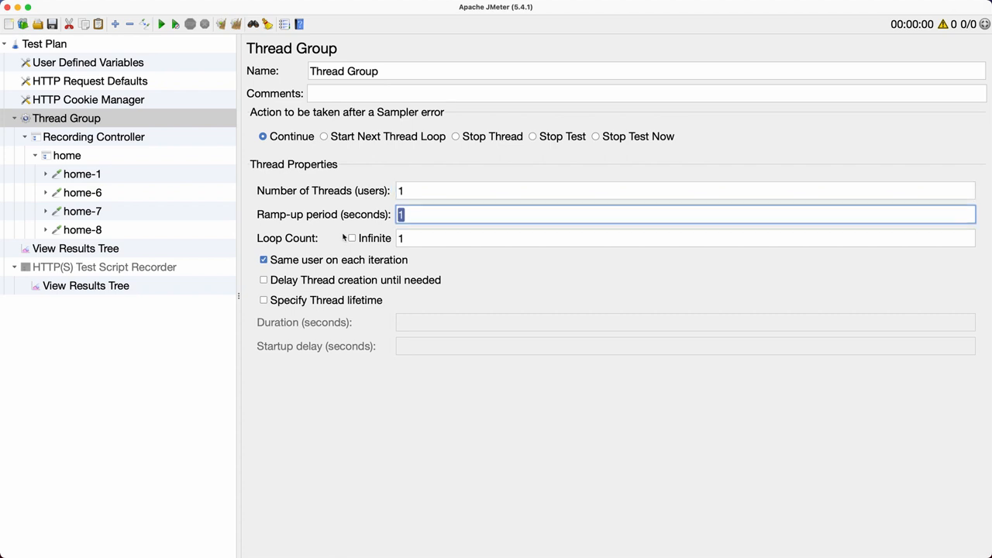
pyautogui.click(66, 155)
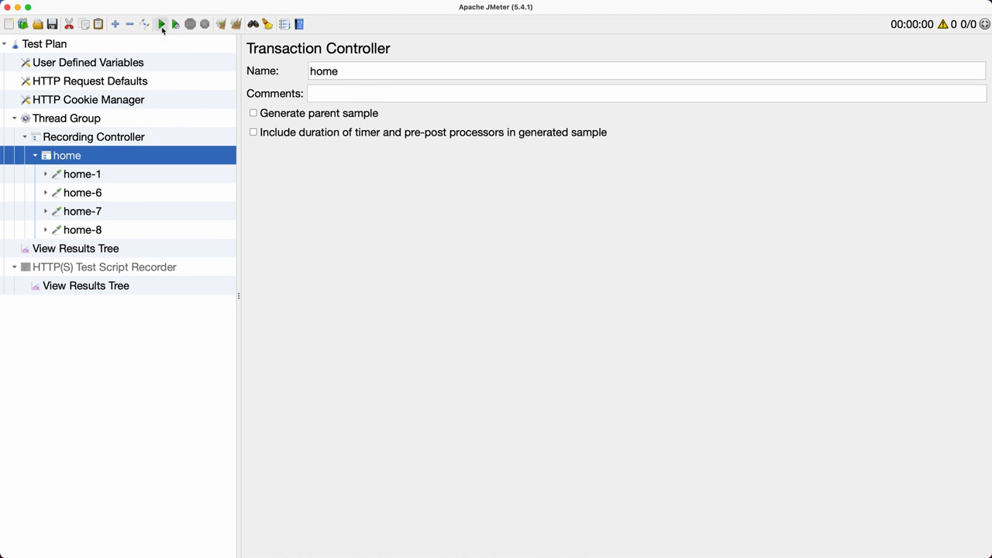
# - Start the test run, agree to save the plan first and navigate the save dialog to the home folder
pyautogui.click(162, 24)
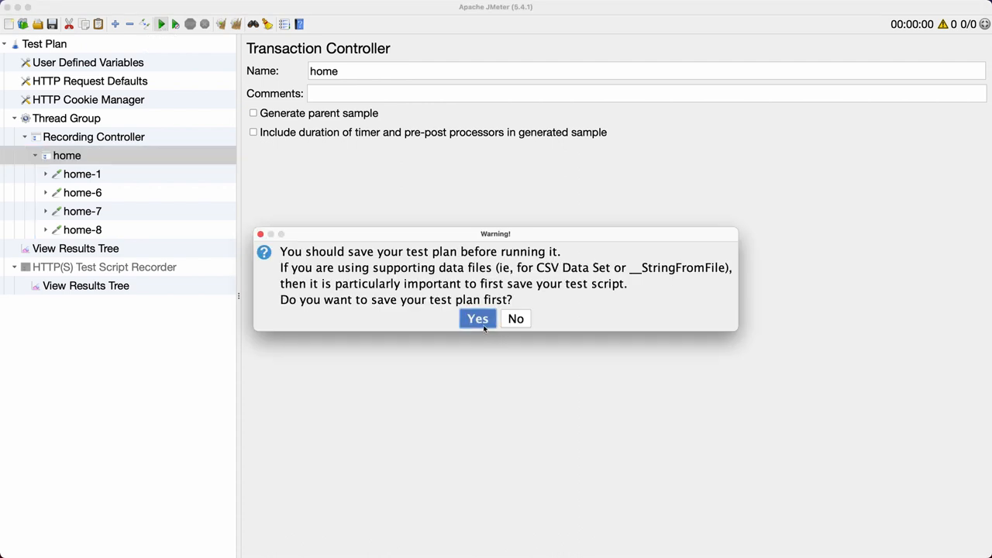
pyautogui.click(477, 319)
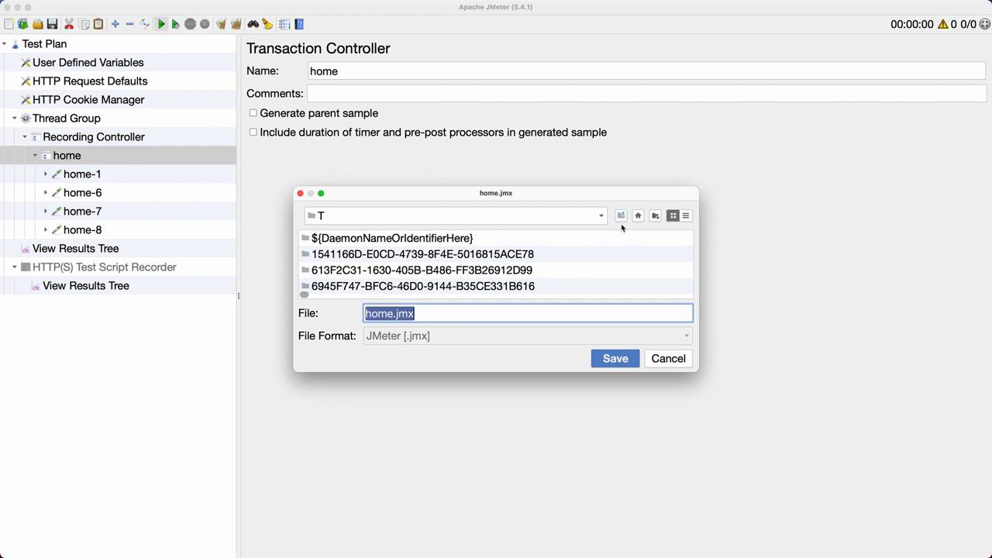
pyautogui.click(638, 215)
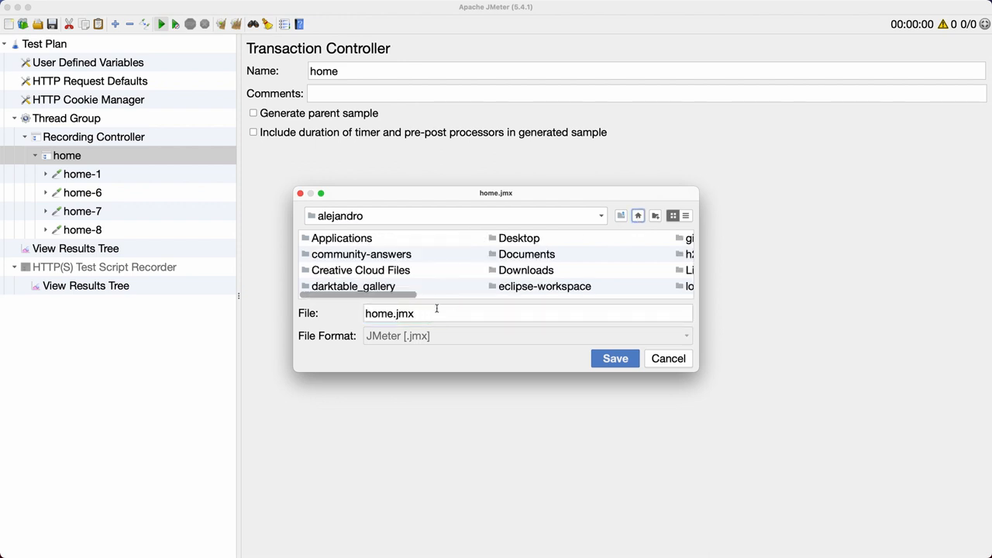
pyautogui.moveTo(462, 282)
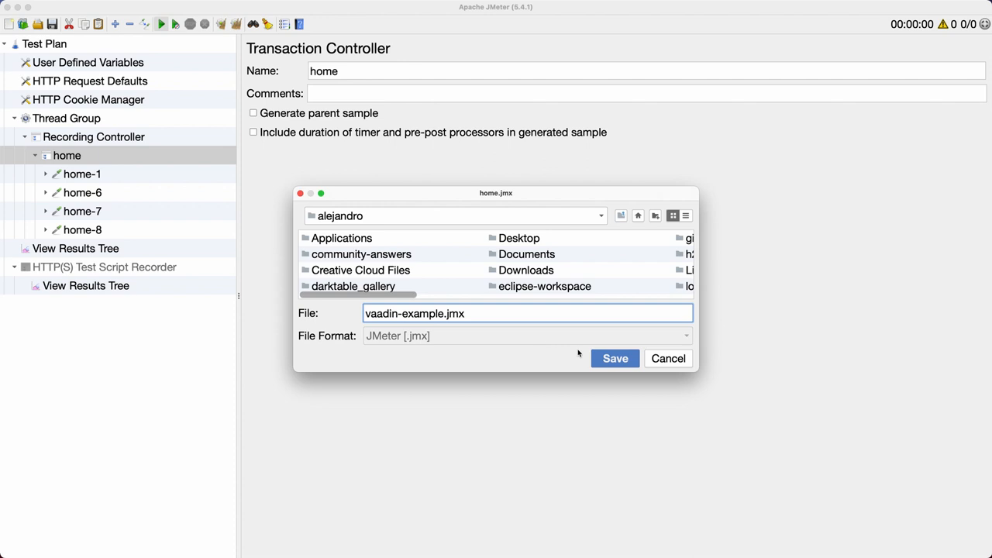
# - Save the plan as vaadin-example.jmx and view the run's successful home samples in View Results Tree
pyautogui.click(614, 358)
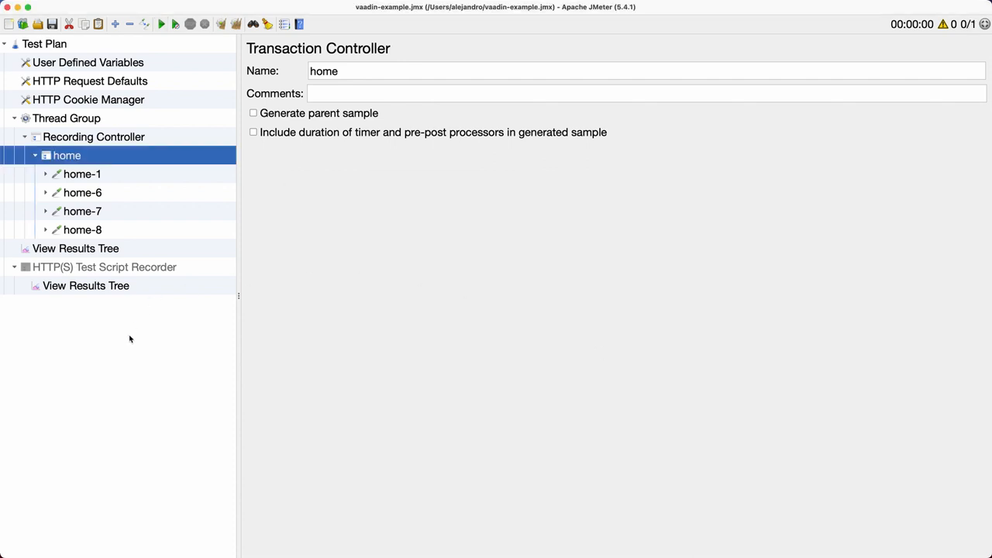
pyautogui.moveTo(121, 270)
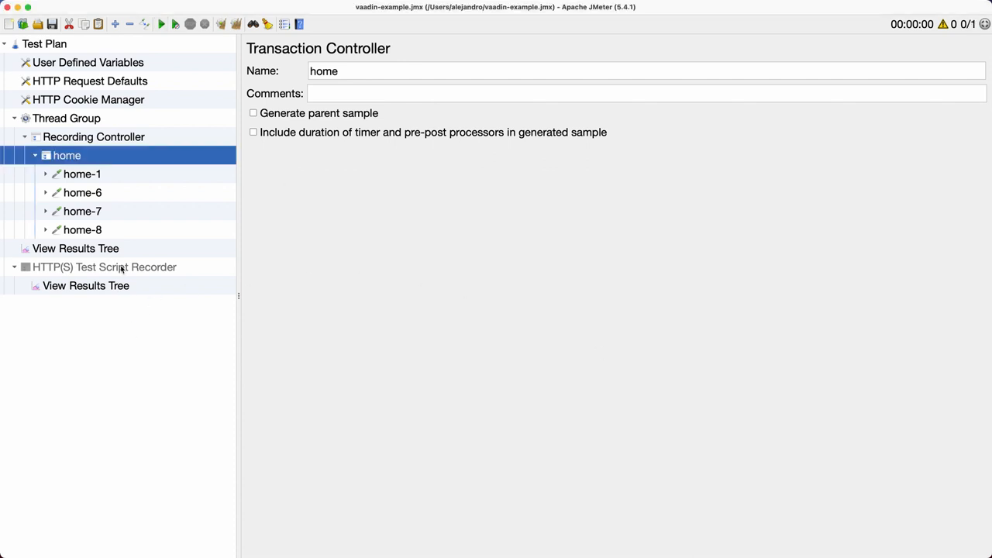
pyautogui.moveTo(101, 192)
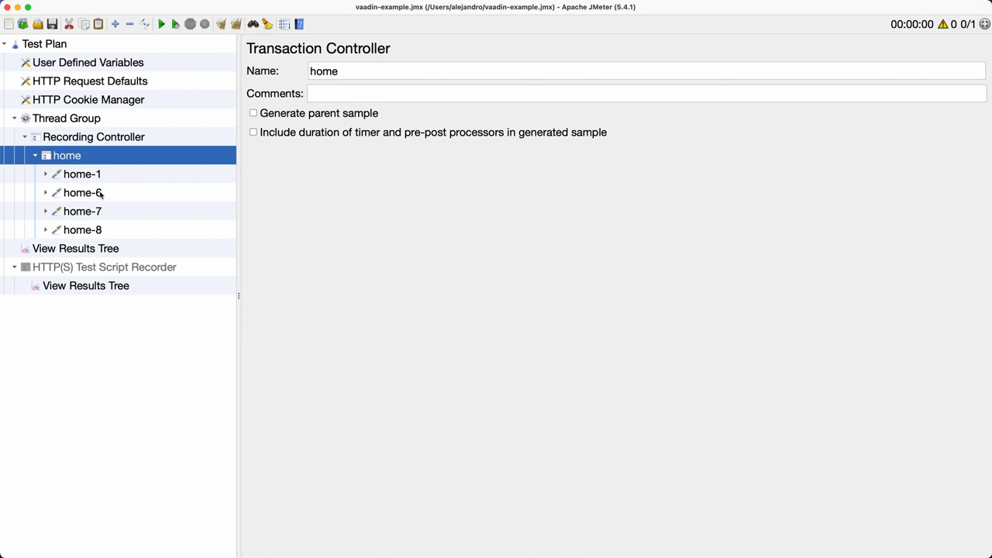
pyautogui.moveTo(93, 253)
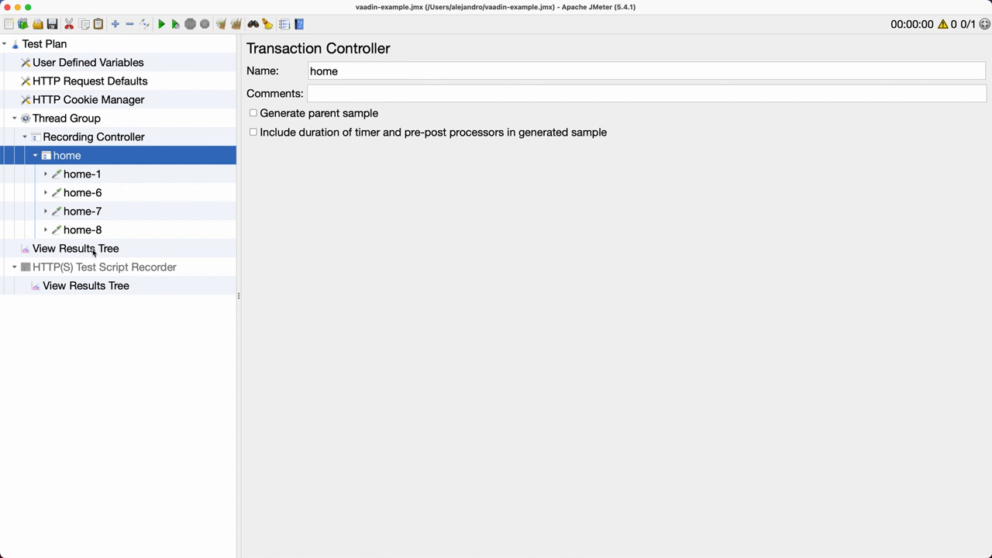
pyautogui.click(74, 248)
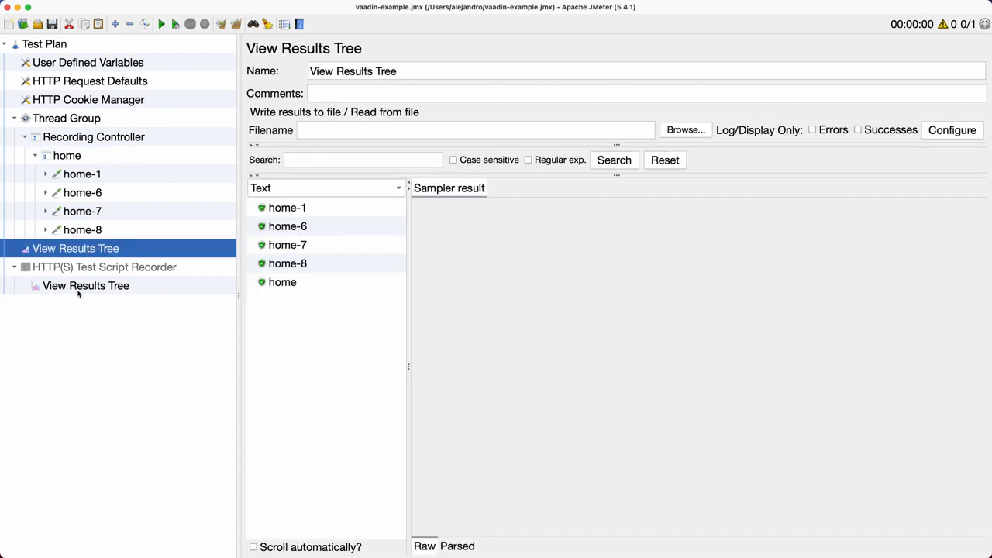
pyautogui.click(86, 285)
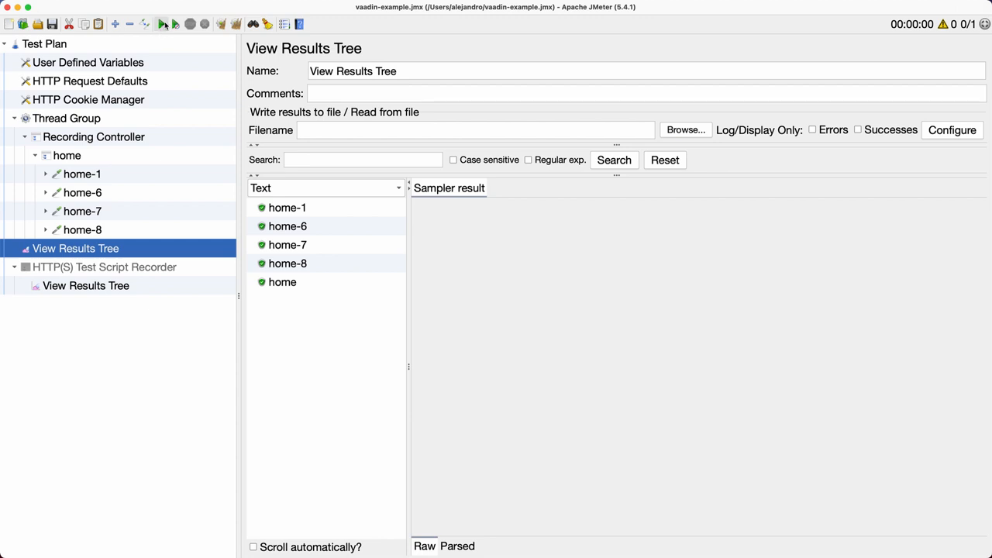
pyautogui.moveTo(161, 24)
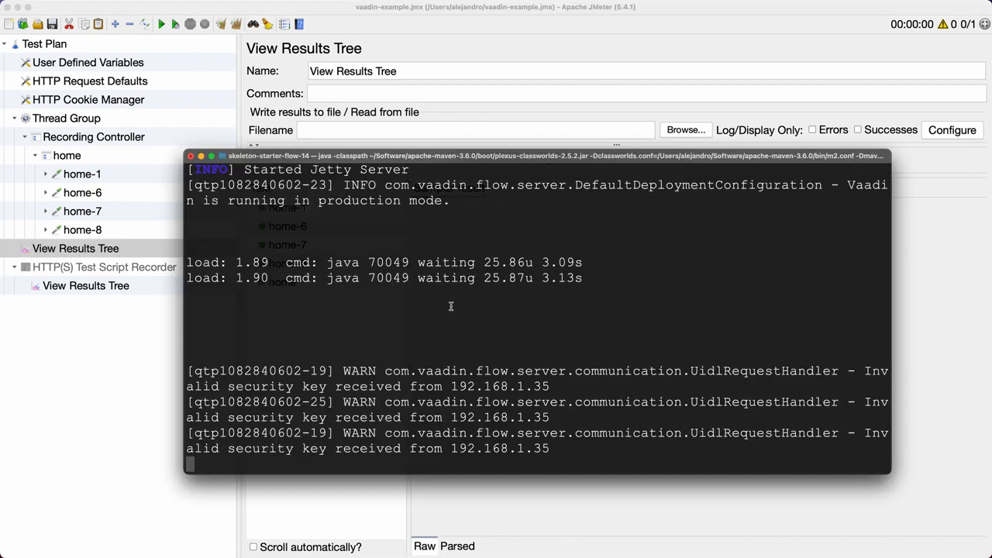
pyautogui.moveTo(525, 454)
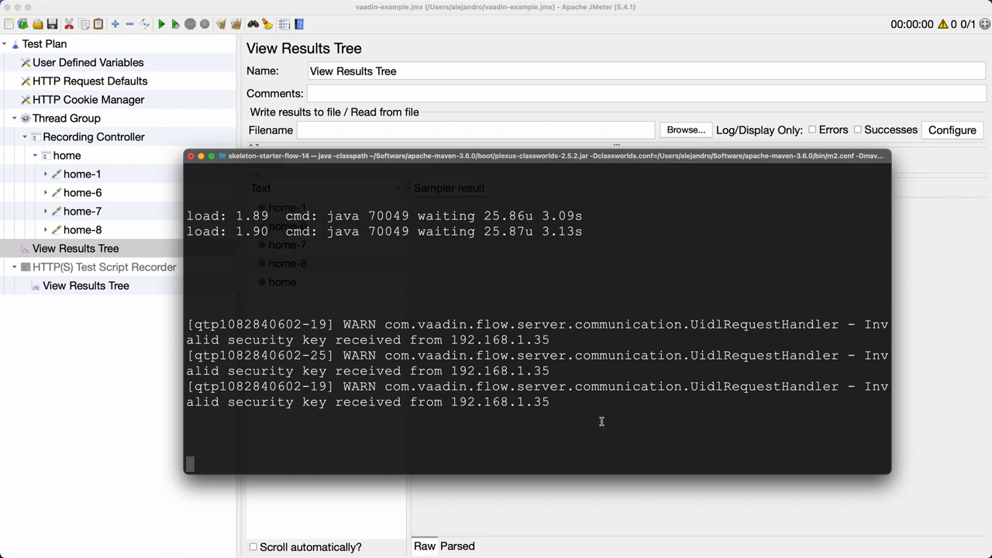
pyautogui.moveTo(293, 397)
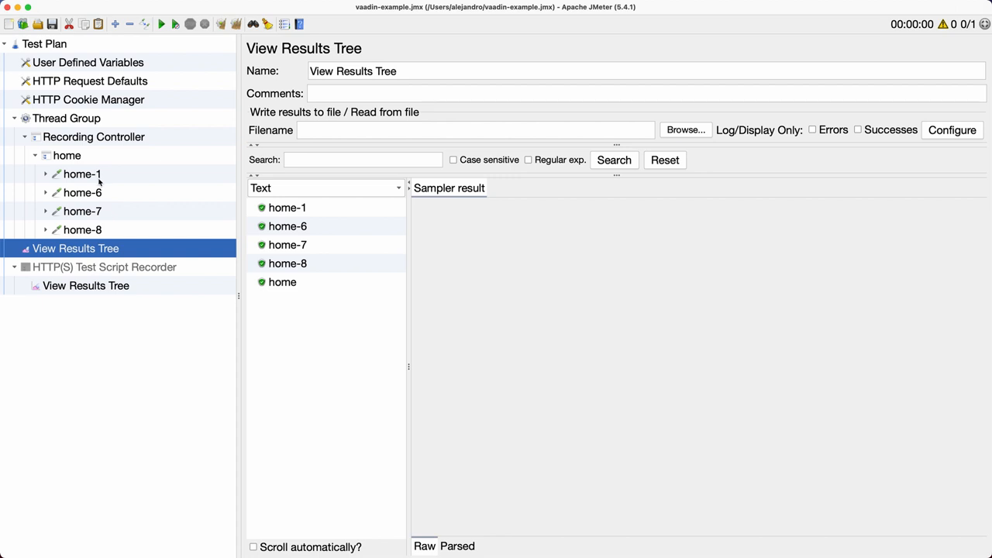
pyautogui.moveTo(99, 286)
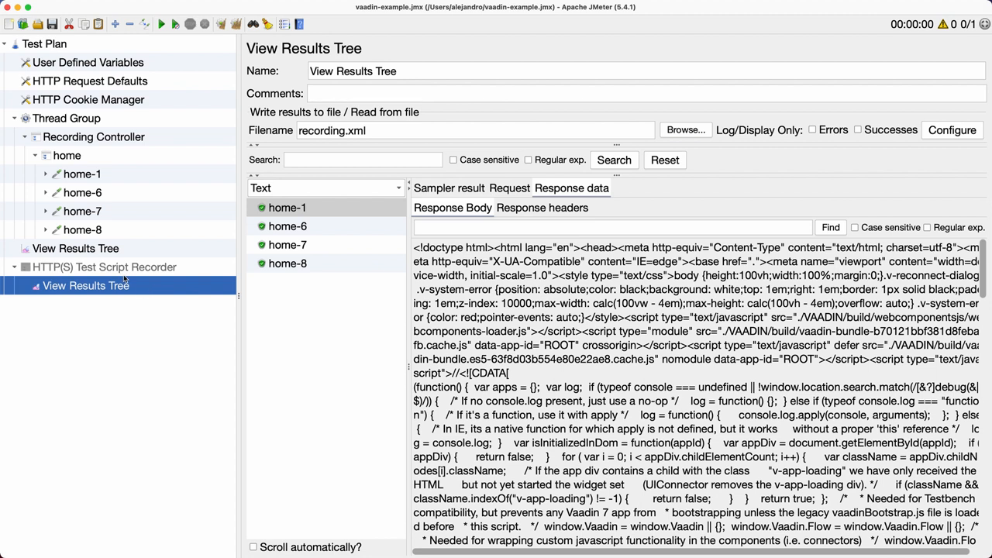
pyautogui.moveTo(391, 280)
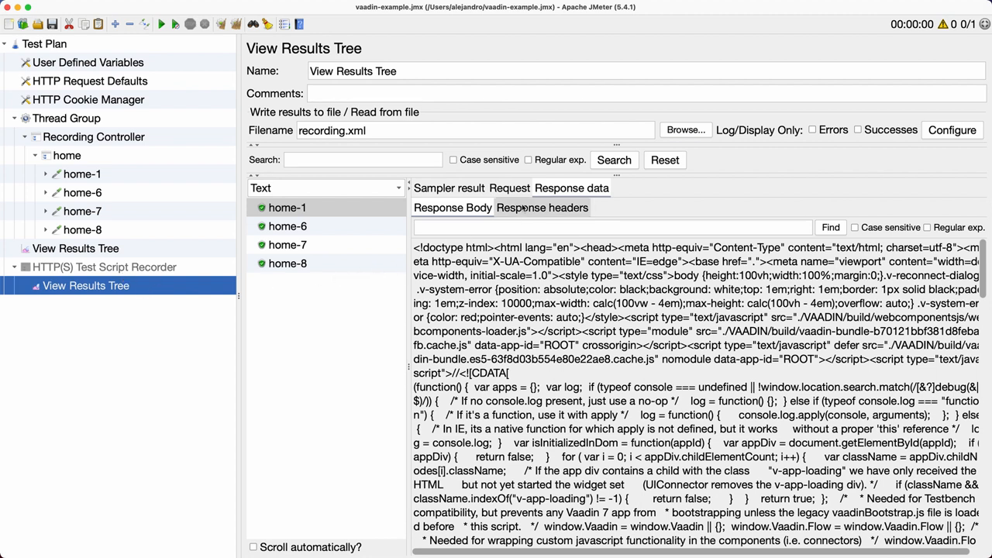
# - Search home-1's response data for 'vaadin-se' and scroll to the Vaadin-Security-Key token value
pyautogui.click(508, 188)
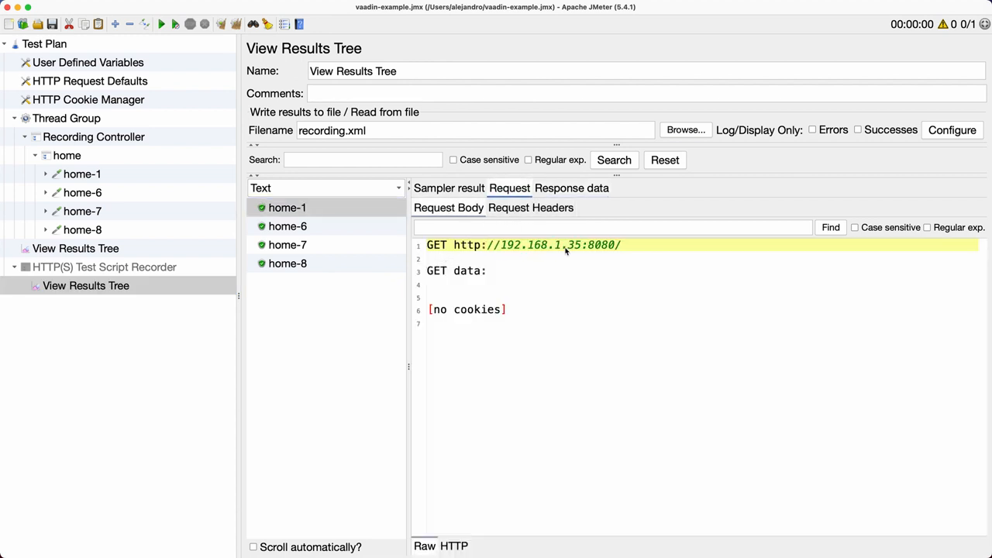
pyautogui.moveTo(571, 188)
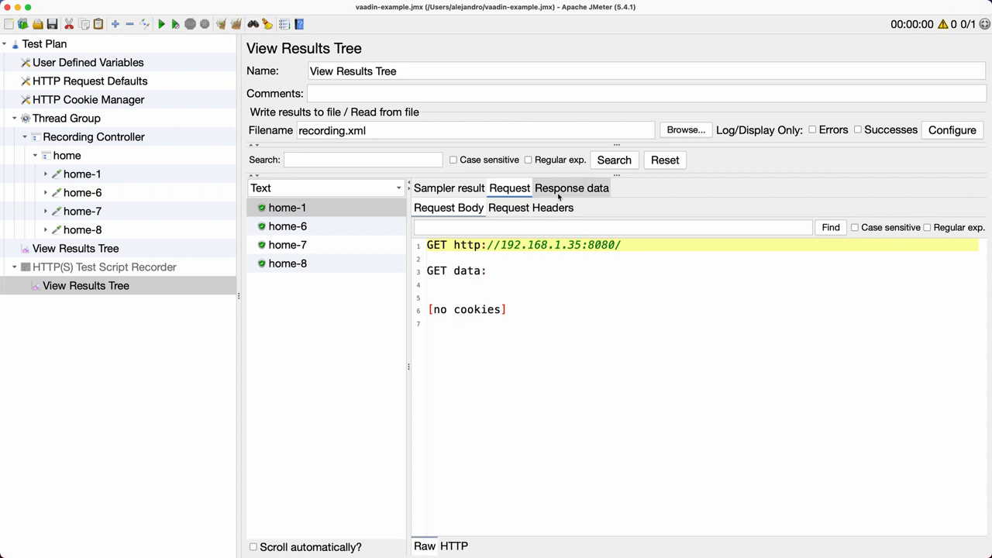
pyautogui.moveTo(558, 195)
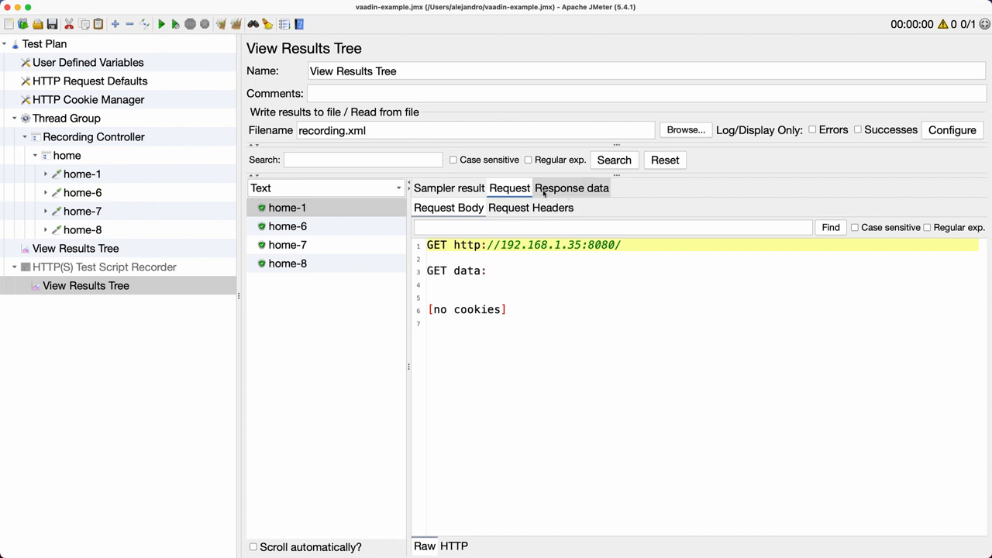
pyautogui.click(571, 188)
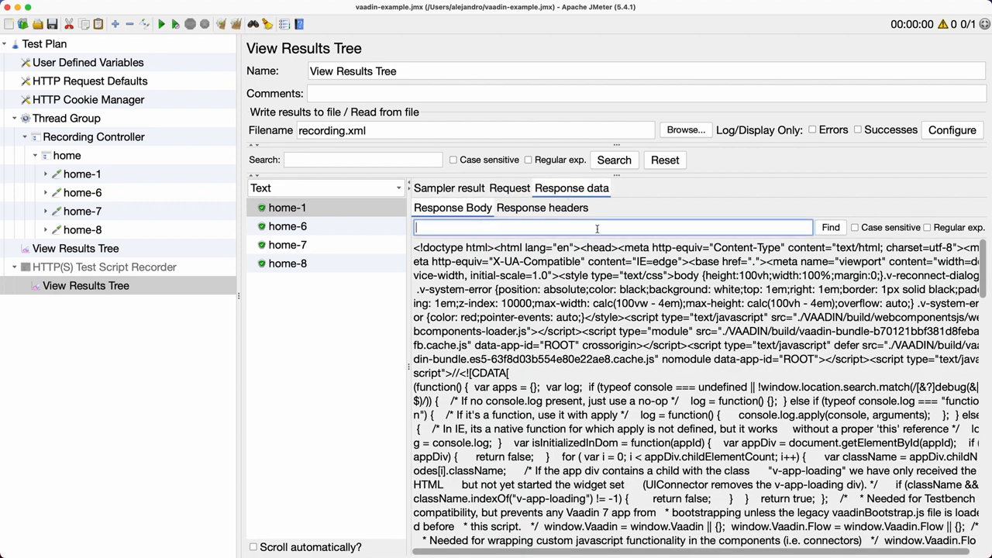
pyautogui.write('vaadin-security')
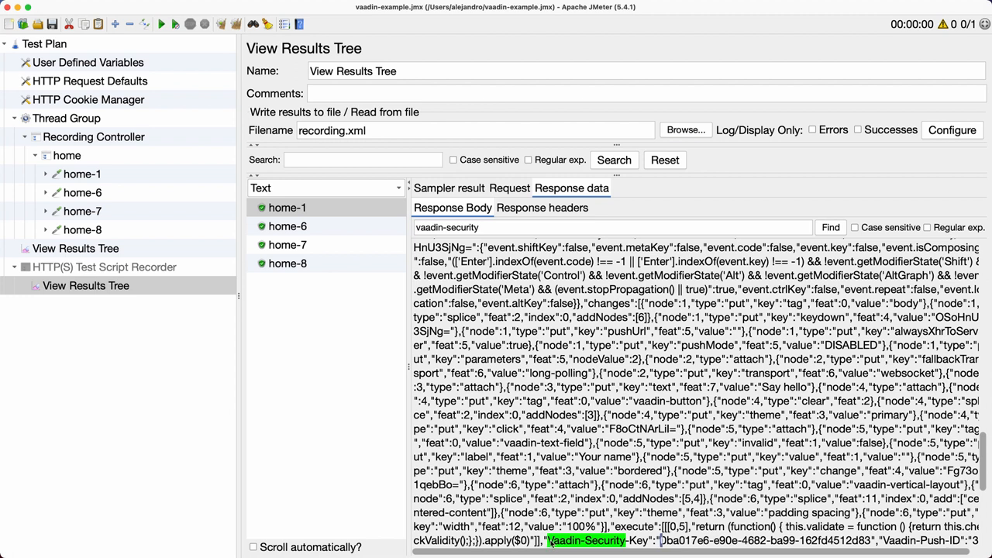
pyautogui.moveTo(865, 543)
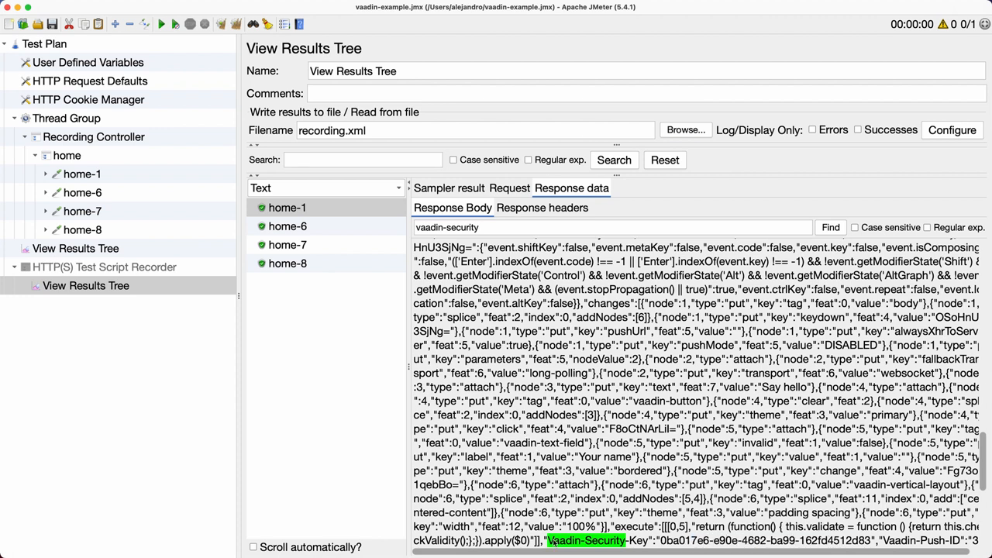
pyautogui.scroll(-3)
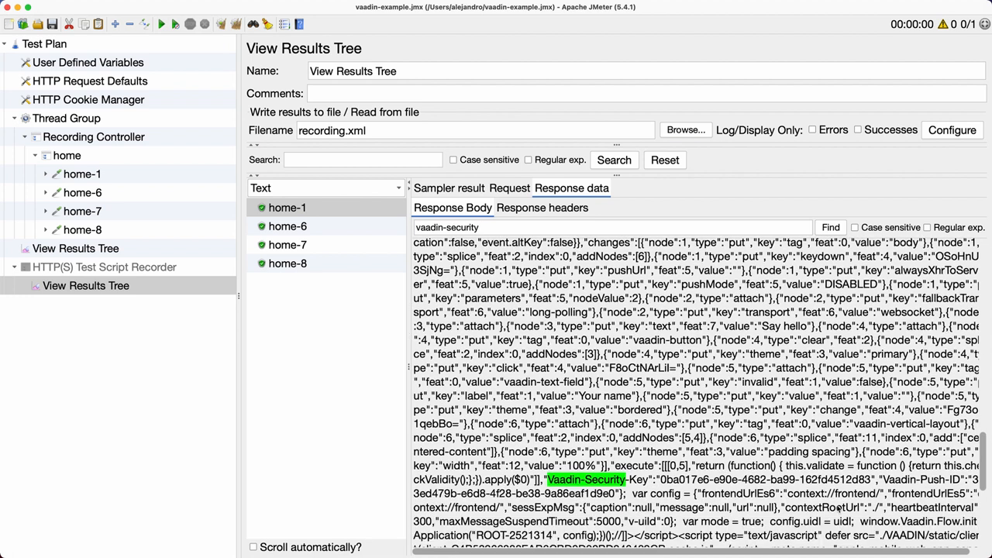
pyautogui.scroll(-3)
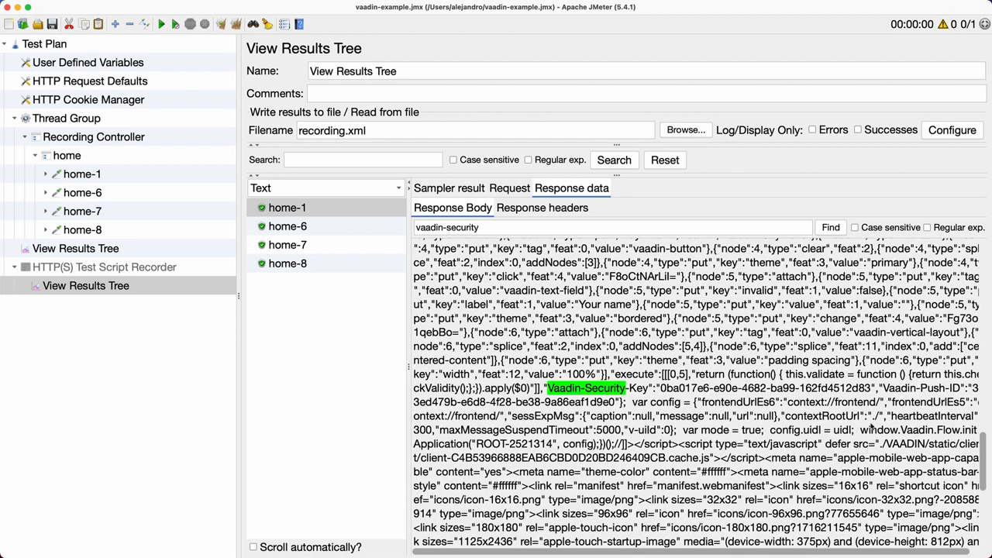
pyautogui.scroll(-3)
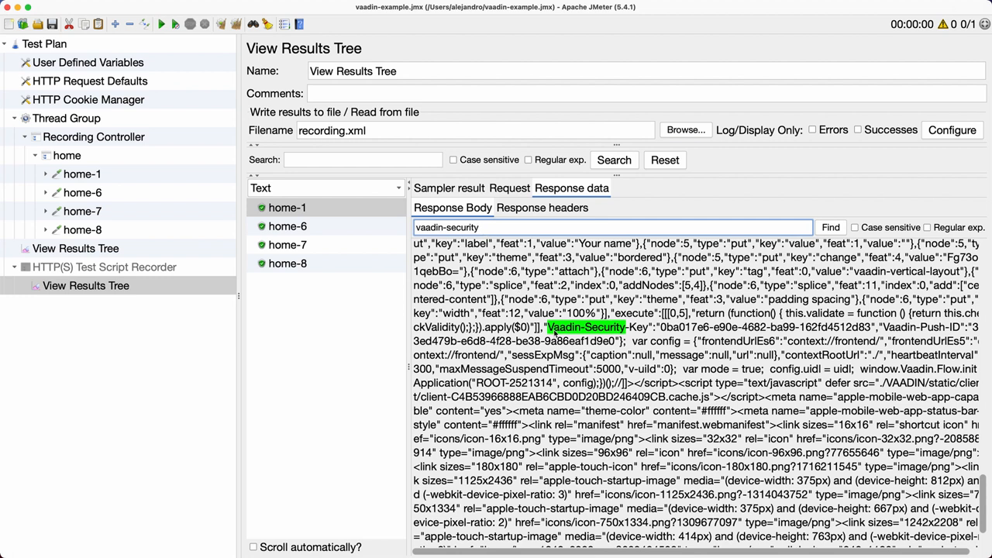
pyautogui.moveTo(806, 328)
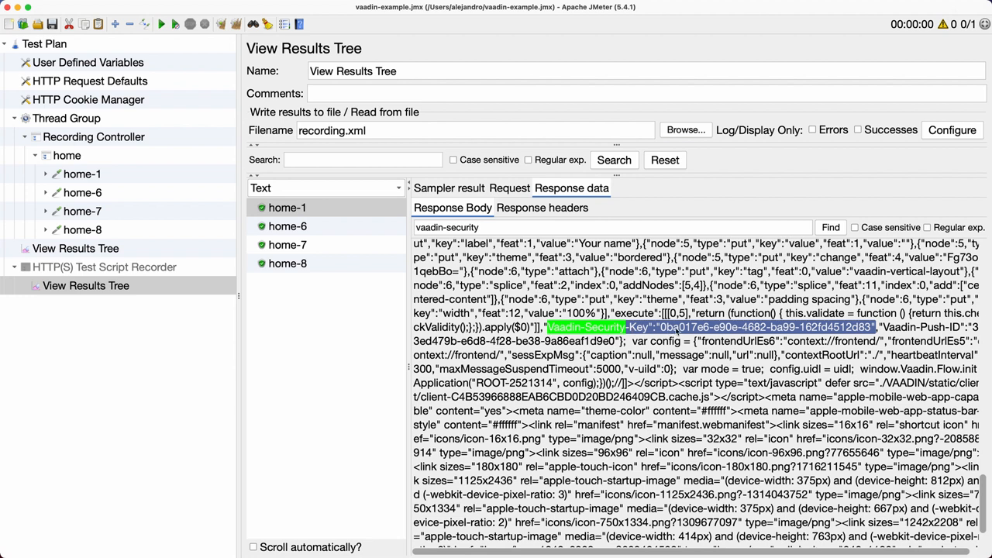
# - Show home-6's POST request body and pick out the csrfToken matching home-1's Vaadin-Security-Key
pyautogui.click(288, 227)
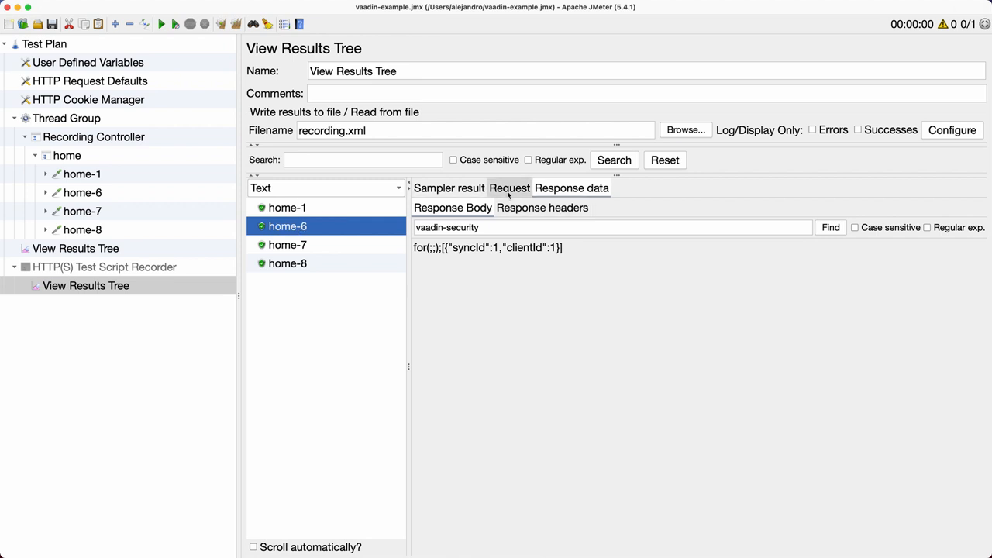
pyautogui.click(508, 187)
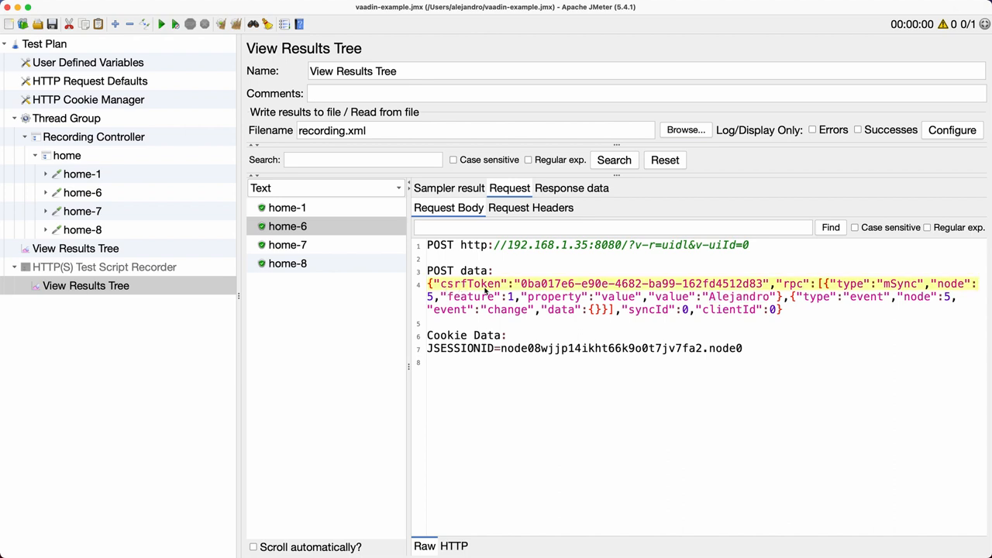
pyautogui.doubleClick(535, 284)
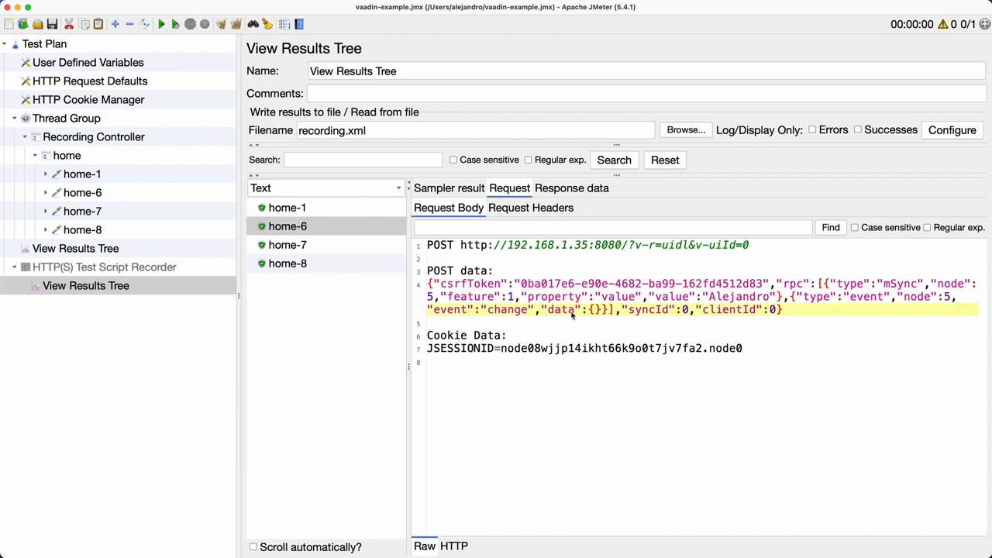
pyautogui.moveTo(462, 270)
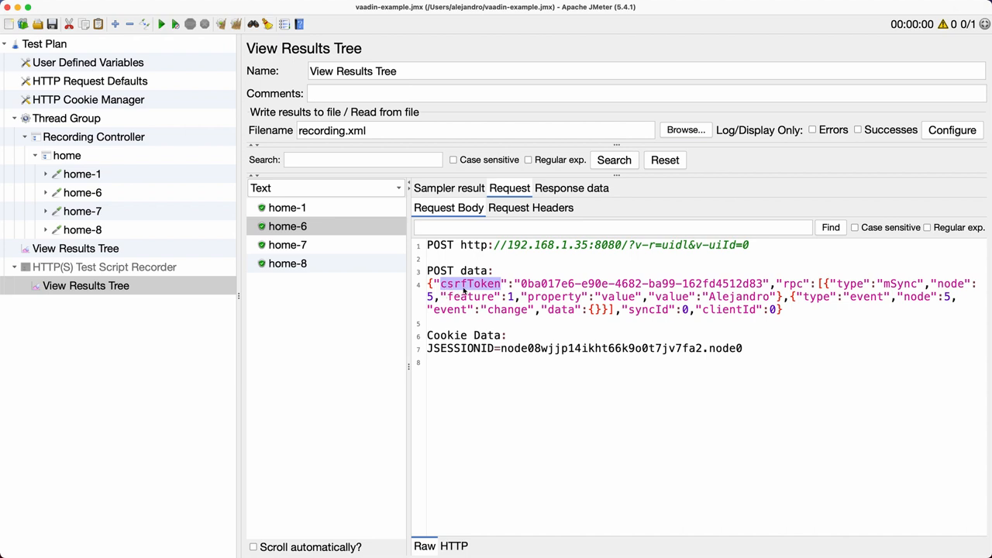
pyautogui.moveTo(473, 293)
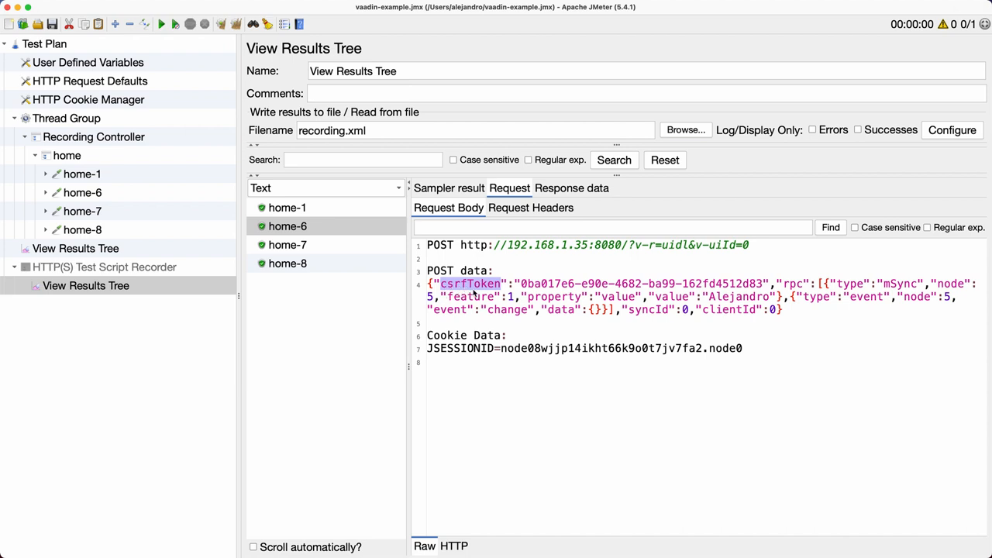
pyautogui.moveTo(488, 309)
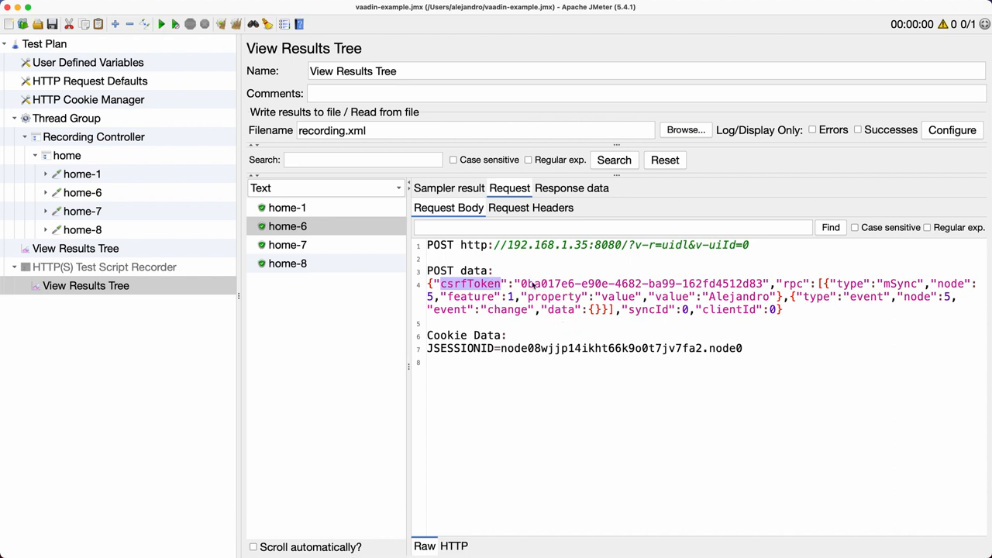
pyautogui.moveTo(363, 257)
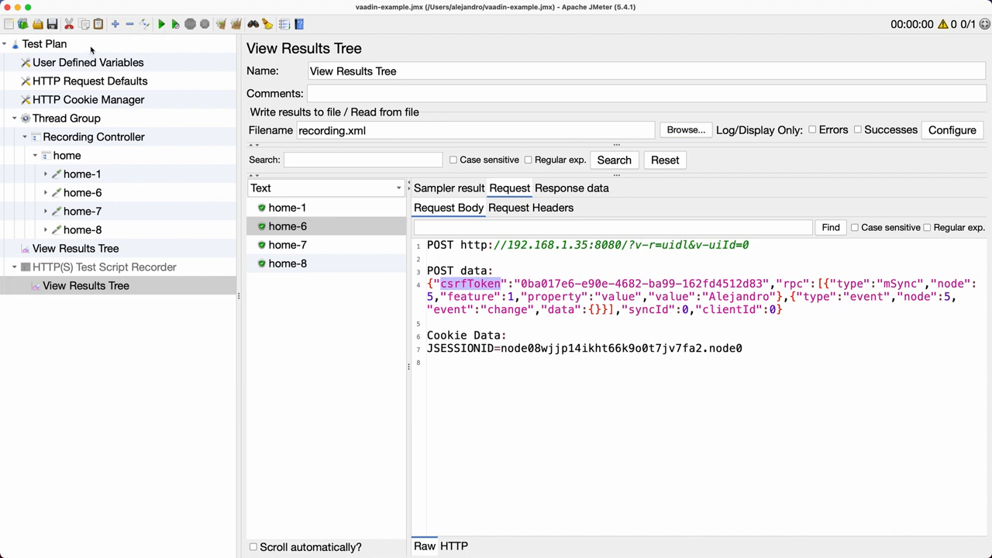
pyautogui.moveTo(76, 248)
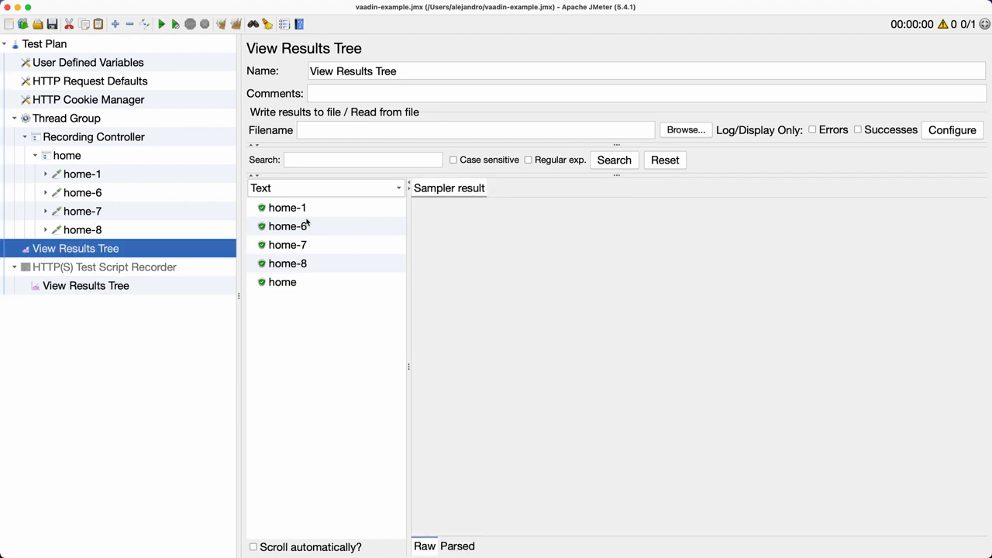
# - Search home-1's response data for 'secu' to locate the Vaadin-Security-Key
pyautogui.click(288, 208)
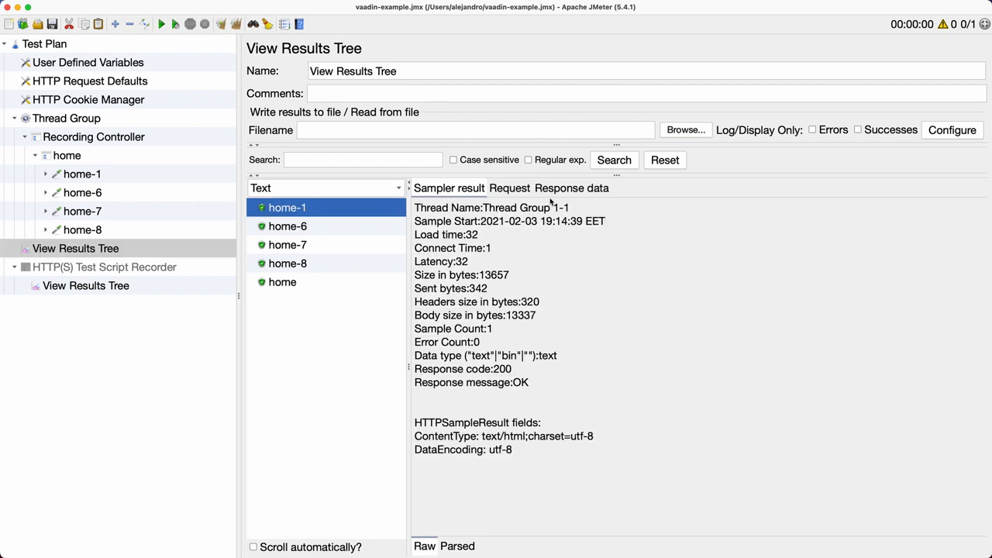
pyautogui.click(508, 188)
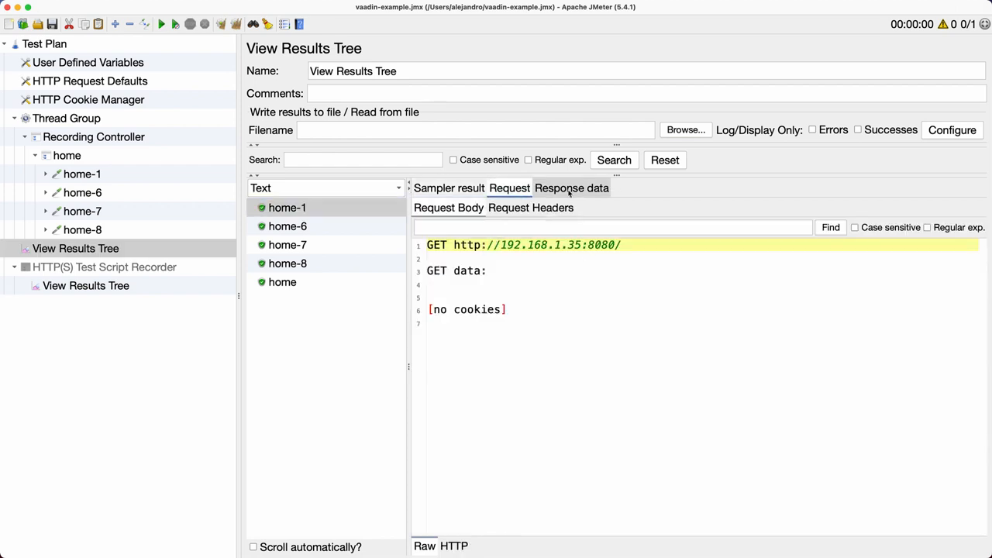
pyautogui.click(570, 188)
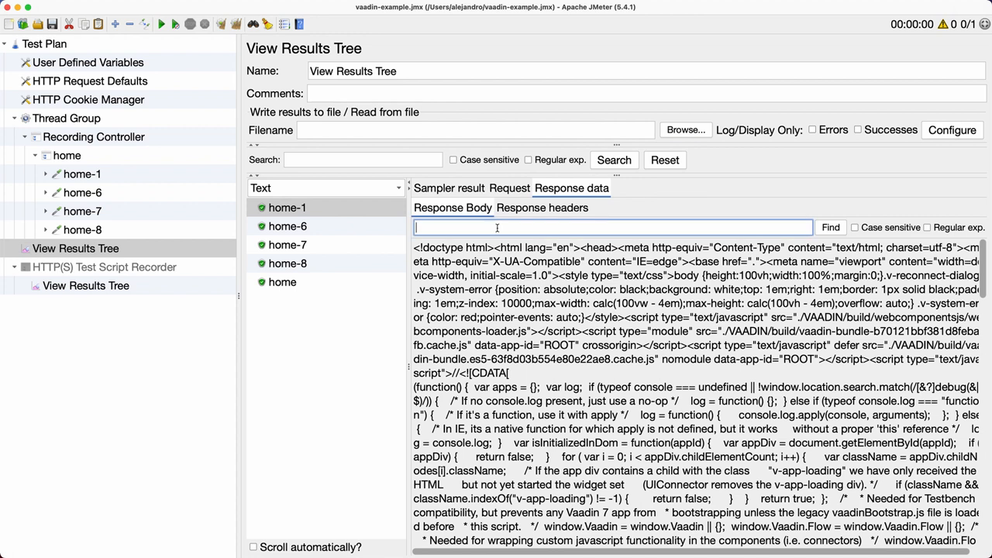
pyautogui.write('security')
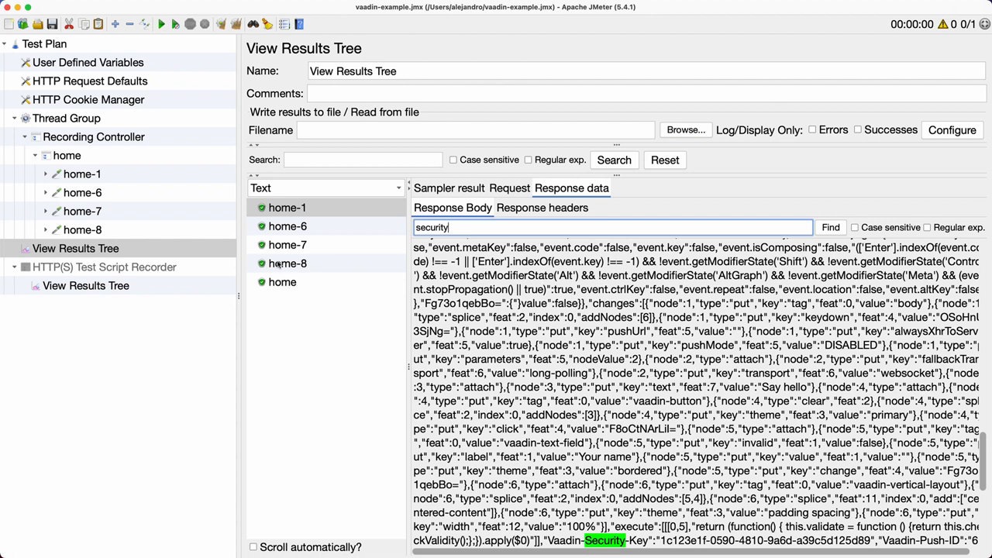
# - Compare home-6's csrfToken request body with the security key found again in home-1's response
pyautogui.click(289, 226)
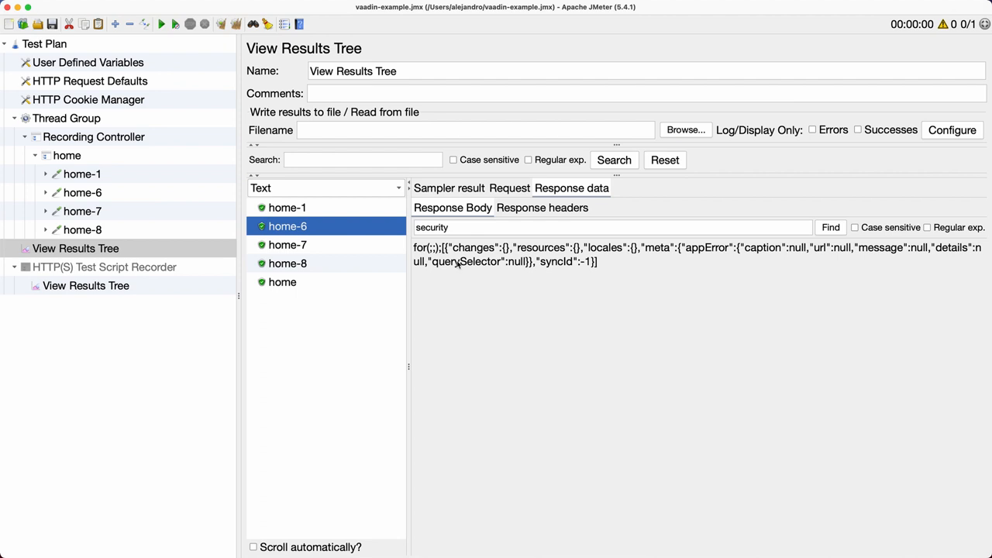
pyautogui.click(508, 187)
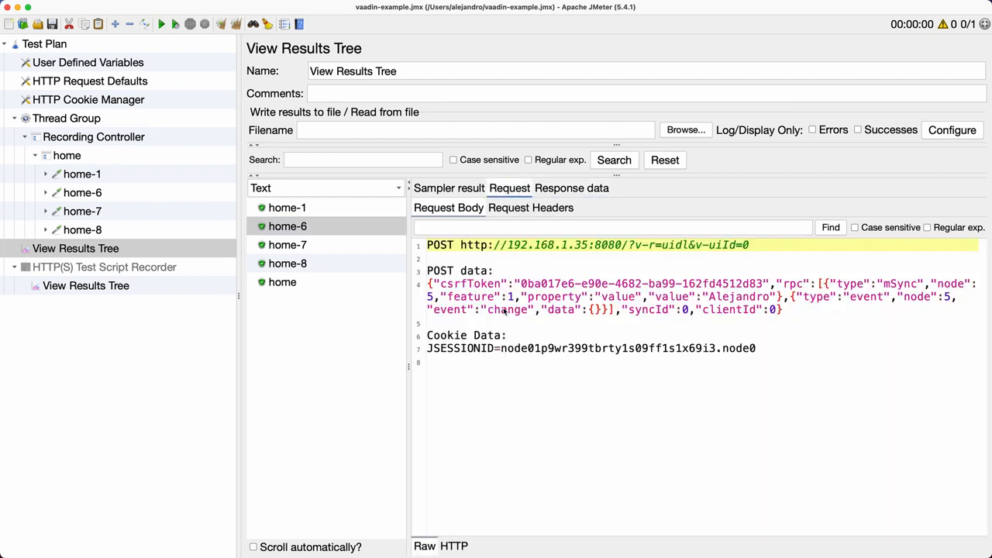
pyautogui.moveTo(309, 285)
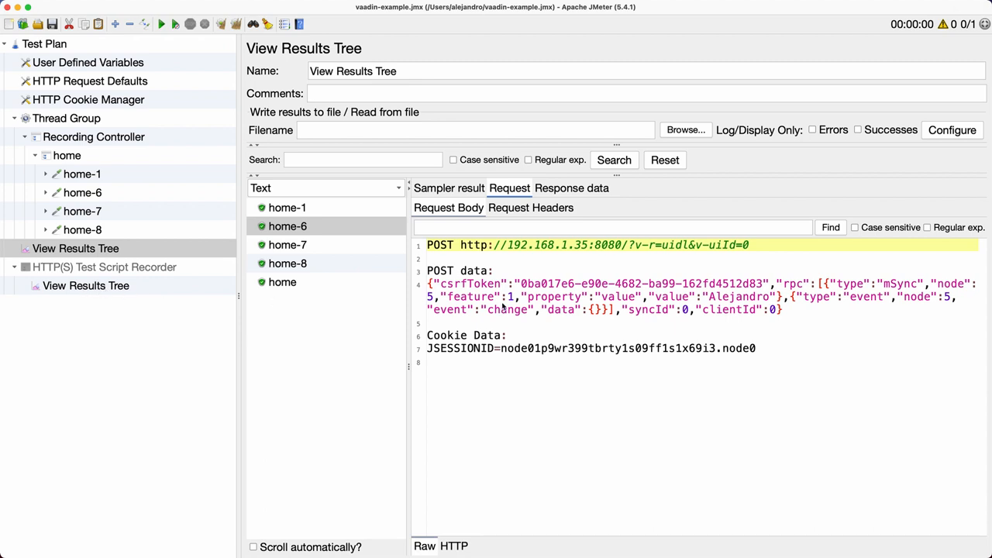
pyautogui.moveTo(745, 295)
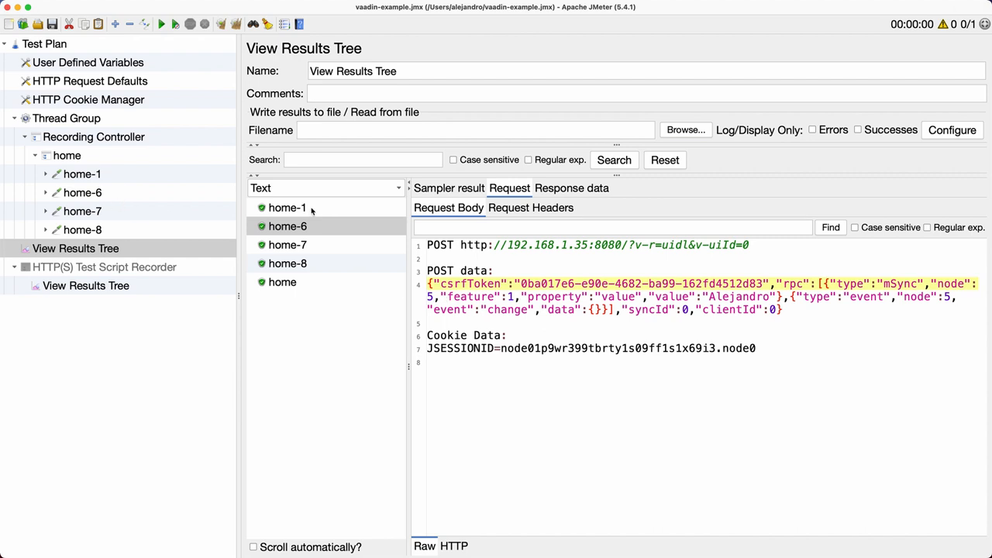
pyautogui.click(288, 207)
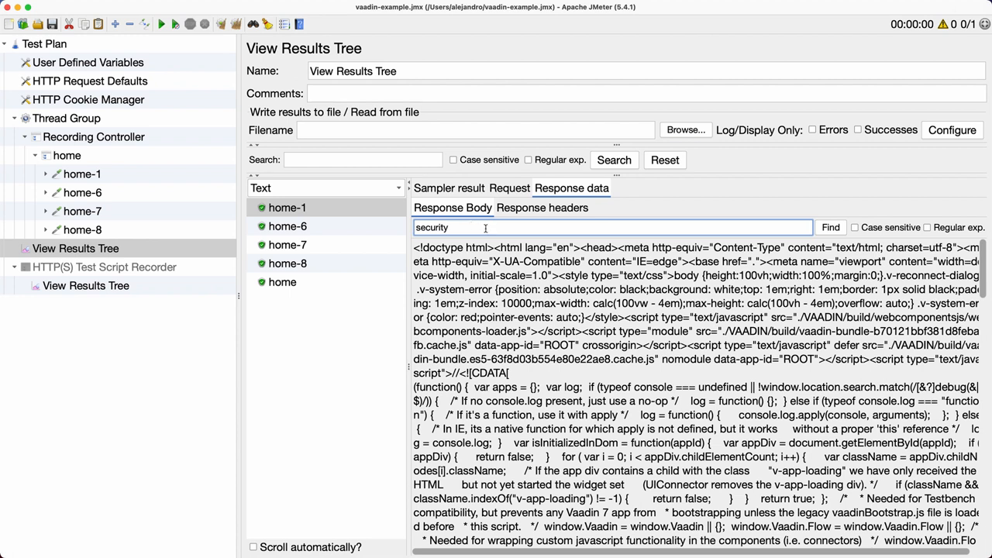
pyautogui.click(831, 227)
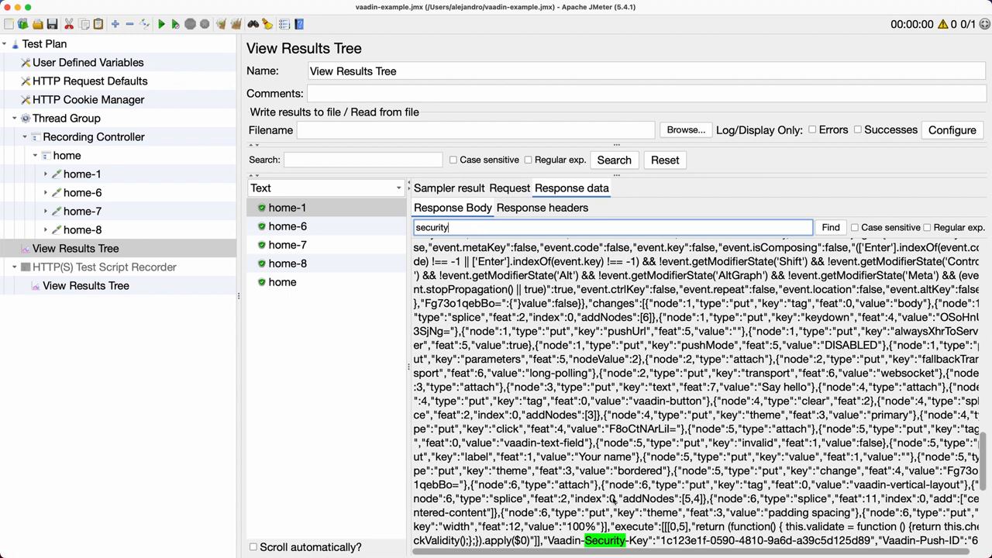
pyautogui.scroll(-3)
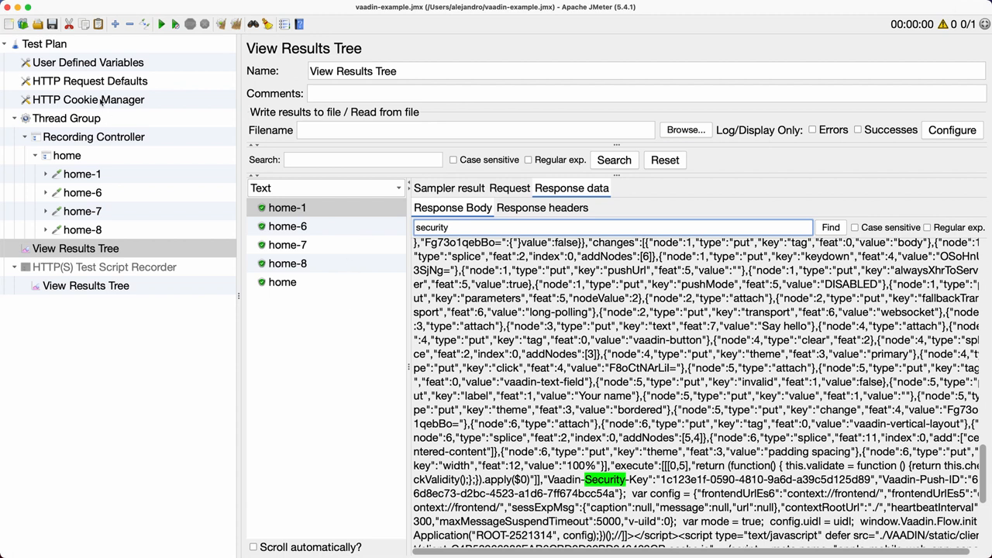
# - Add a Regular Expression Extractor under the home-1 request via Add > Post Processors
pyautogui.click(65, 118)
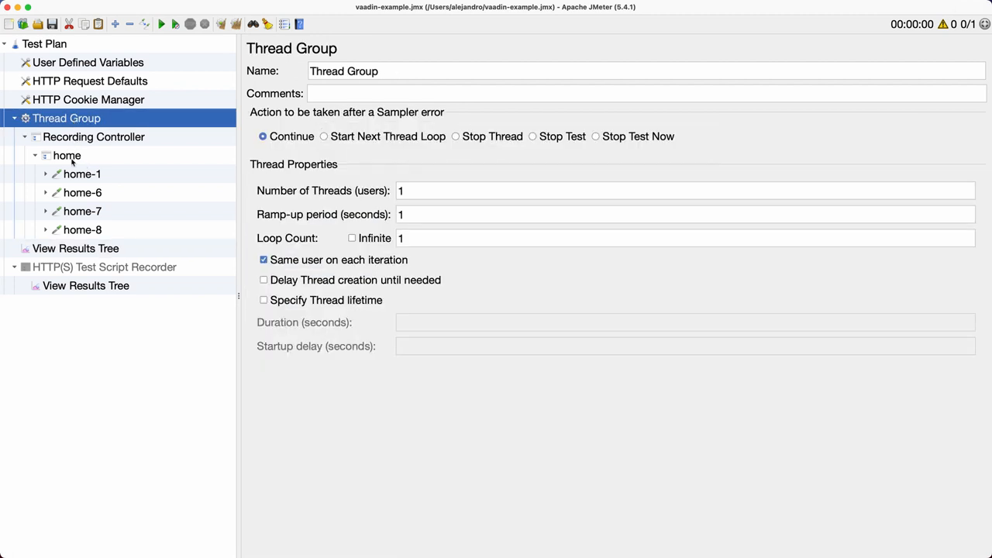
pyautogui.rightClick(80, 174)
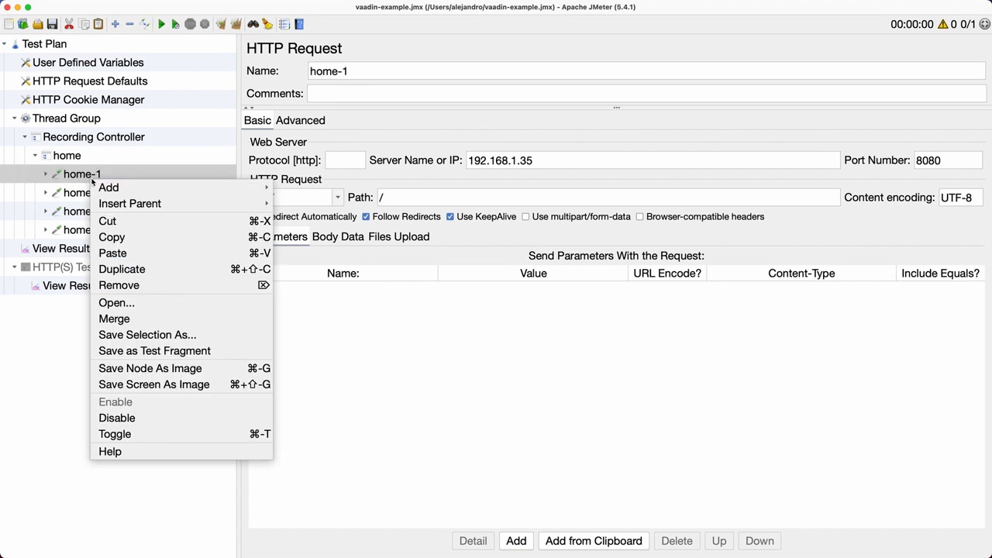
pyautogui.moveTo(109, 186)
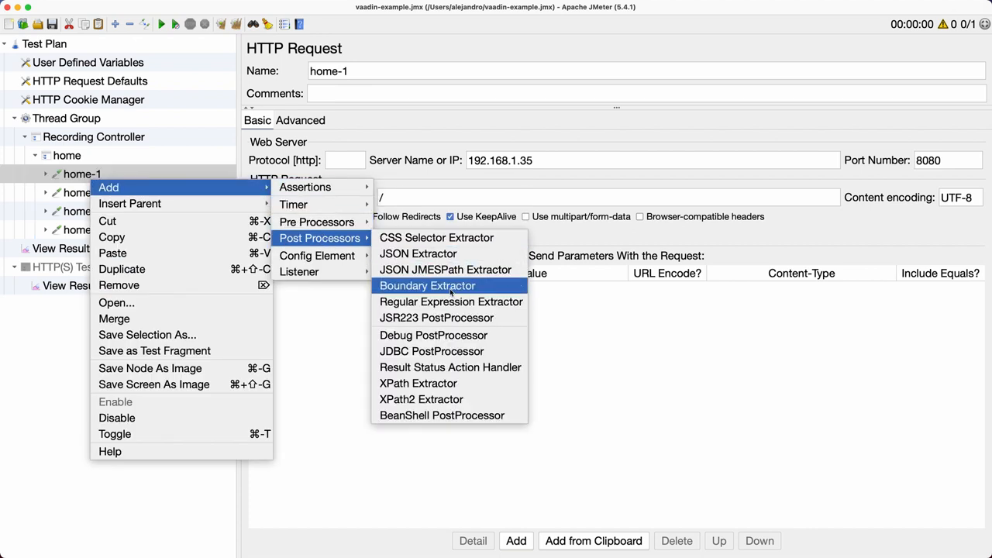
pyautogui.moveTo(418, 255)
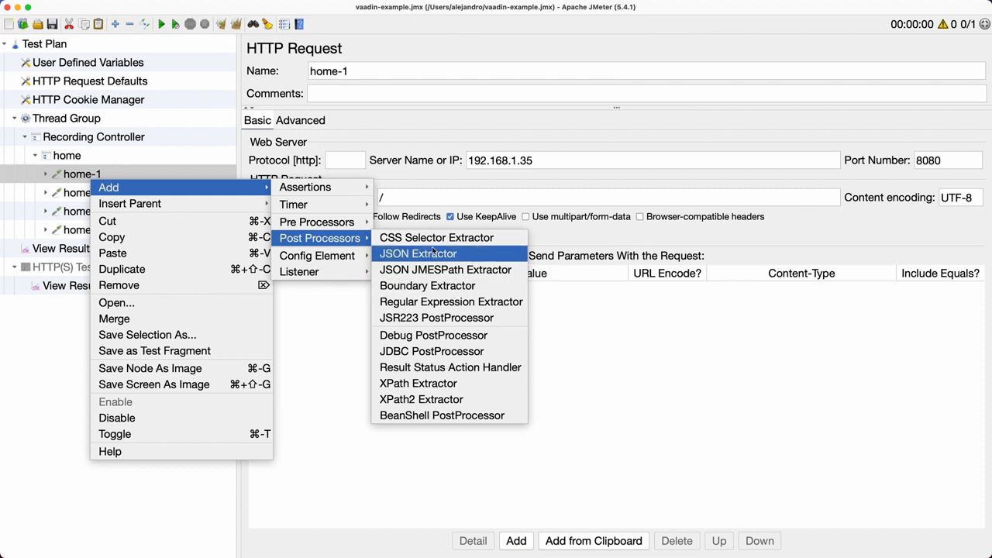
pyautogui.moveTo(449, 301)
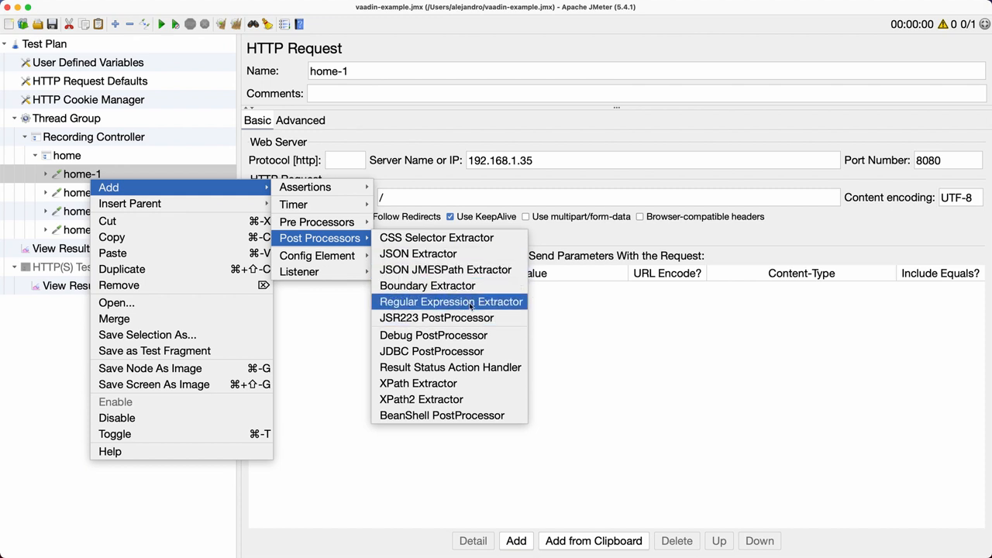
pyautogui.click(450, 300)
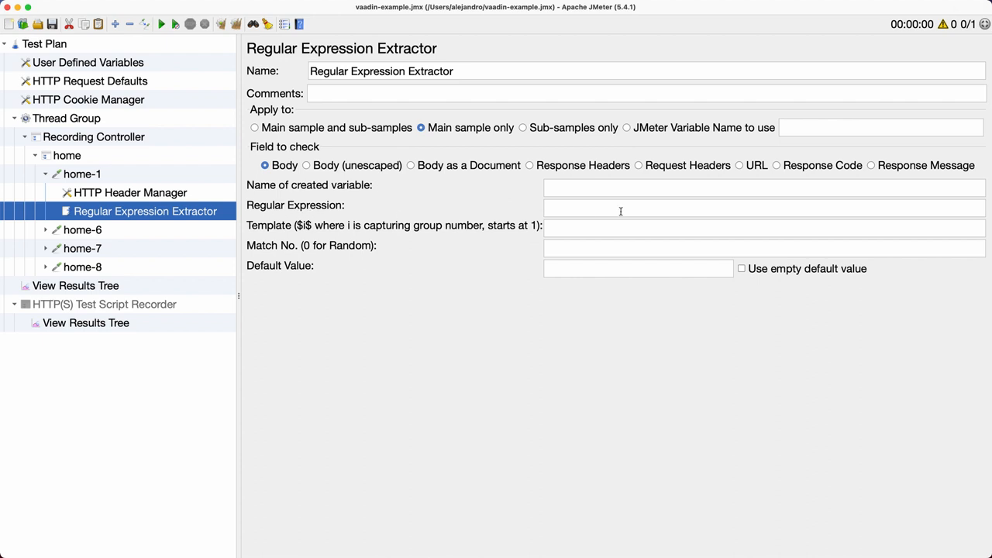
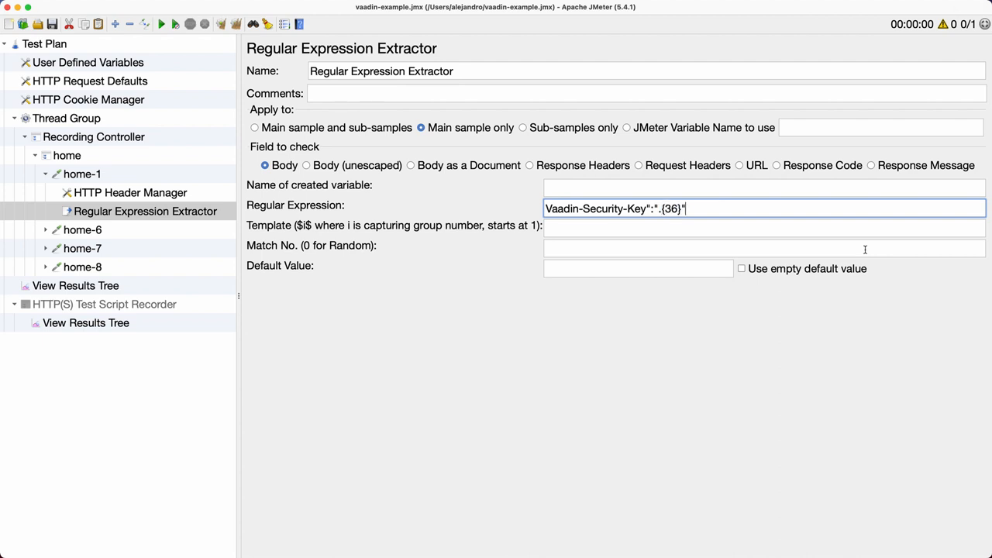
# - Enter the regex Vaadin-Security-Key":"(.{36})" capturing the 36-character key as group one
pyautogui.doubleClick(670, 208)
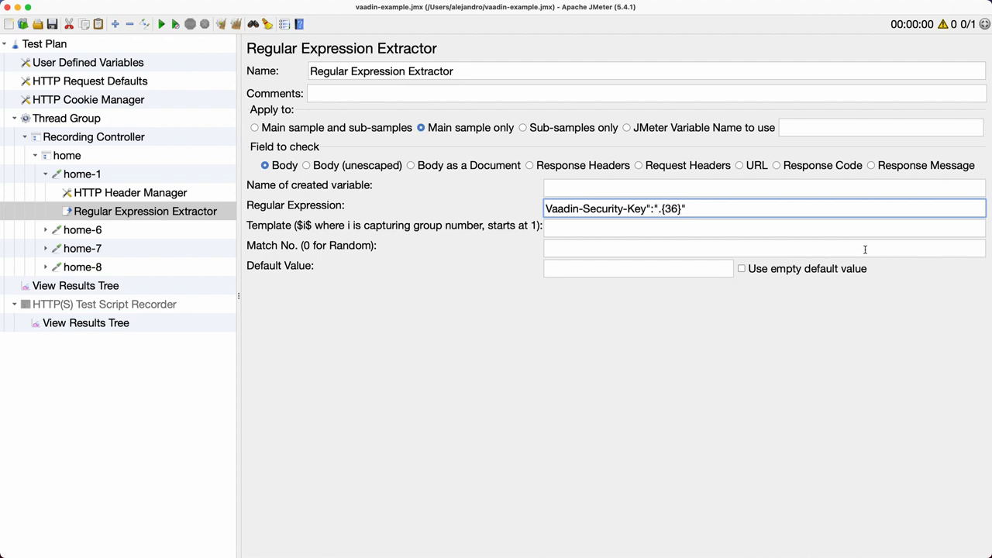
pyautogui.write('(.{36})')
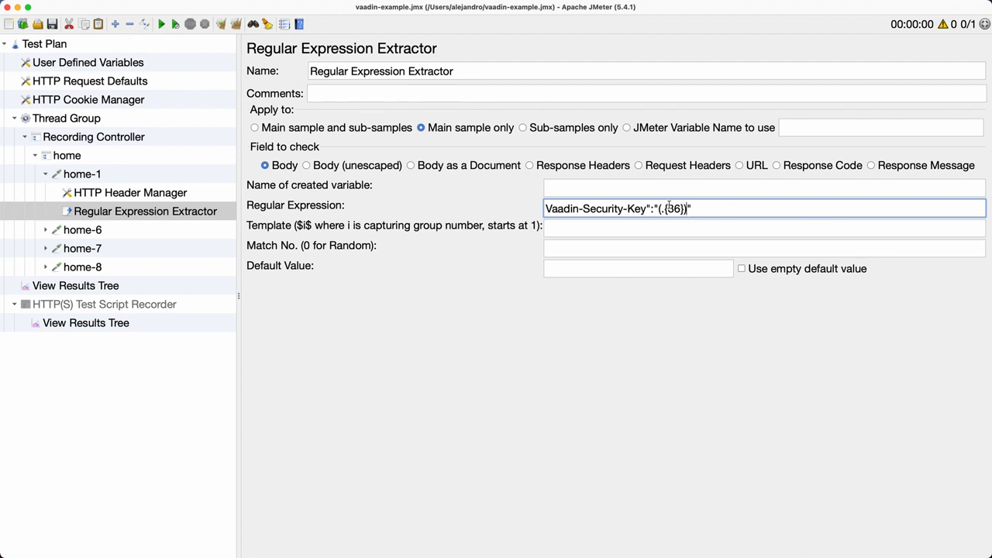
# - Set the extractor's Template field to $1$
pyautogui.click(763, 228)
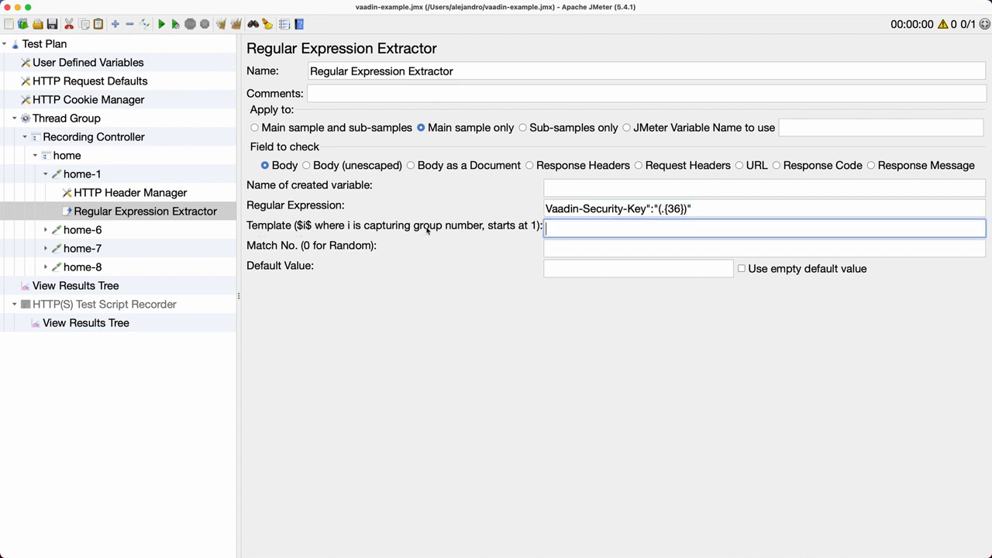
pyautogui.write('$')
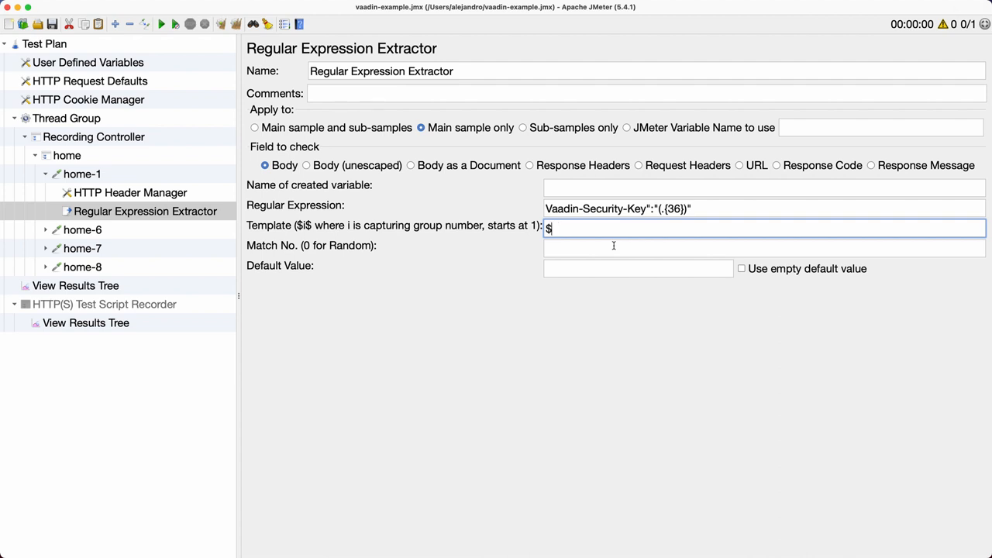
pyautogui.write('1$')
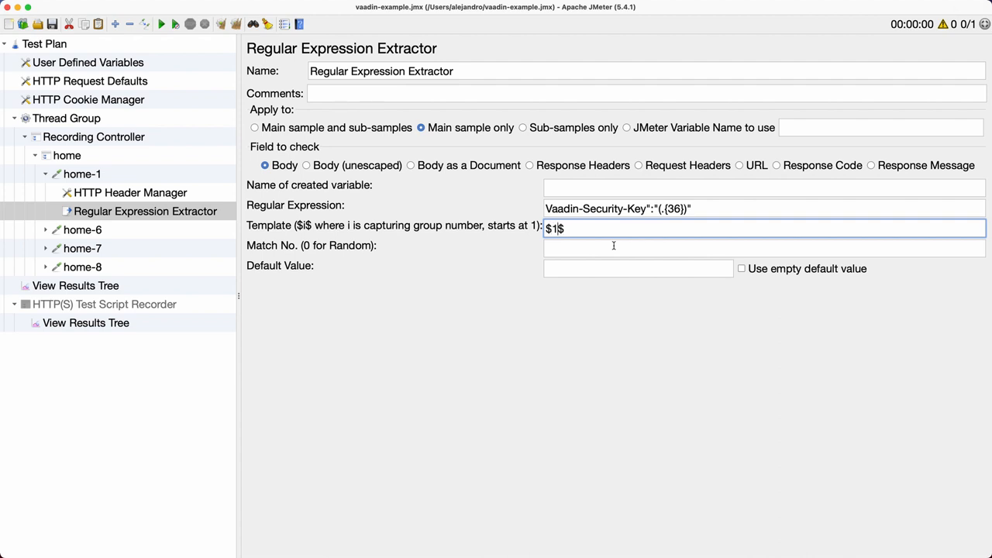
pyautogui.moveTo(714, 207)
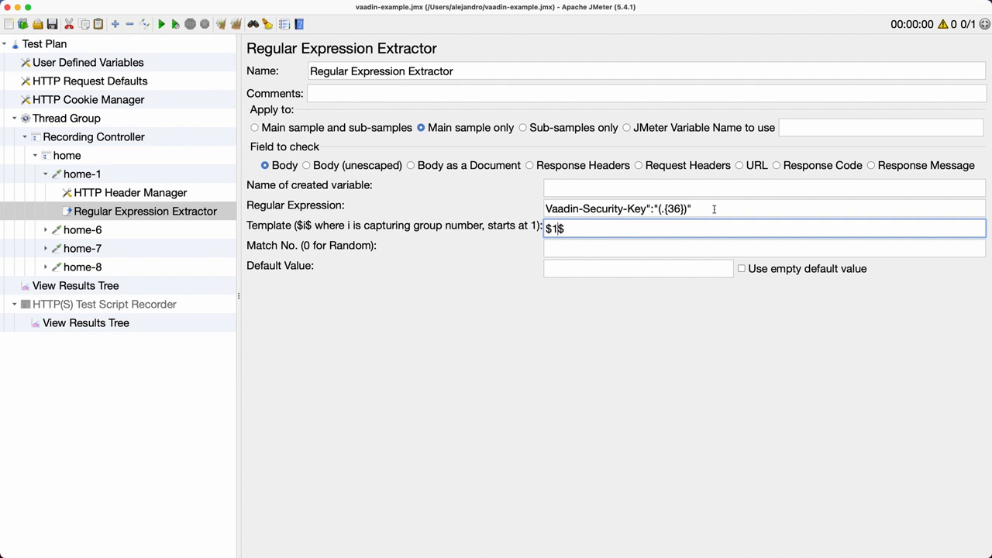
pyautogui.write('()')
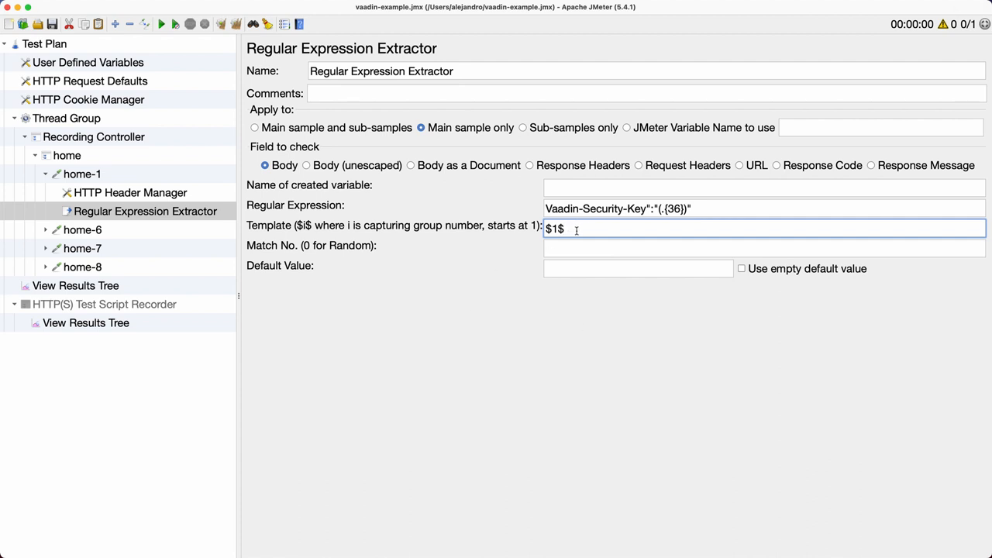
# - Name the extractor's variable csrfToken and rename the element to ${csrfToken} under home-1
pyautogui.click(762, 186)
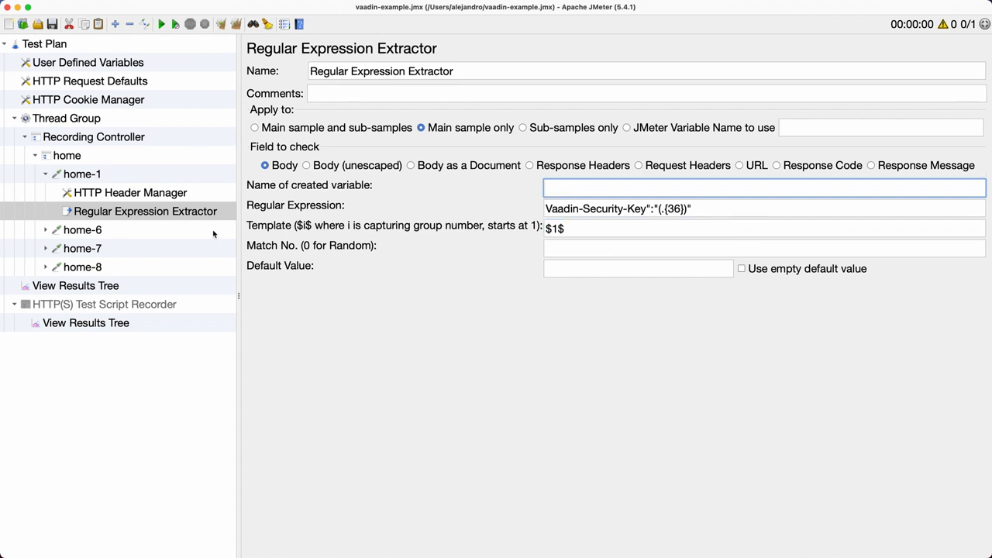
pyautogui.write('cs')
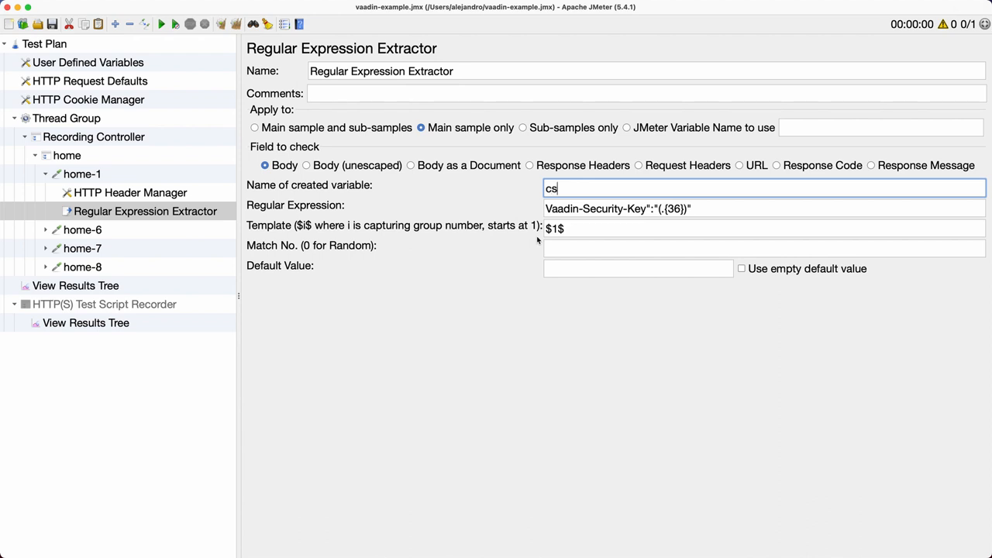
pyautogui.write('rfToken')
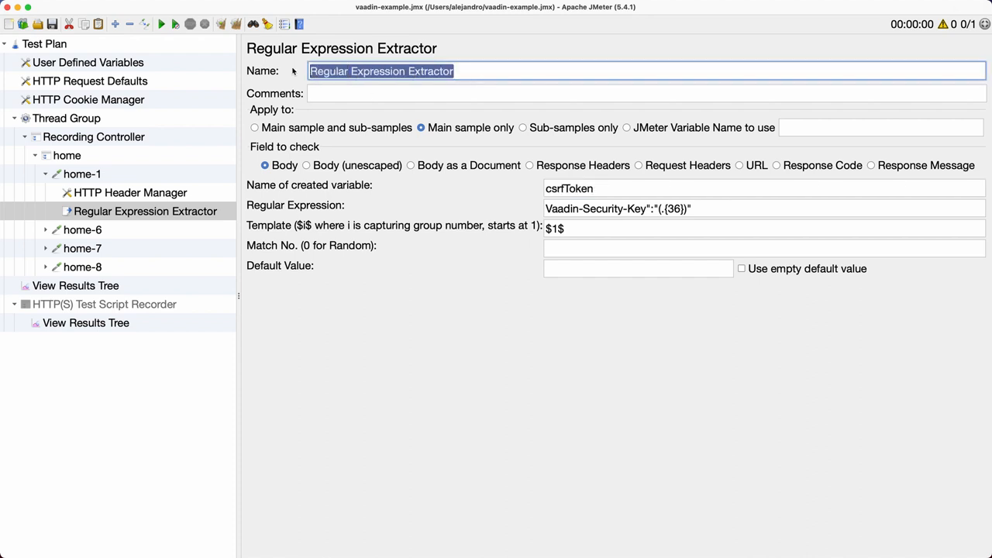
pyautogui.write('csrfToken')
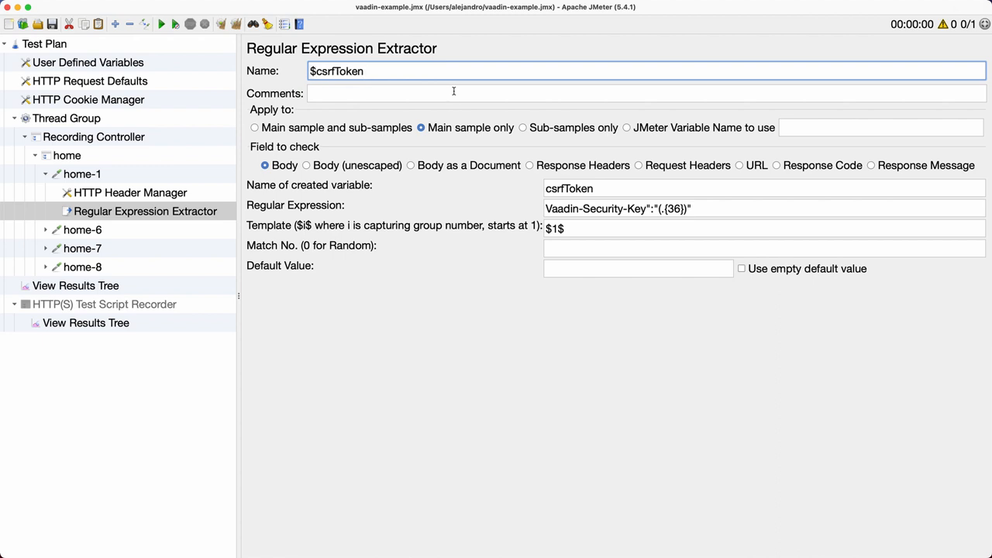
pyautogui.write('{')
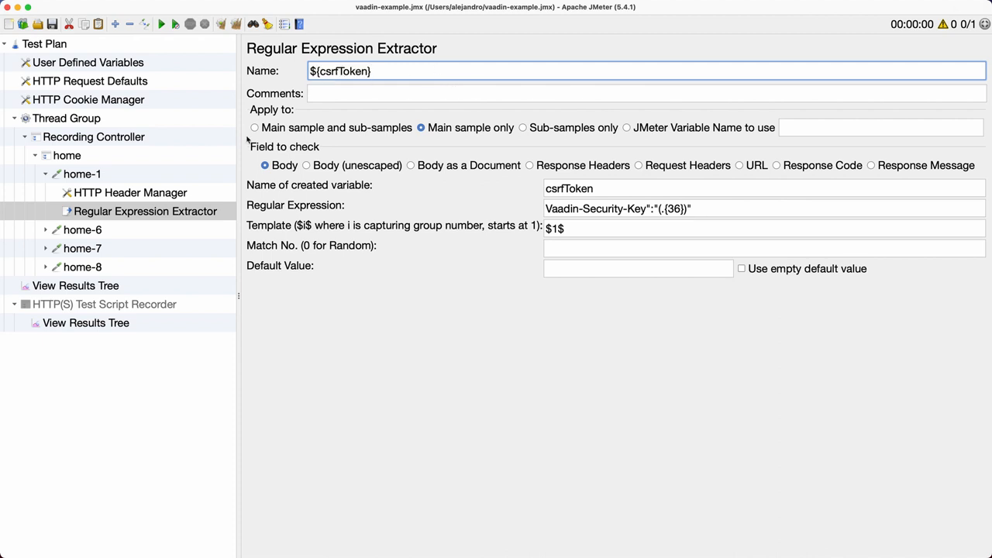
pyautogui.click(104, 211)
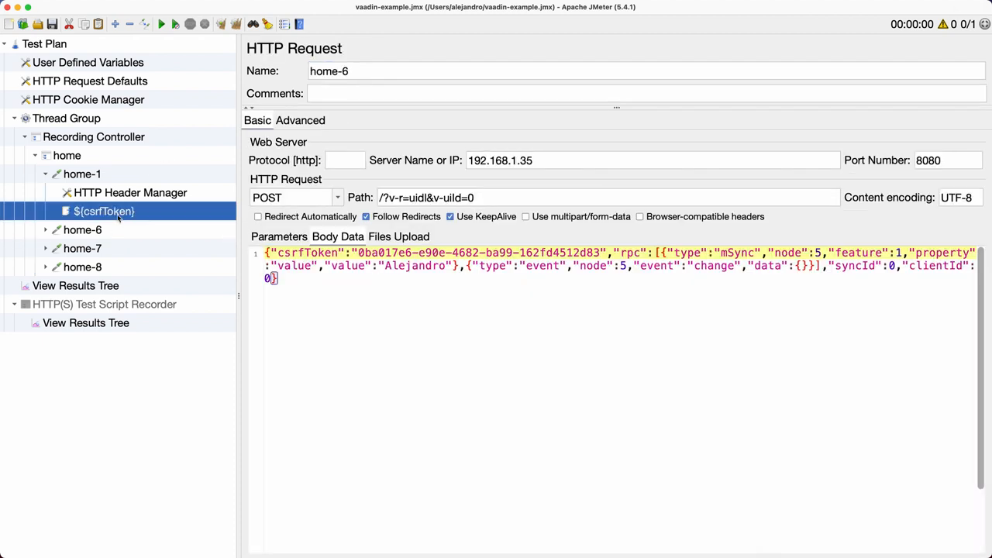
pyautogui.click(104, 211)
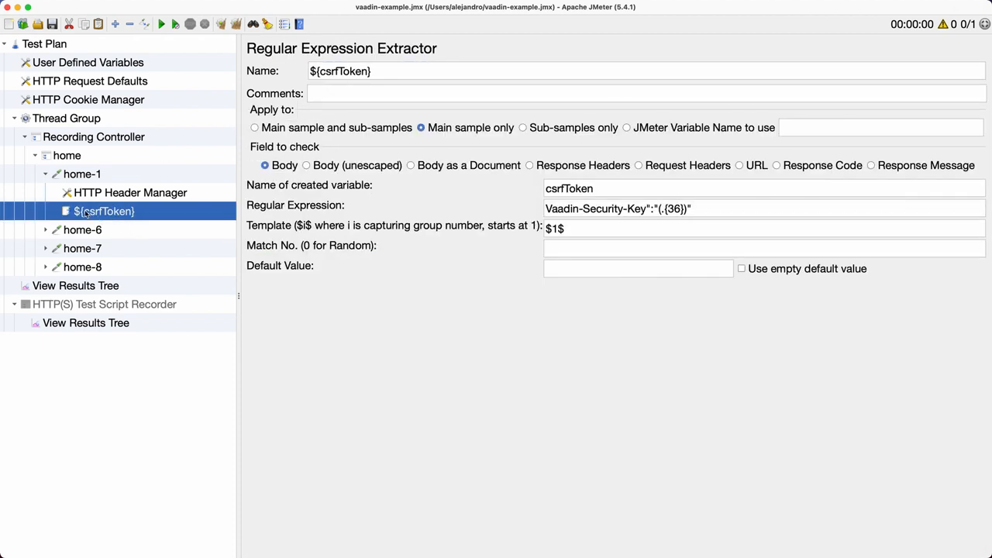
pyautogui.moveTo(130, 236)
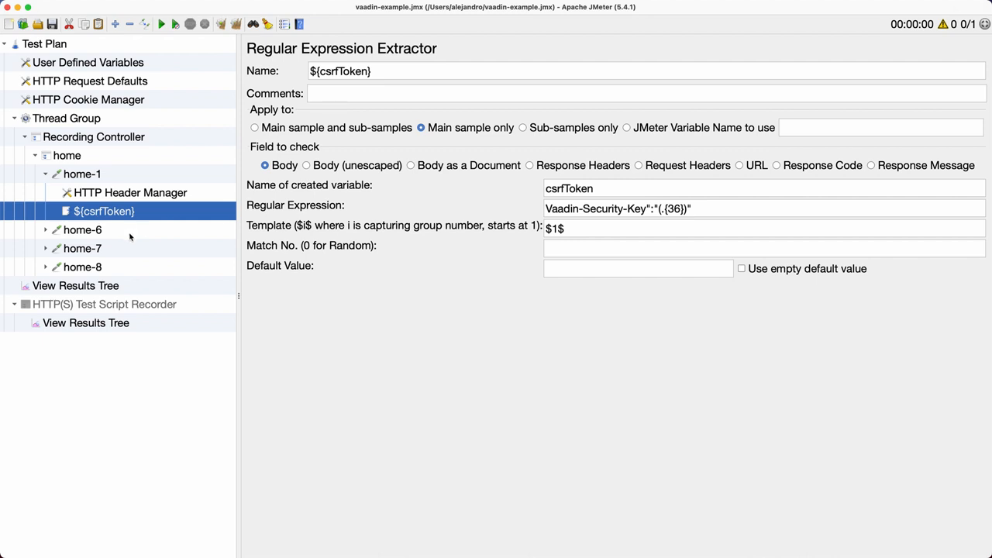
# - Select the home-6 request with its hard-coded csrfToken body value and bring up the Search menu
pyautogui.click(82, 229)
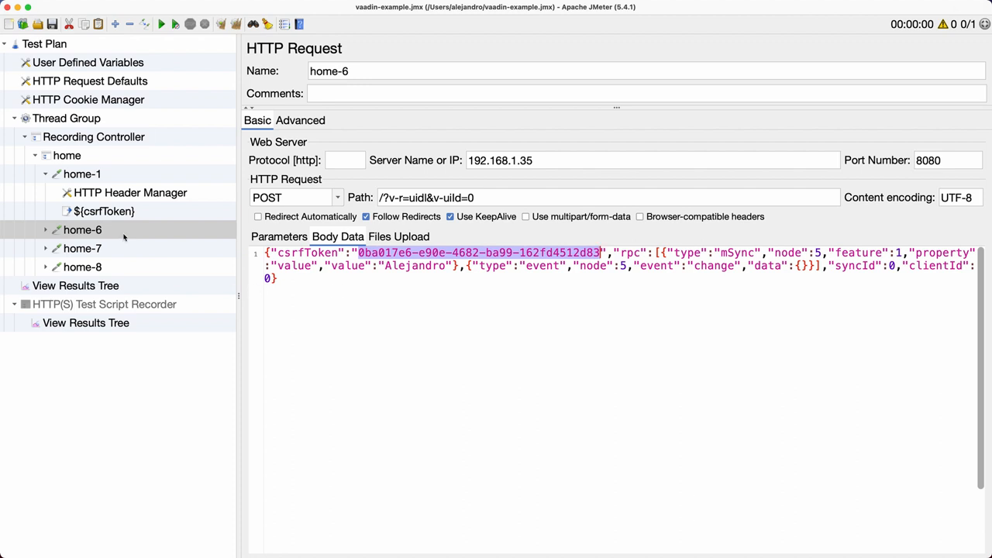
pyautogui.click(82, 230)
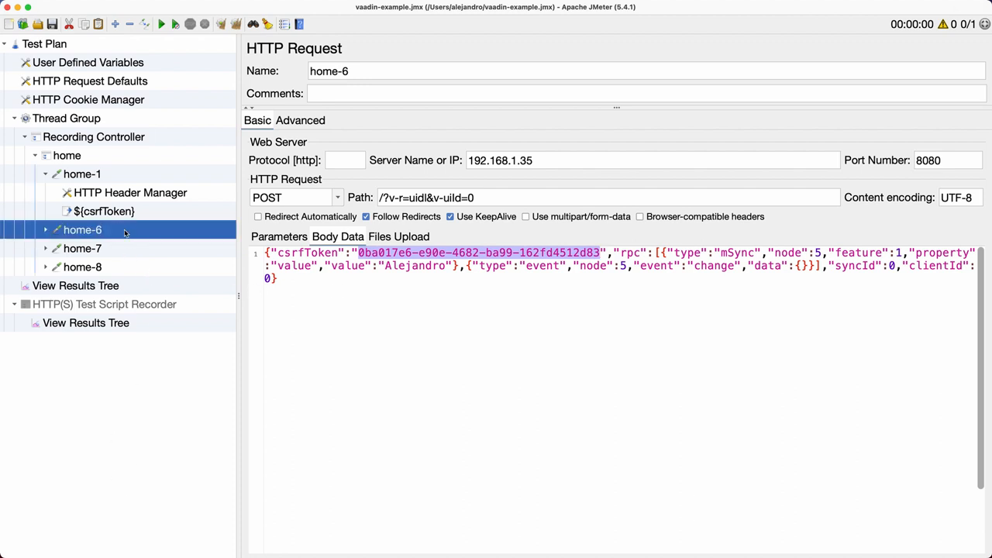
pyautogui.click(118, 6)
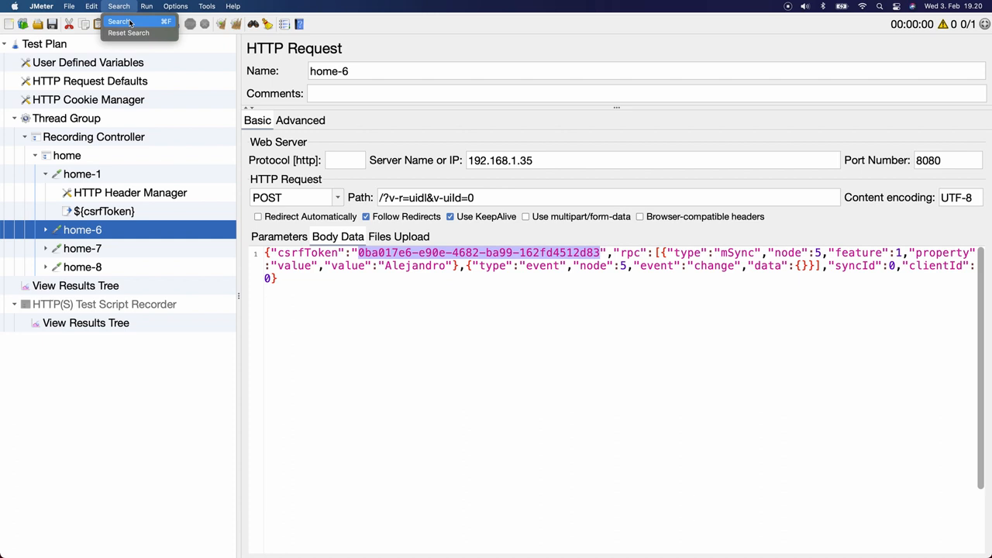
pyautogui.click(118, 22)
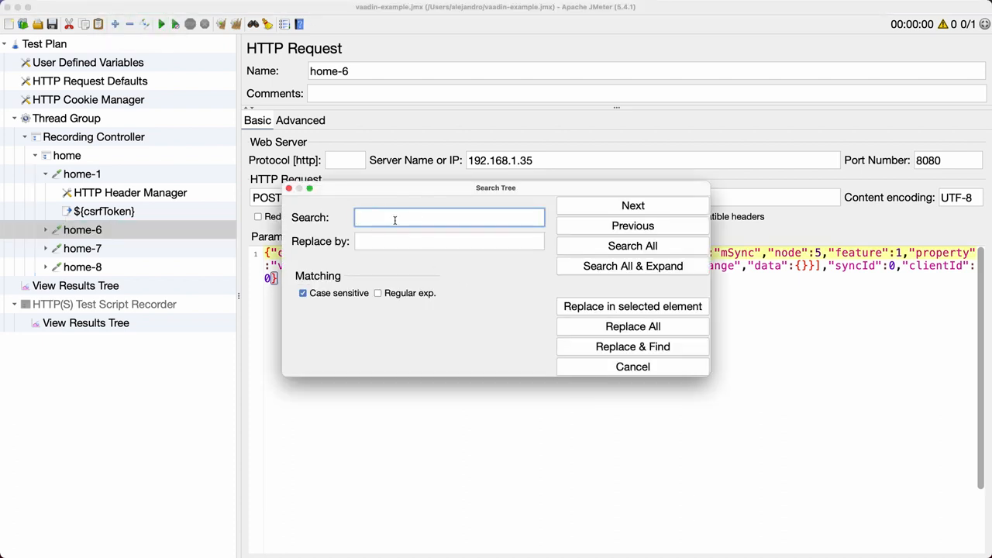
pyautogui.moveTo(496, 187); pyautogui.dragTo(558, 311)
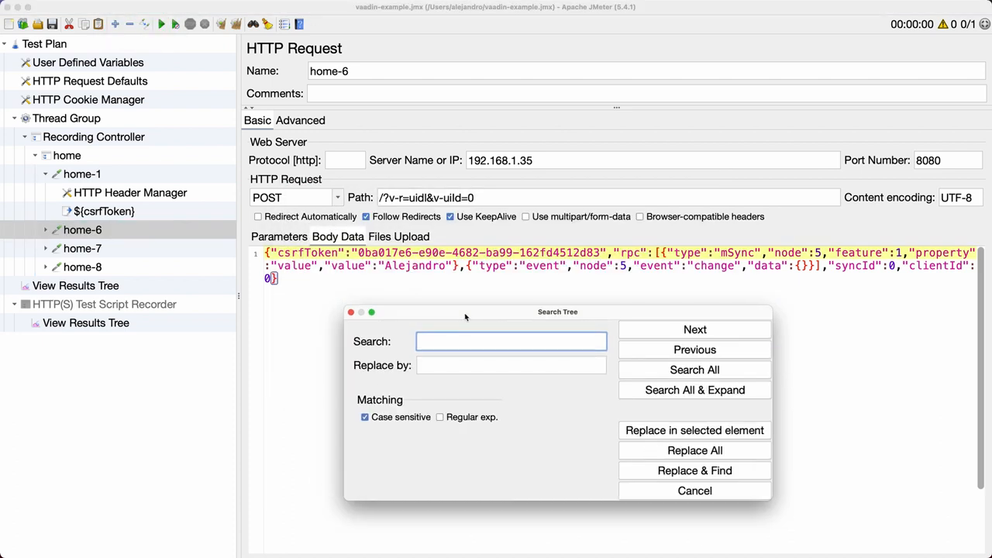
pyautogui.click(695, 490)
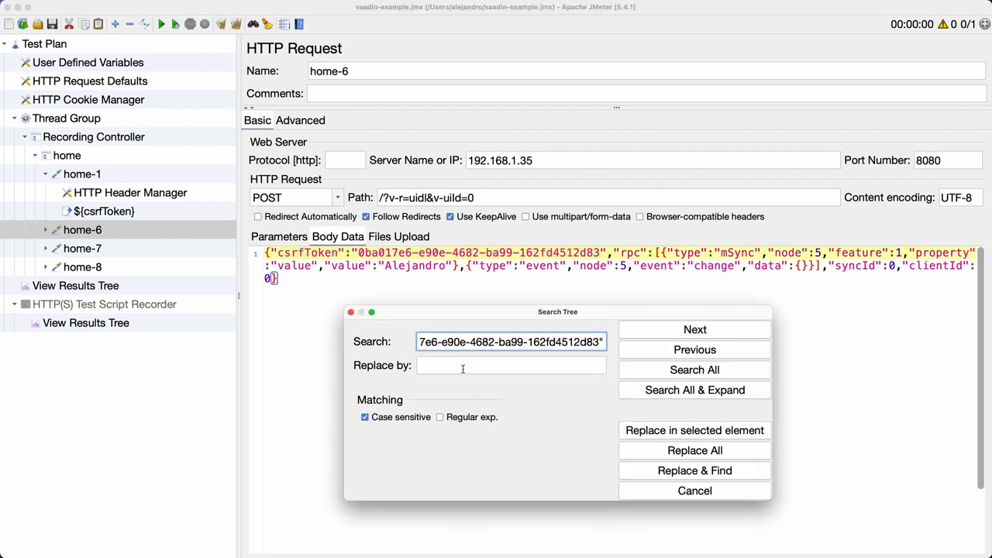
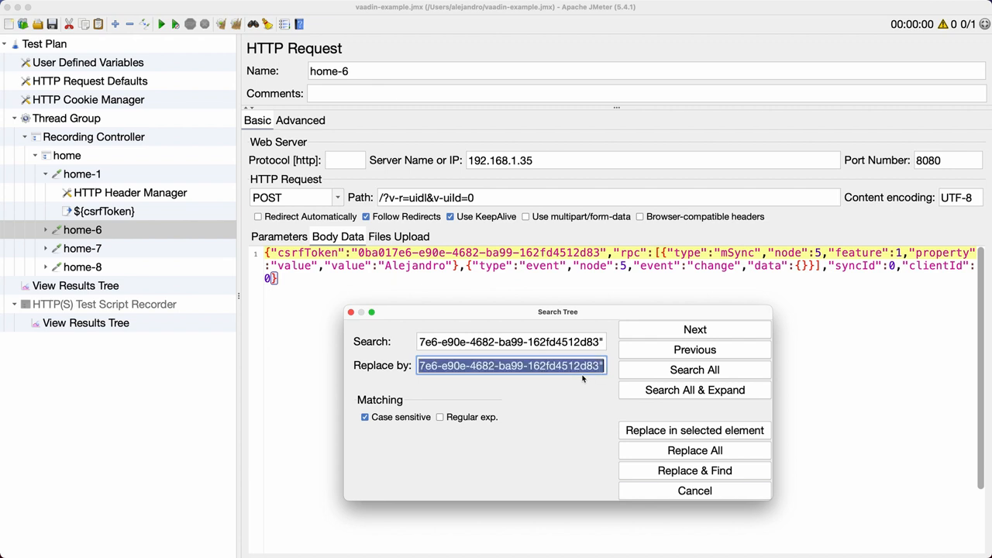
# - Set Replace by to "csrfToken":"${csrfToken}" and replace every occurrence in the requests
pyautogui.write('"csrfToken":"')
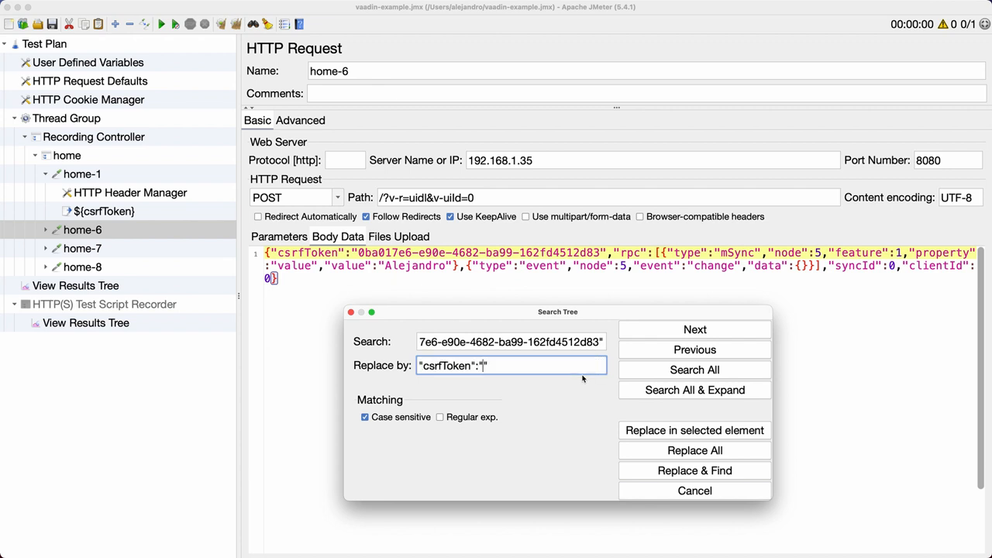
pyautogui.moveTo(96, 217)
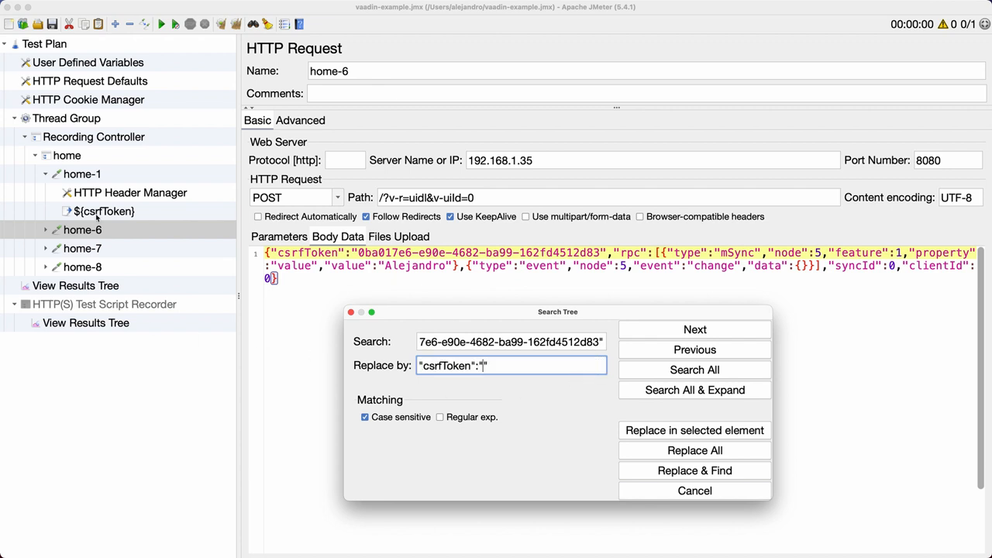
pyautogui.write('$')
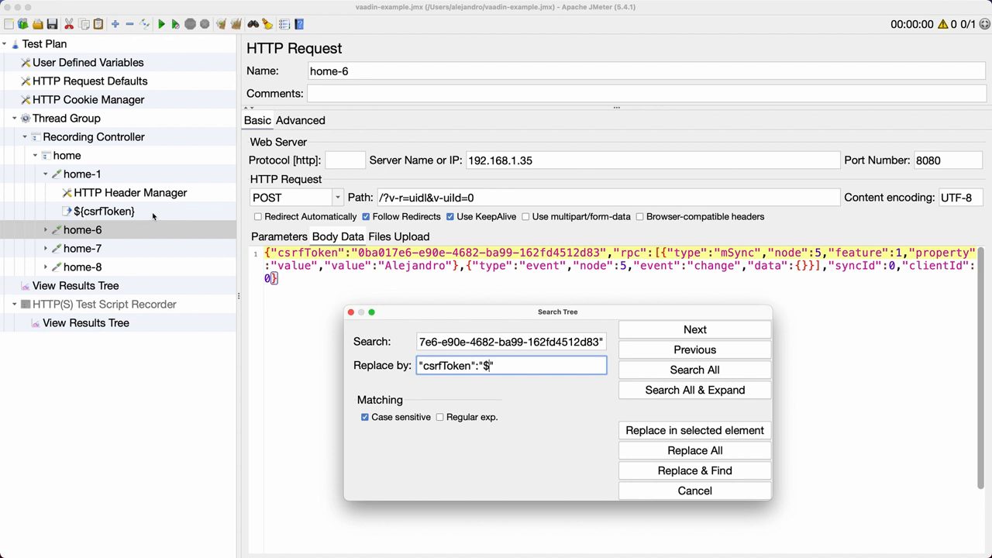
pyautogui.write('{}')
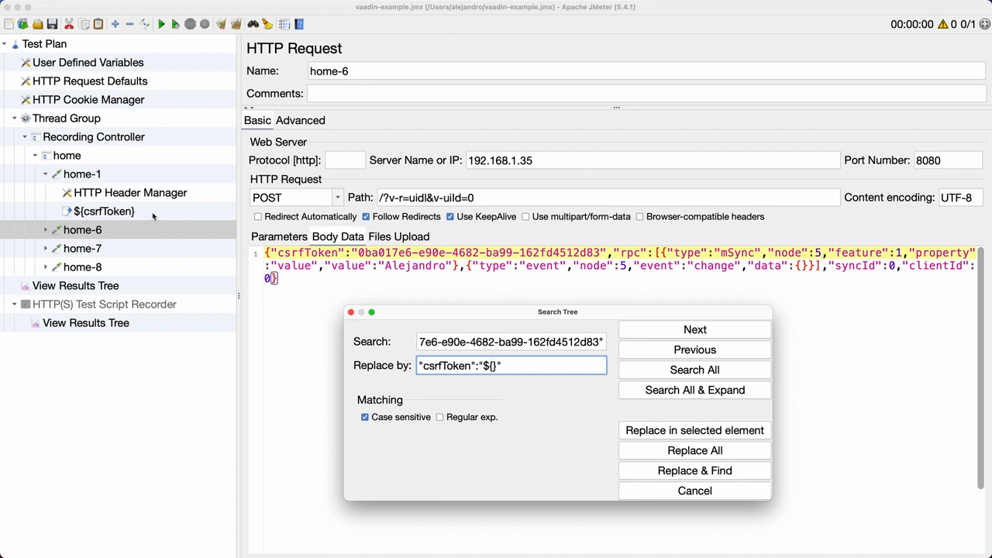
pyautogui.write('csrfToken')
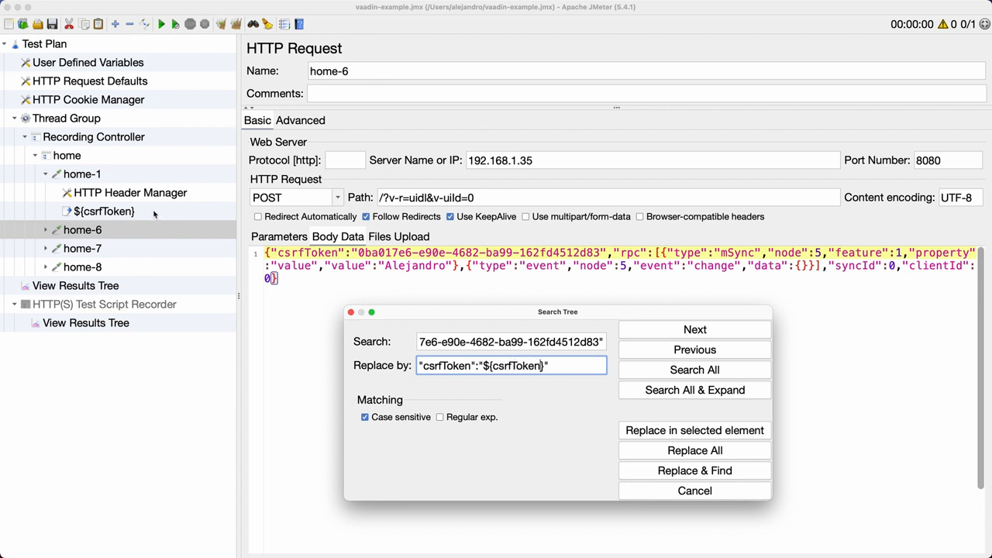
pyautogui.moveTo(437, 385)
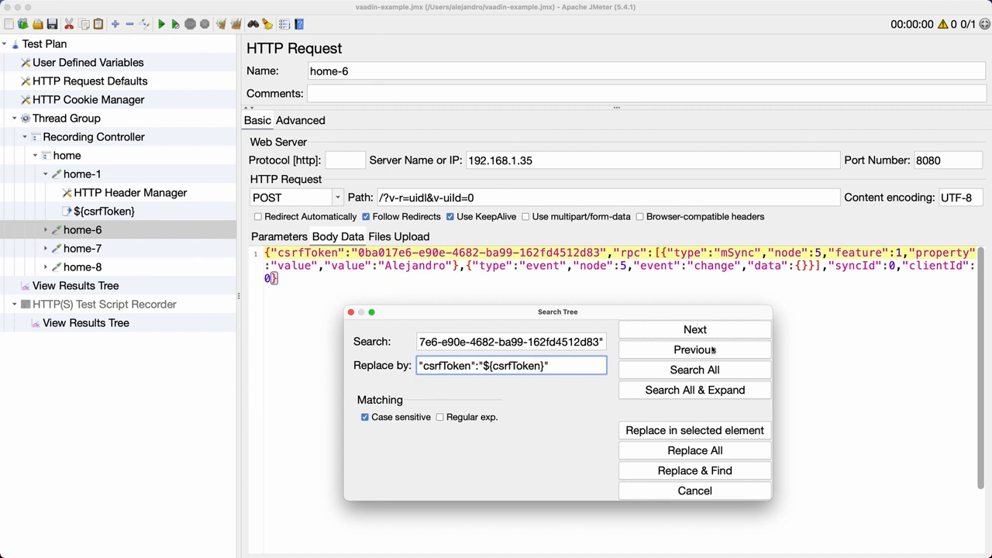
pyautogui.click(695, 329)
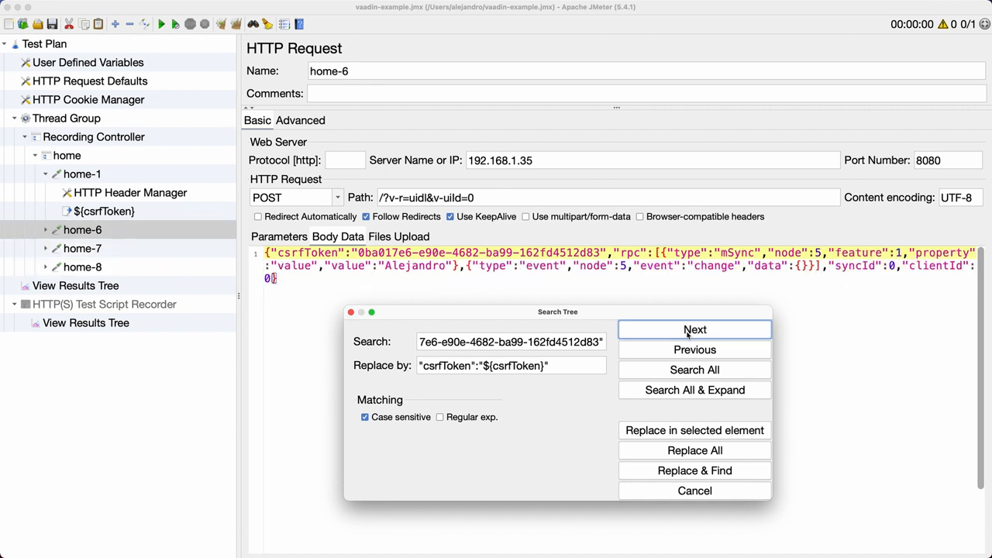
pyautogui.click(695, 329)
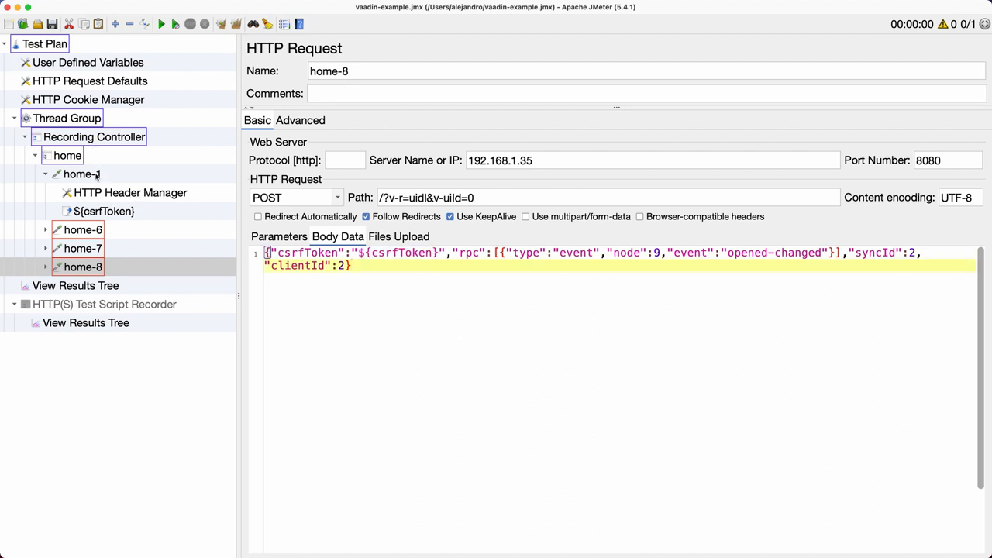
# - Check the ${csrfToken} extractor, then home-6 and home-7 bodies now sending ${csrfToken}
pyautogui.click(104, 211)
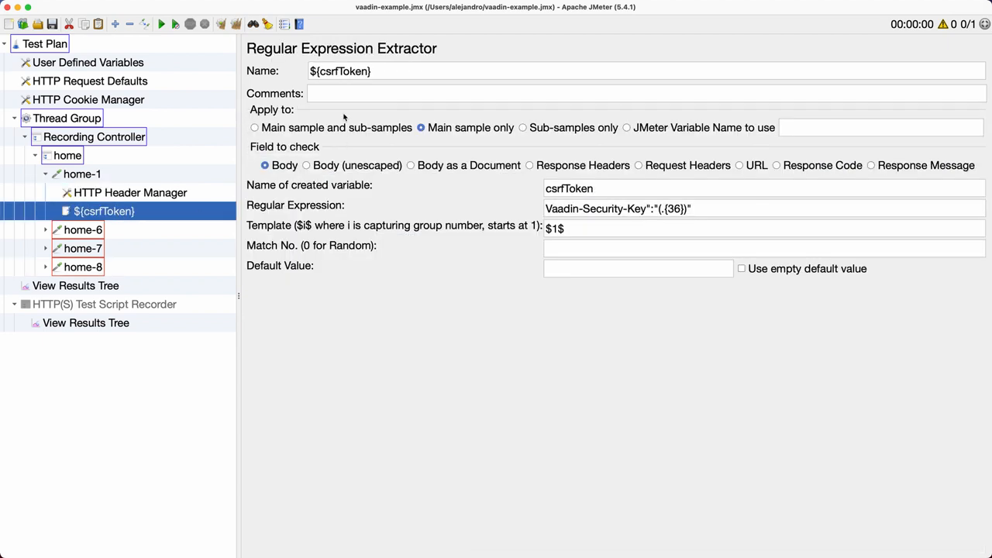
pyautogui.moveTo(375, 84)
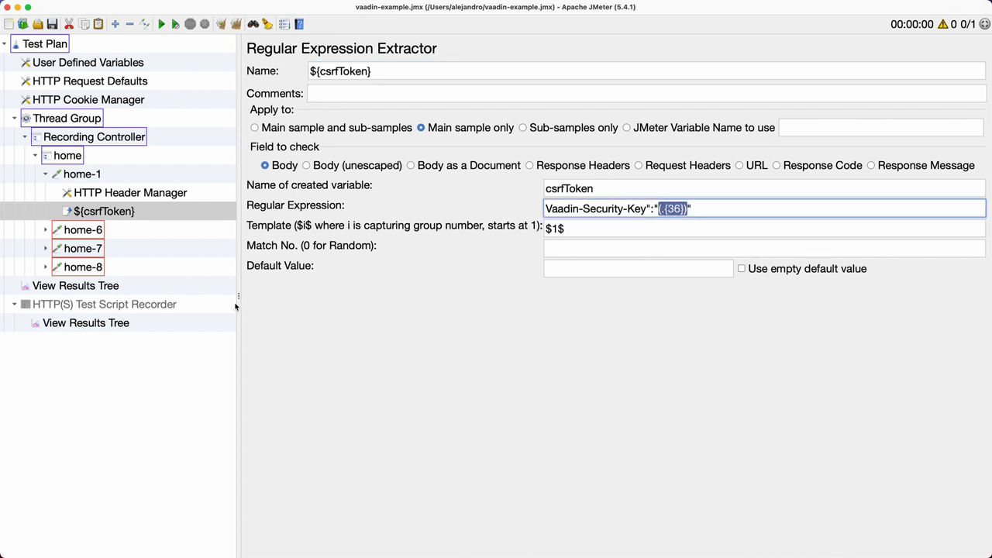
pyautogui.click(83, 229)
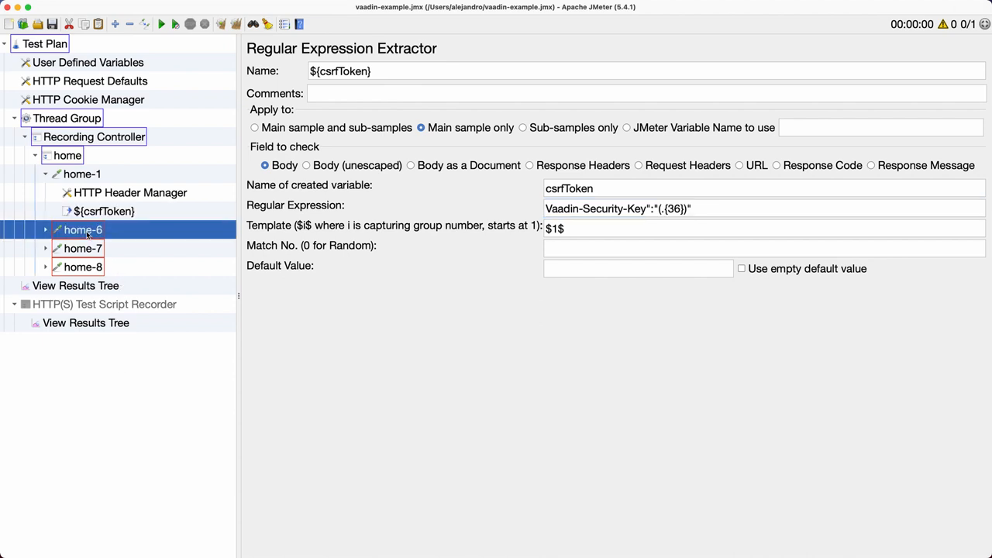
pyautogui.click(84, 248)
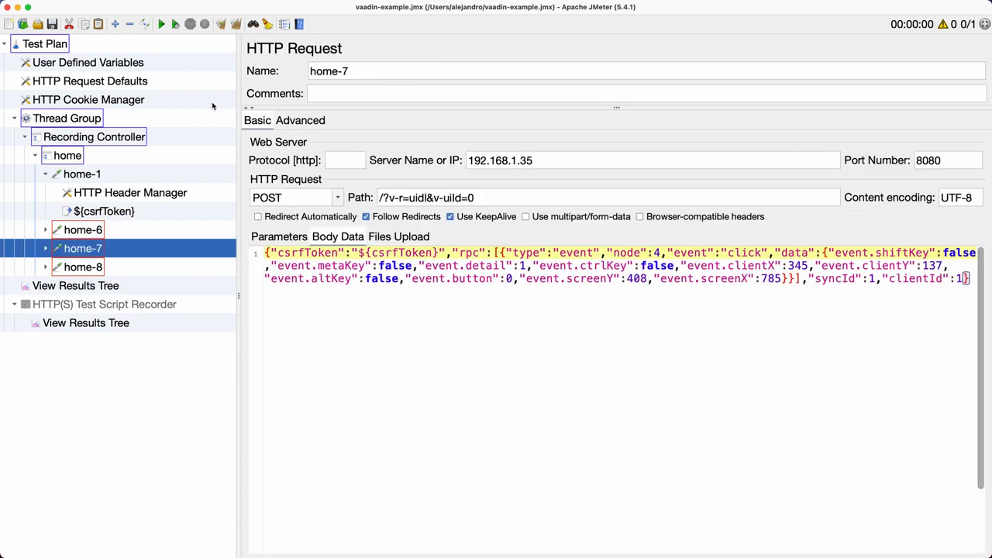
pyautogui.click(74, 285)
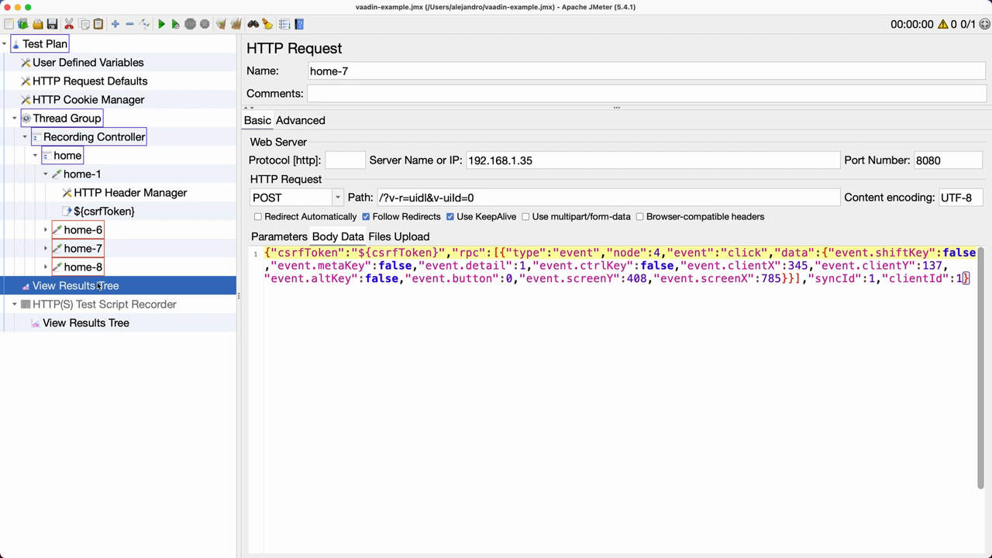
pyautogui.click(74, 285)
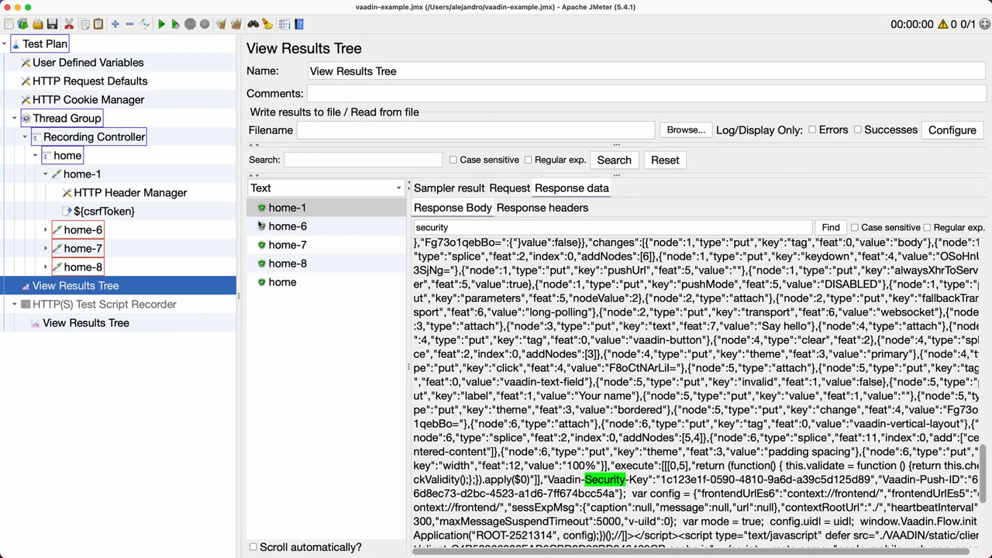
pyautogui.rightClick(75, 285)
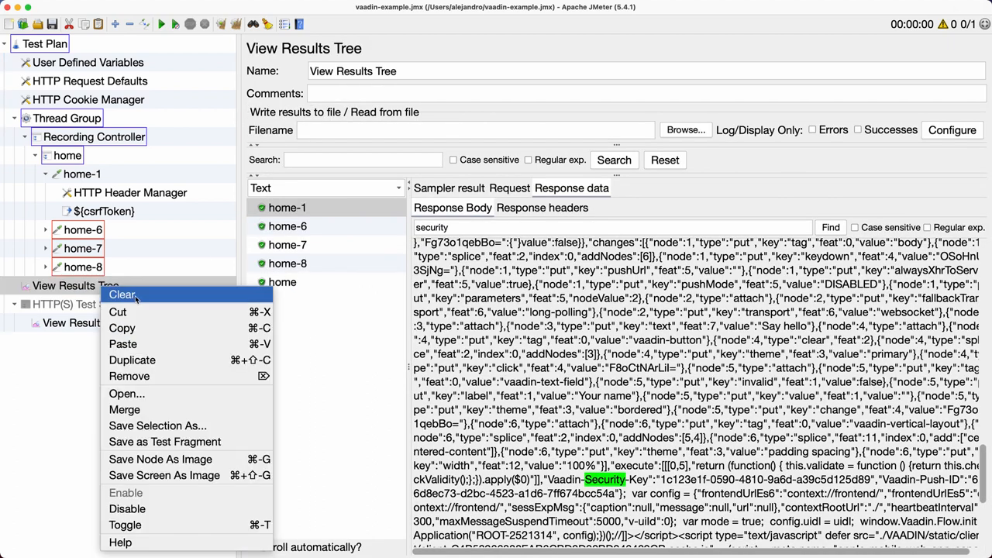
pyautogui.click(121, 295)
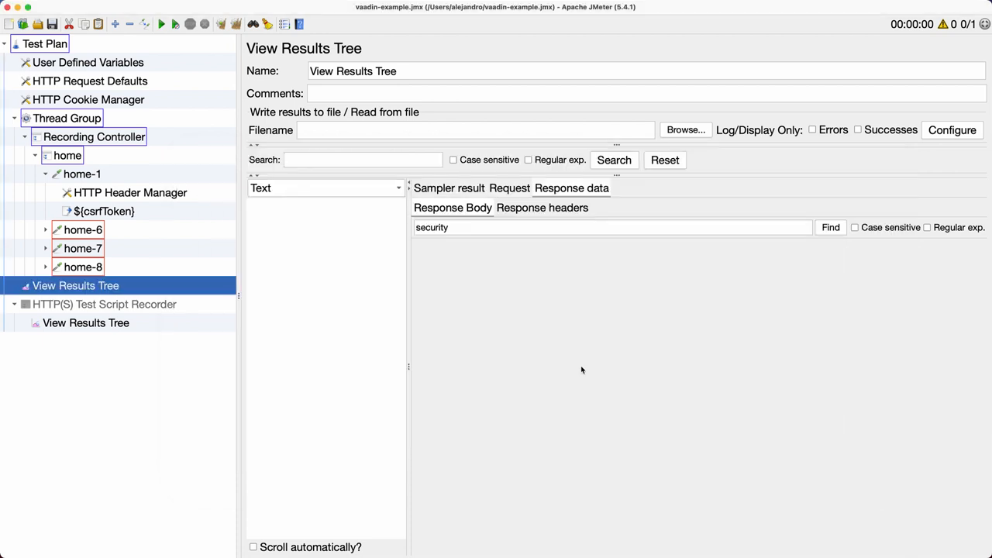
pyautogui.click(162, 25)
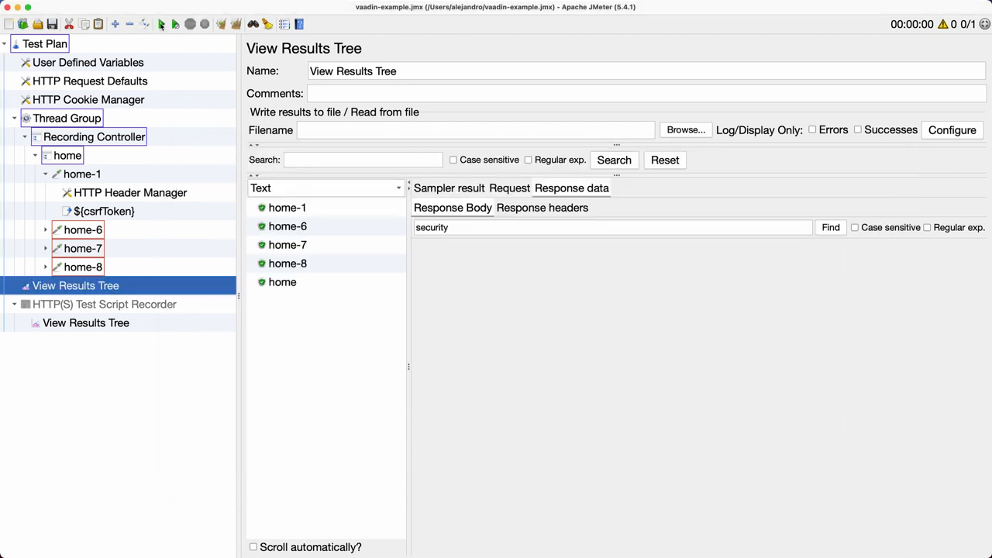
pyautogui.click(288, 245)
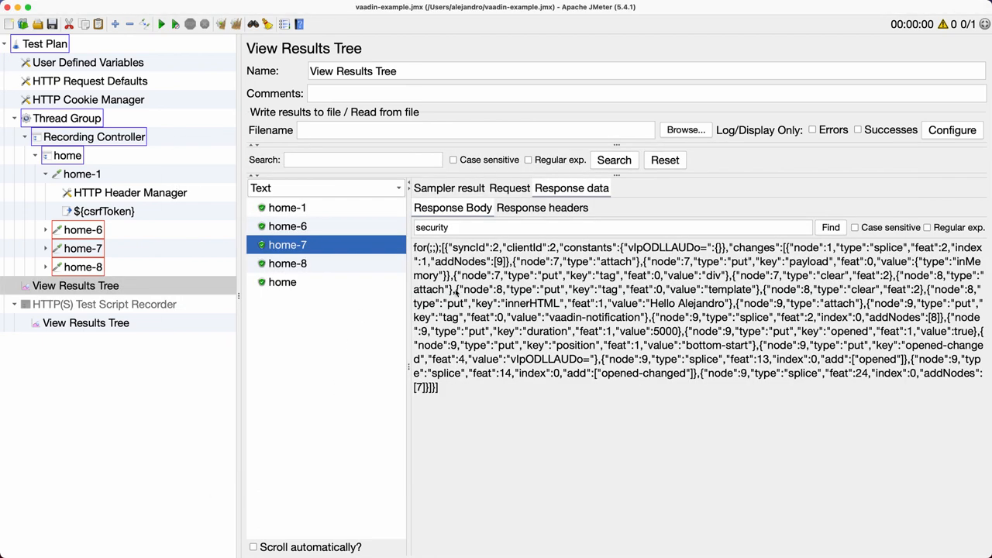
pyautogui.moveTo(313, 215)
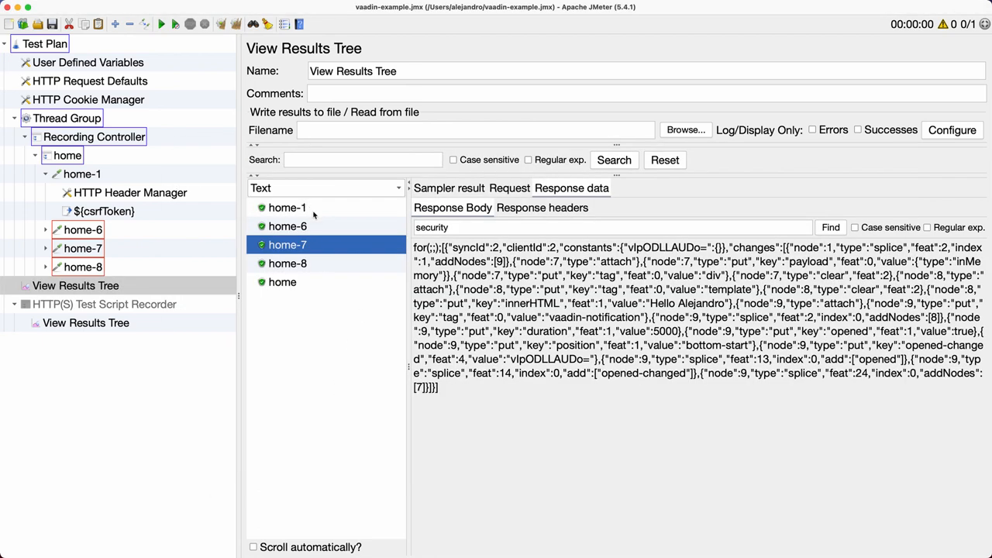
pyautogui.click(288, 226)
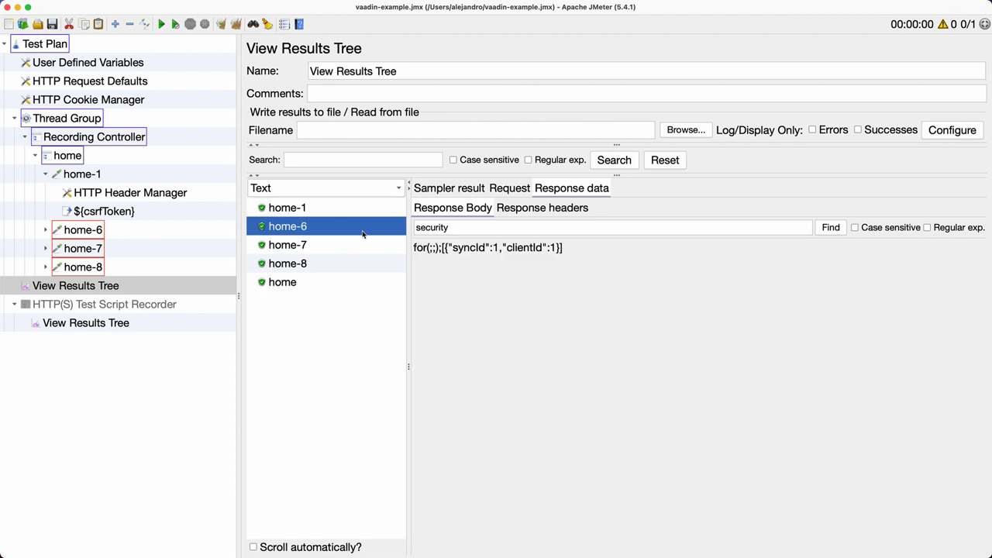
pyautogui.click(509, 188)
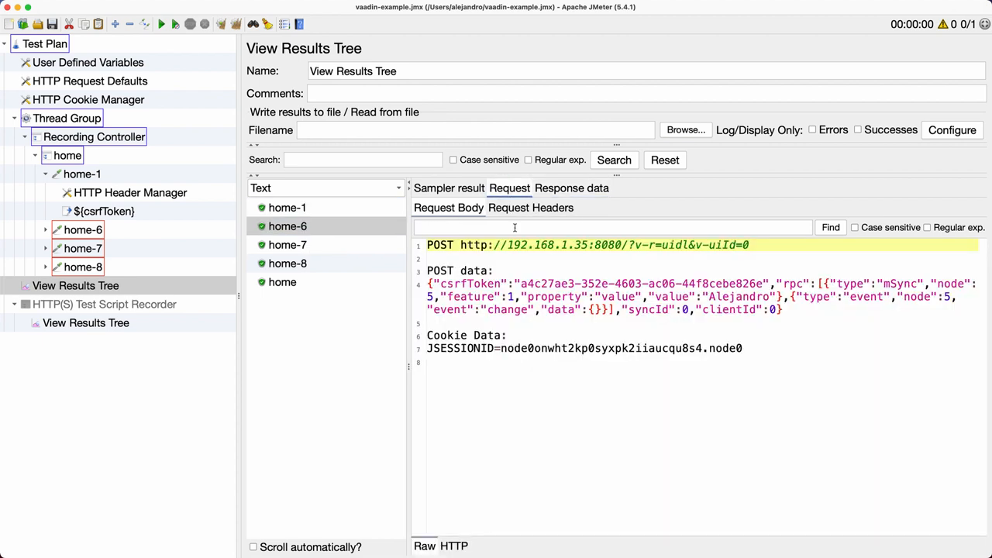
pyautogui.click(288, 245)
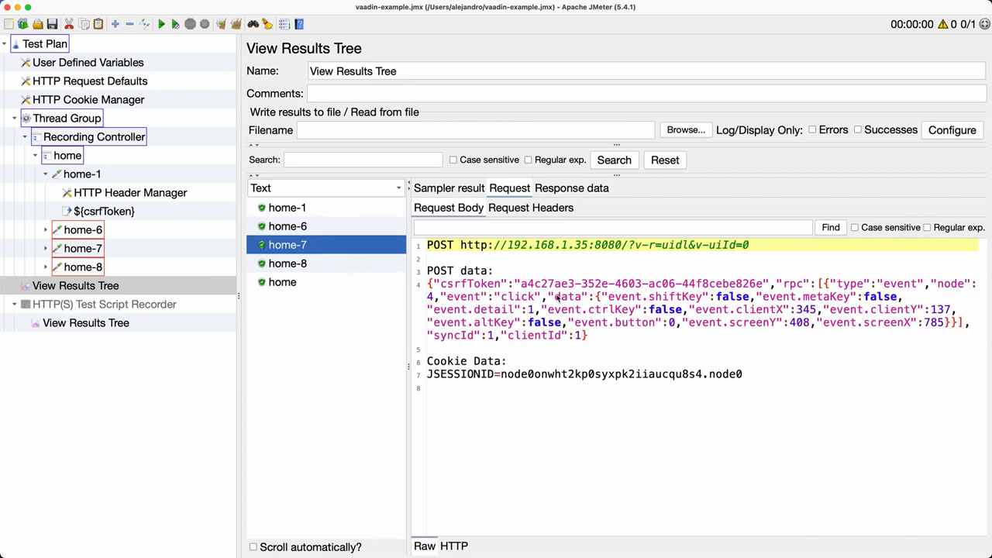
pyautogui.click(288, 263)
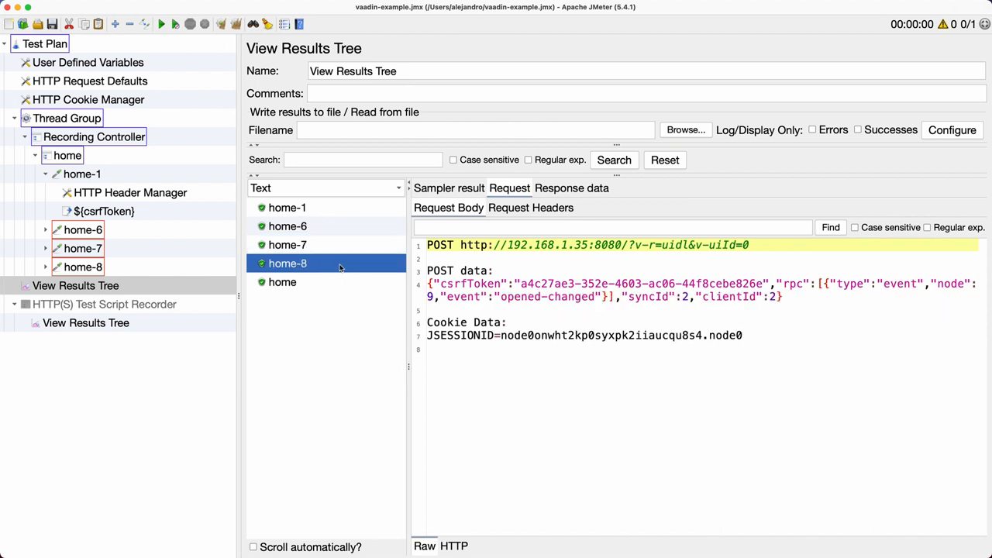
pyautogui.click(570, 187)
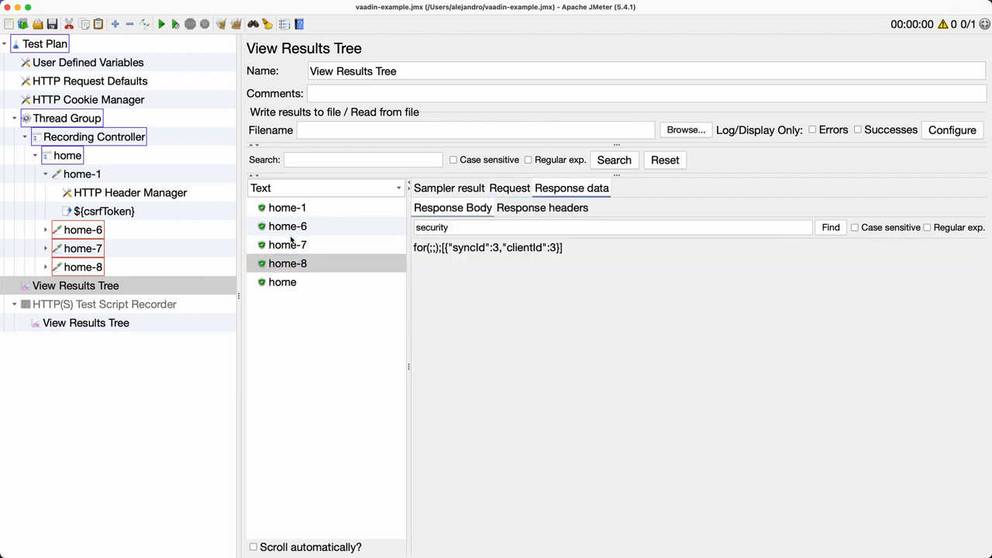
pyautogui.click(288, 245)
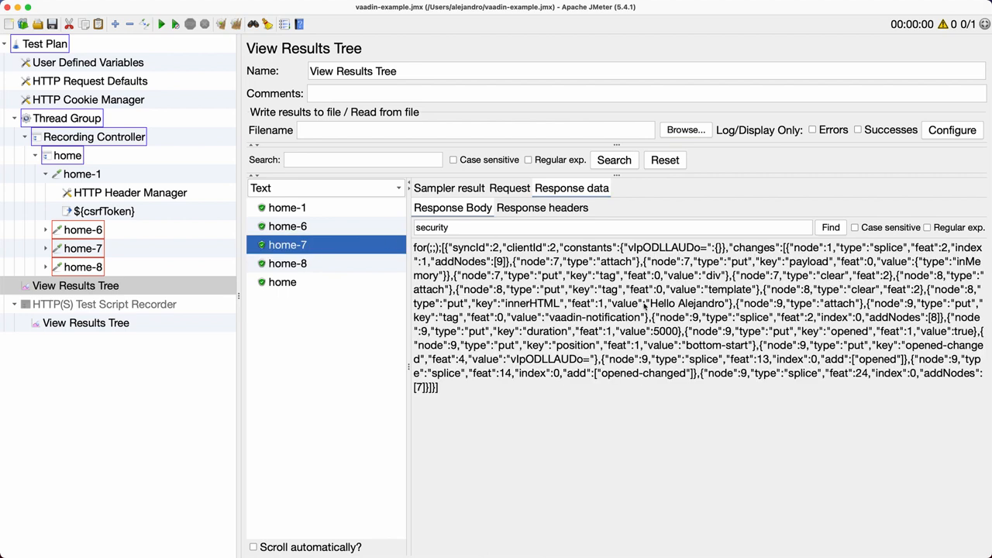
pyautogui.doubleClick(682, 303)
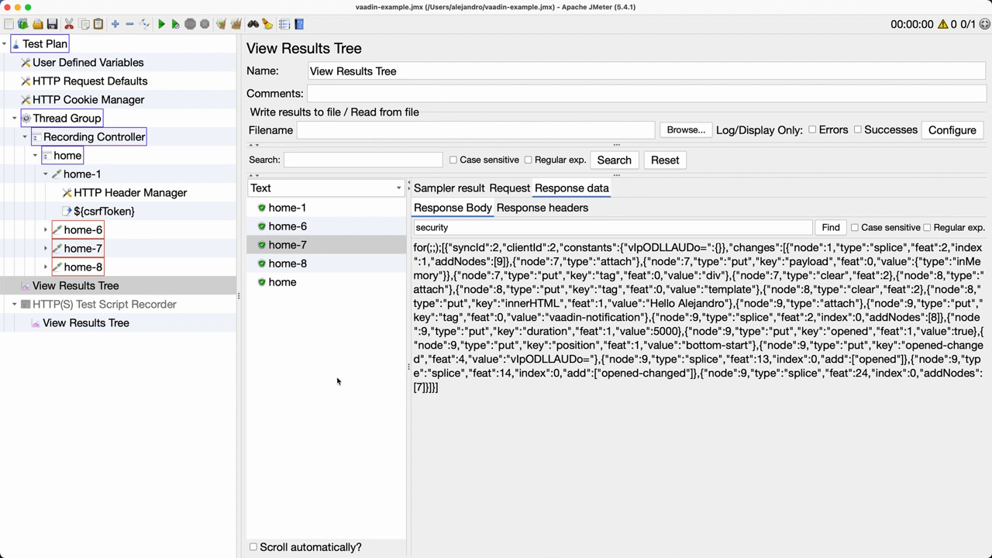
pyautogui.click(289, 245)
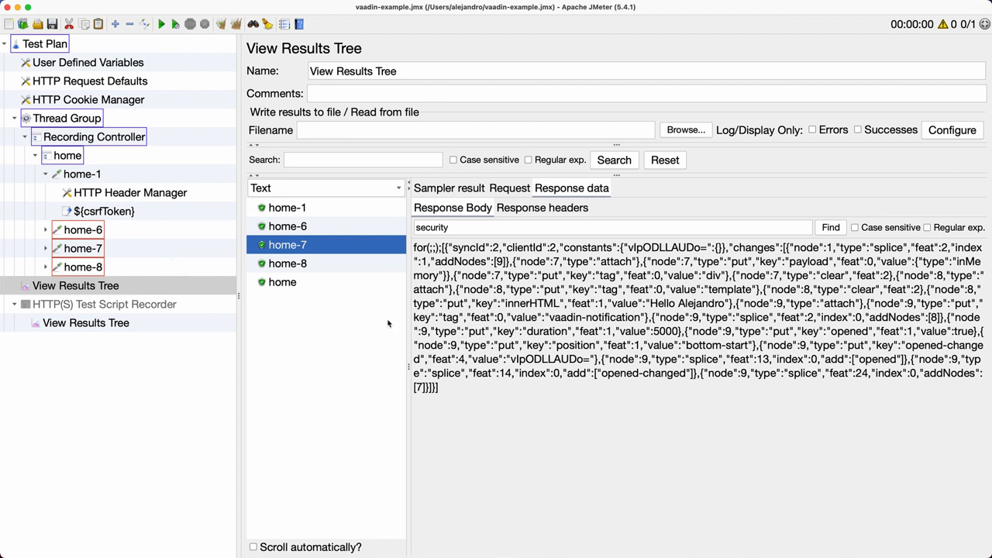
# - Review the extractor and home-1, then view home-6's response and its clientId in View Results Tree
pyautogui.click(102, 211)
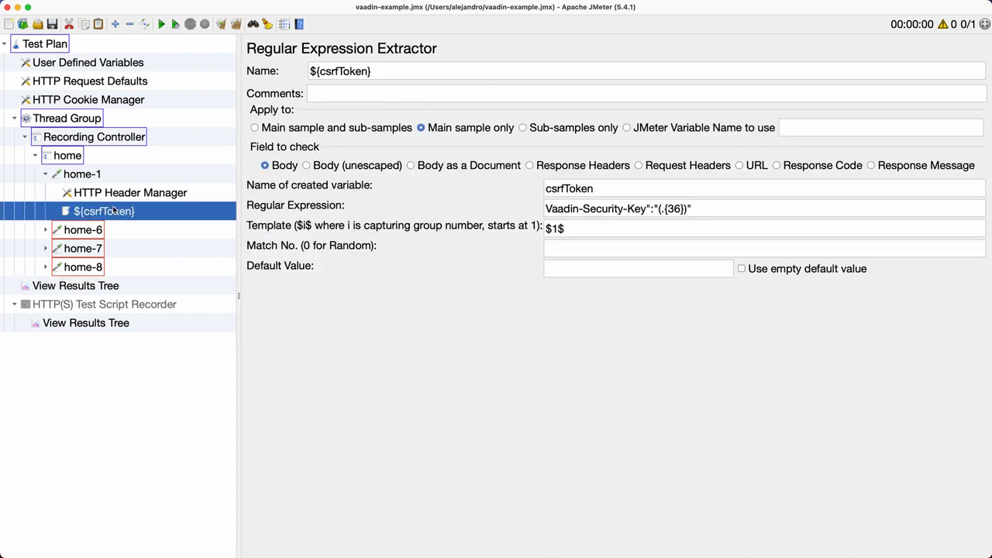
pyautogui.click(80, 174)
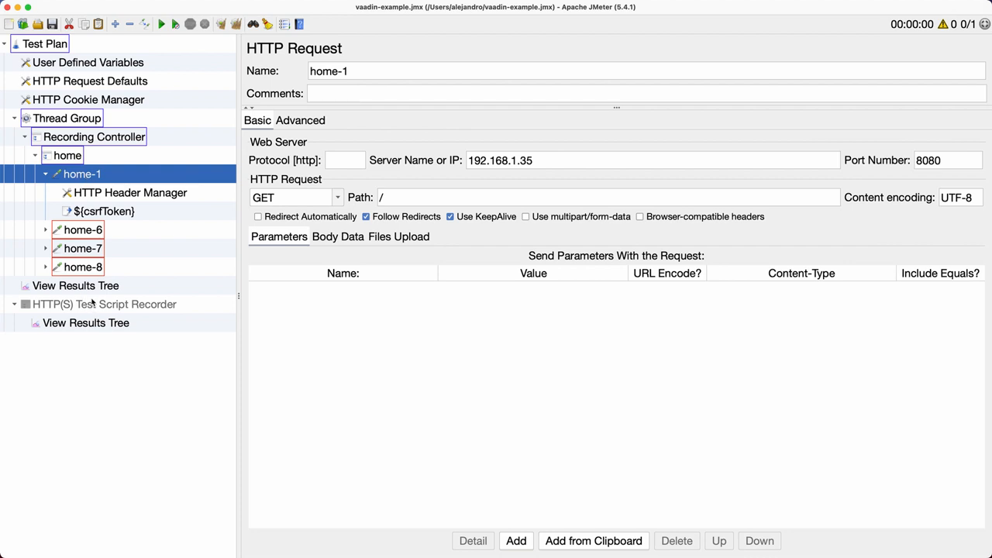
pyautogui.click(74, 285)
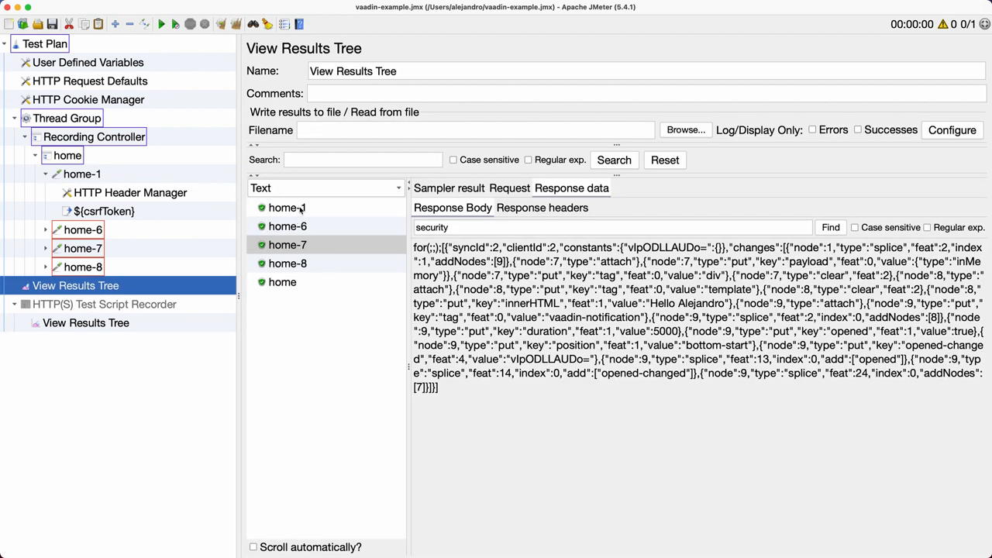
pyautogui.click(288, 226)
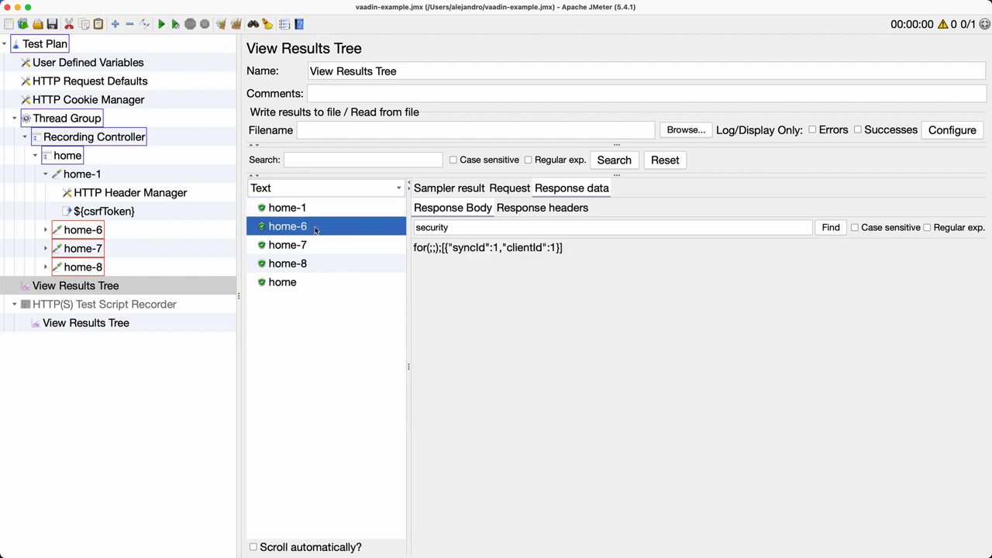
pyautogui.doubleClick(468, 248)
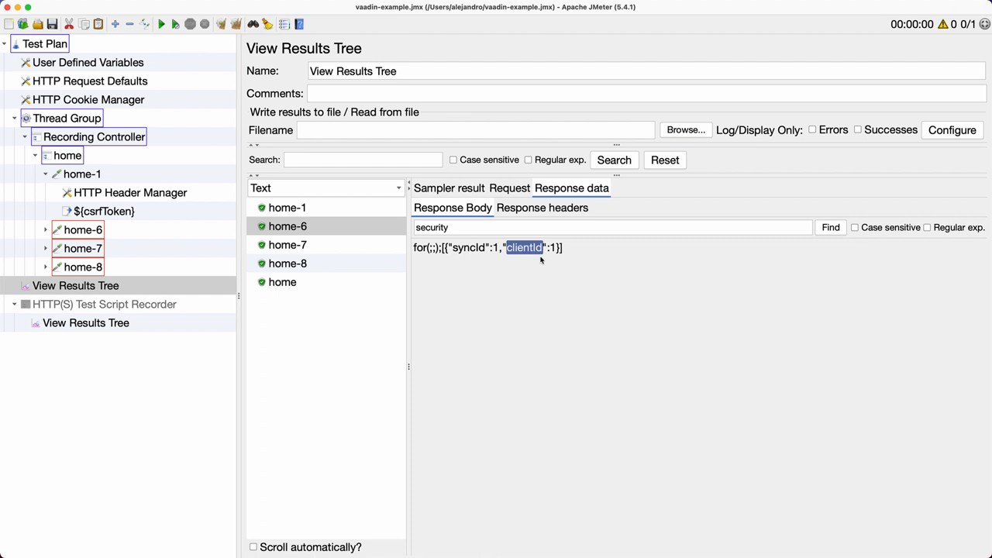
pyautogui.click(499, 251)
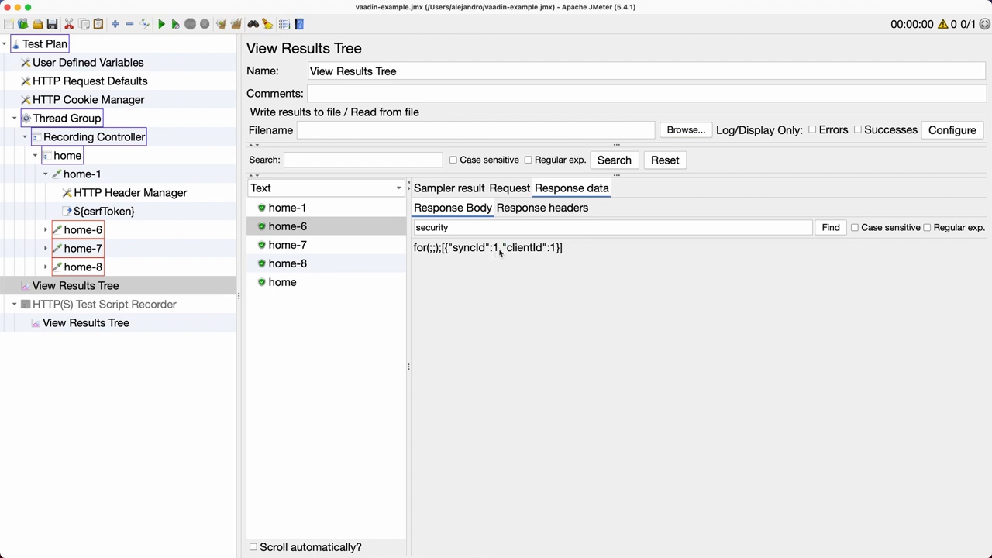
pyautogui.moveTo(130, 172)
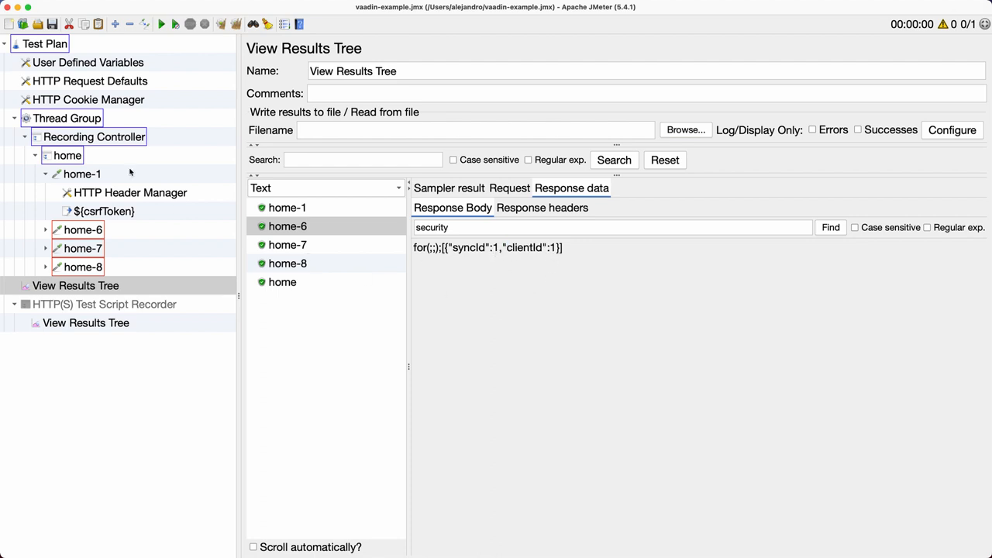
# - Check the HTTP Header Manager and csrfToken extractor, then return to the home-1 request
pyautogui.click(131, 193)
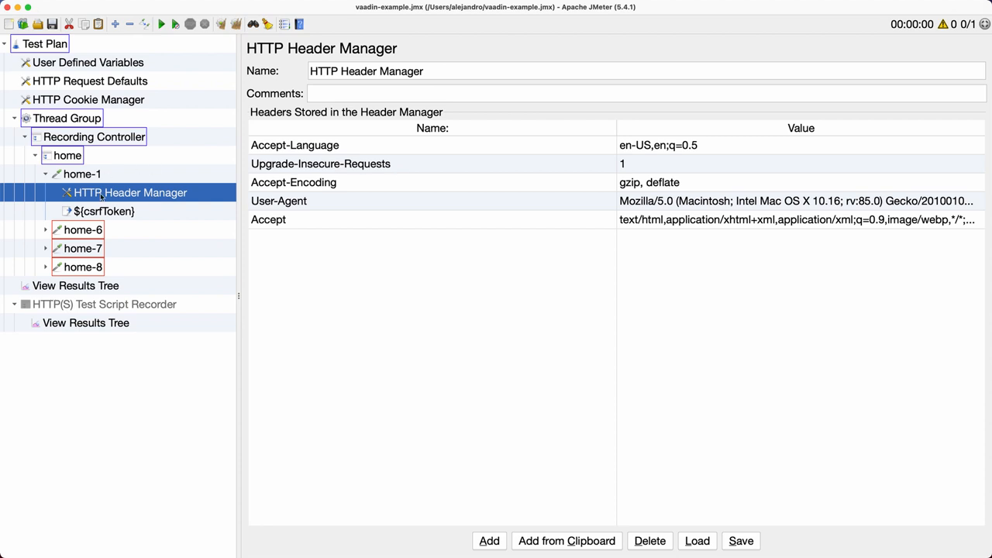
pyautogui.click(102, 211)
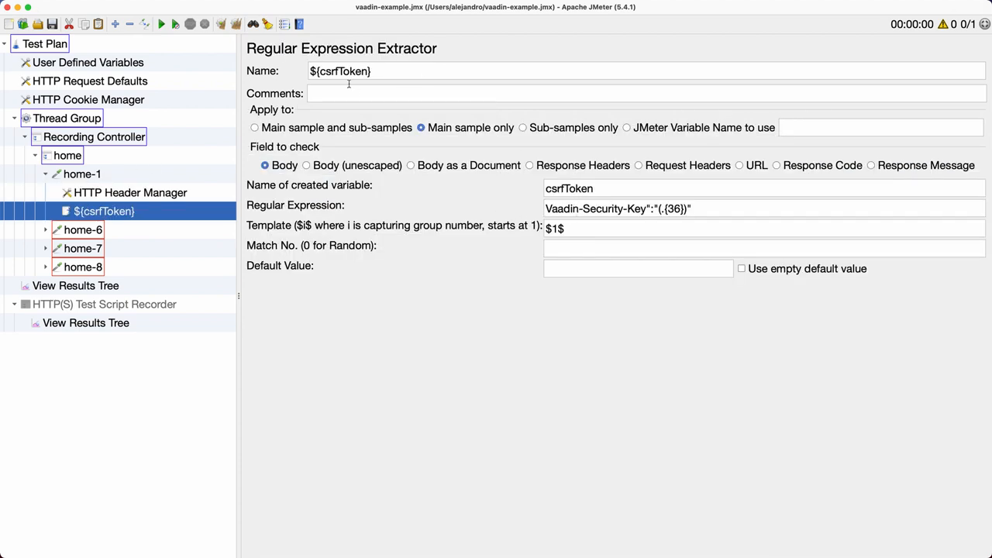
pyautogui.rightClick(104, 211)
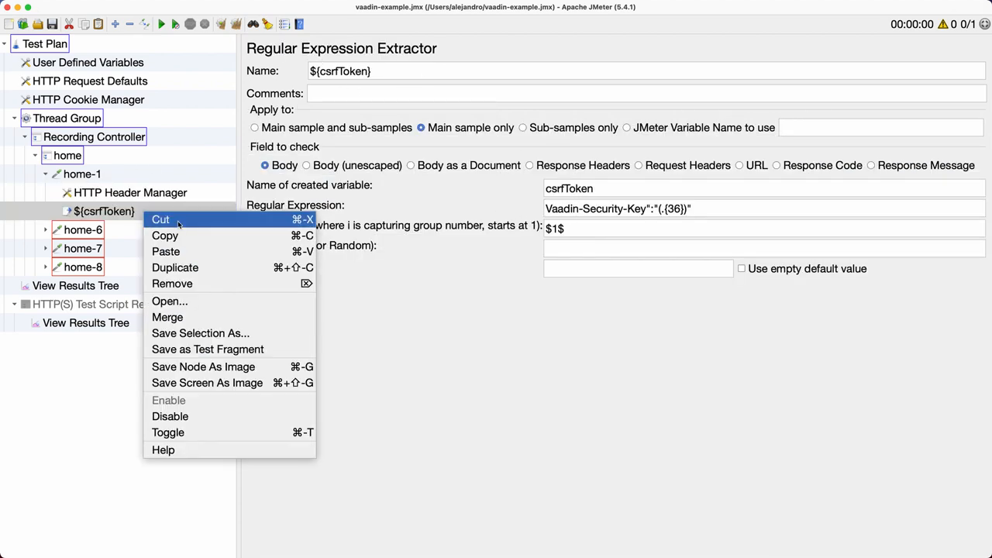
pyautogui.rightClick(80, 174)
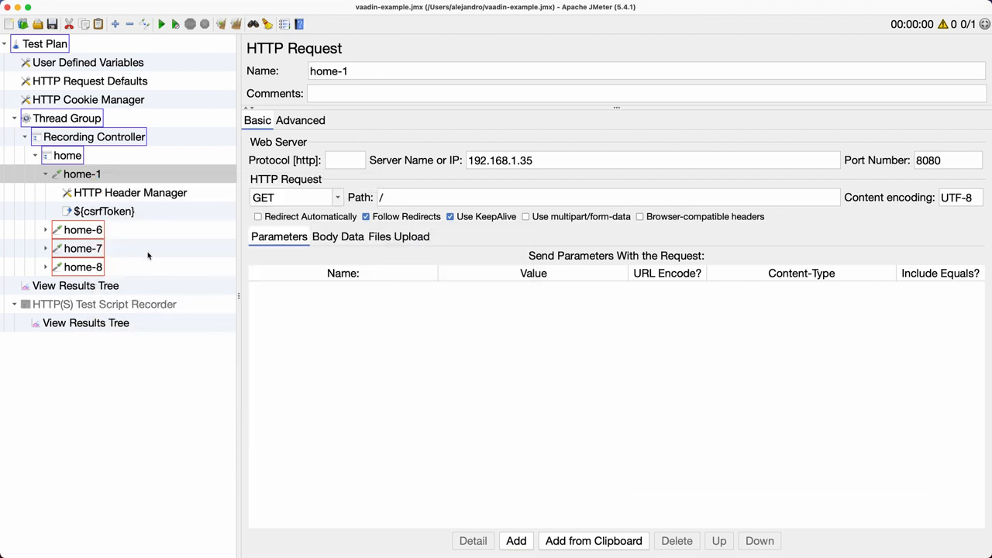
# - Glance at home-6's request body, then return to its syncId/clientId response in View Results Tree
pyautogui.click(84, 230)
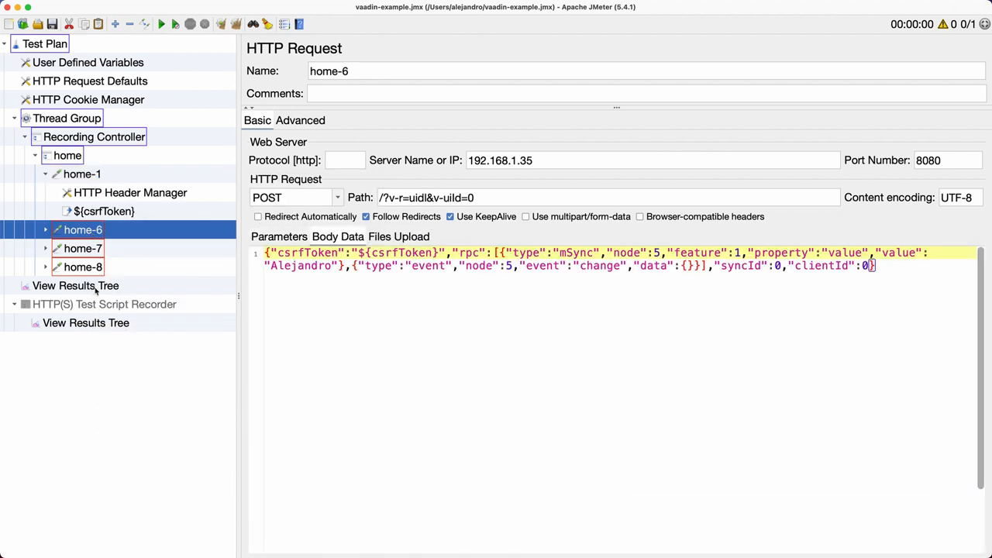
pyautogui.click(74, 285)
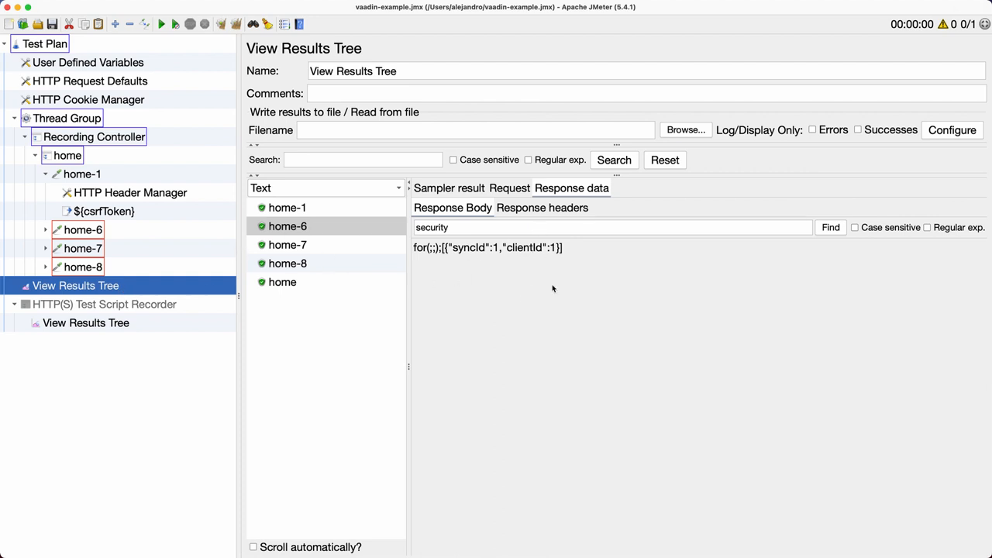
pyautogui.moveTo(510, 293)
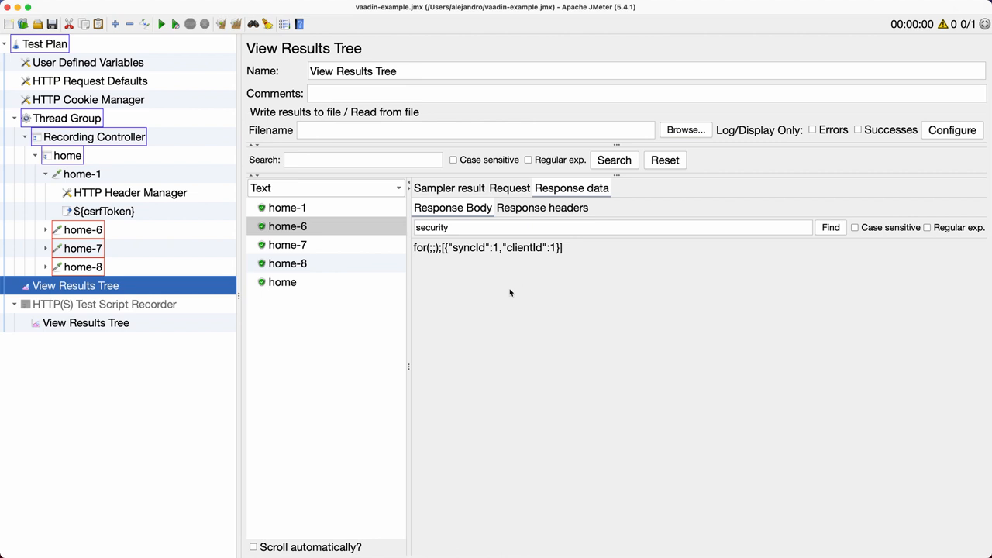
pyautogui.moveTo(204, 406)
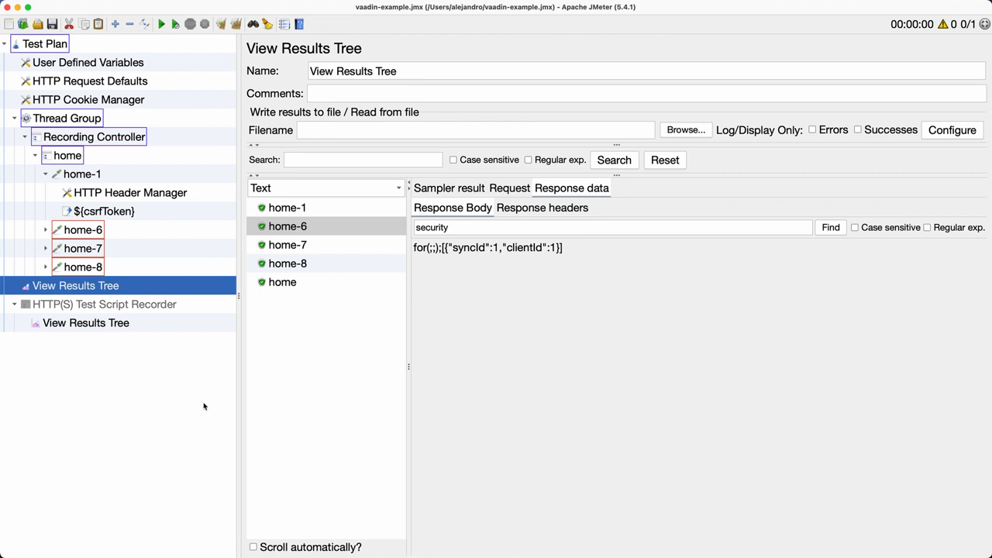
pyautogui.moveTo(504, 349)
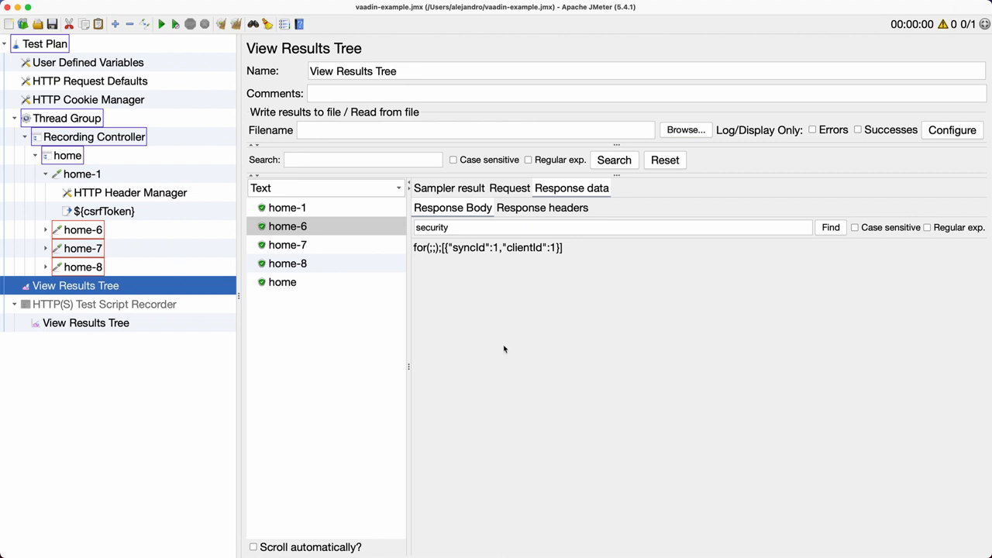
pyautogui.moveTo(499, 295)
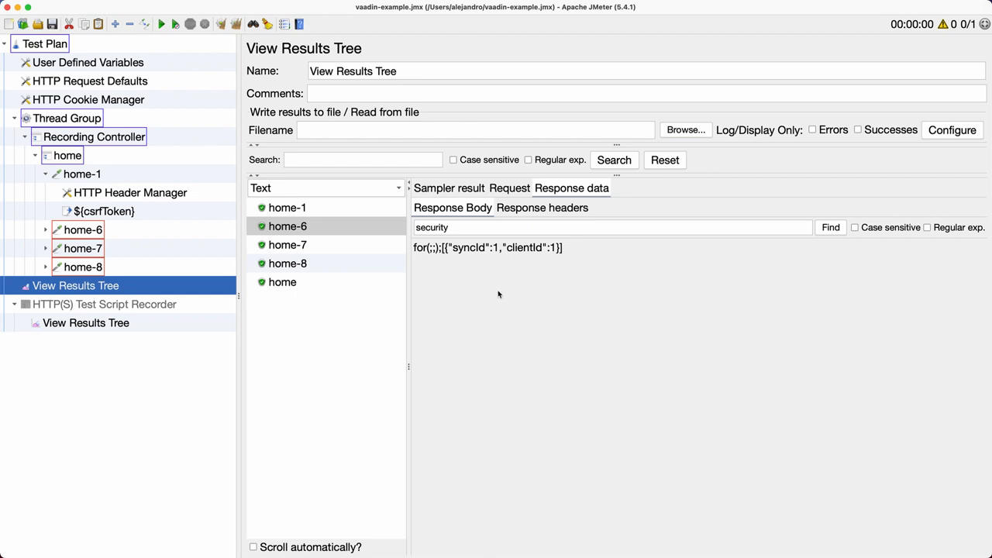
pyautogui.moveTo(496, 302)
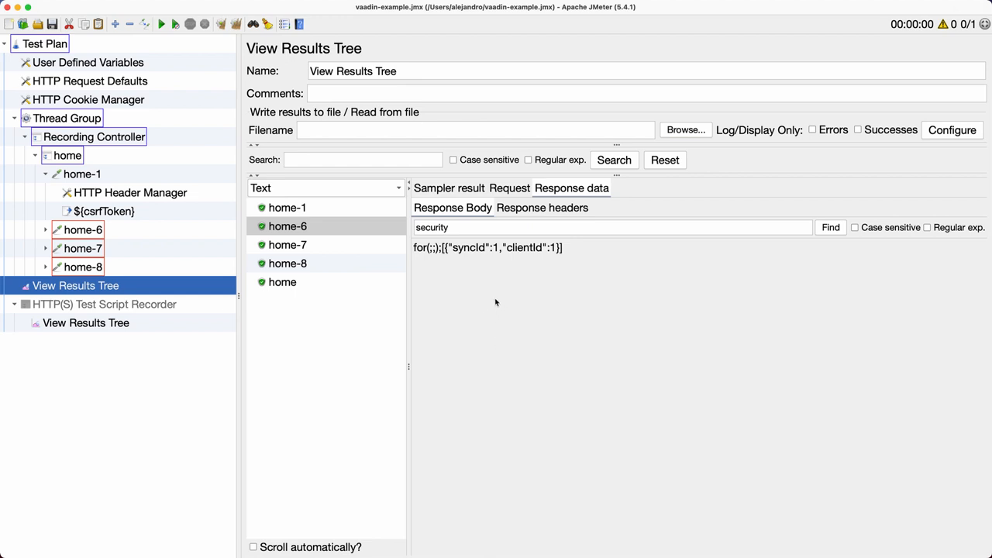
pyautogui.moveTo(465, 279)
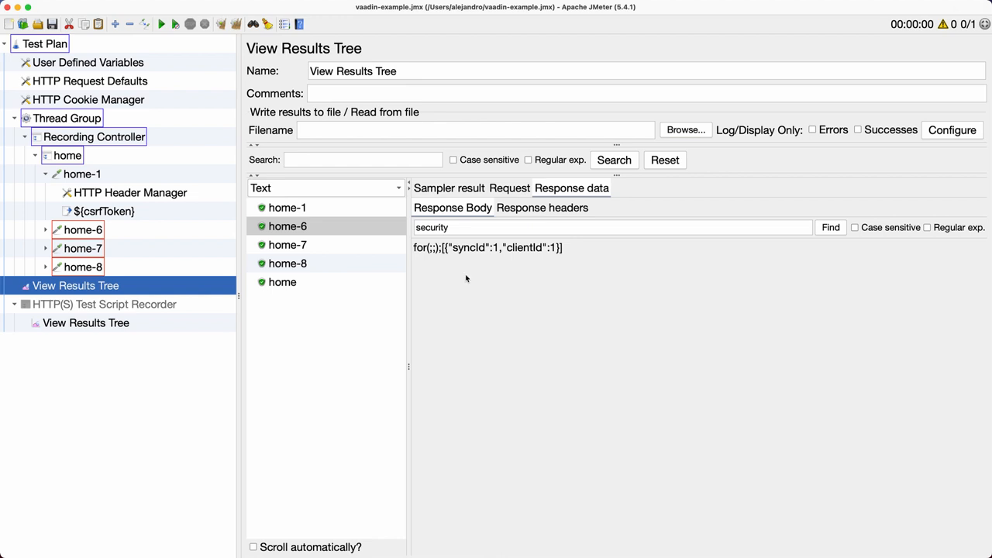
pyautogui.moveTo(121, 218)
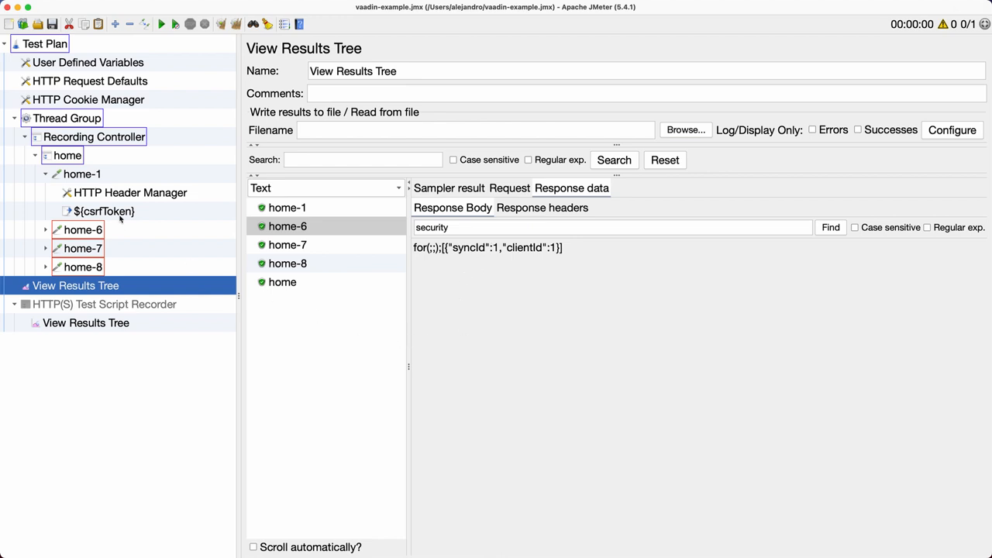
pyautogui.moveTo(124, 189)
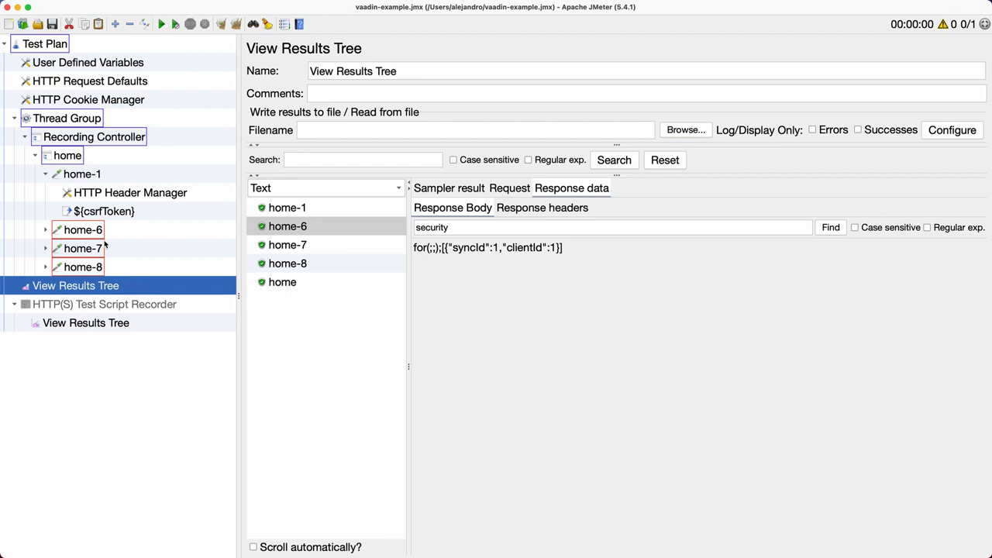
pyautogui.moveTo(298, 301)
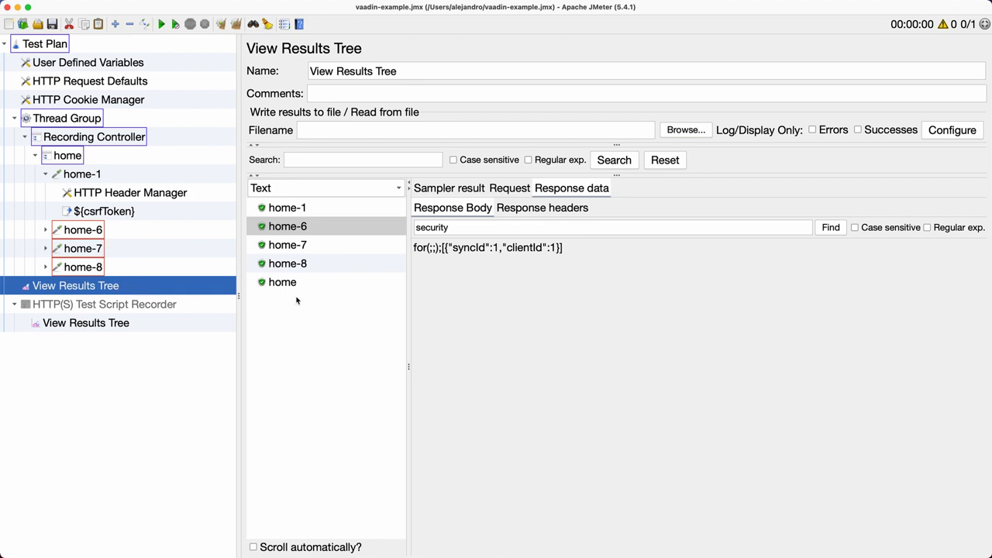
pyautogui.moveTo(359, 324)
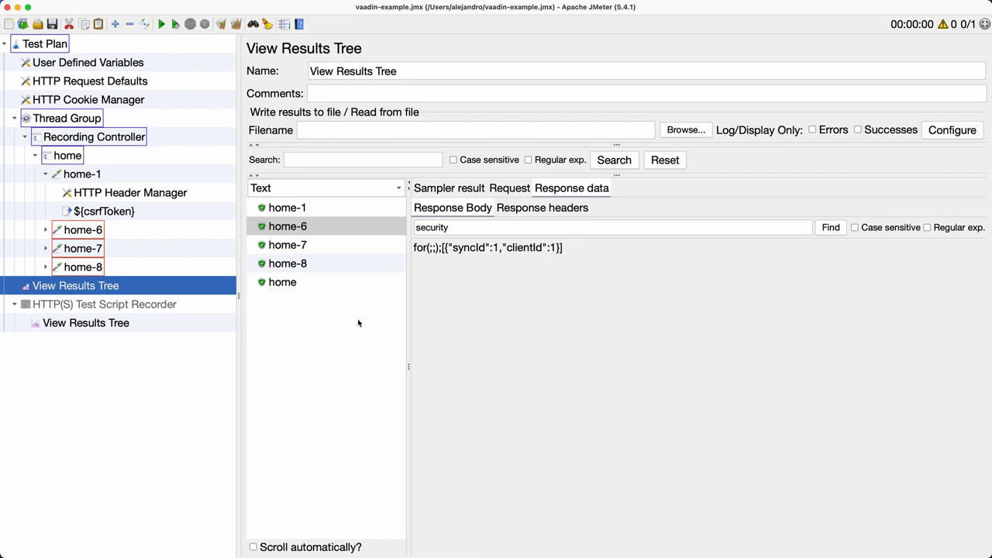
pyautogui.moveTo(595, 330)
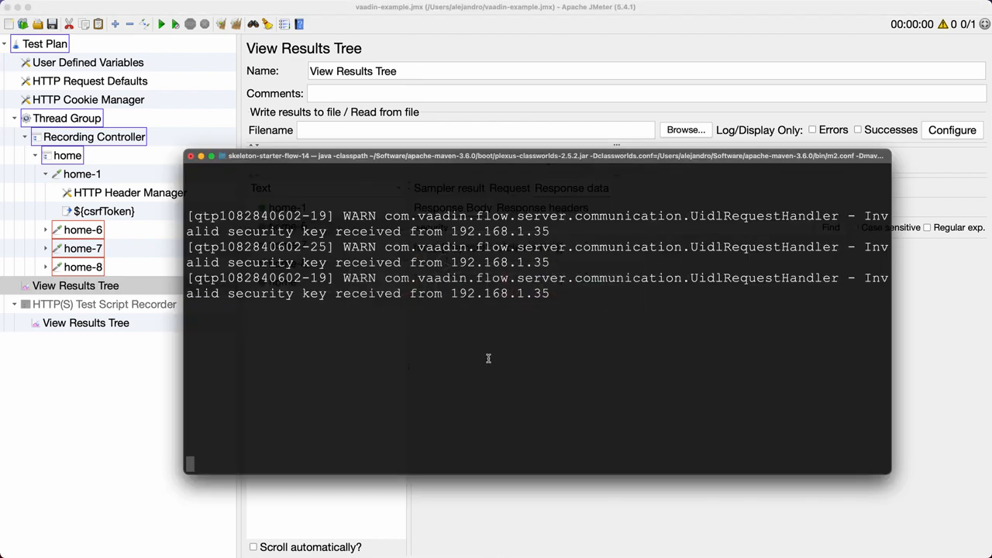
pyautogui.moveTo(533, 385)
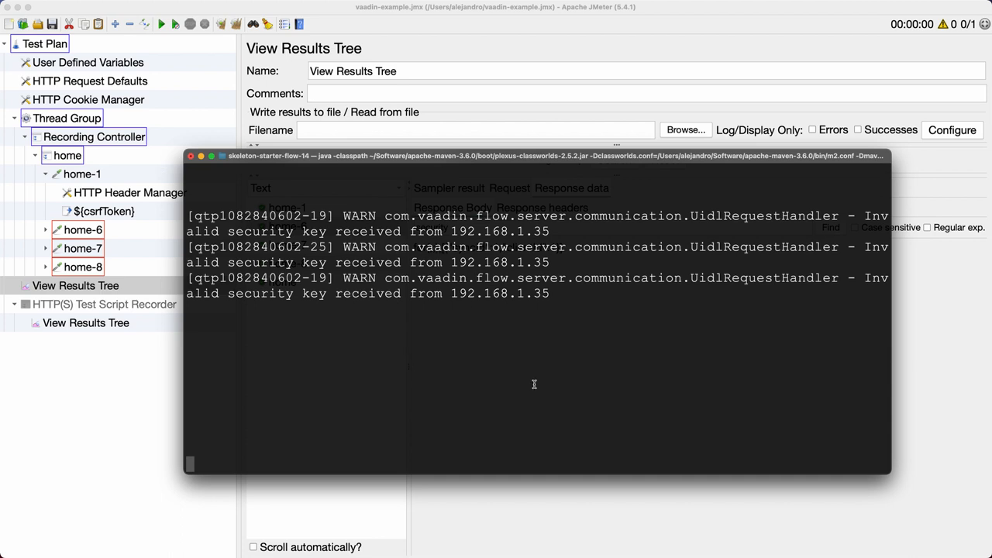
pyautogui.moveTo(502, 338)
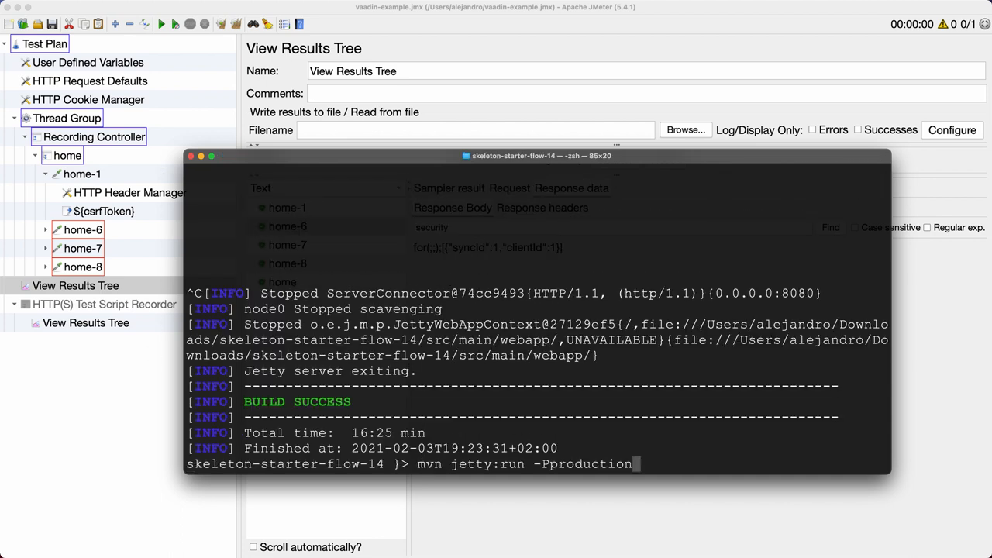
# - Restart Jetty in production mode with -DjvmArgs="-Xmx8m" setting the JVM maximum heap
pyautogui.write('-')
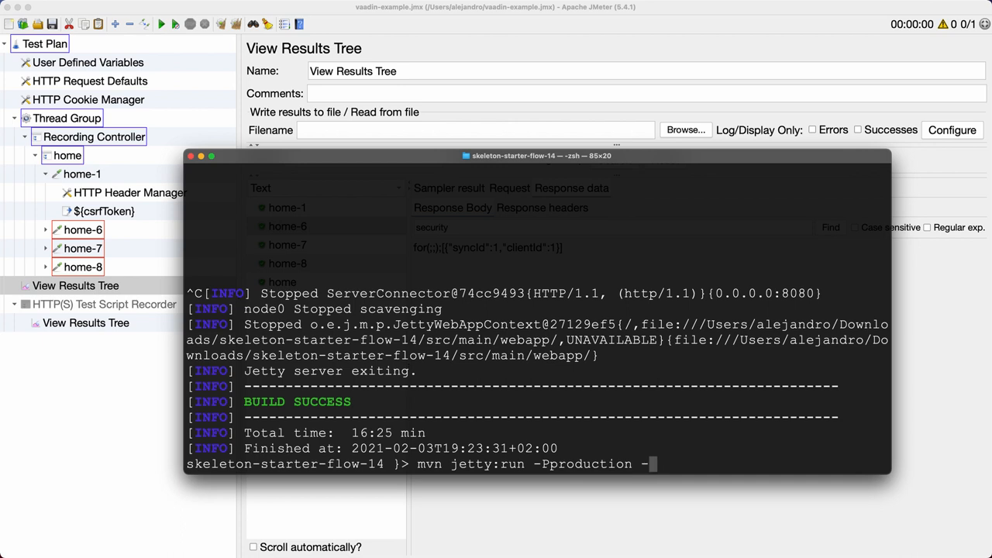
pyautogui.write('D')
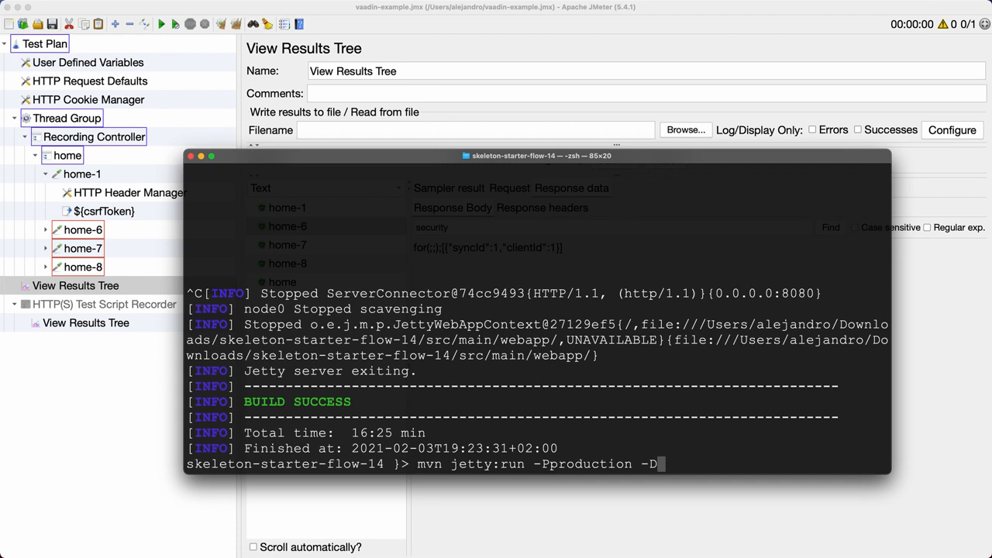
pyautogui.write('ar')
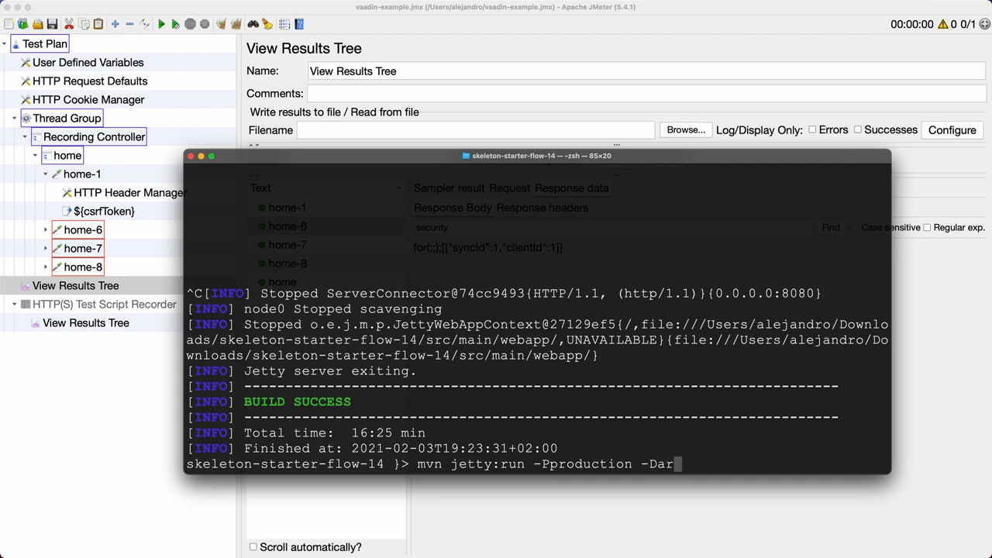
pyautogui.write('gs')
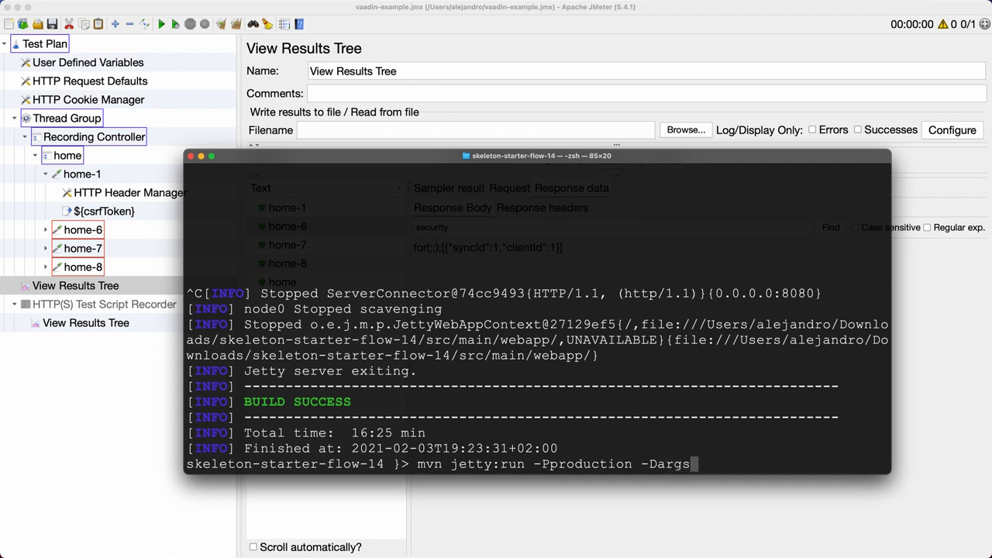
pyautogui.write('Lin')
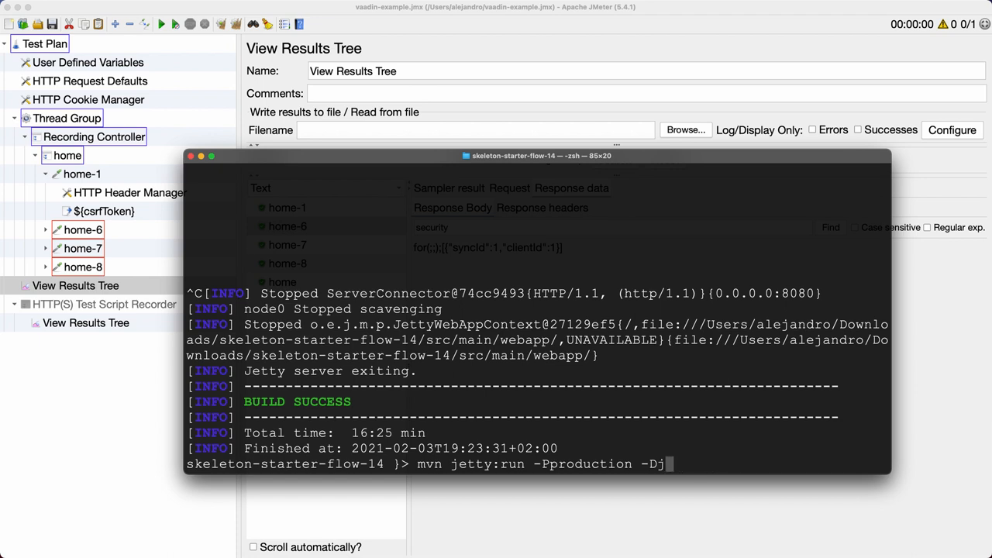
pyautogui.write('vmArgs')
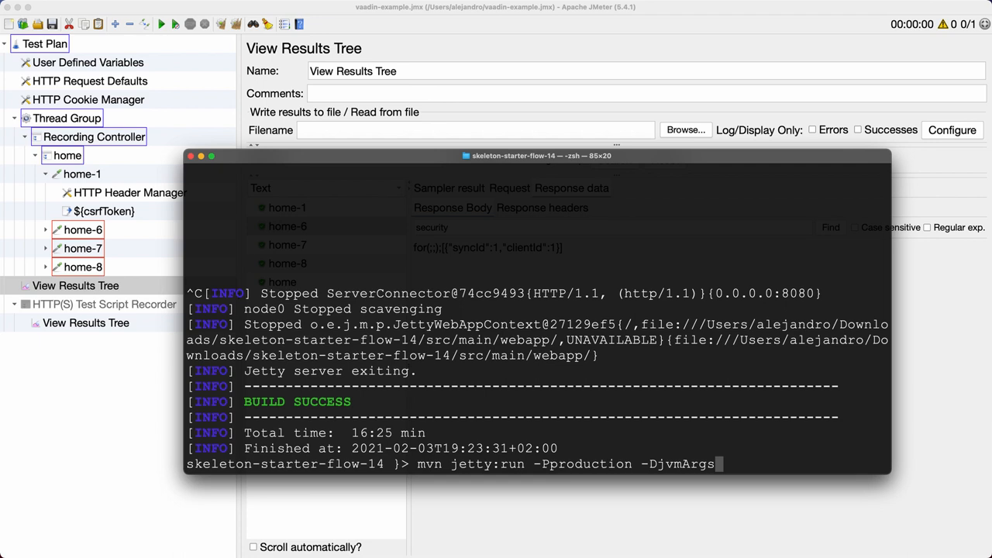
pyautogui.write('="X"')
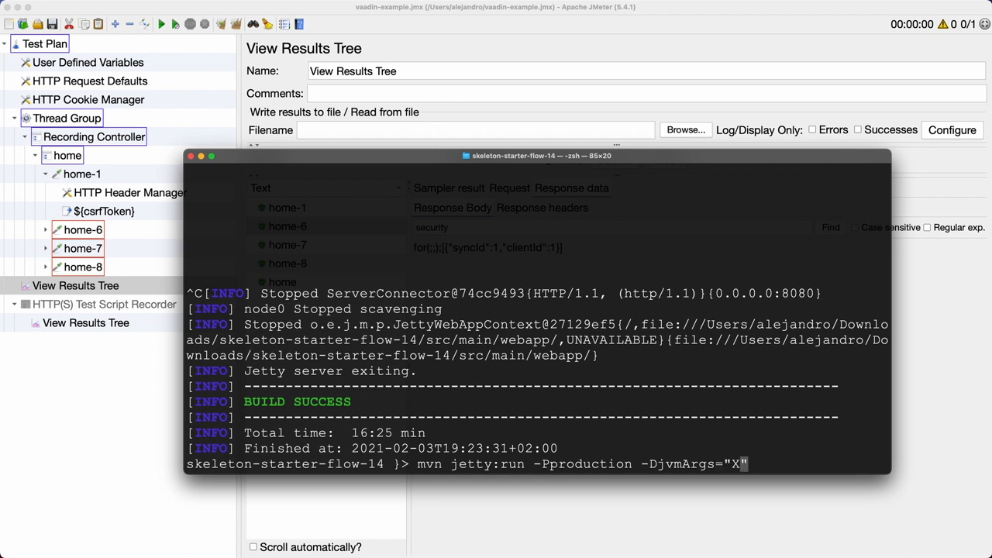
pyautogui.write('mx')
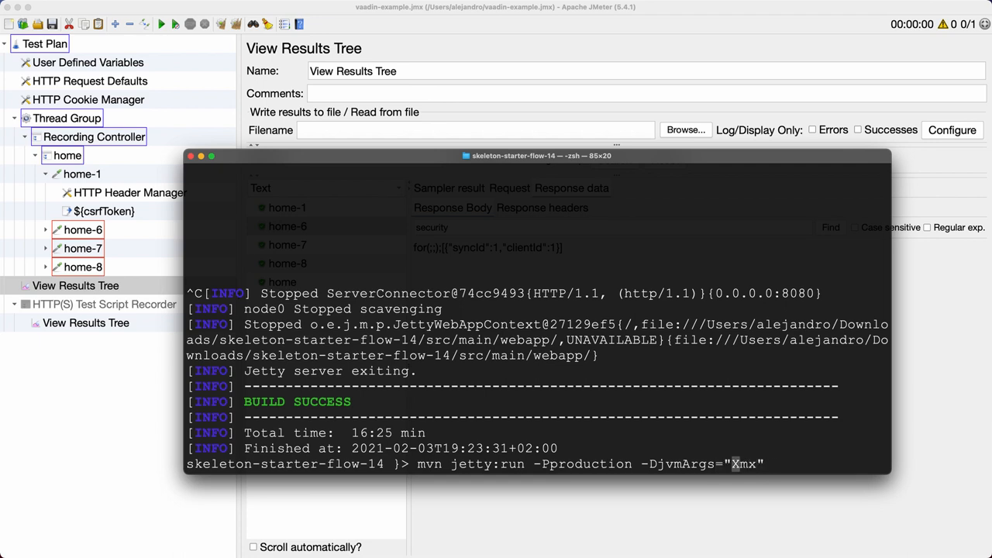
pyautogui.write('-')
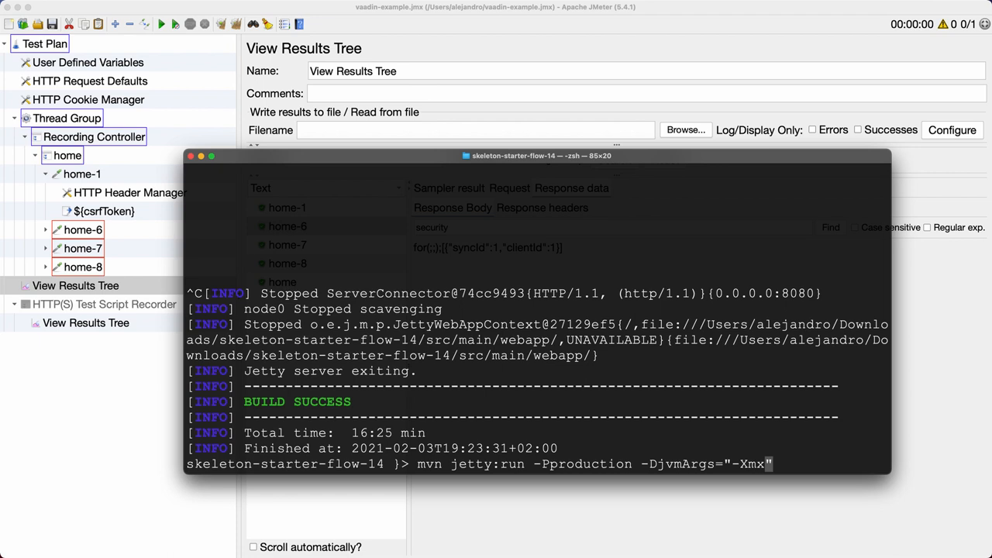
pyautogui.write('m')
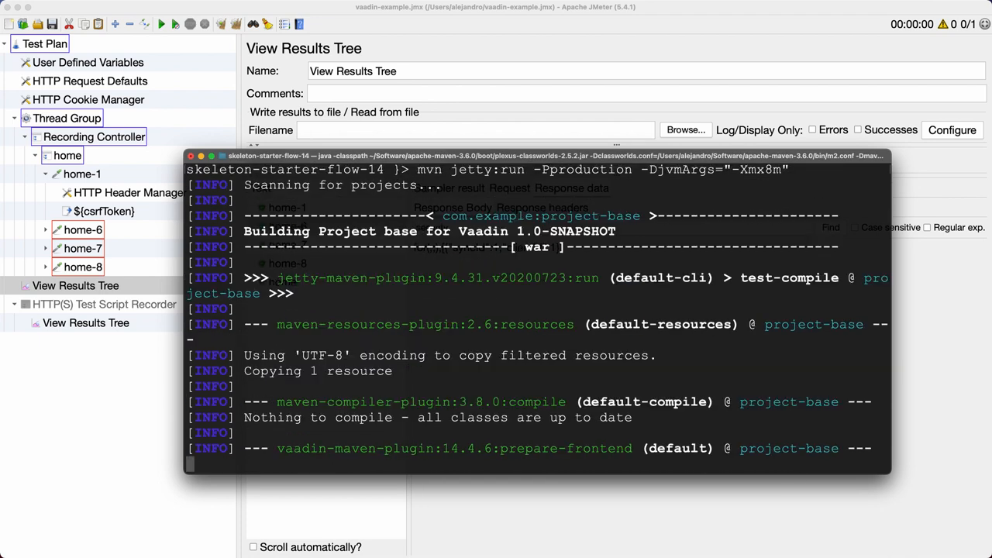
pyautogui.scroll(-3)
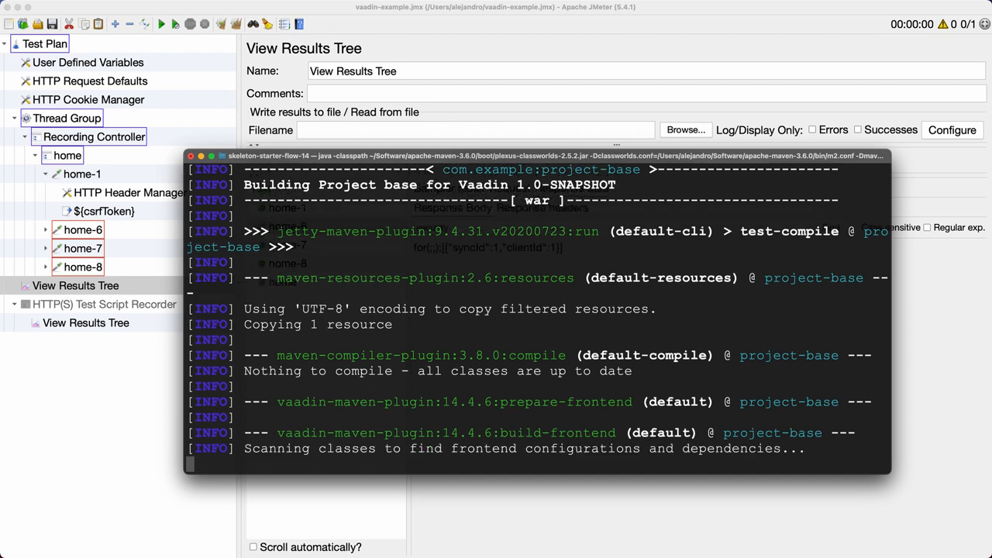
# - Switch back to JMeter and select the Thread Group
pyautogui.press('cmd+tab')
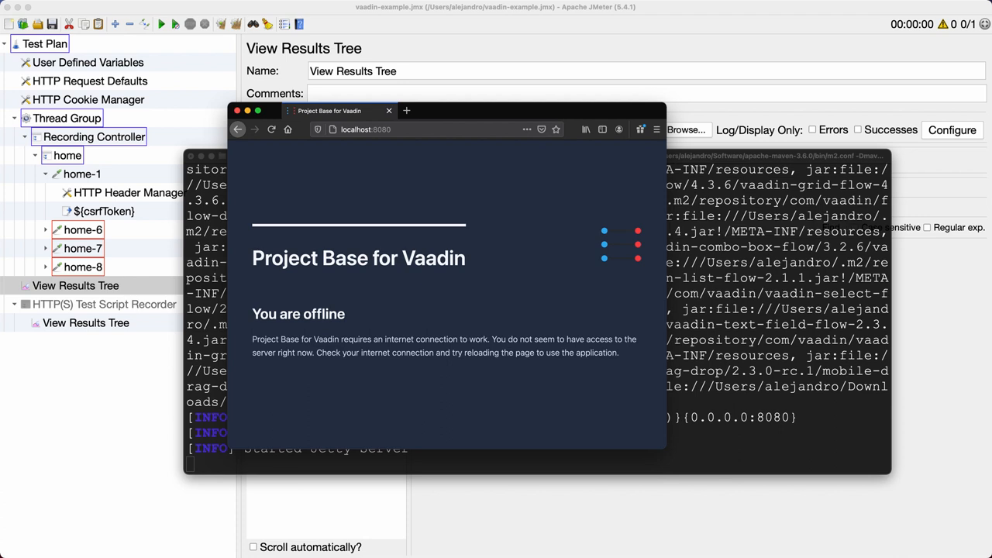
pyautogui.click(272, 130)
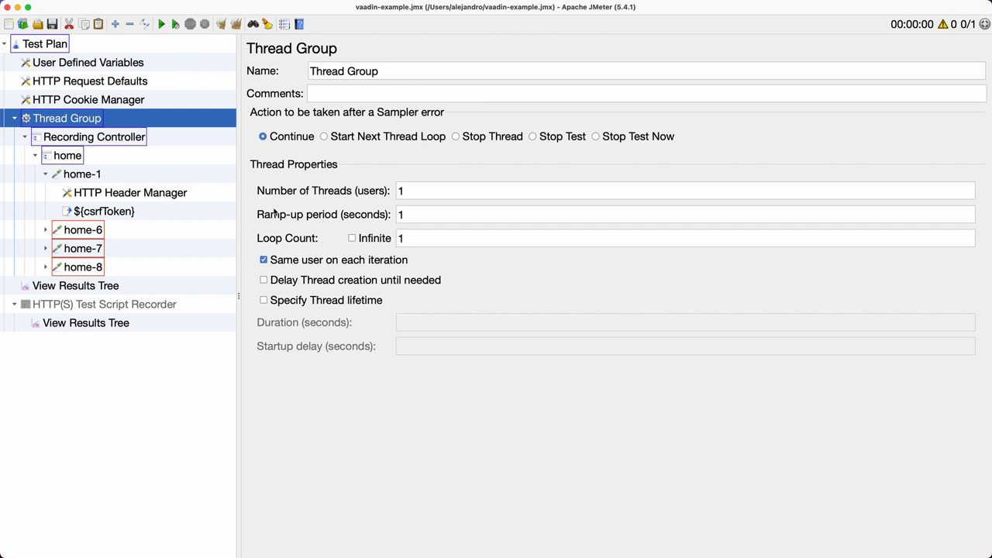
# - Set 1000 threads with a 5-second ramp-up, start the test and watch View Results Tree fill
pyautogui.click(686, 191)
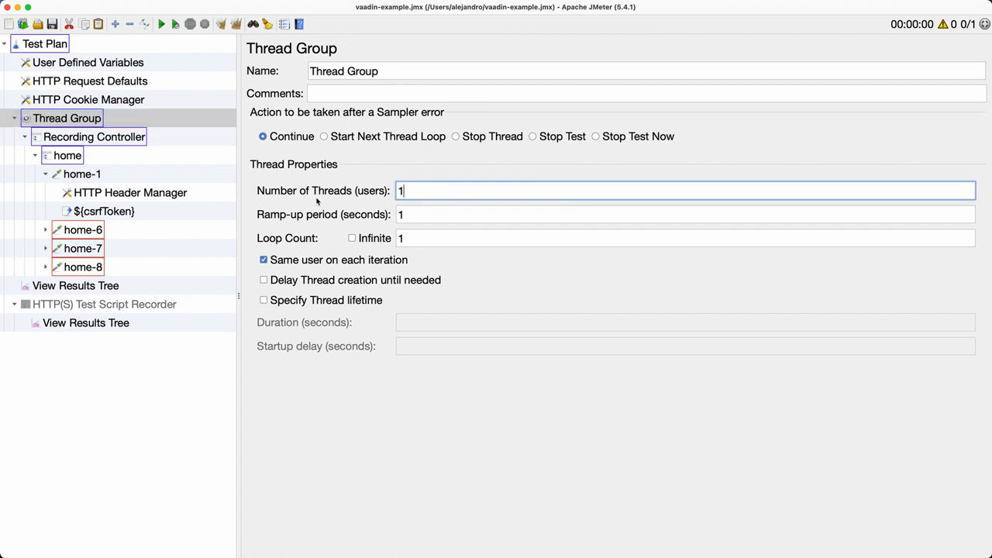
pyautogui.write('000')
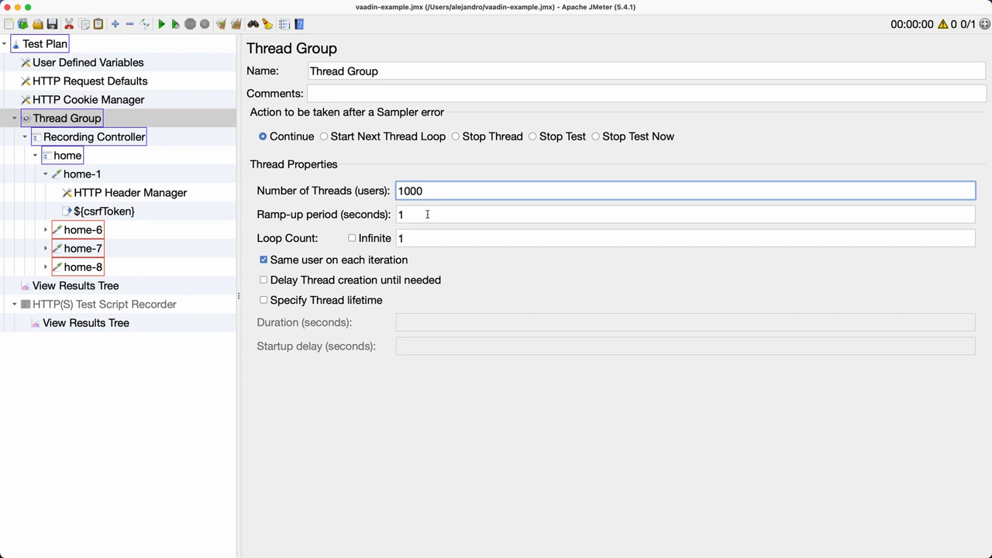
pyautogui.write('5')
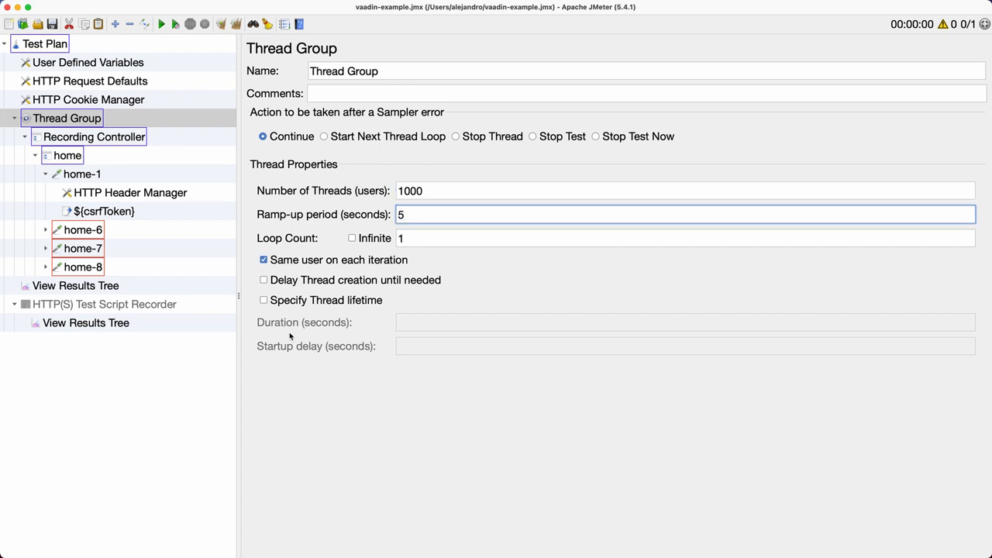
pyautogui.click(68, 118)
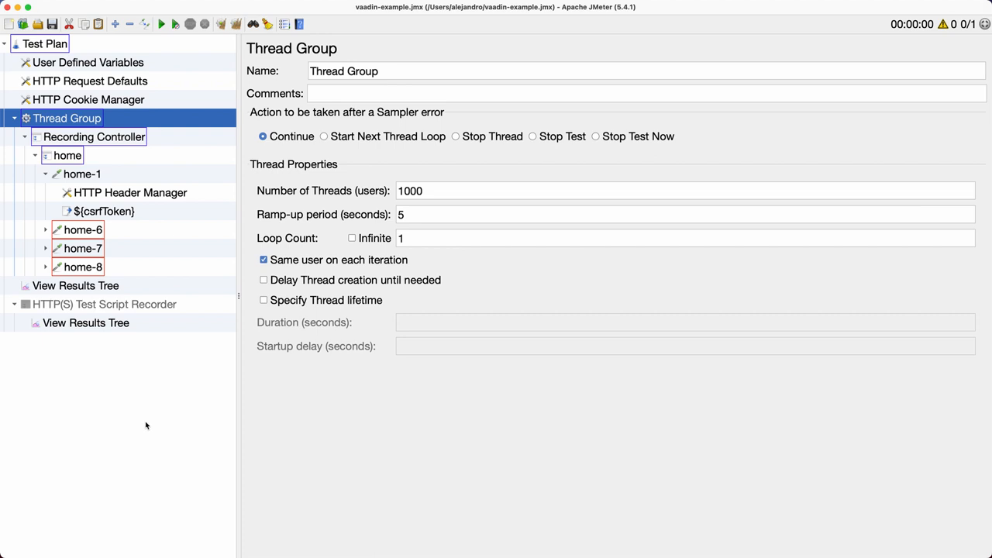
pyautogui.moveTo(141, 304)
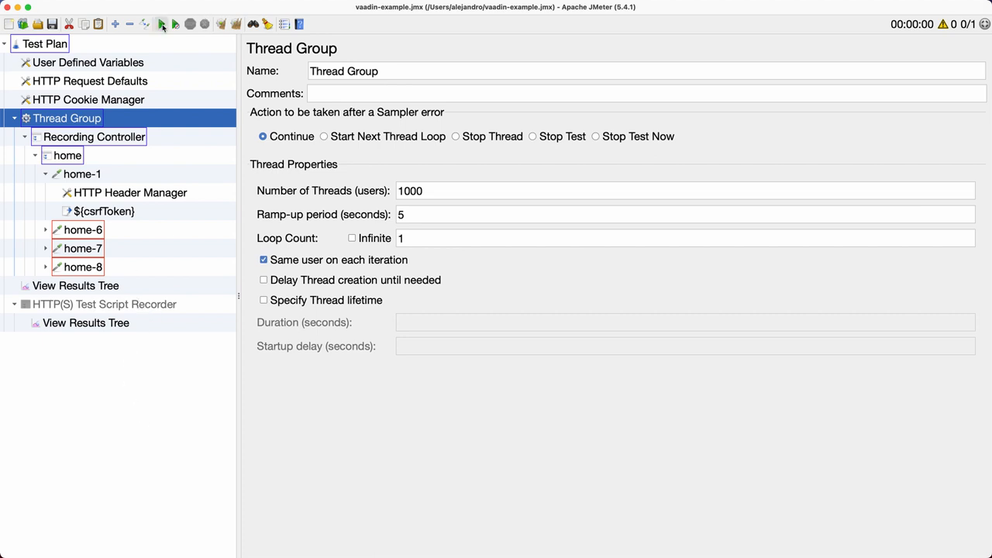
pyautogui.click(161, 25)
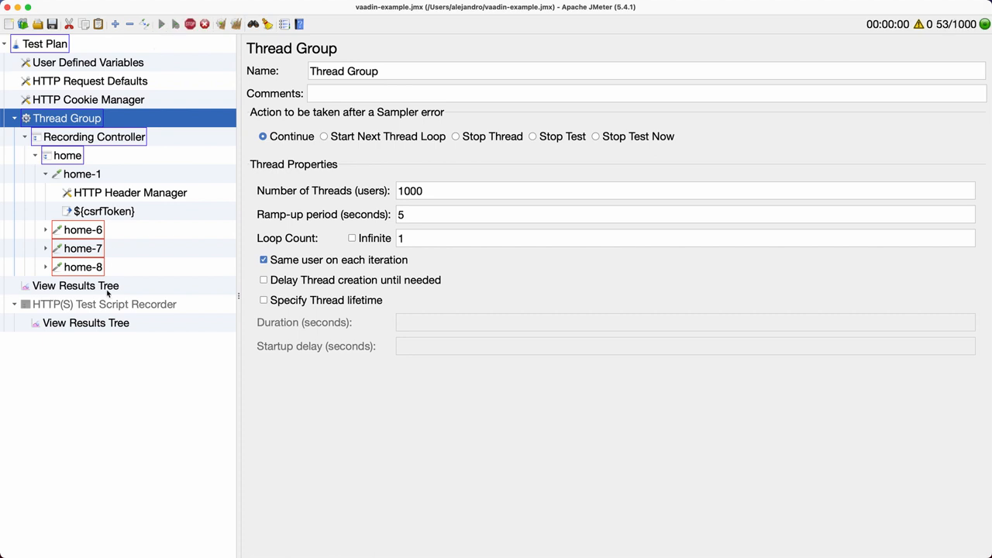
pyautogui.click(75, 285)
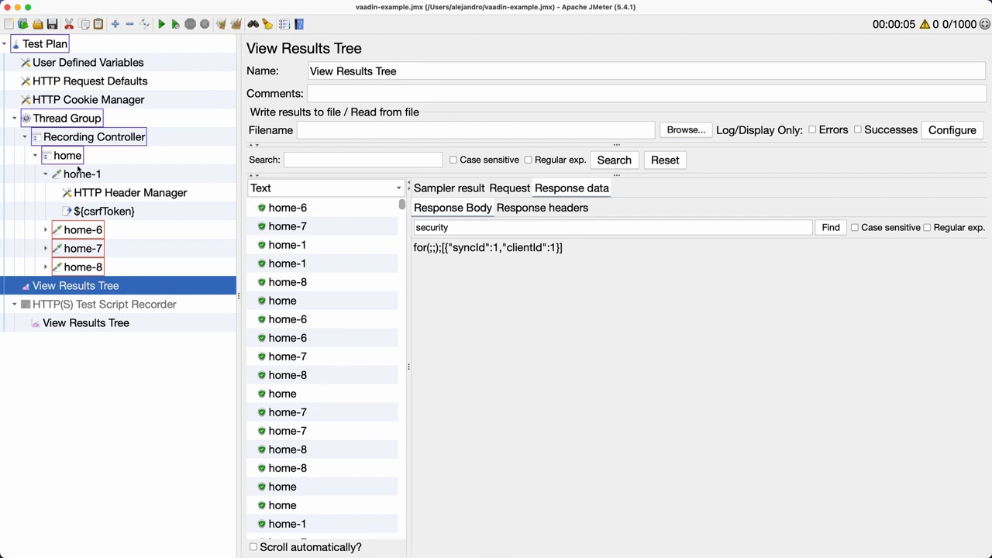
# - Add a Summary Report listener under the Thread Group via Add > Listener
pyautogui.click(93, 137)
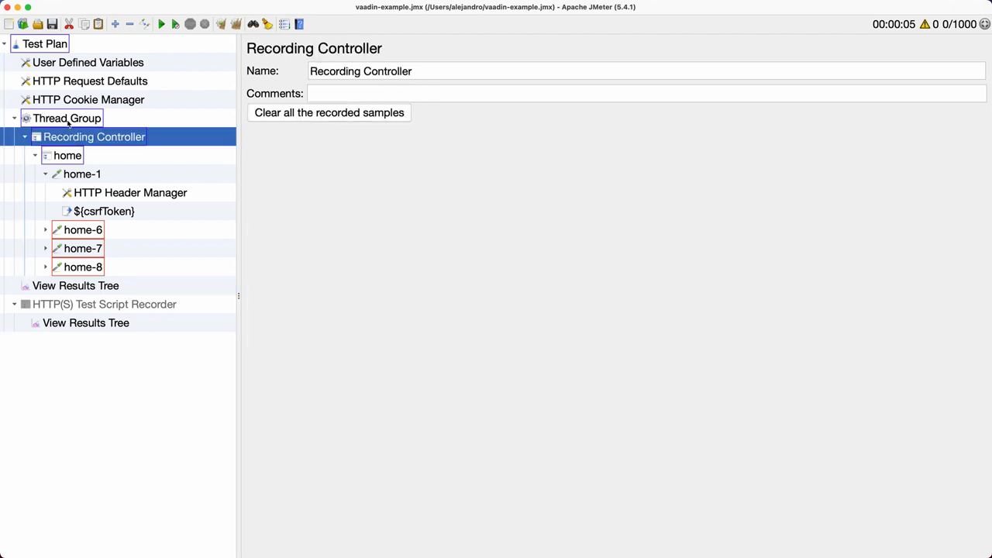
pyautogui.rightClick(67, 118)
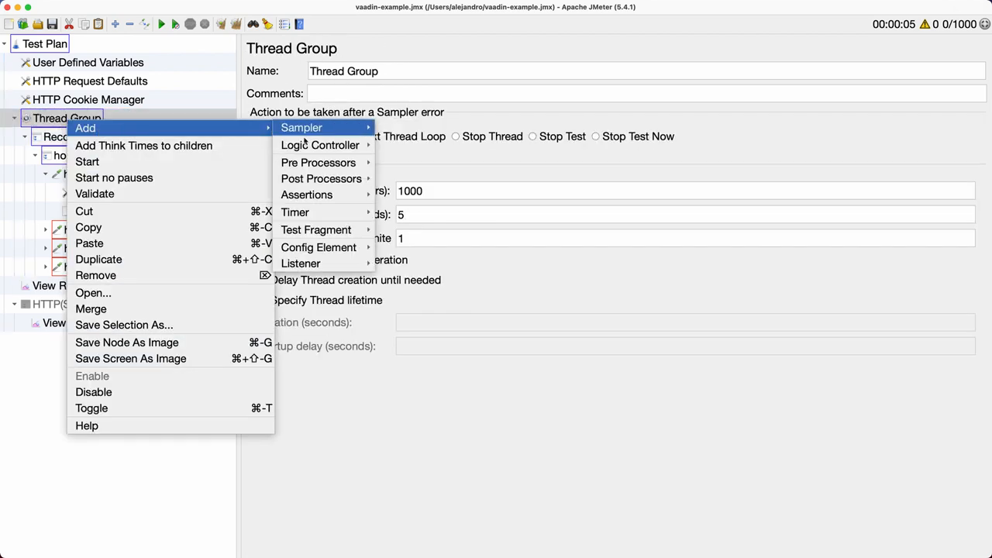
pyautogui.moveTo(320, 248)
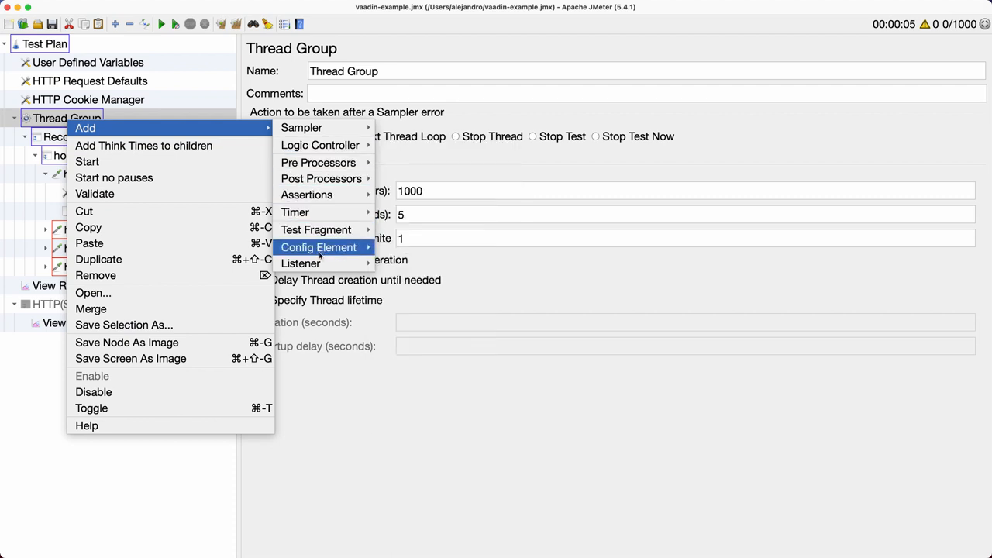
pyautogui.moveTo(301, 263)
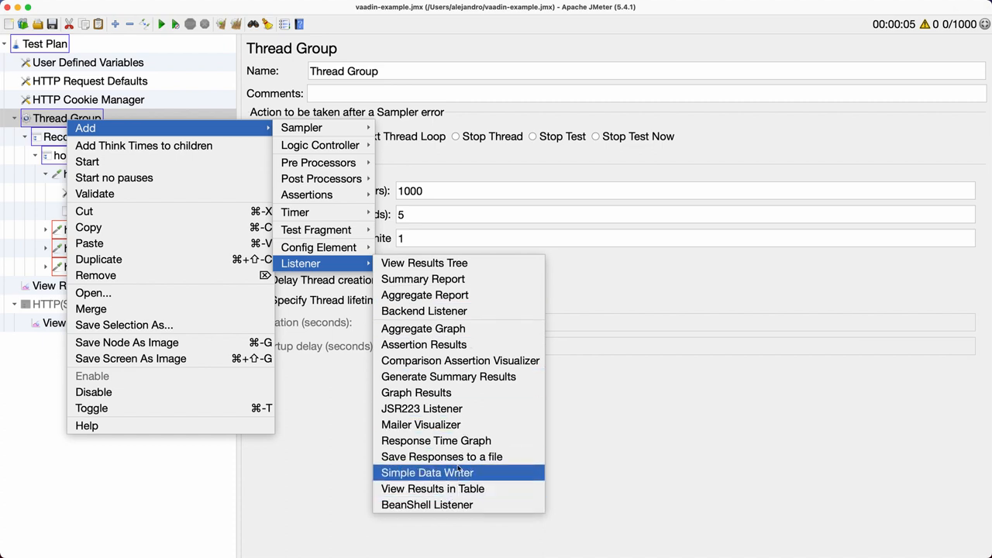
pyautogui.moveTo(421, 279)
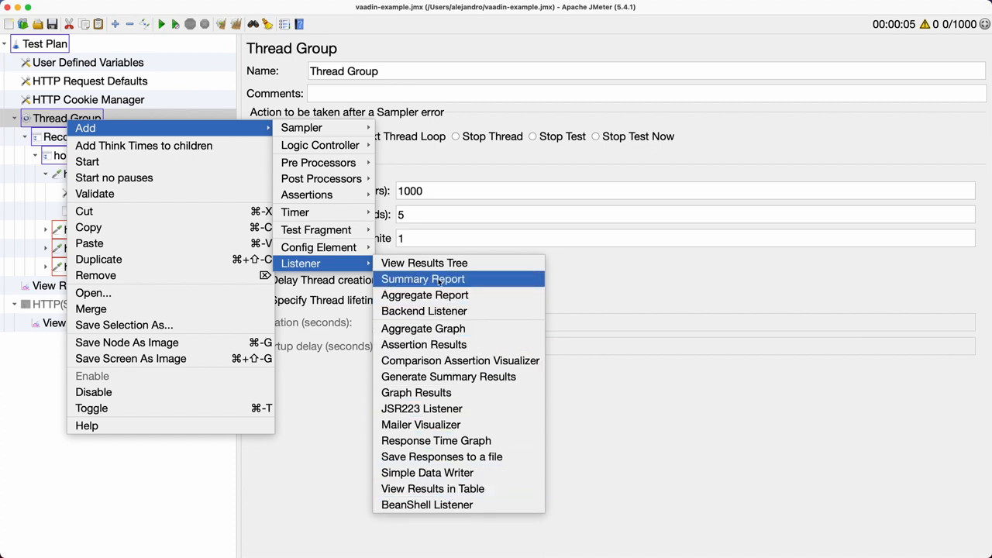
pyautogui.click(422, 279)
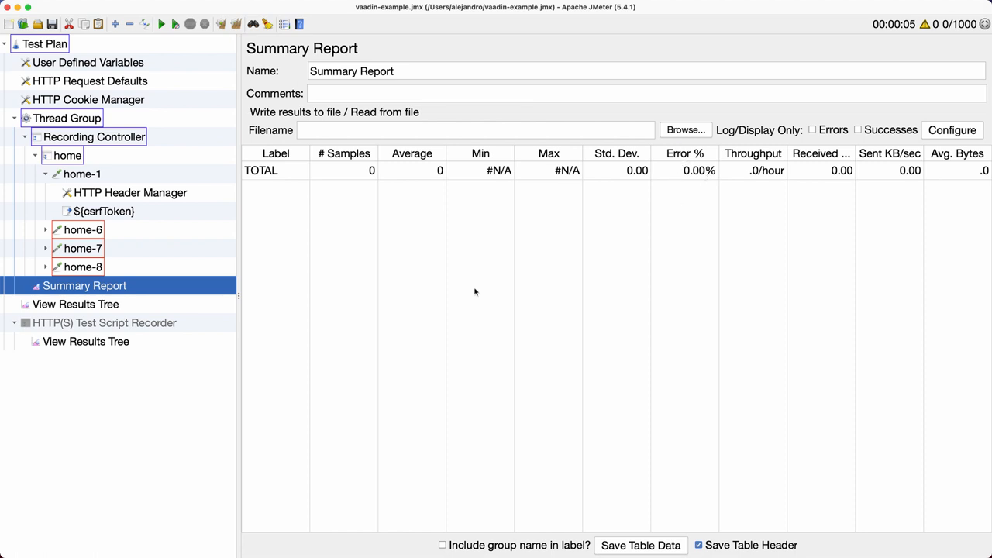
pyautogui.moveTo(83, 302)
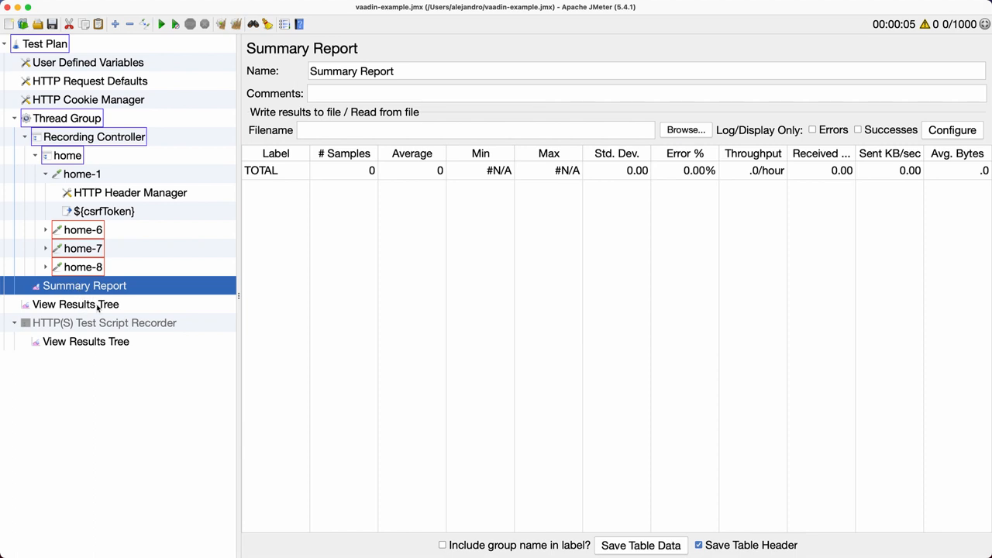
# - Start the run from the Summary Report, filling 5000 samples at 0.00% errors
pyautogui.click(75, 304)
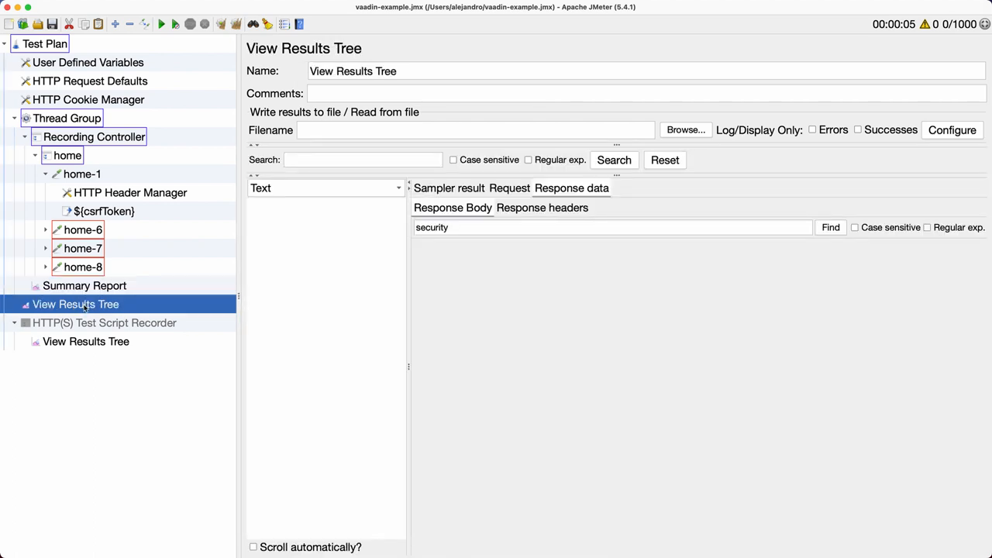
pyautogui.click(84, 286)
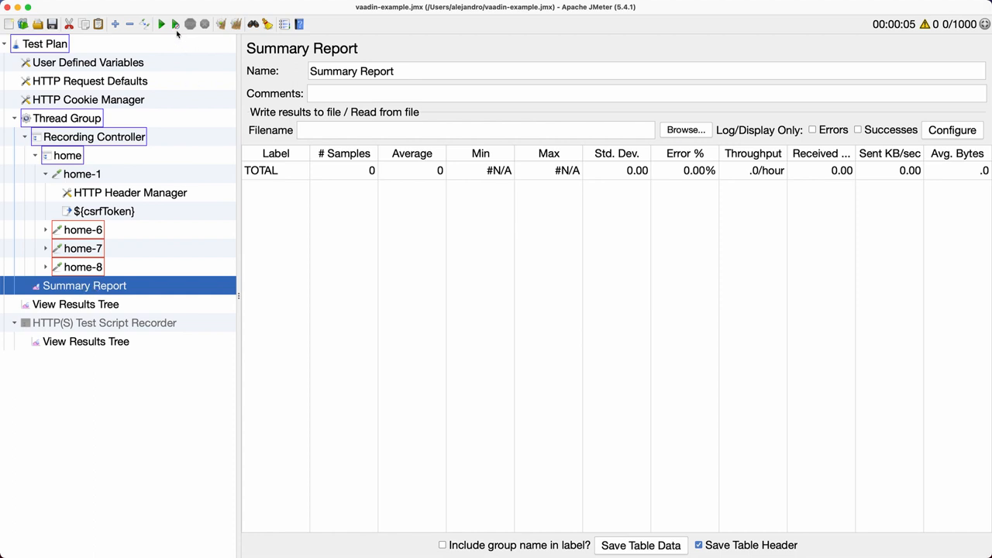
pyautogui.click(161, 24)
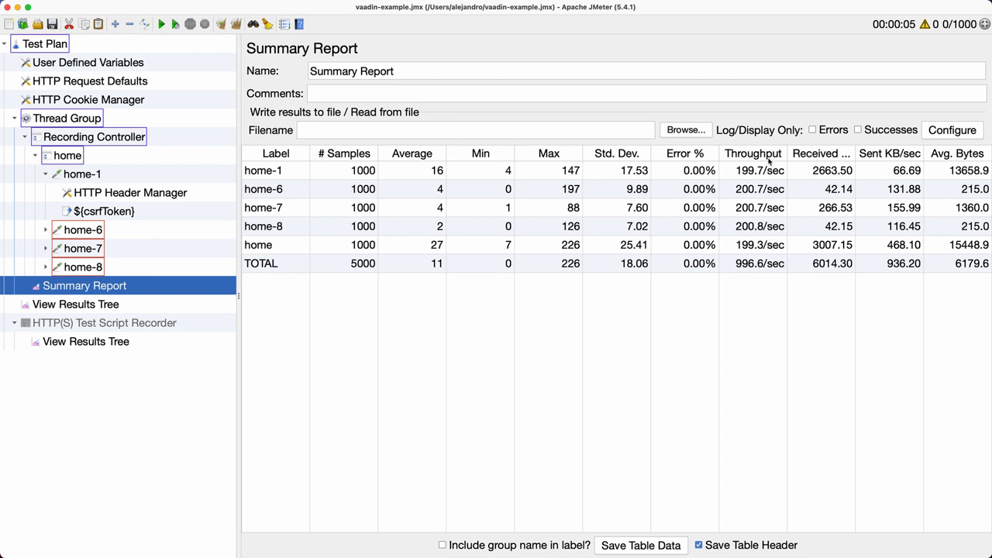
pyautogui.moveTo(876, 183)
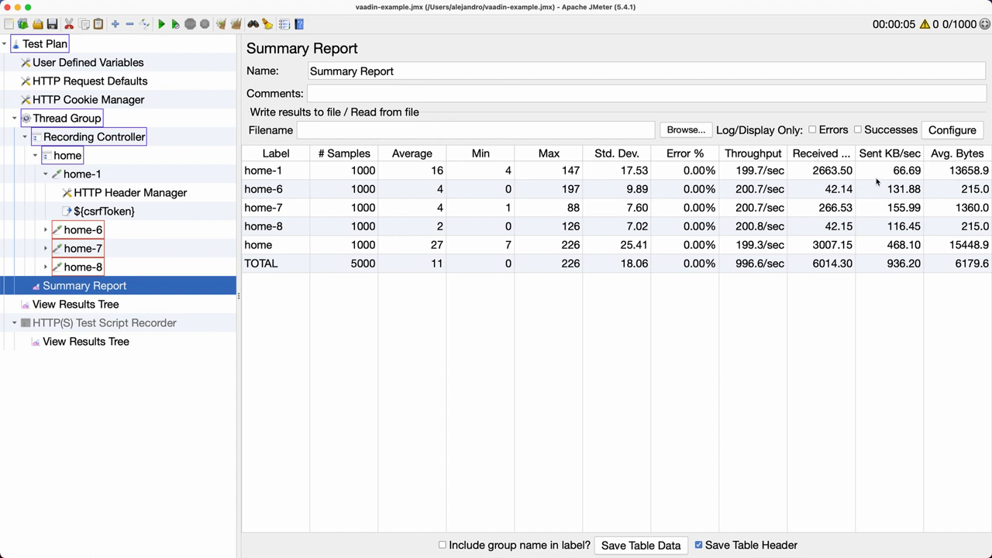
pyautogui.moveTo(685, 160)
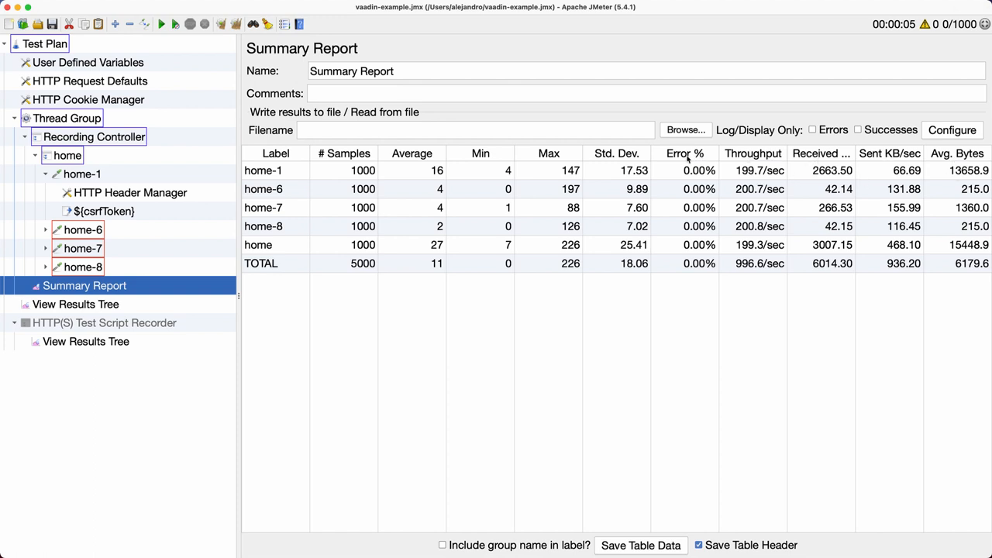
pyautogui.moveTo(682, 167)
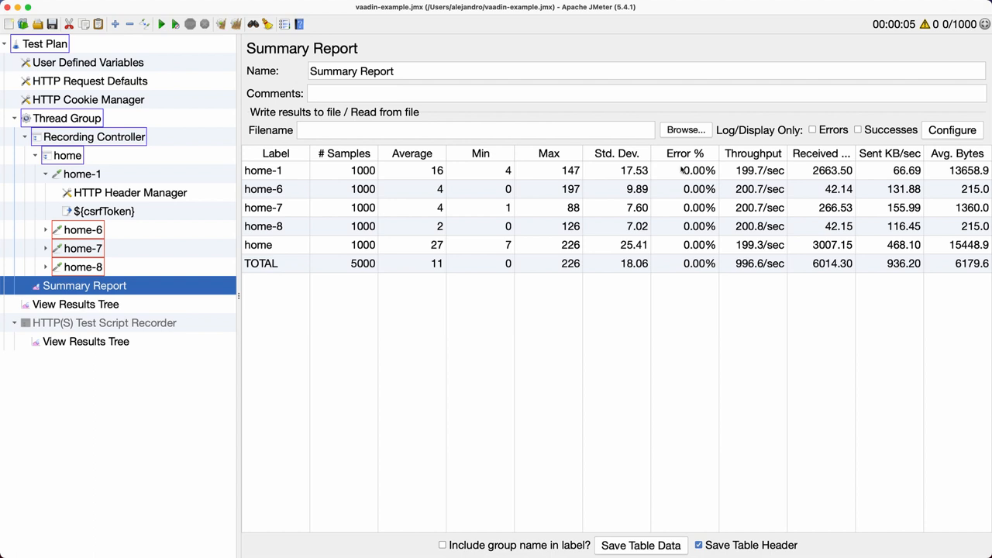
pyautogui.moveTo(716, 180)
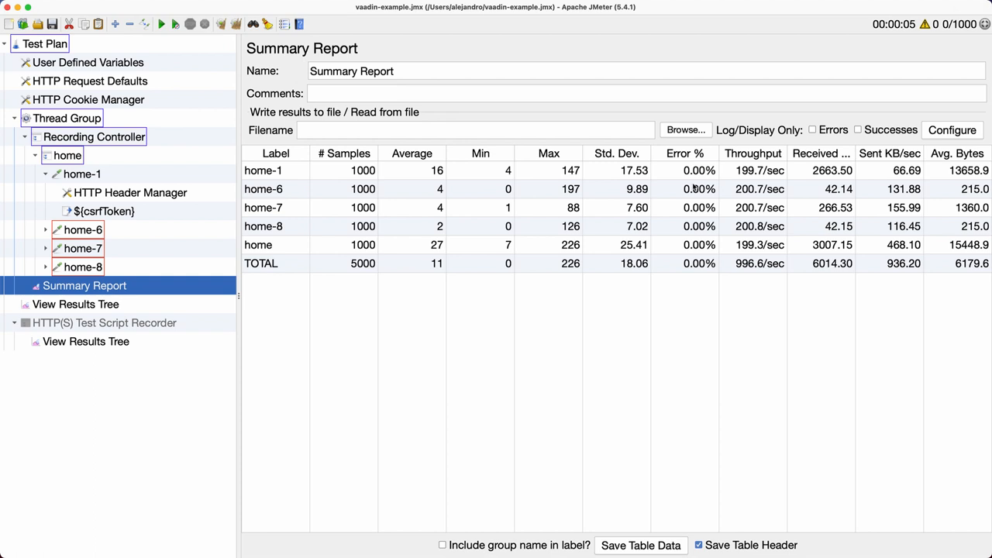
pyautogui.moveTo(697, 189)
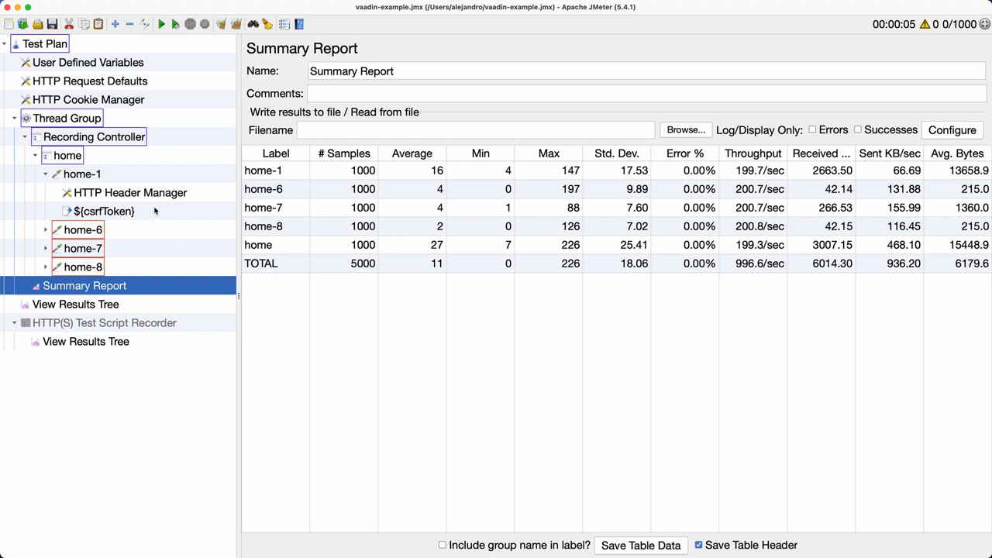
pyautogui.moveTo(726, 169)
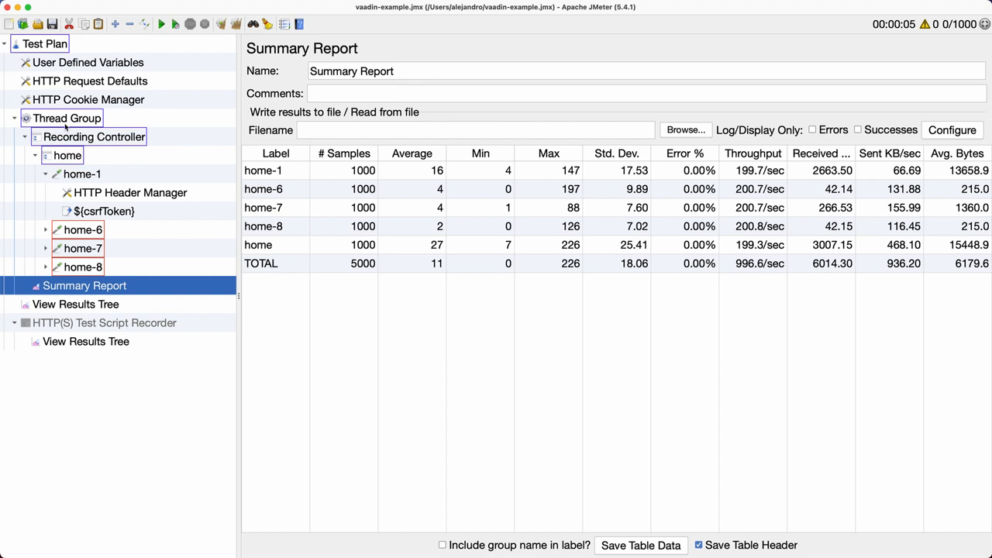
# - Set the Thread Group to 10000 threads and rerun, giving 50000 samples with errors
pyautogui.click(67, 118)
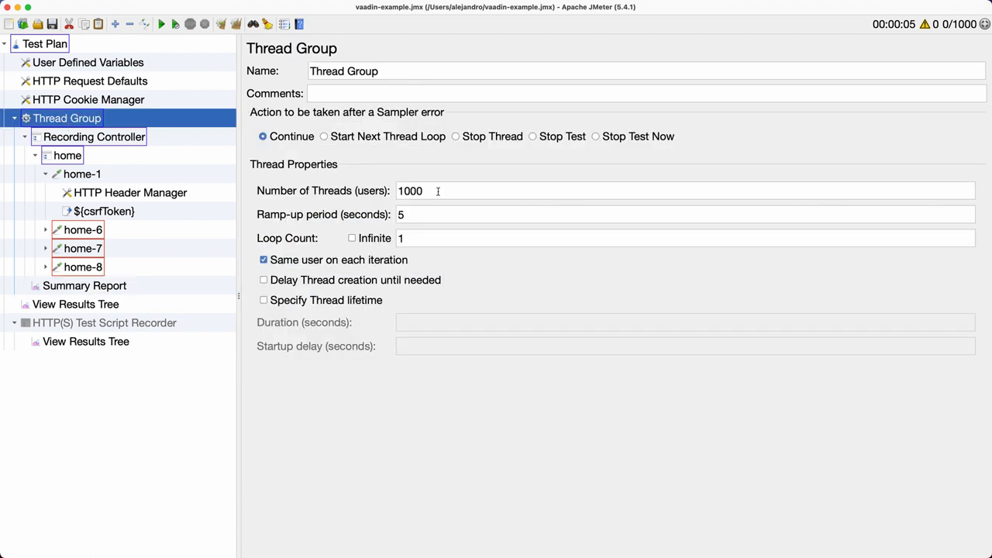
pyautogui.click(685, 191)
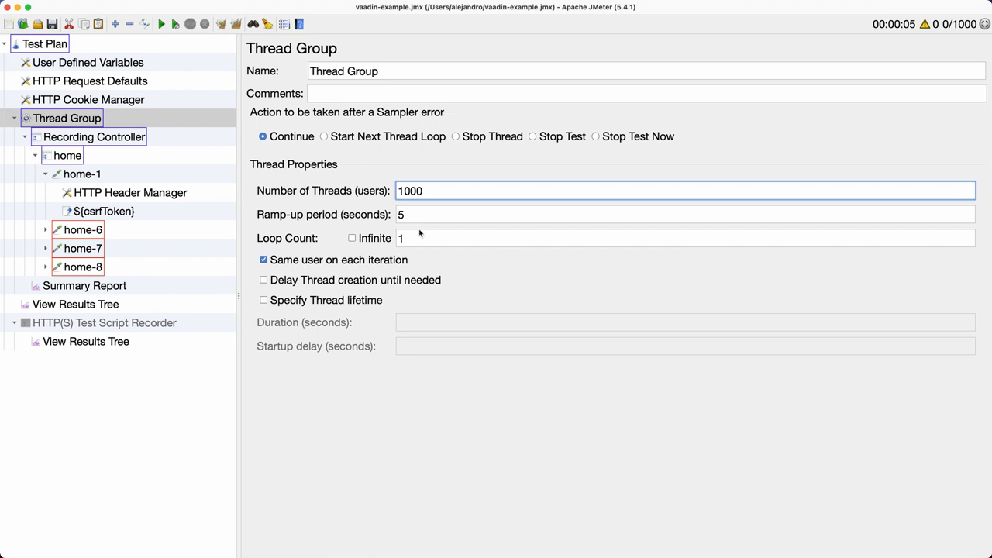
pyautogui.moveTo(406, 214)
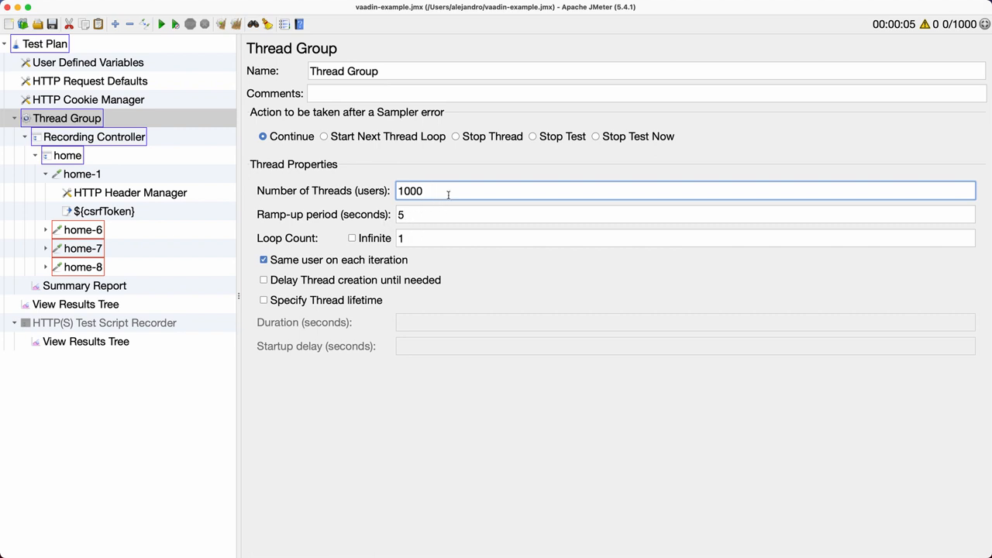
pyautogui.moveTo(515, 214)
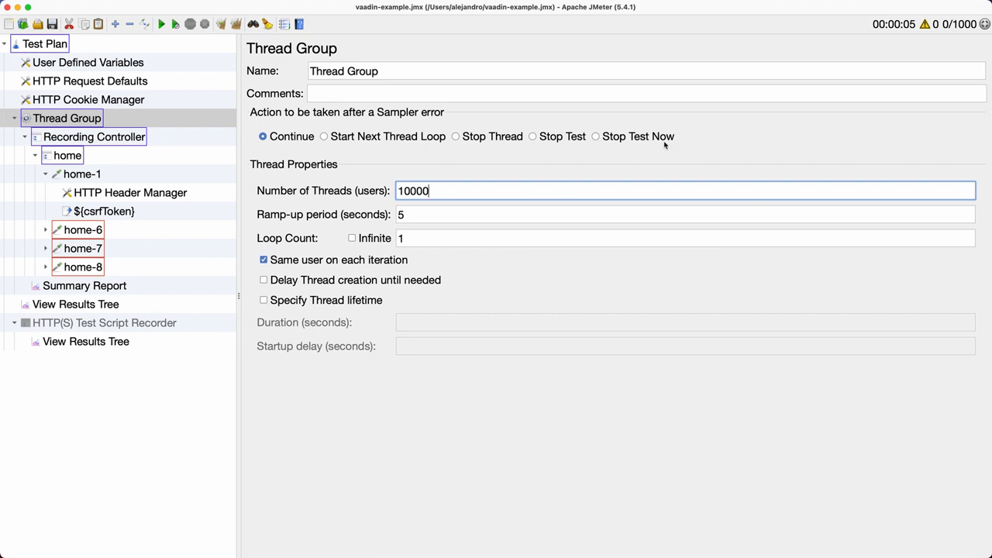
pyautogui.click(83, 285)
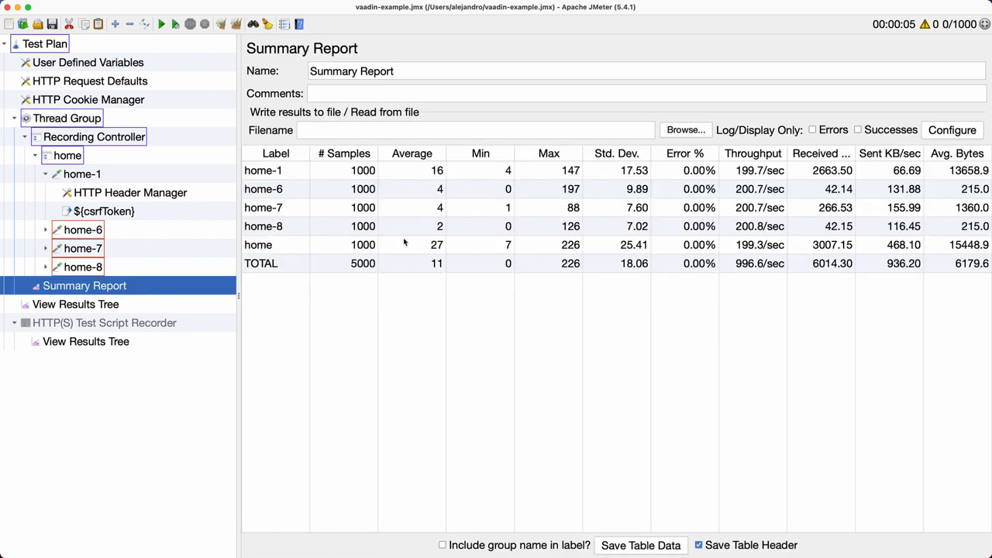
pyautogui.moveTo(596, 243)
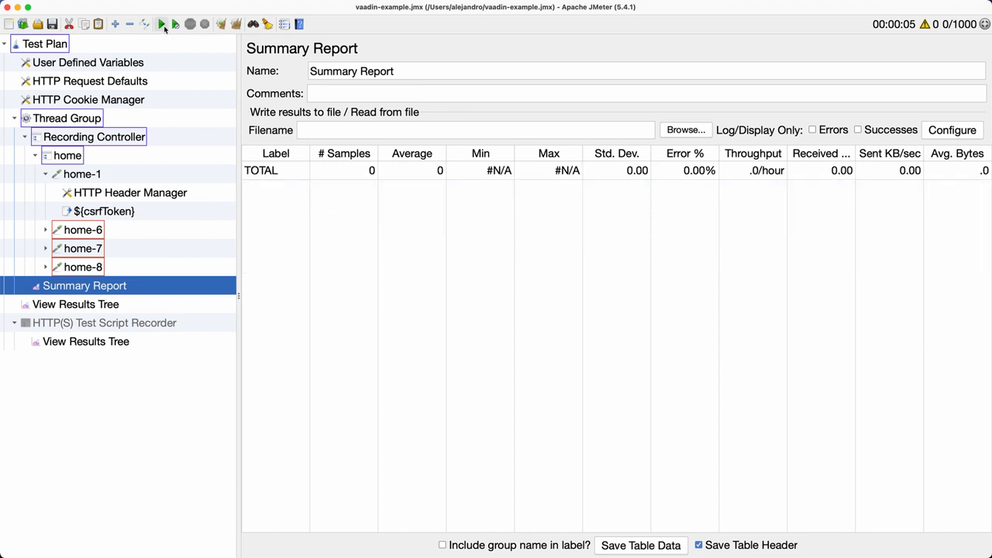
pyautogui.click(161, 25)
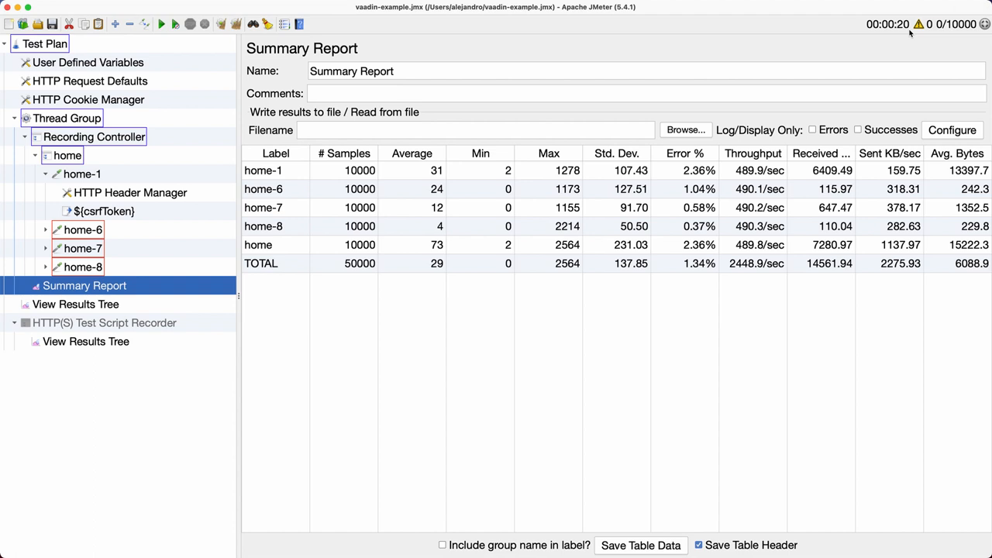
pyautogui.moveTo(905, 33)
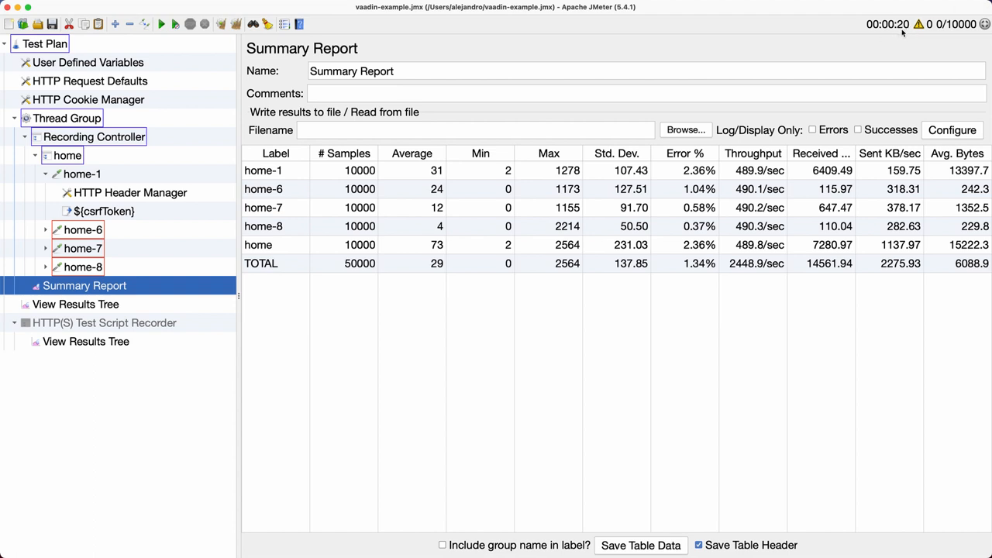
pyautogui.moveTo(898, 35)
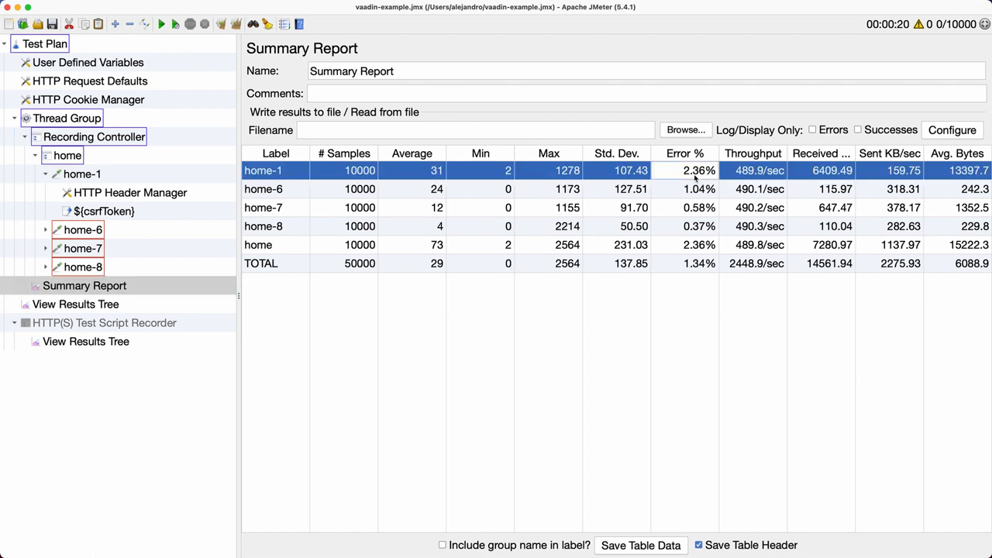
pyautogui.moveTo(673, 217)
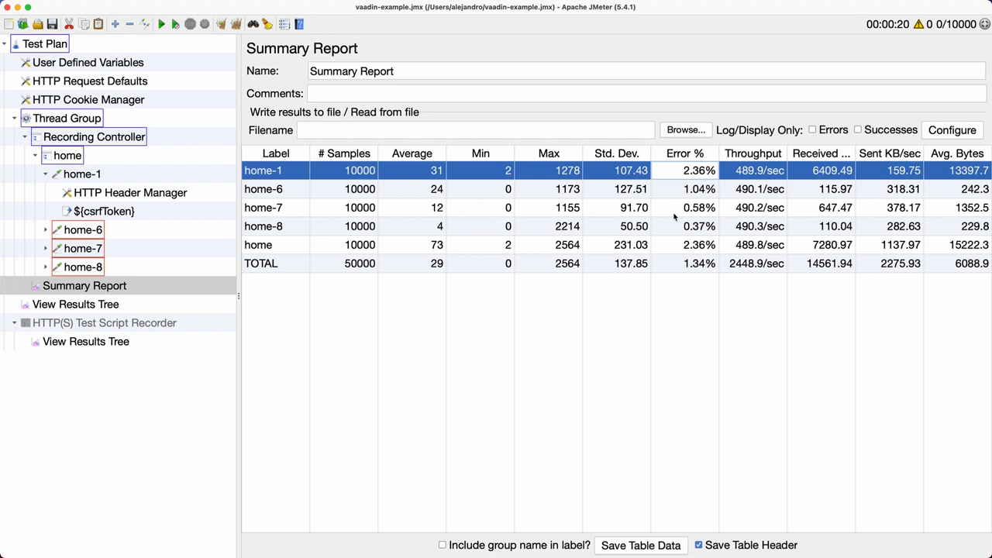
pyautogui.moveTo(285, 189)
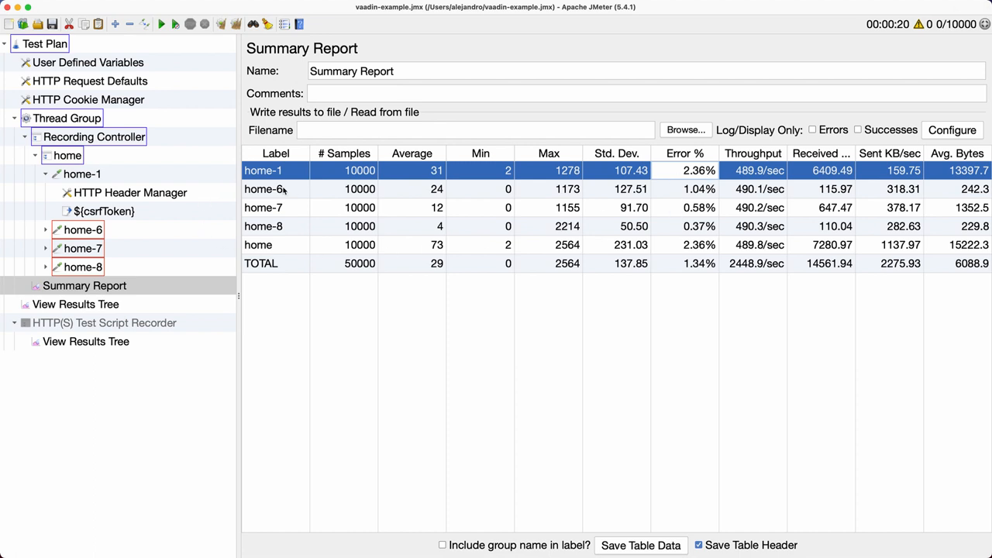
pyautogui.moveTo(293, 217)
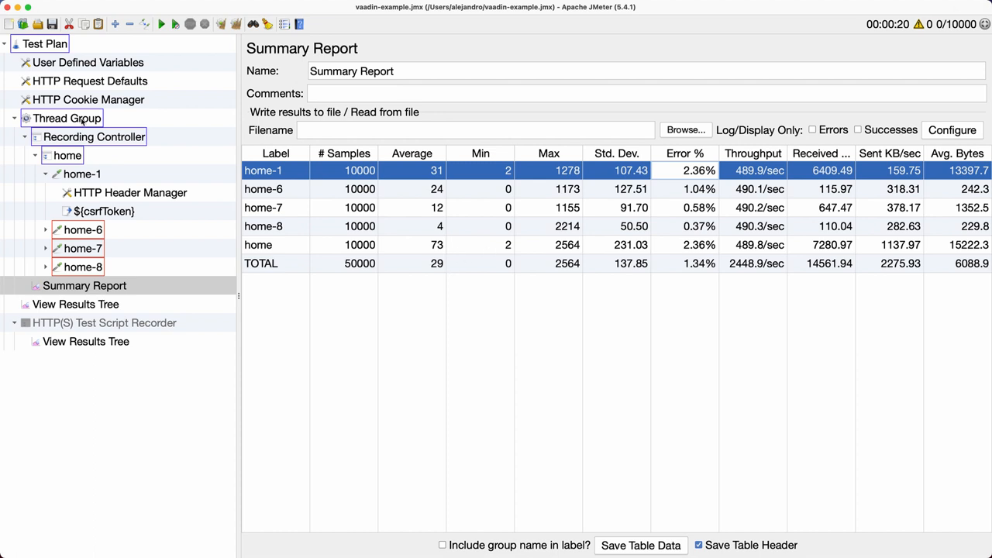
# - Set the Thread Group to 2000 threads and rerun, giving 10000 samples at 0.00% errors
pyautogui.click(67, 118)
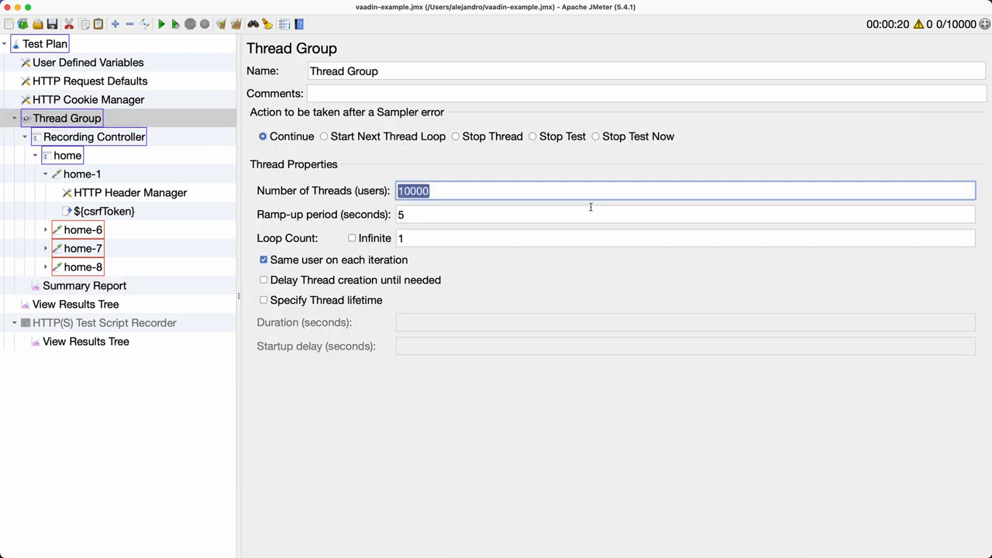
pyautogui.write('2000')
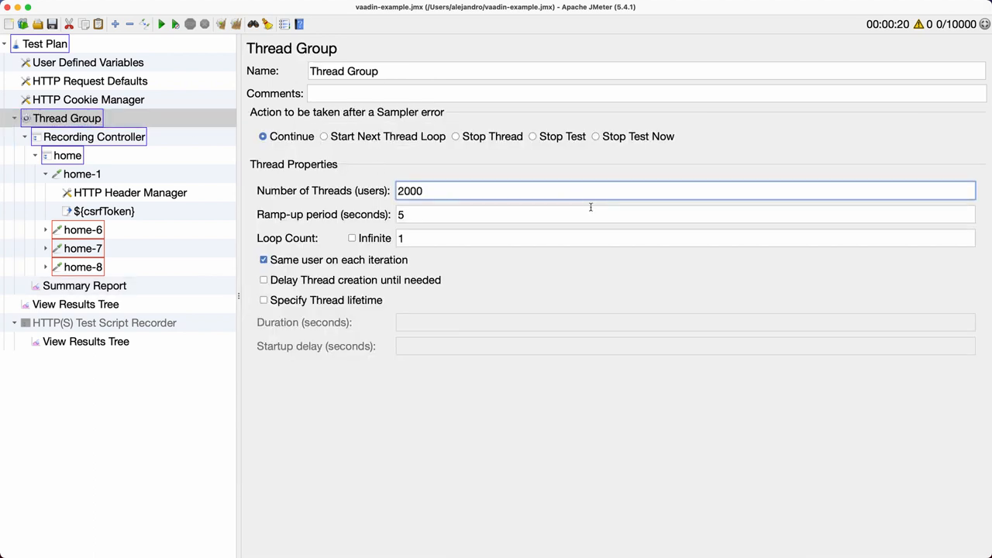
pyautogui.moveTo(161, 25)
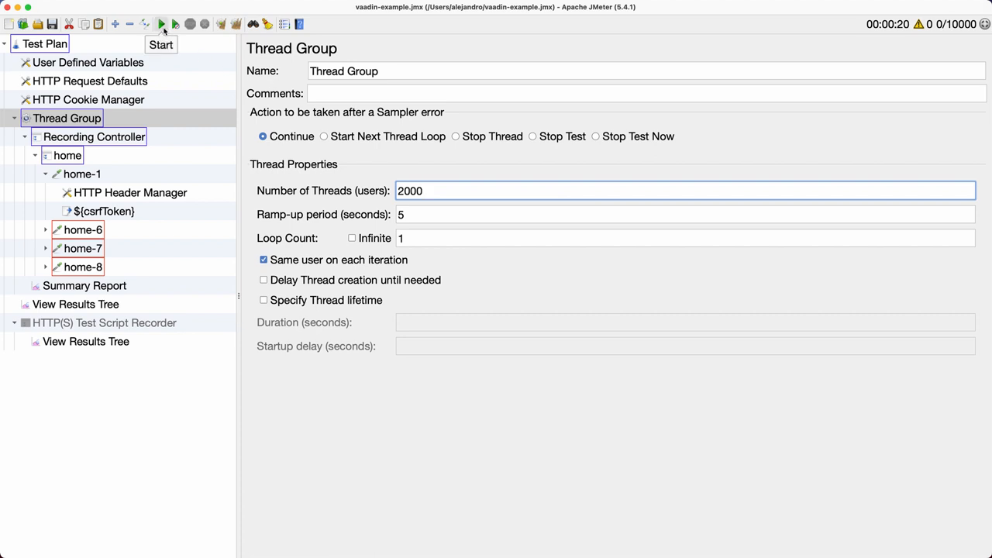
pyautogui.click(161, 25)
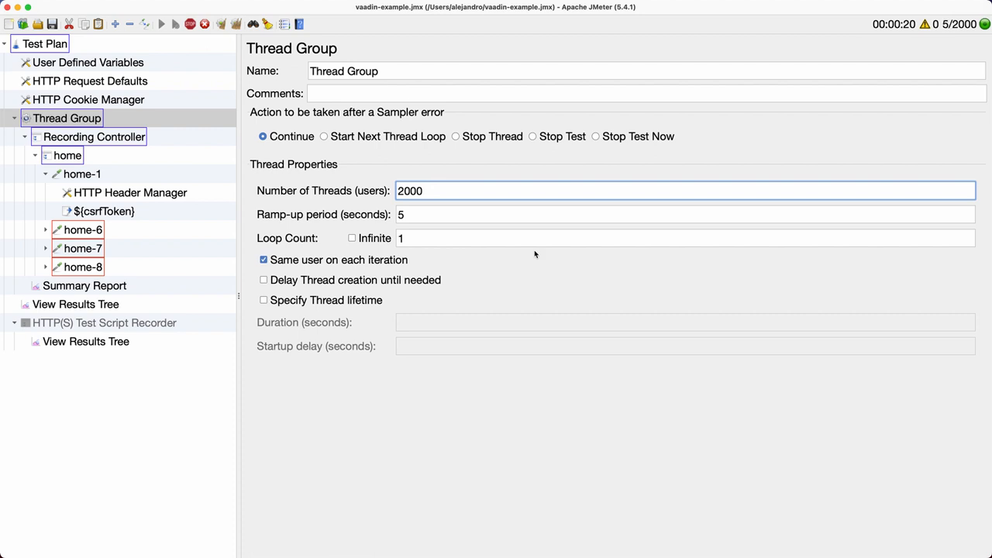
pyautogui.click(83, 285)
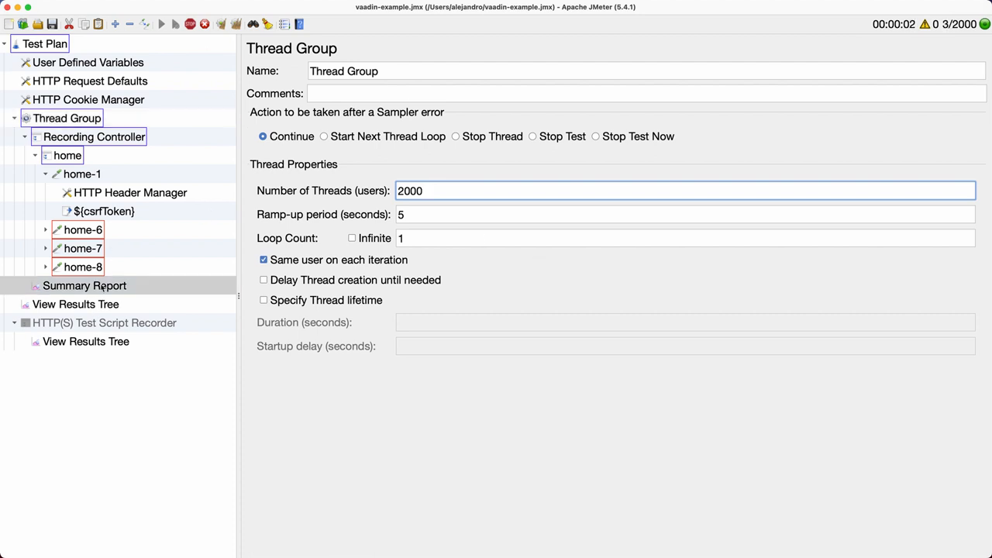
pyautogui.click(83, 285)
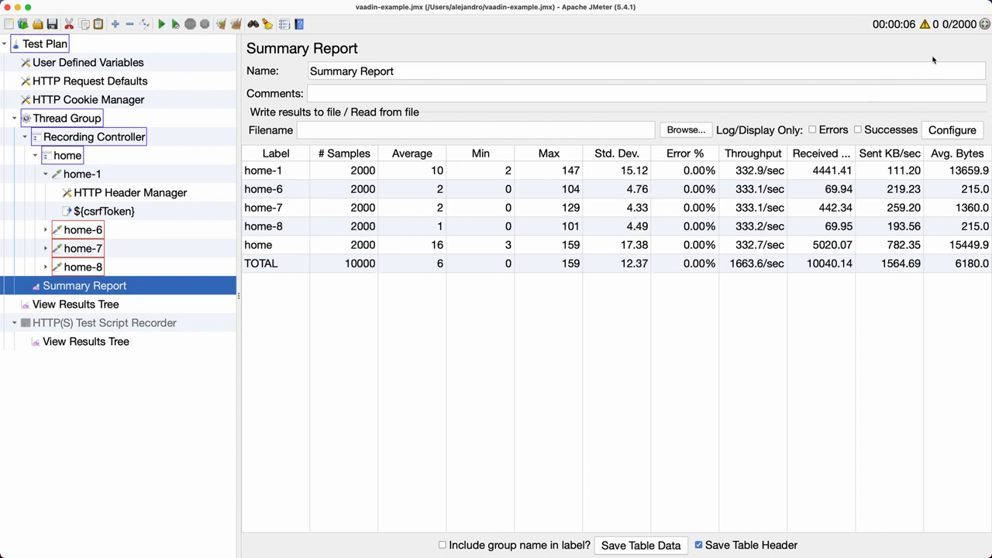
pyautogui.moveTo(918, 31)
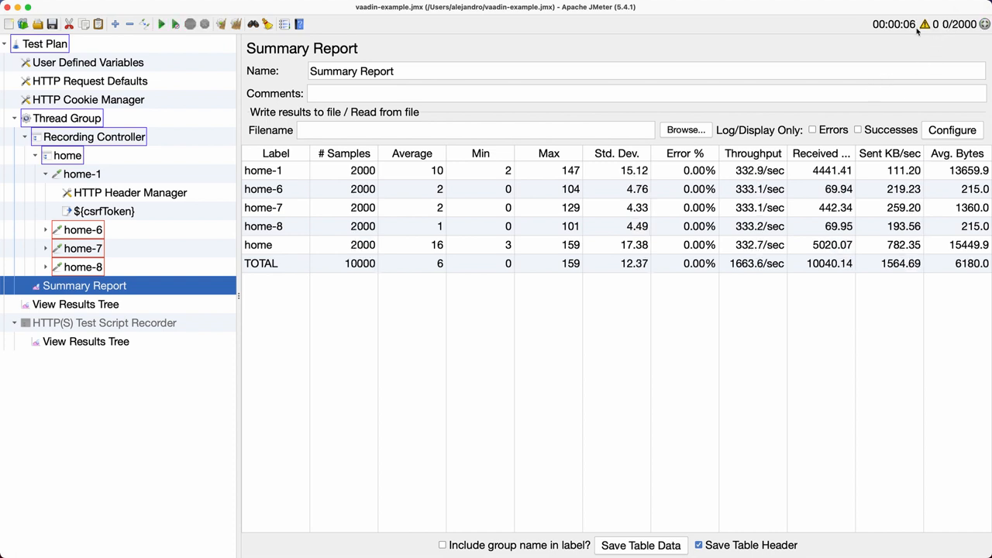
pyautogui.moveTo(145, 180)
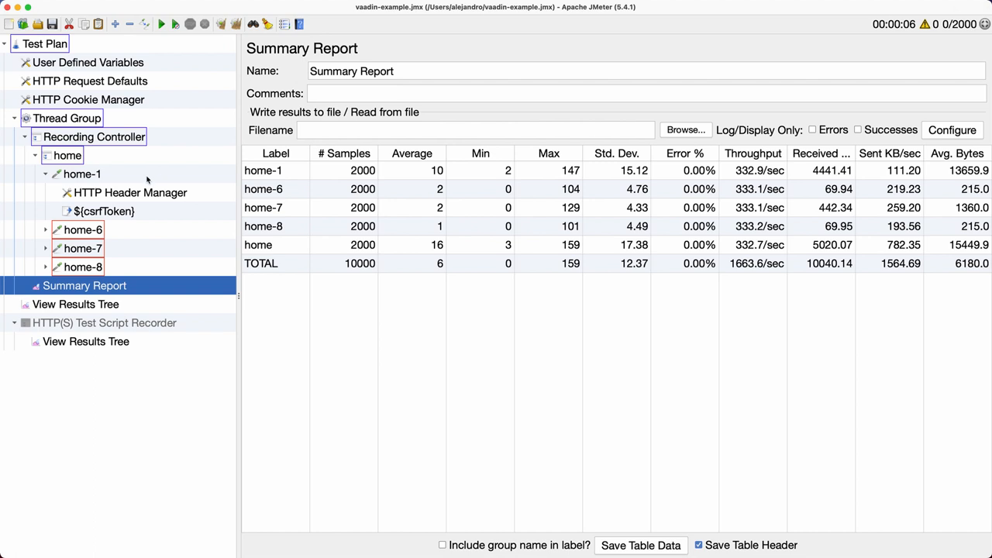
# - Set the Thread Group to 4000 threads and rerun, giving 20000 samples at about 1.33% errors
pyautogui.click(66, 118)
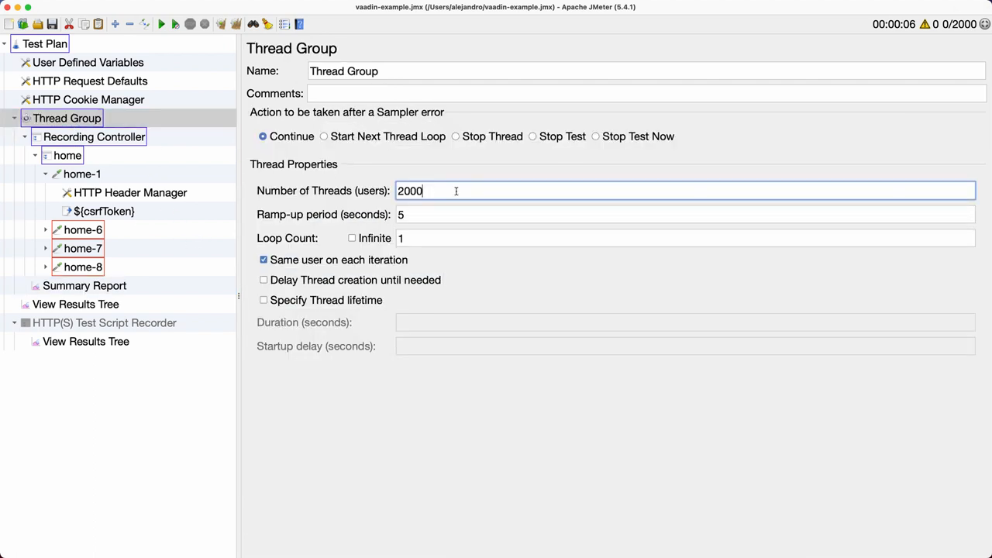
pyautogui.write('4000')
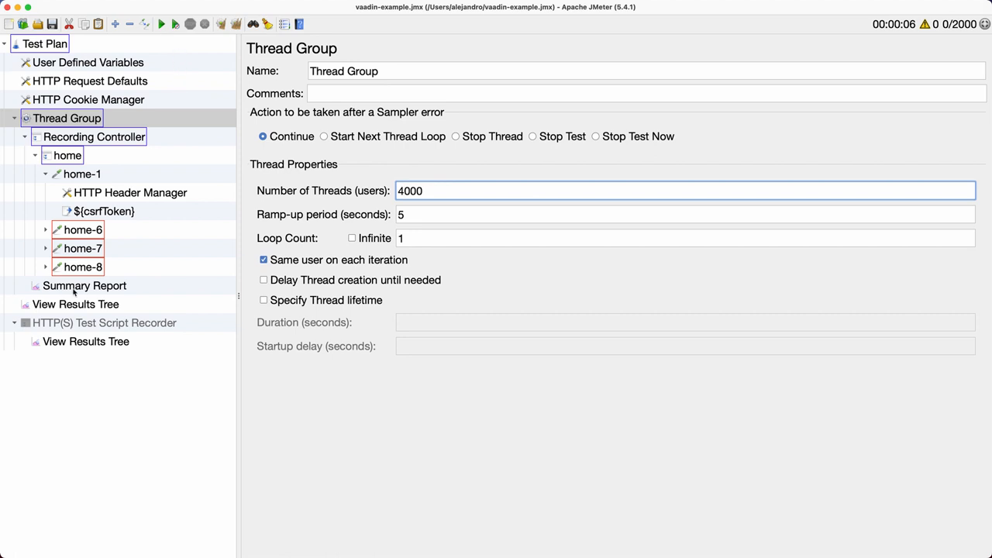
pyautogui.click(83, 285)
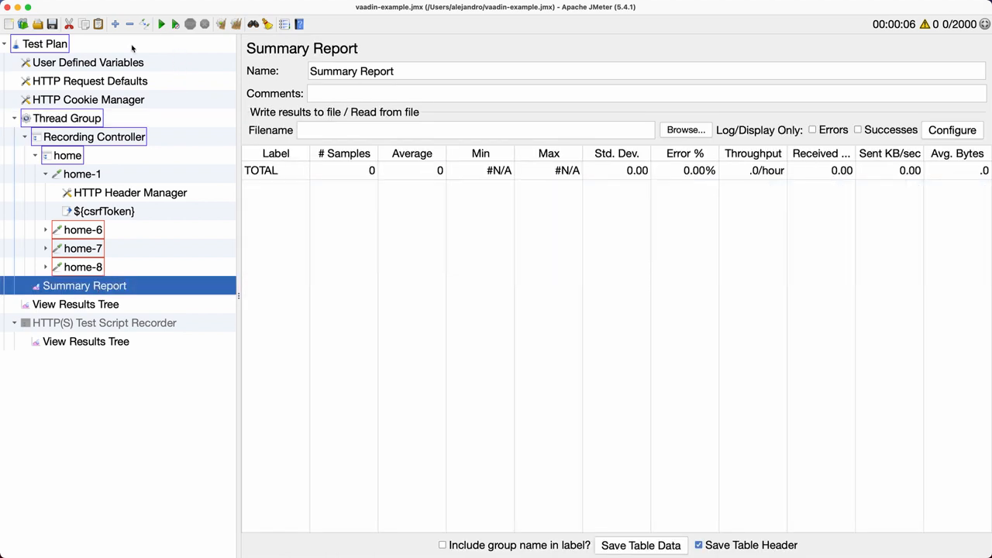
pyautogui.click(161, 25)
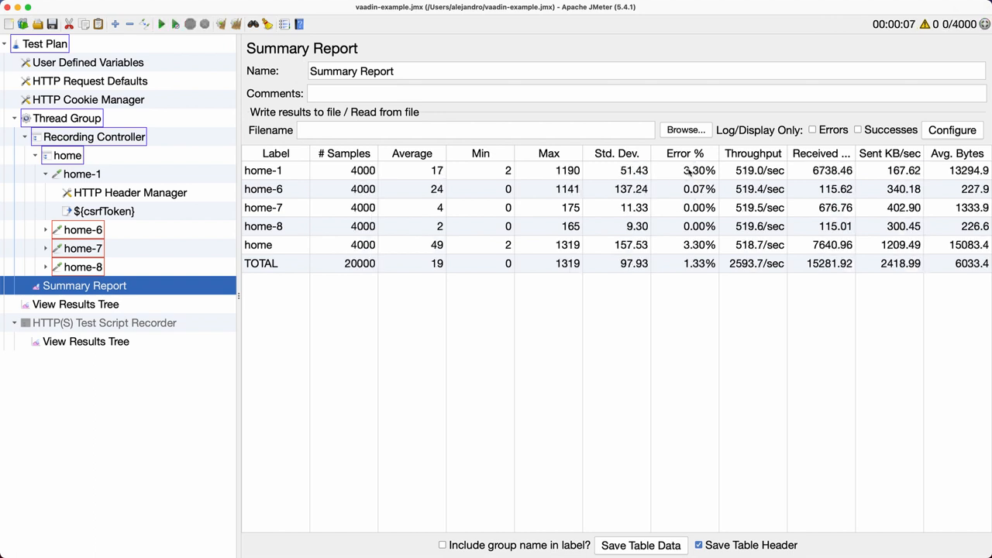
pyautogui.moveTo(548, 337)
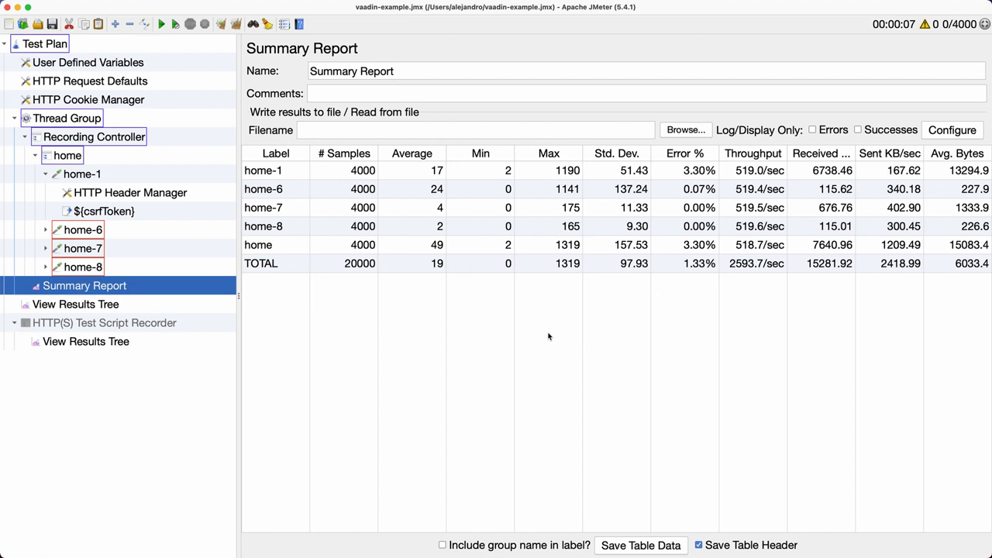
pyautogui.moveTo(580, 285)
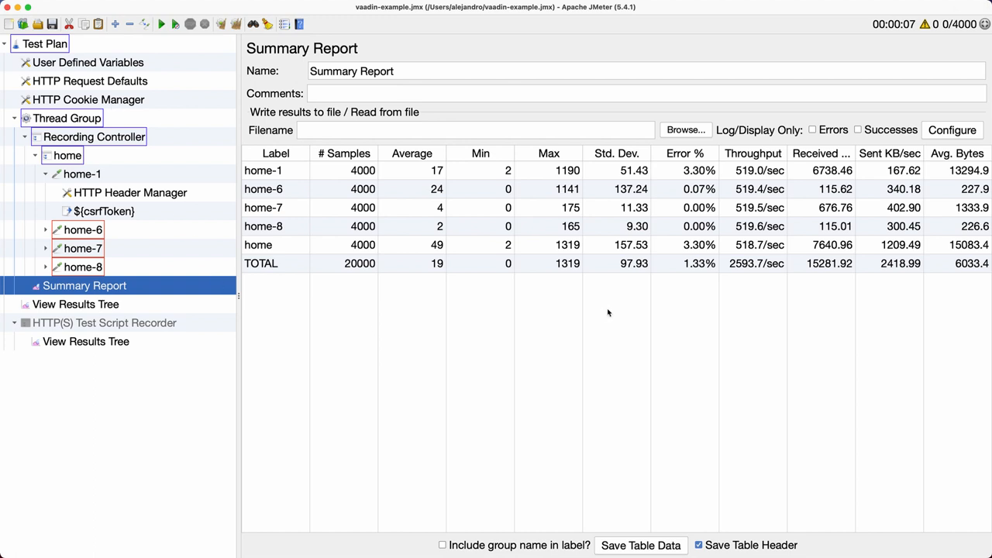
pyautogui.moveTo(419, 274)
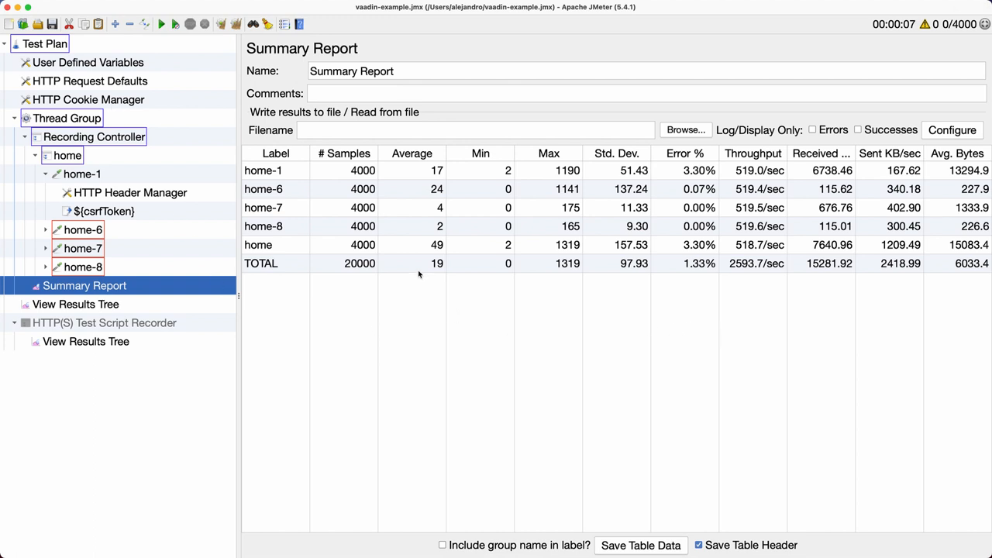
pyautogui.moveTo(681, 259)
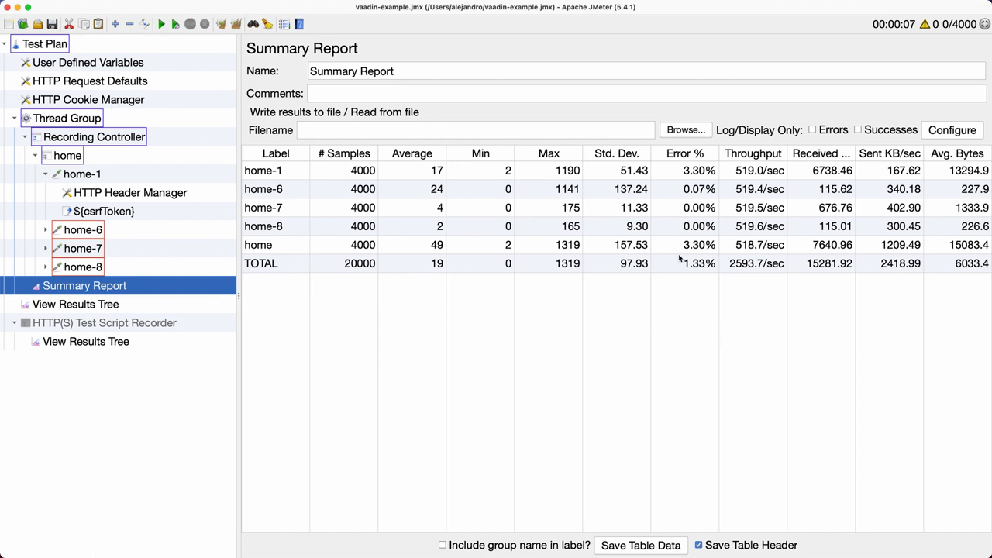
pyautogui.moveTo(751, 214)
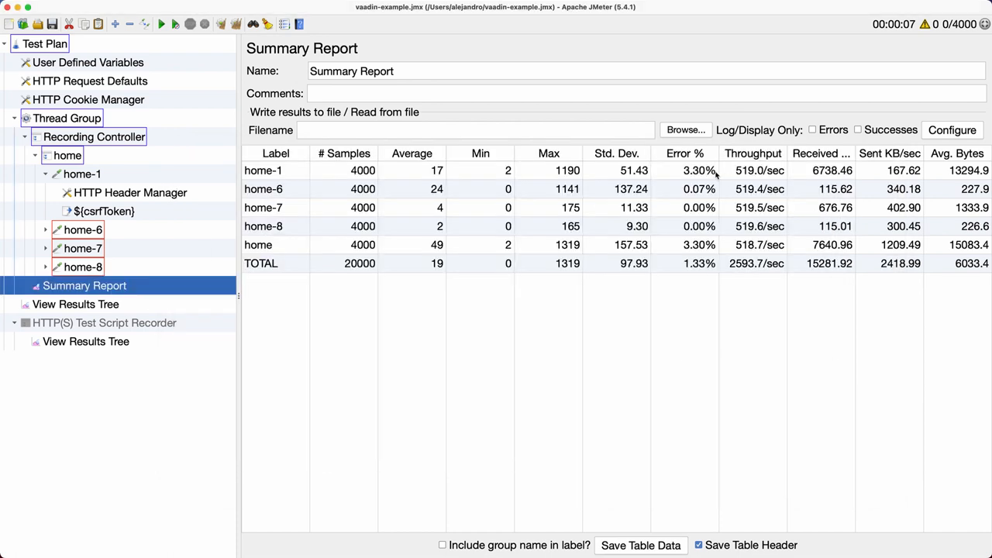
pyautogui.moveTo(521, 172)
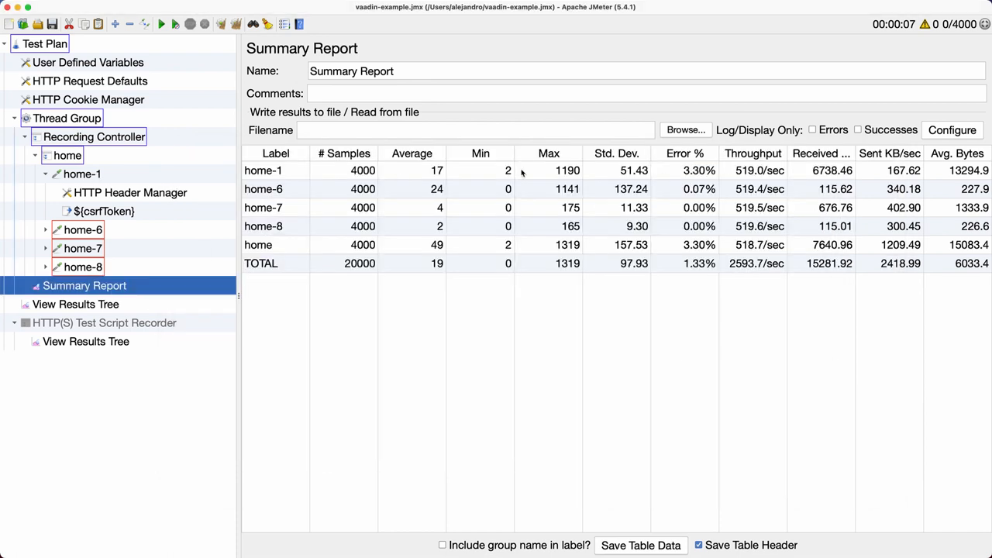
# - Enter mvn jetty:run -Pproduction with -DjvmArgs="-Xmx256m" in the terminal, correcting the -Xmx value
pyautogui.click(67, 118)
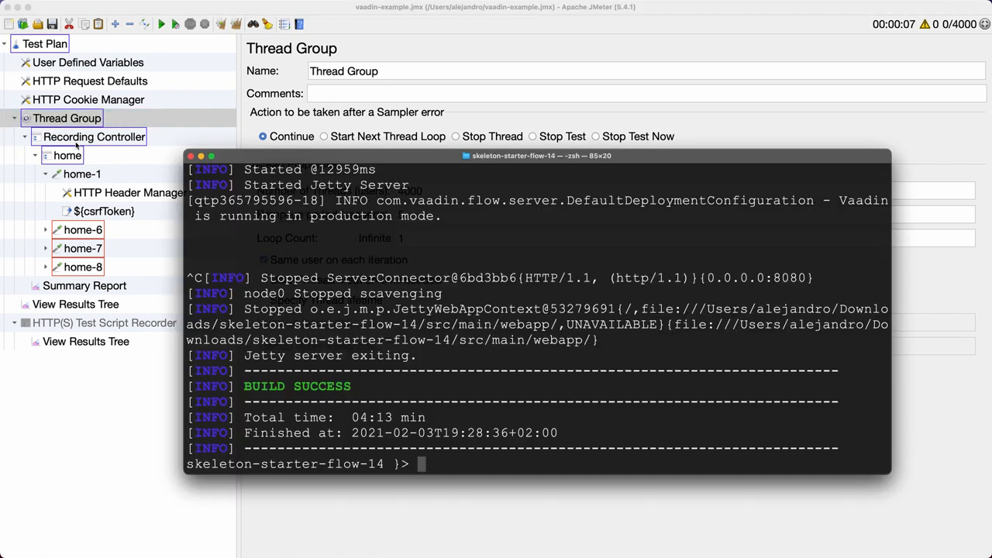
pyautogui.write('mvn jetty:run -Pproduction -DjvmArgs="-Xmx8m"')
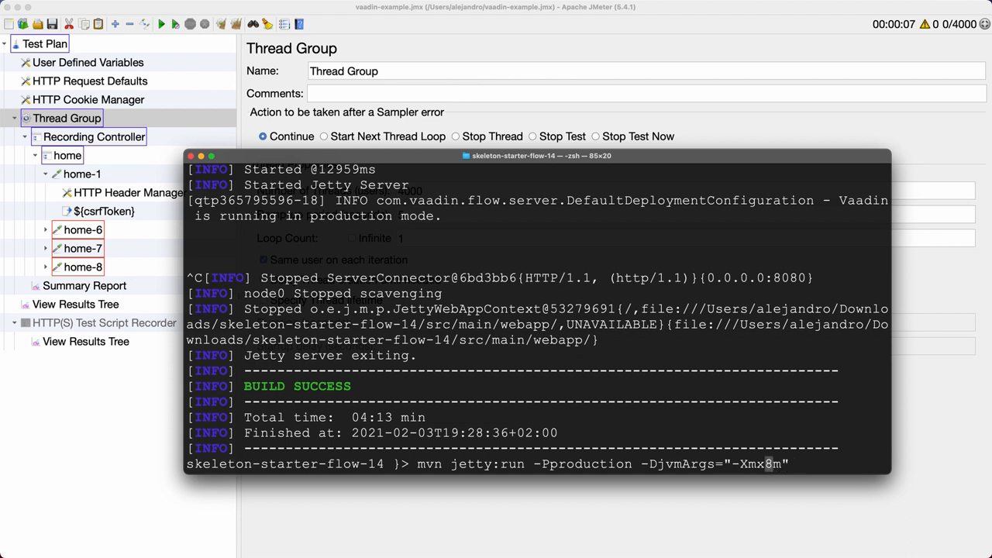
pyautogui.press('Backspace')
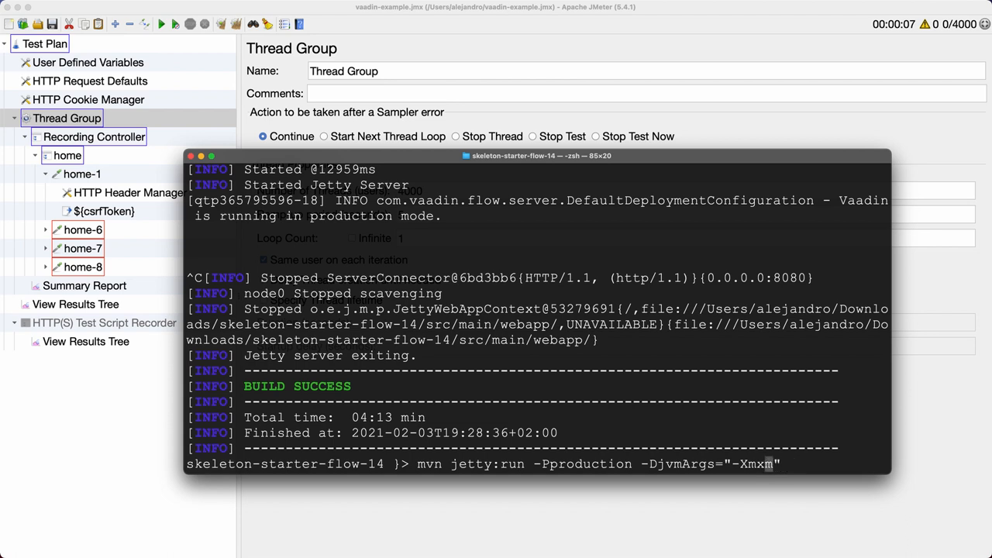
pyautogui.write('25')
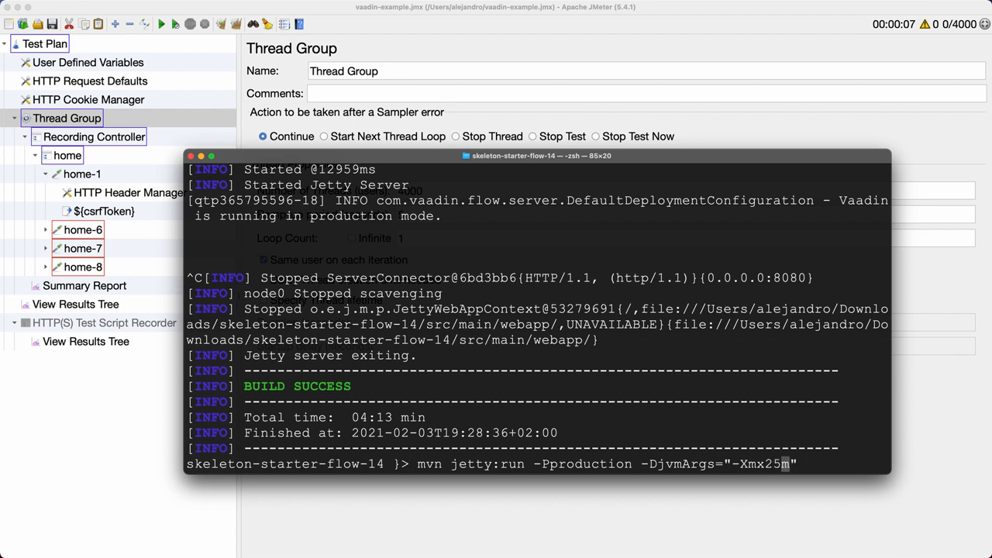
pyautogui.write('6')
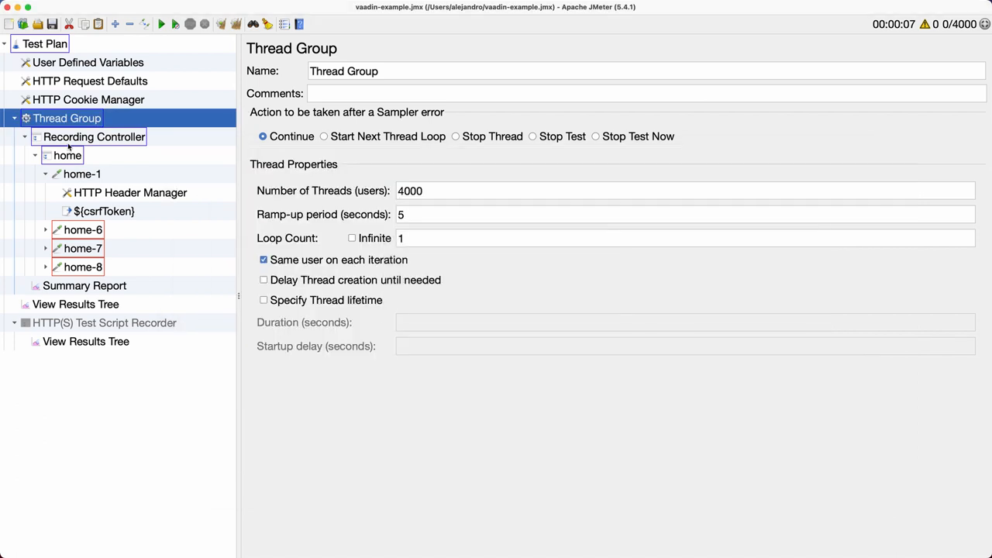
# - Launch Firefox via Spotlight and load localhost:8080 to check the restarted server
pyautogui.write('firefox')
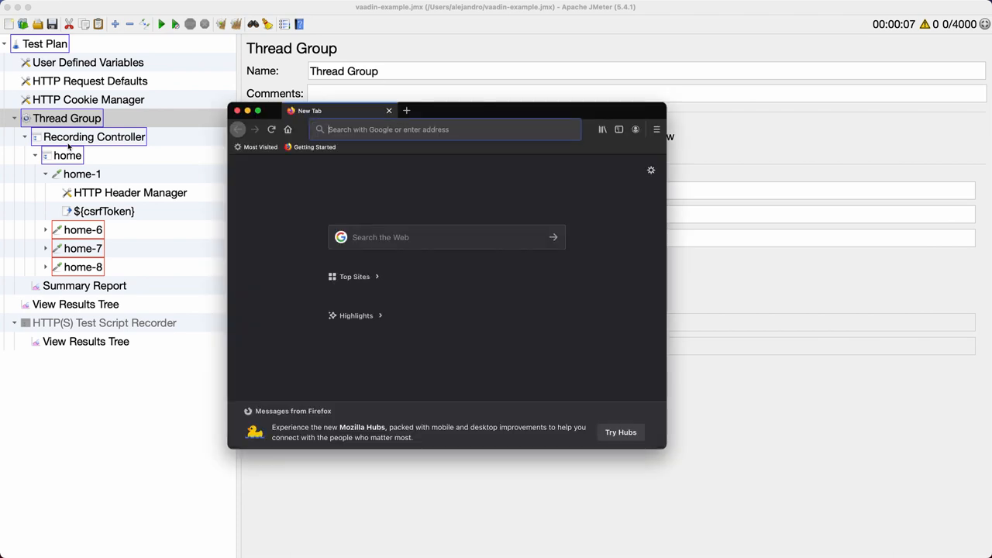
pyautogui.write('localhost:8080')
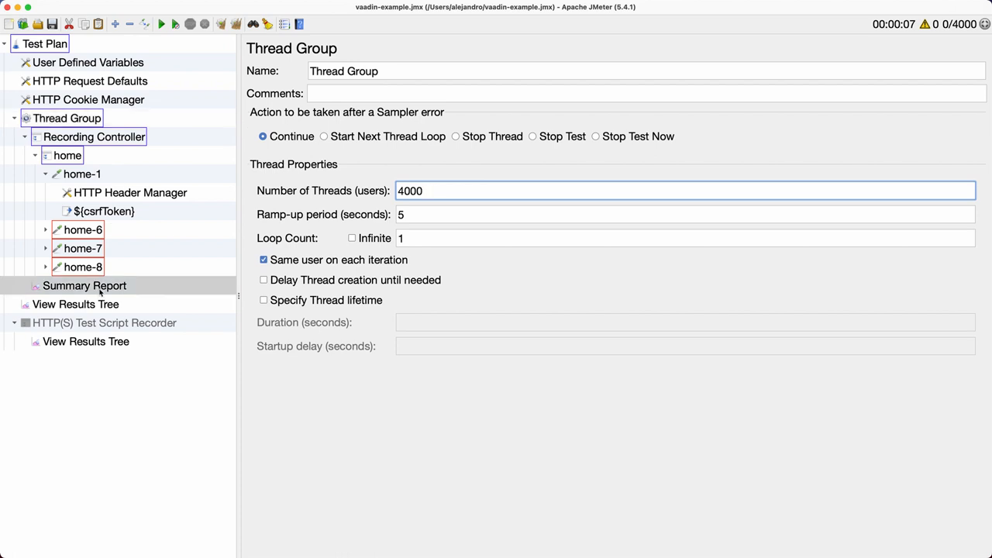
# - Rerun the 4000-thread test, the Summary Report now showing 20000 samples at 0.01% errors
pyautogui.click(83, 286)
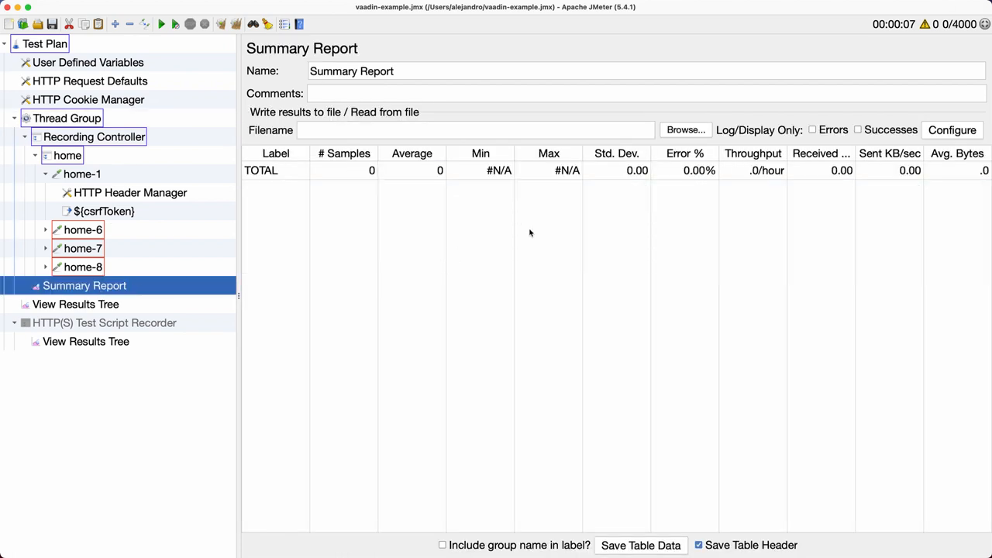
pyautogui.click(162, 23)
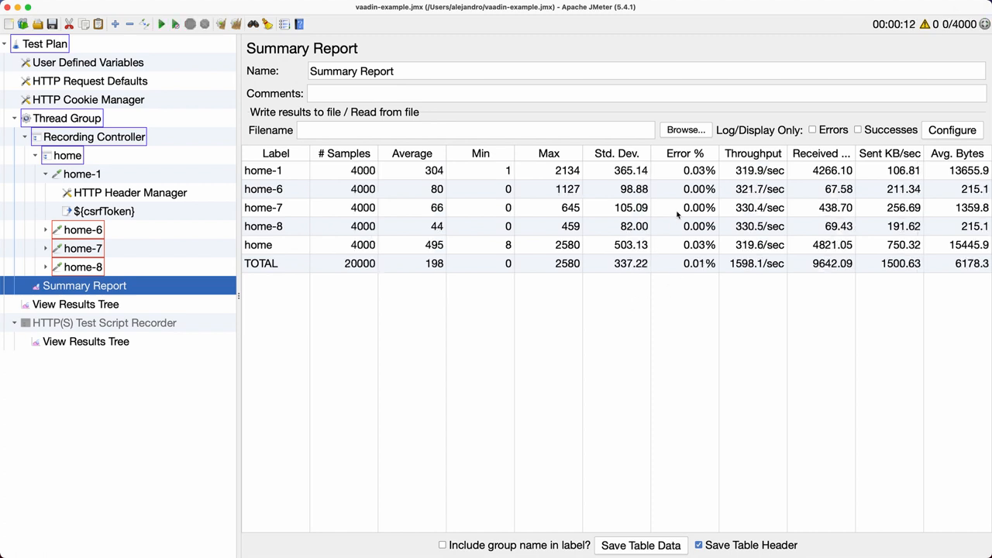
pyautogui.moveTo(694, 184)
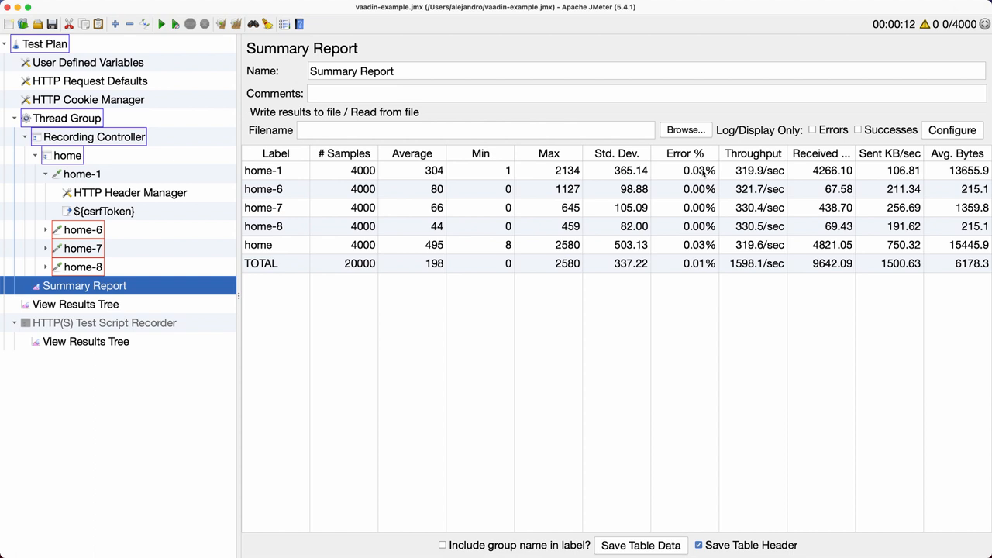
pyautogui.moveTo(679, 373)
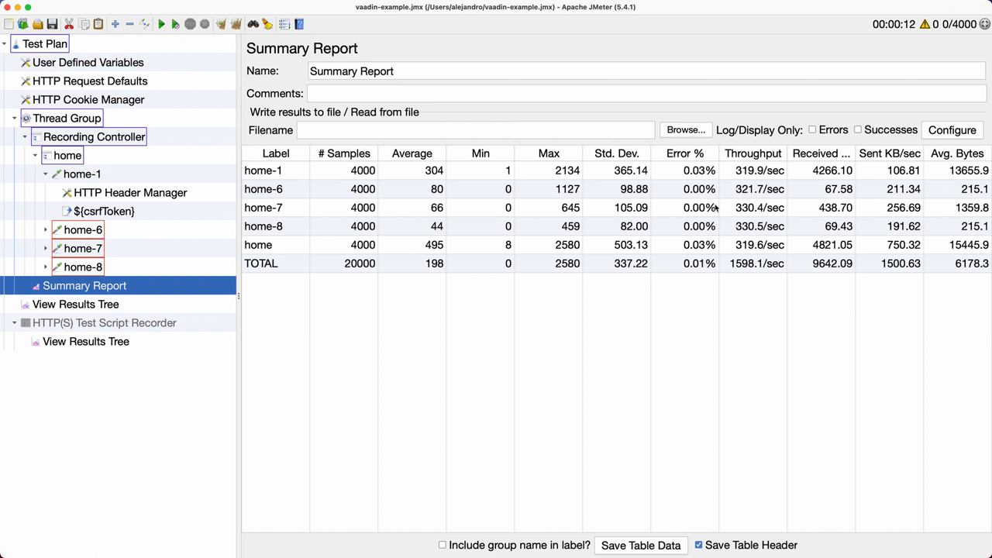
pyautogui.moveTo(658, 257)
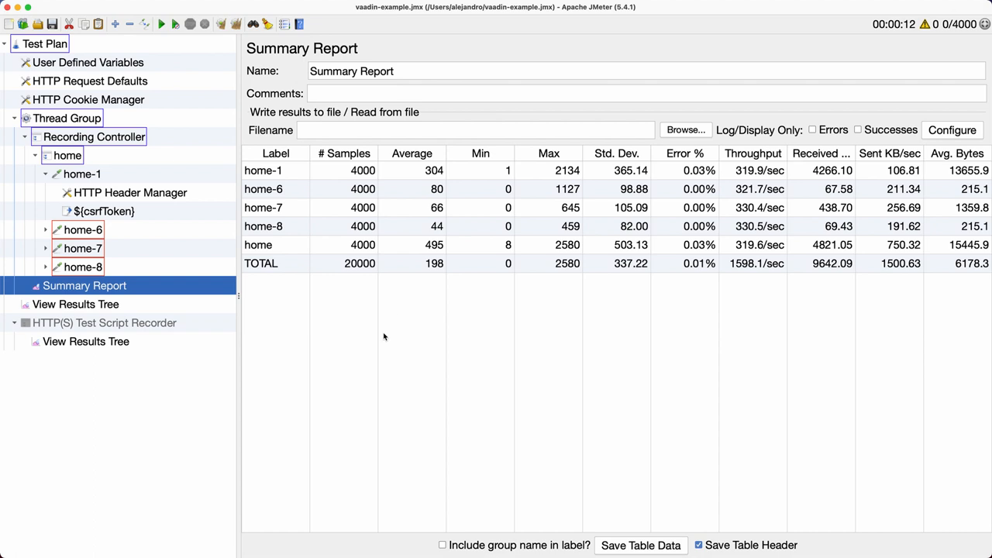
pyautogui.moveTo(564, 344)
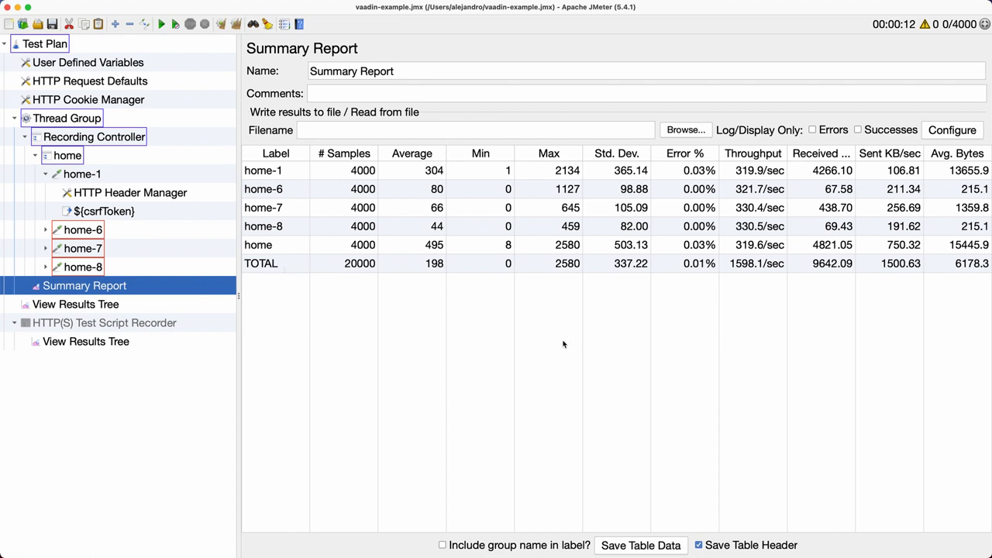
pyautogui.moveTo(433, 313)
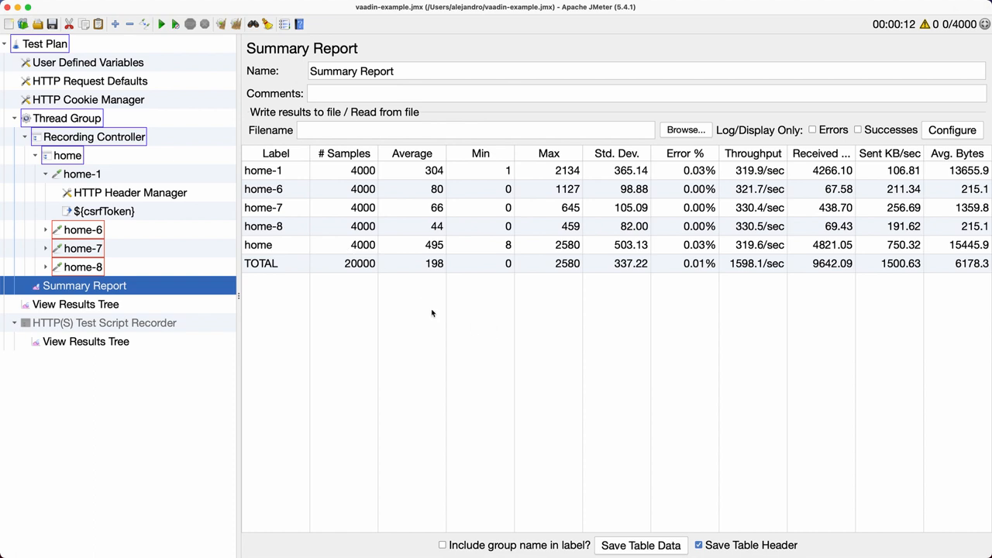
pyautogui.moveTo(648, 354)
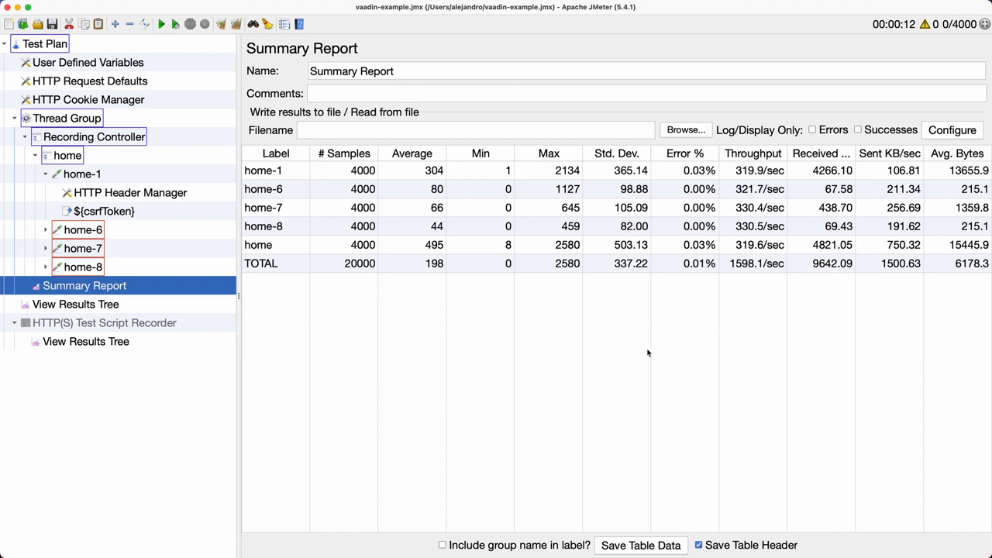
pyautogui.moveTo(617, 357)
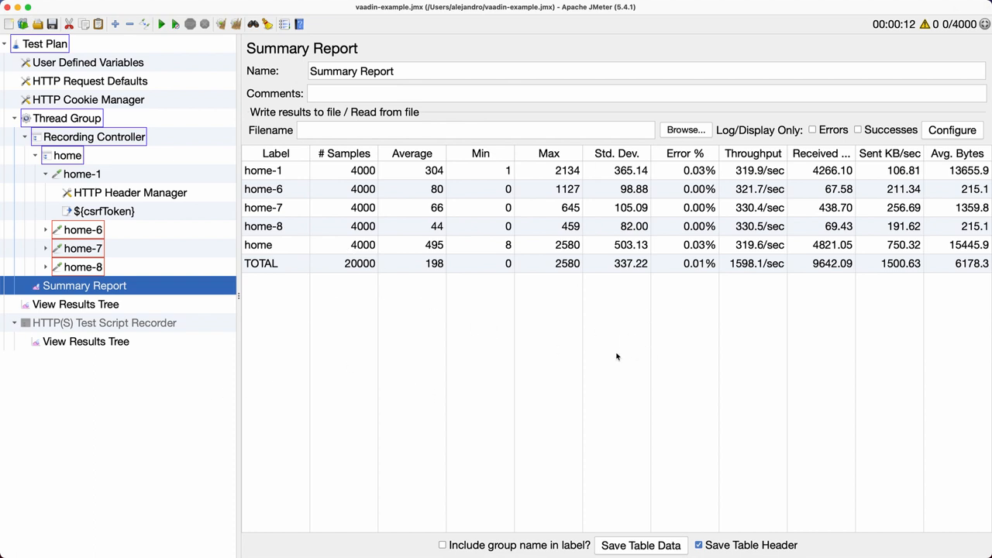
pyautogui.moveTo(596, 307)
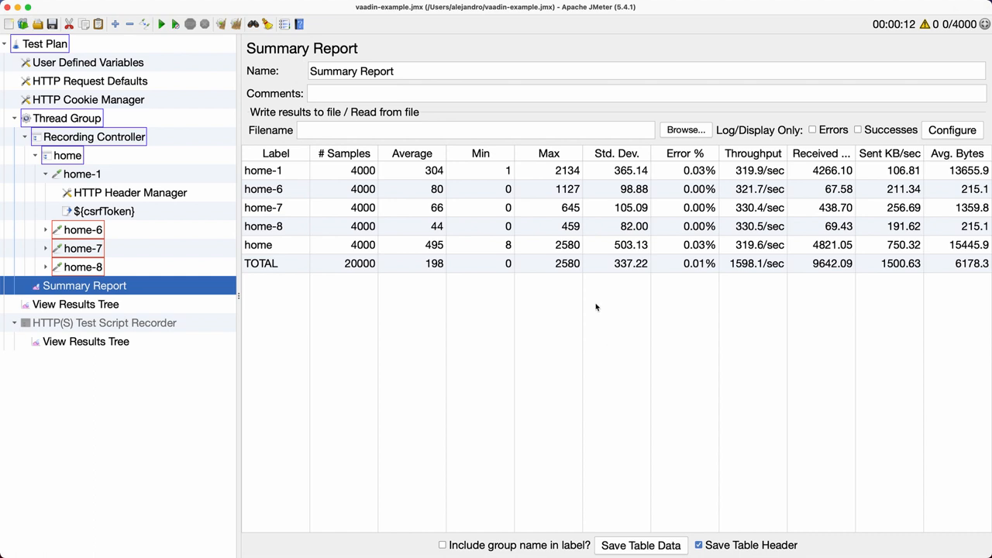
pyautogui.moveTo(632, 384)
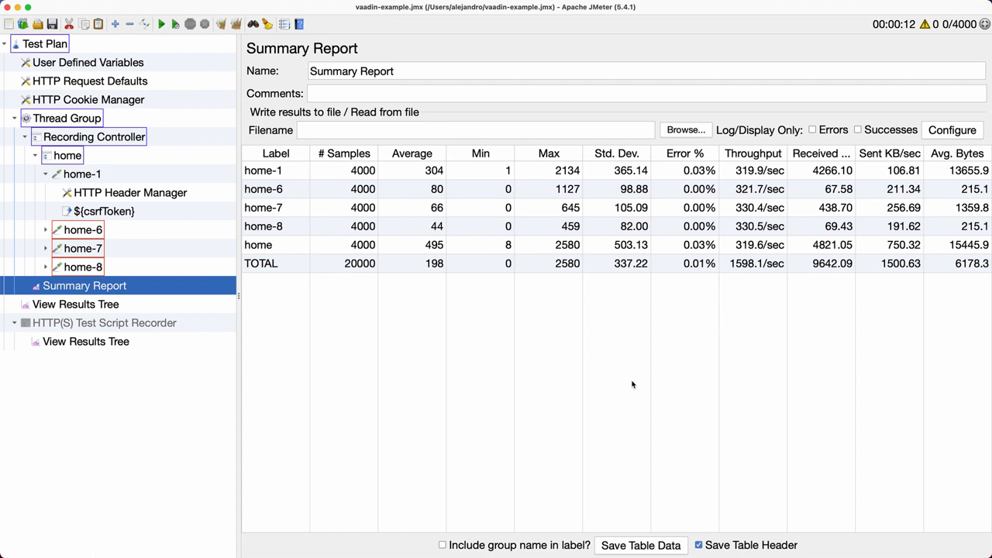
pyautogui.moveTo(751, 174)
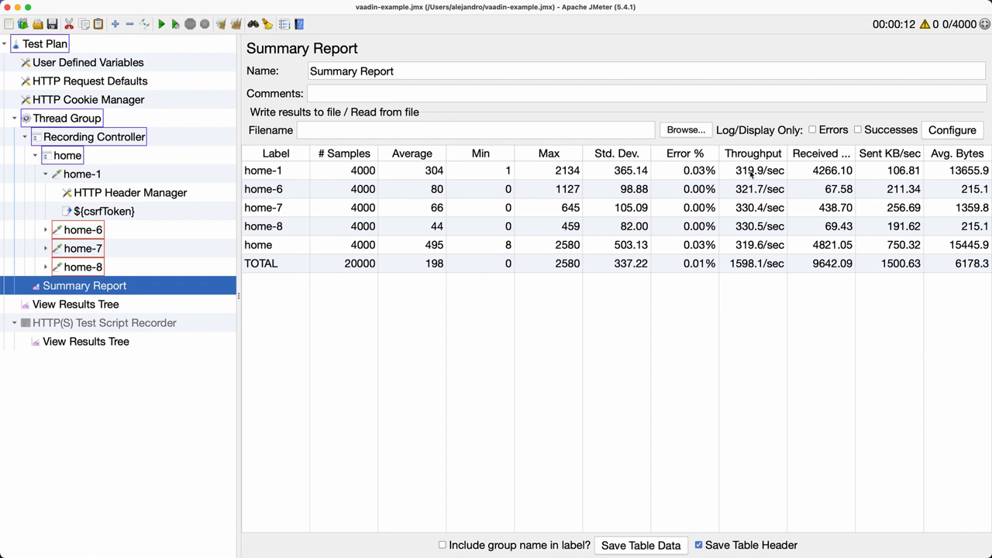